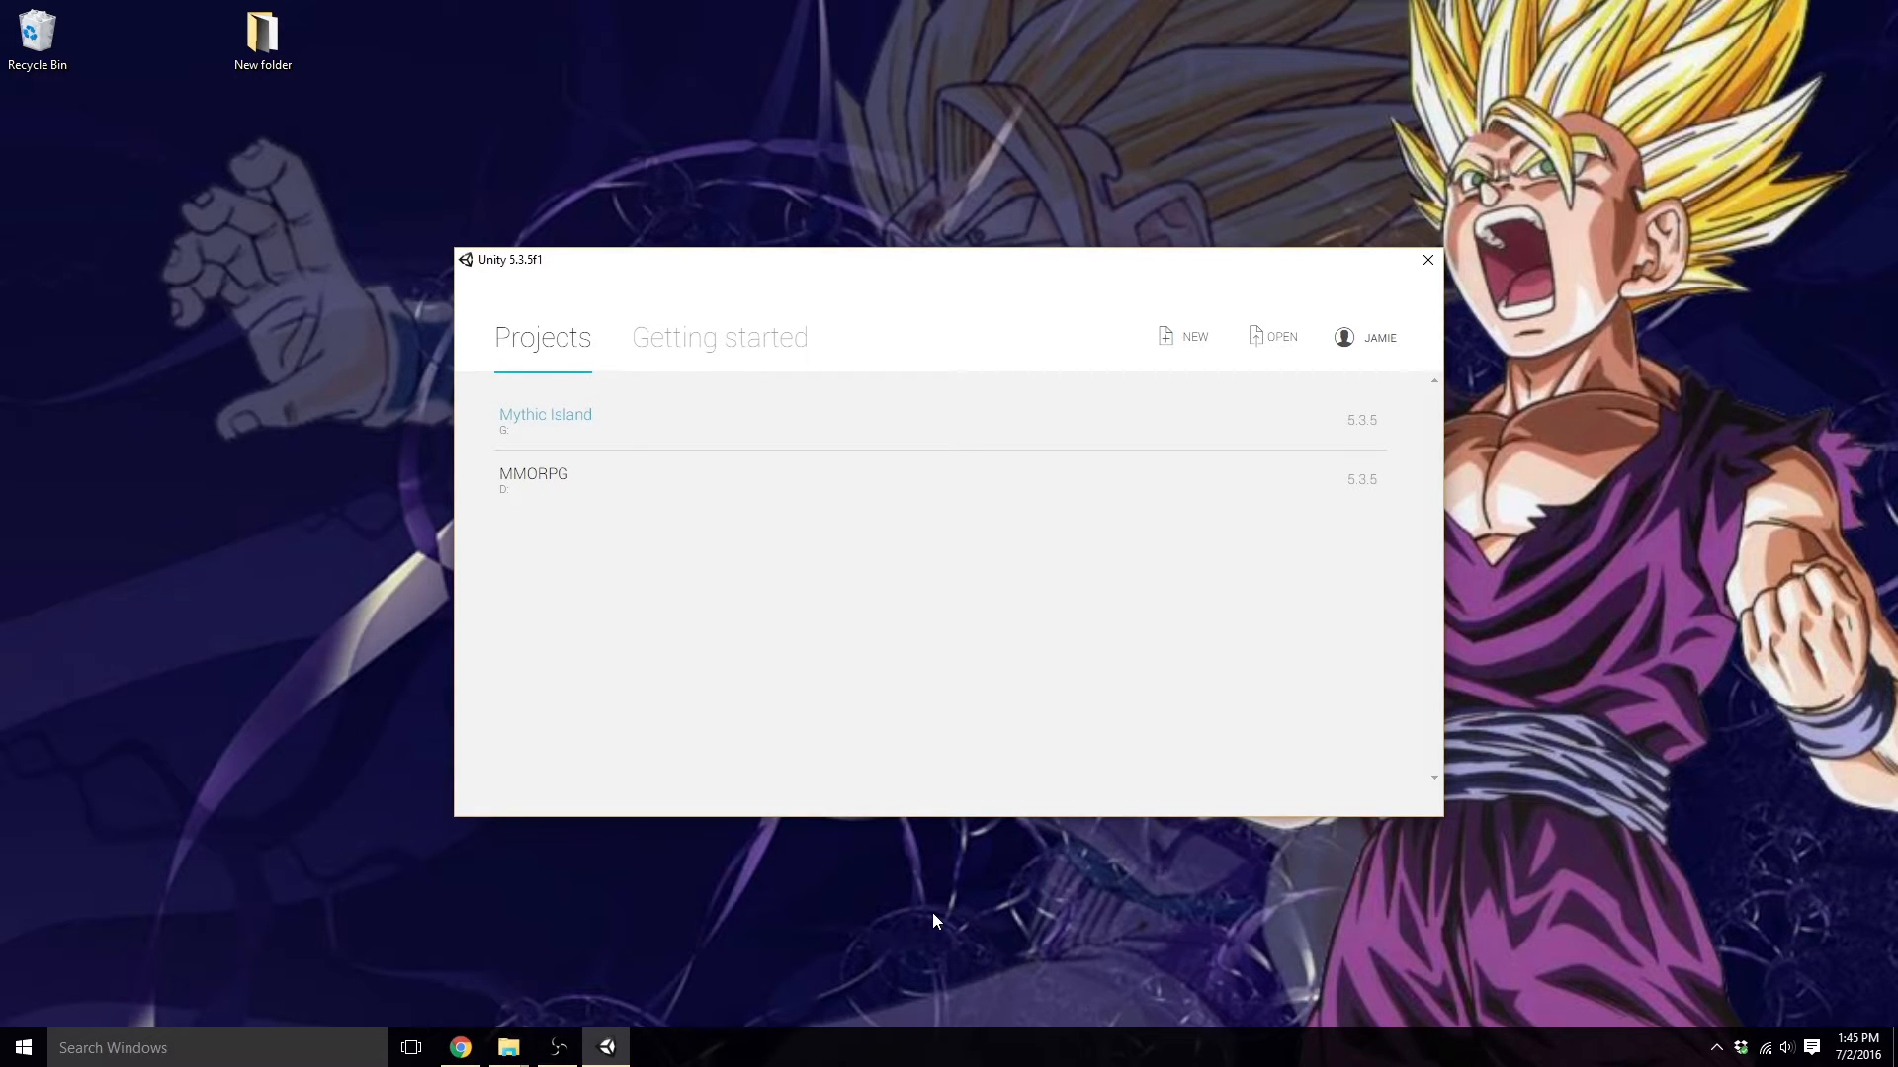
Create a new 3D project named 'Youtube unity plygame Tutorials (visual scripting)' from the launcher.
left_click(1190, 336)
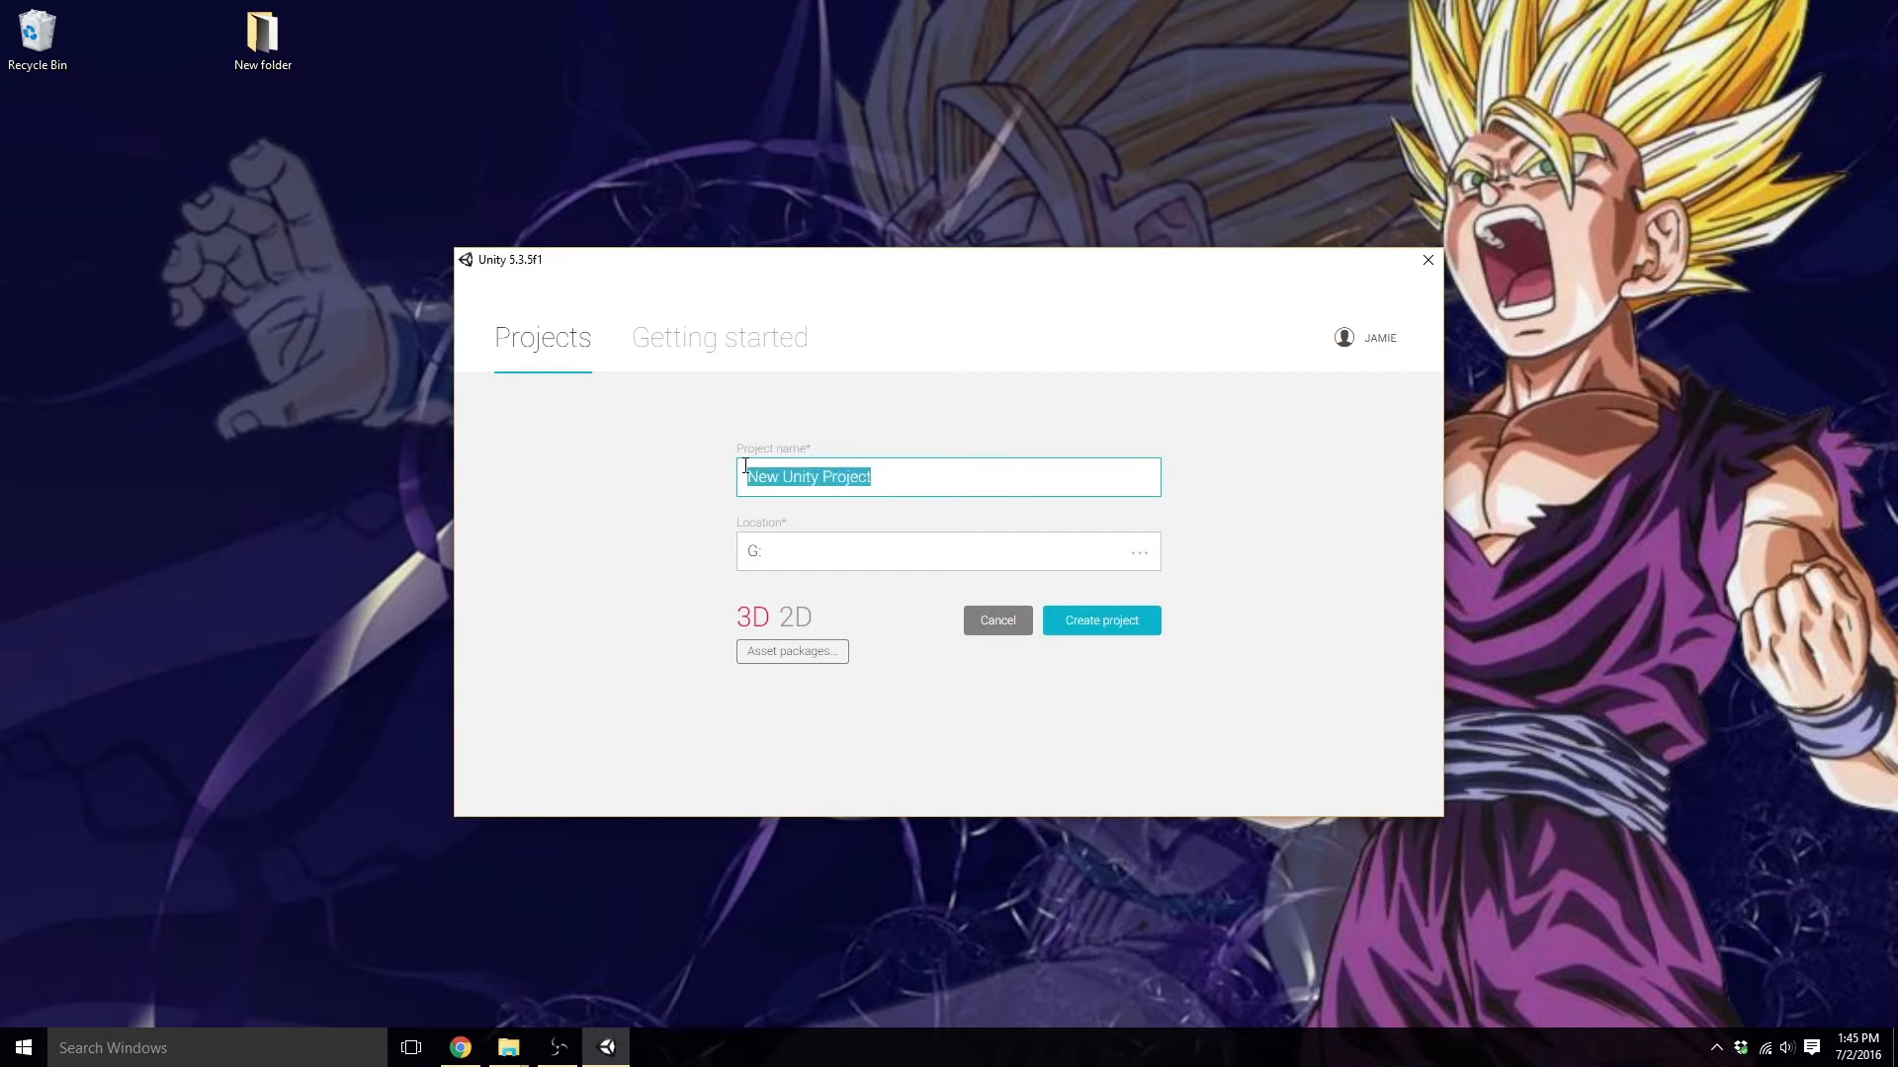
type("Youtube")
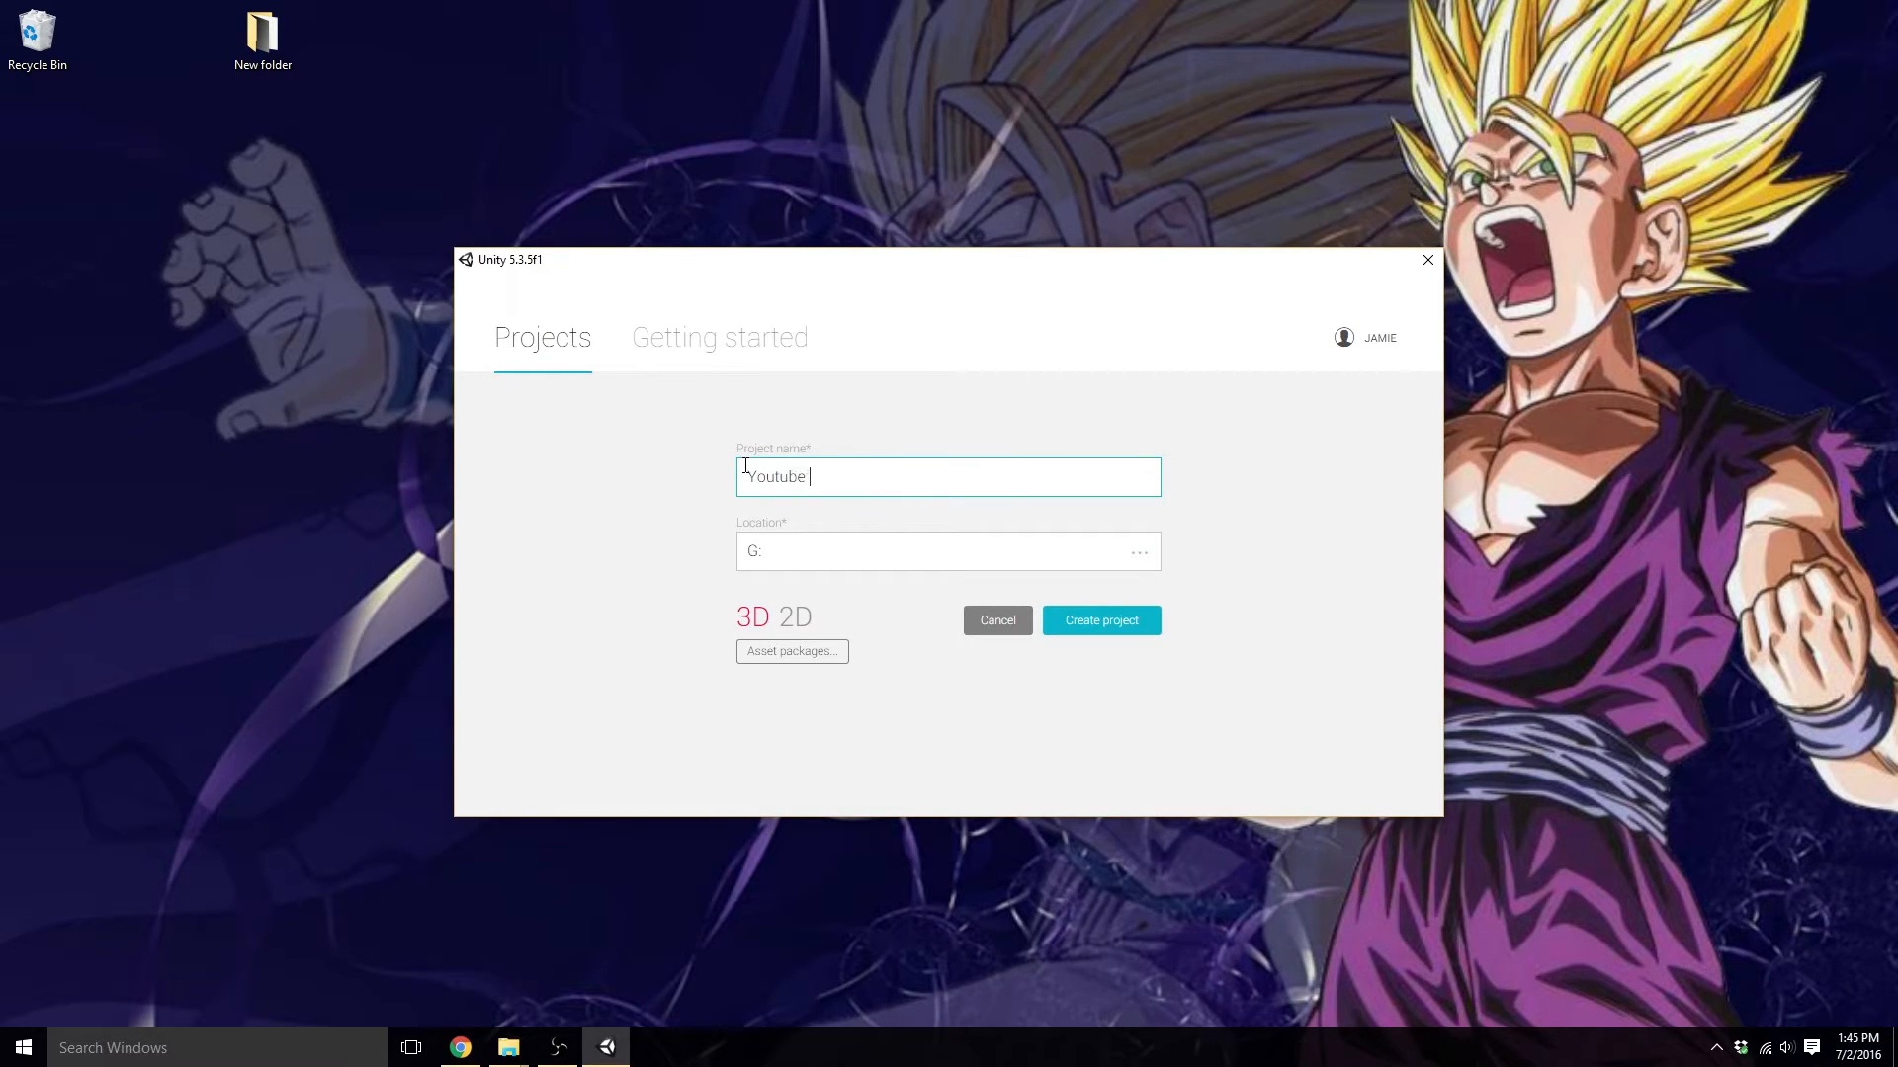
type("unity plygame Tu")
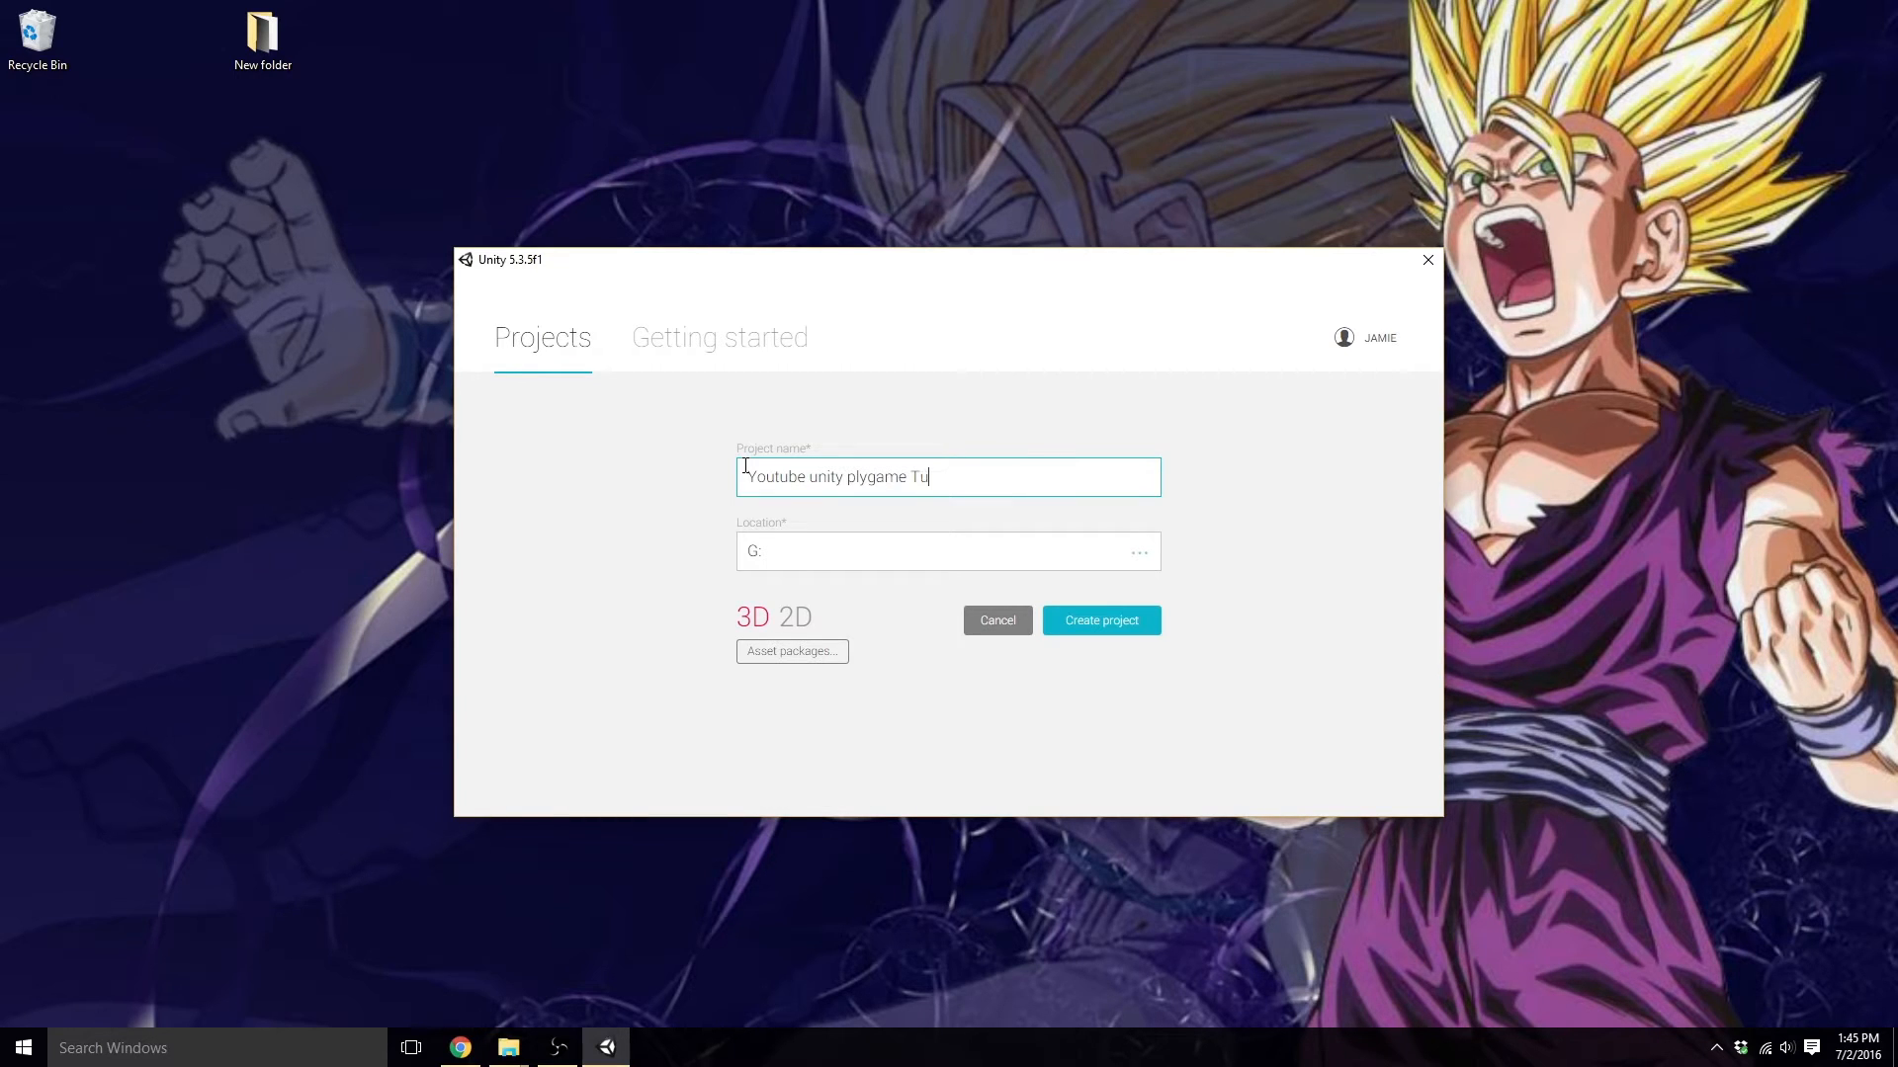
type("torials")
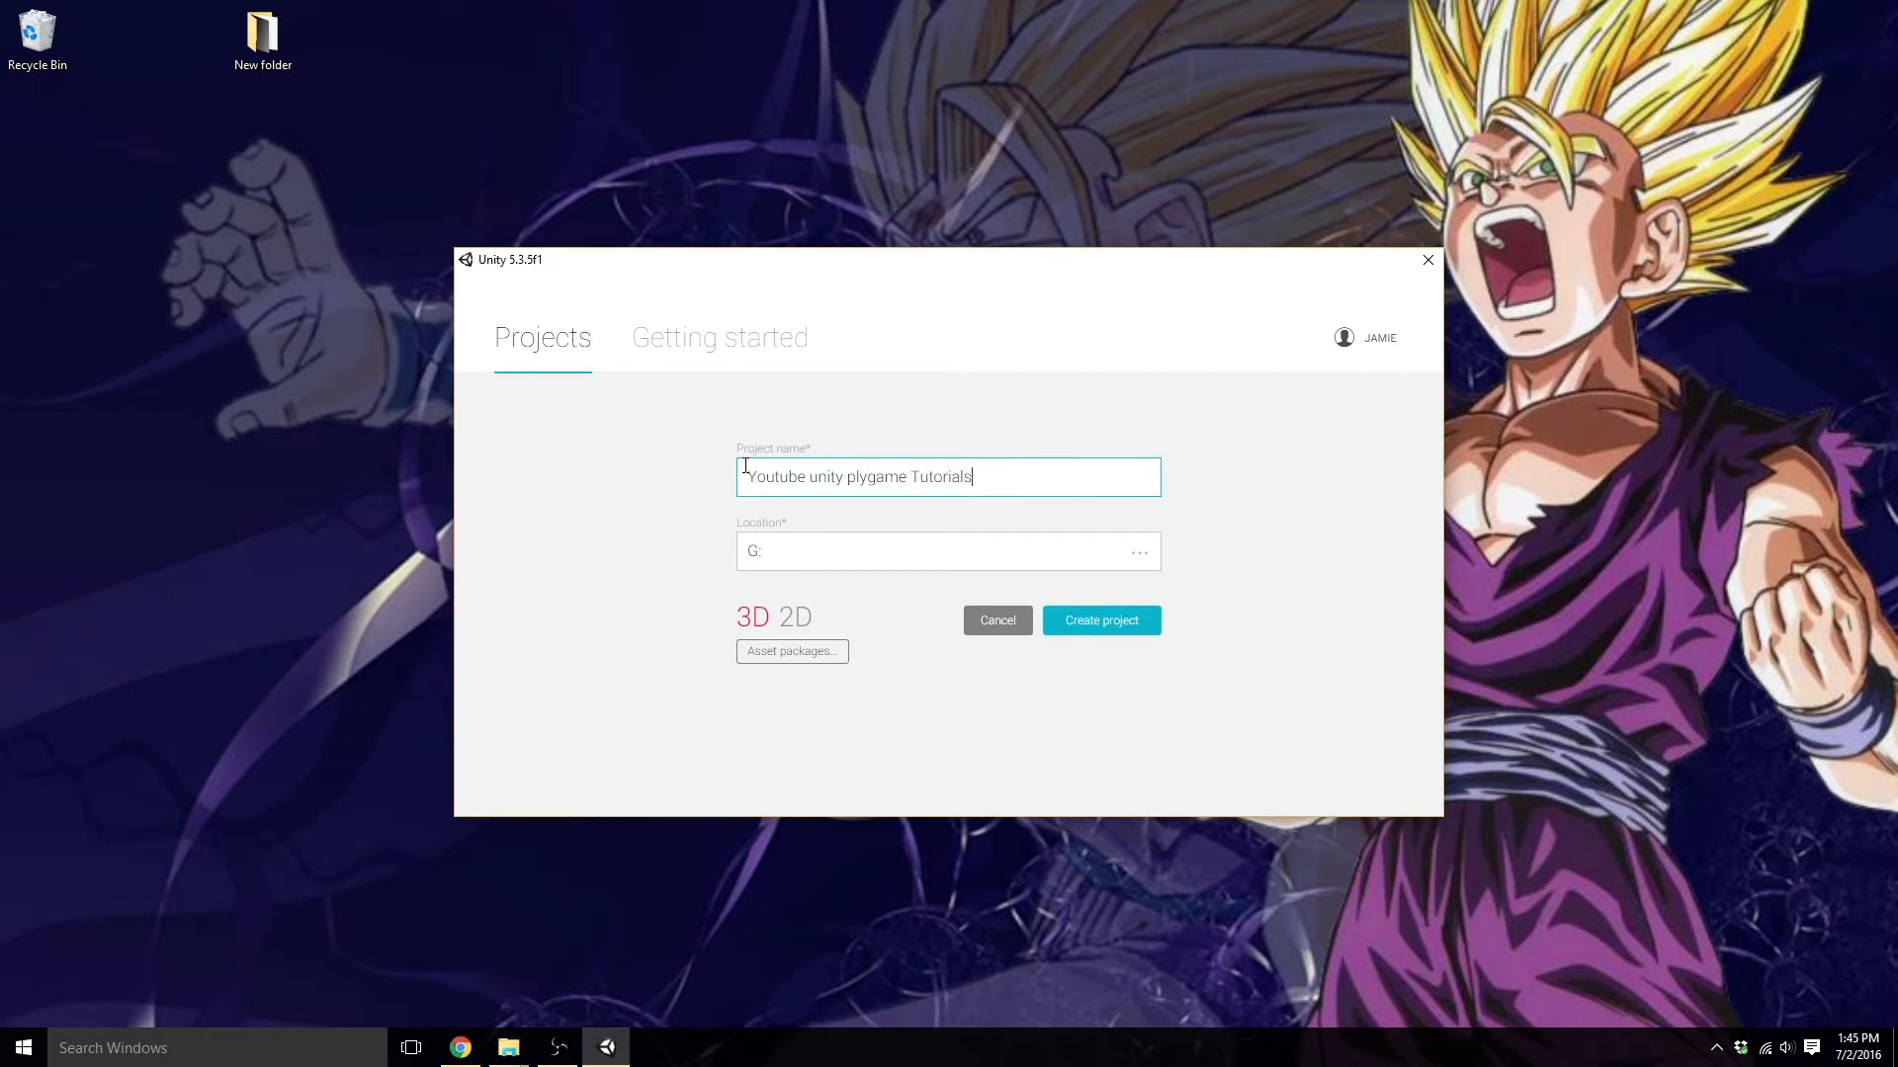
type("(")
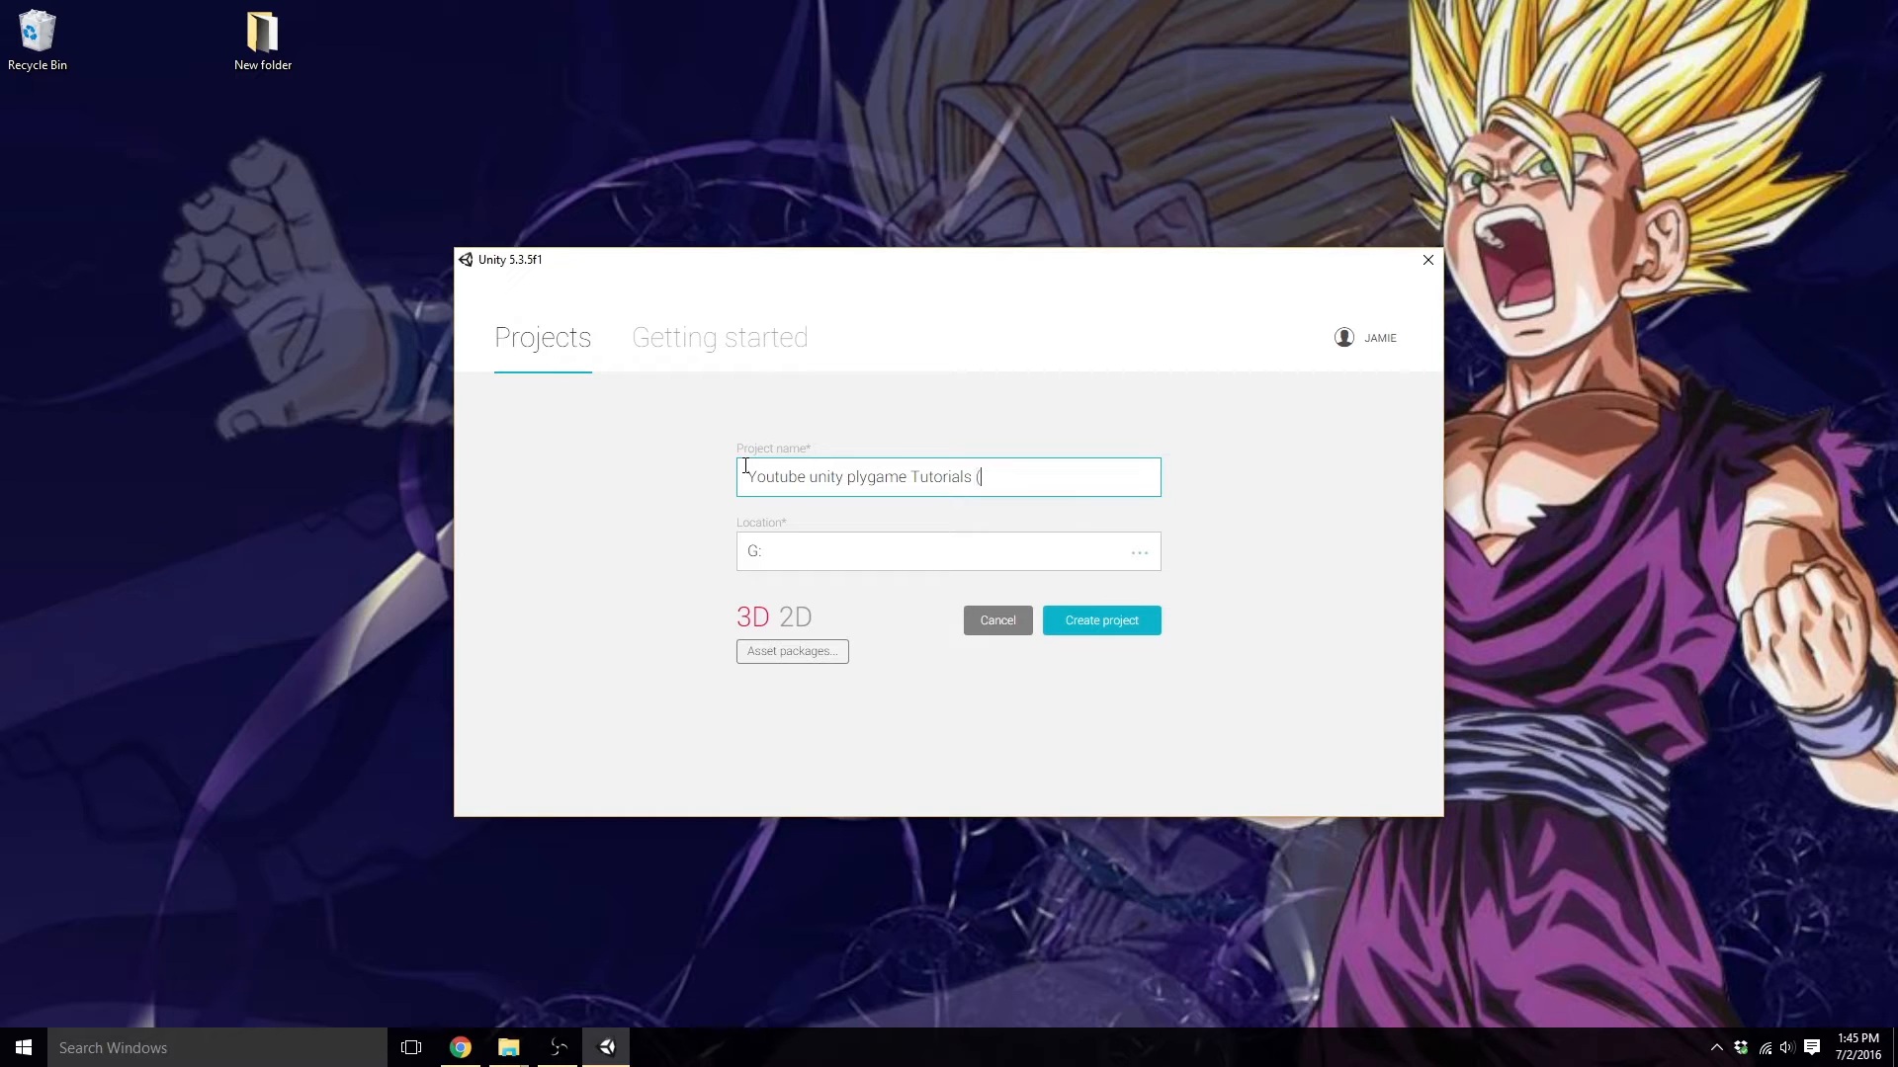
type("v")
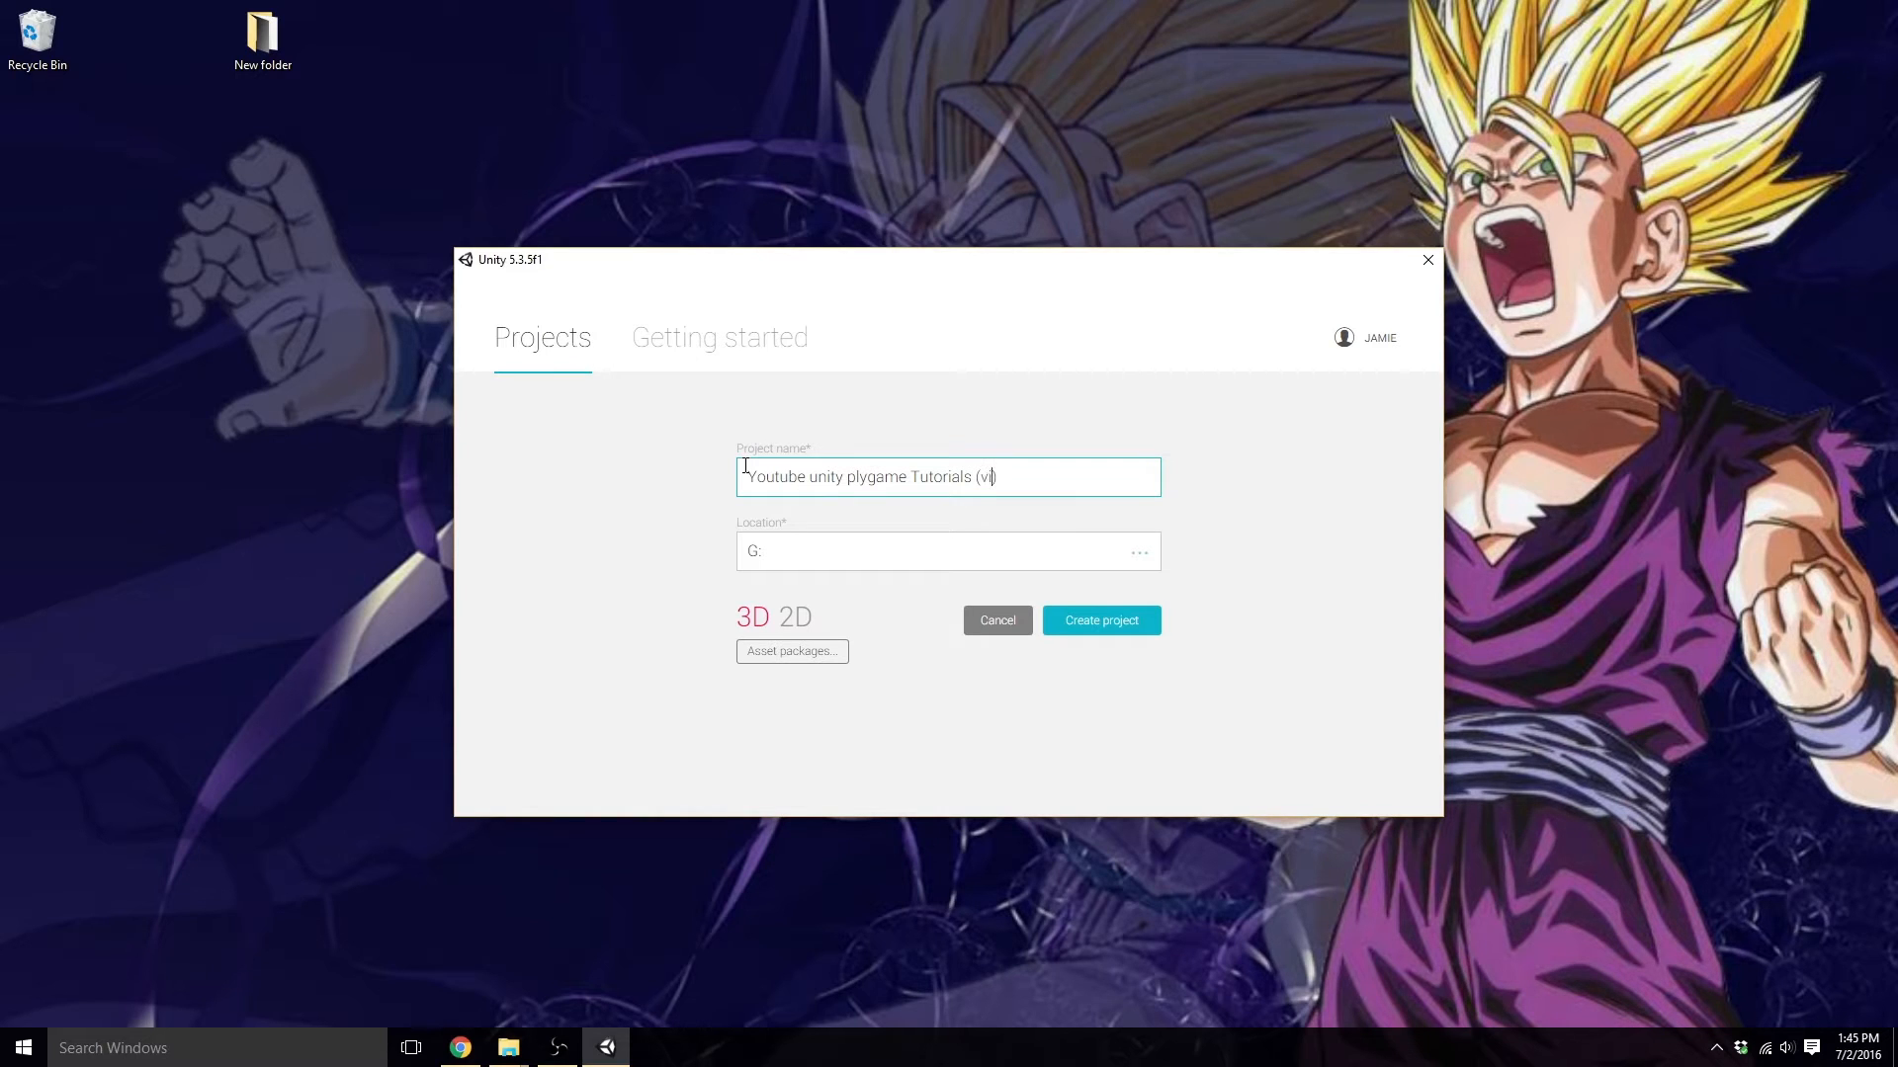
type("s)")
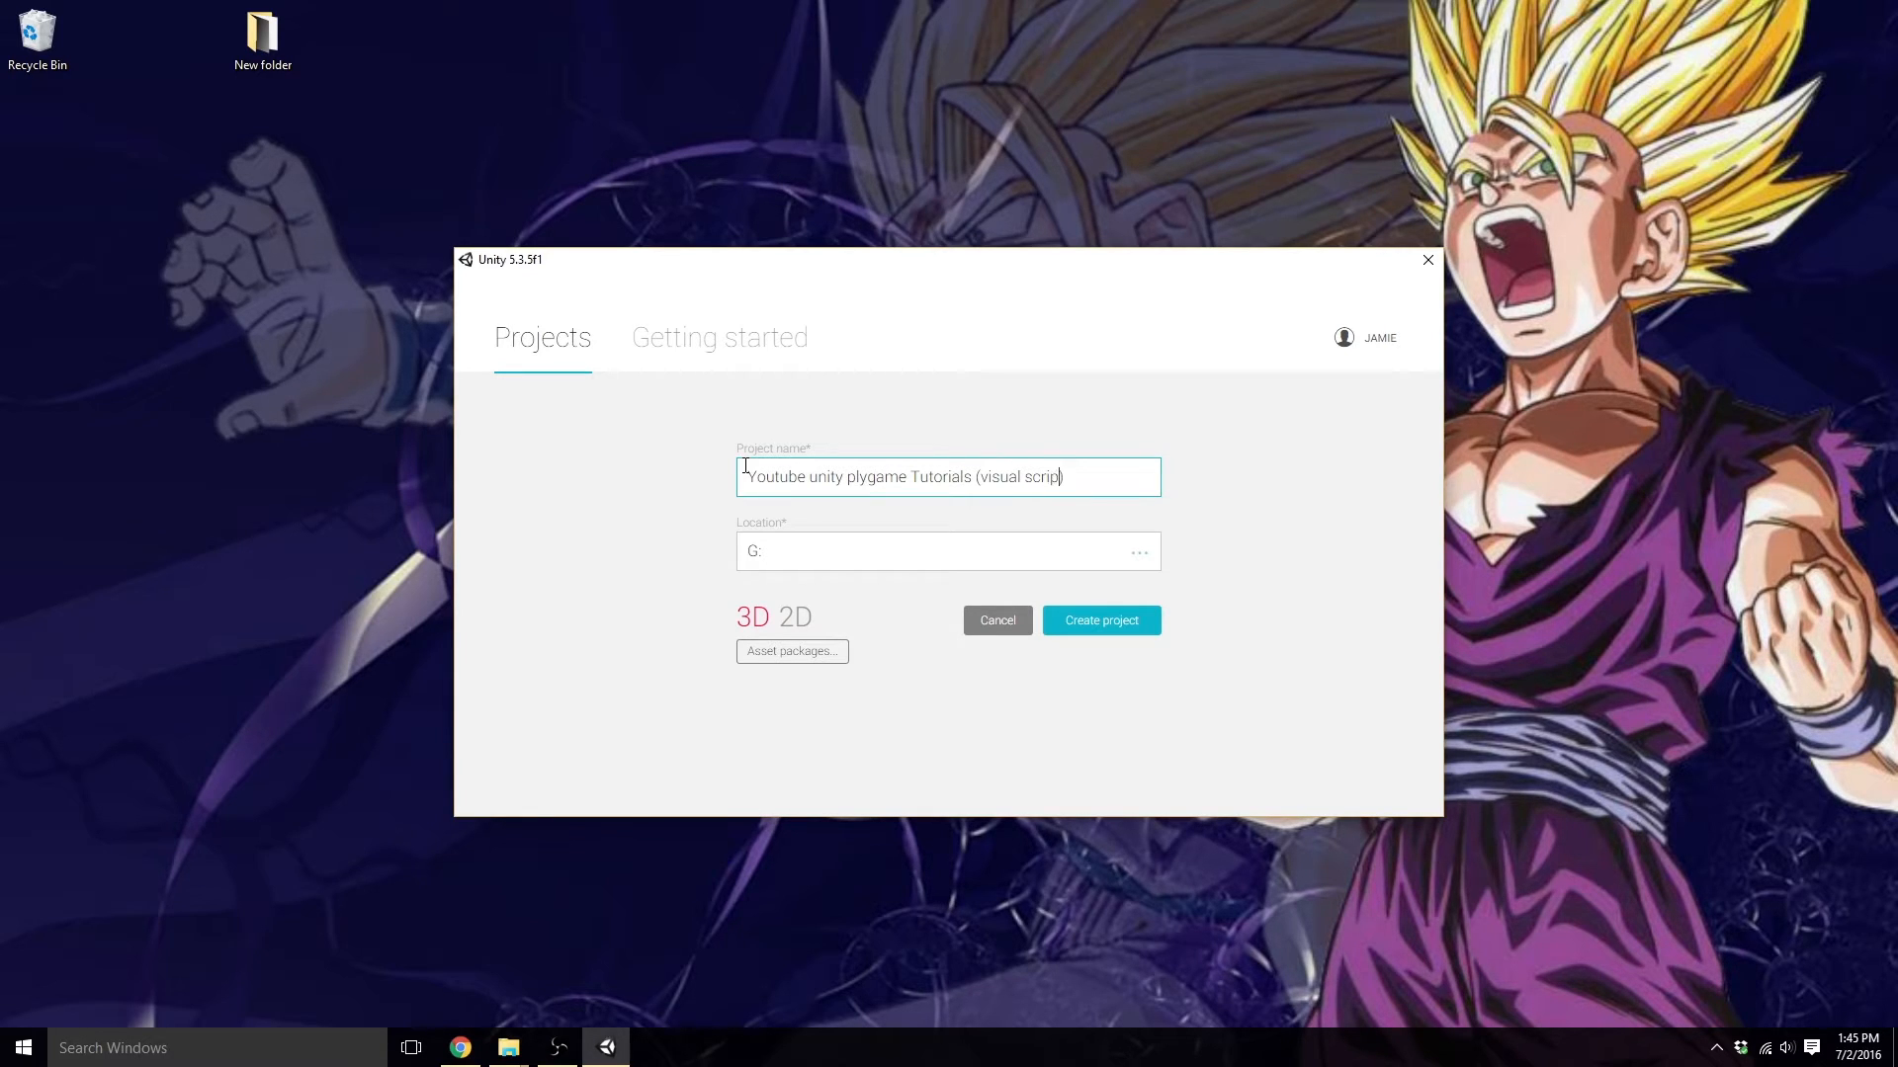
type("ing)")
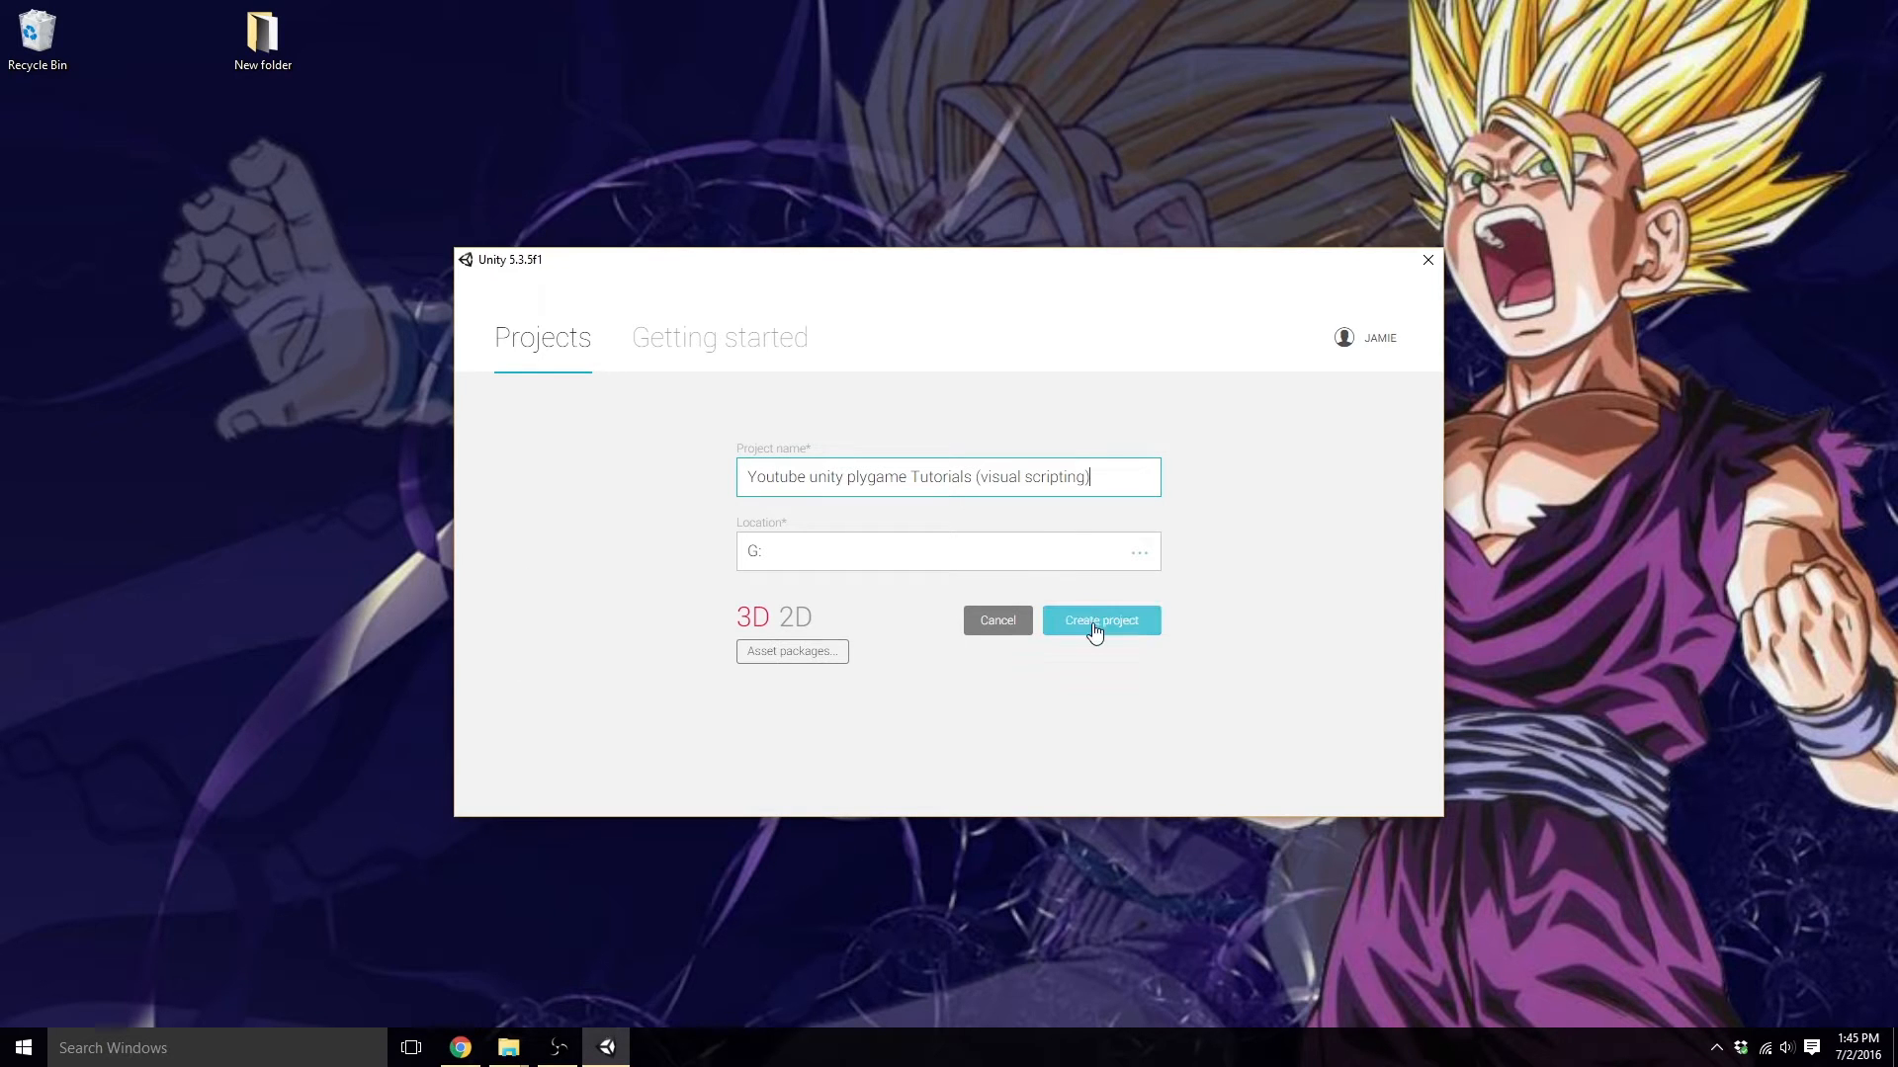
left_click(1099, 619)
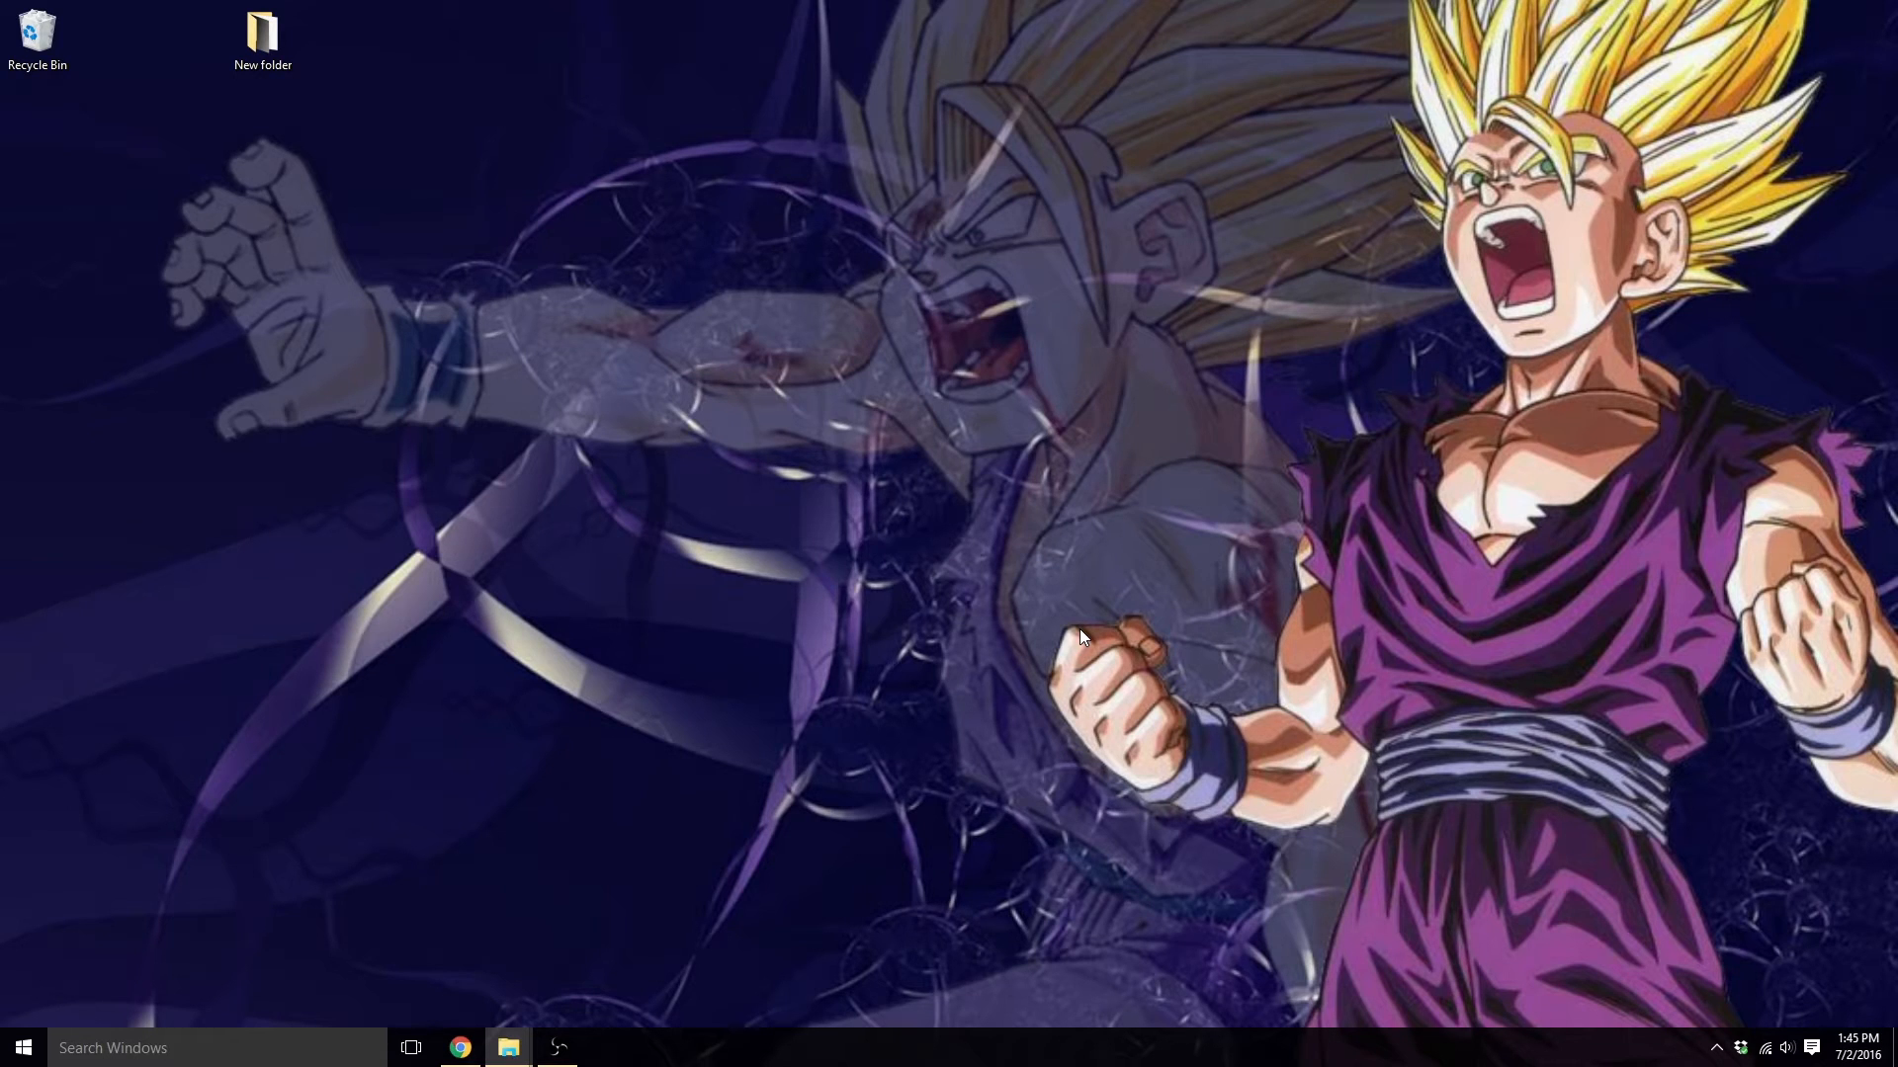
Let the editor load the new project with its default camera-and-light scene.
left_click(558, 1048)
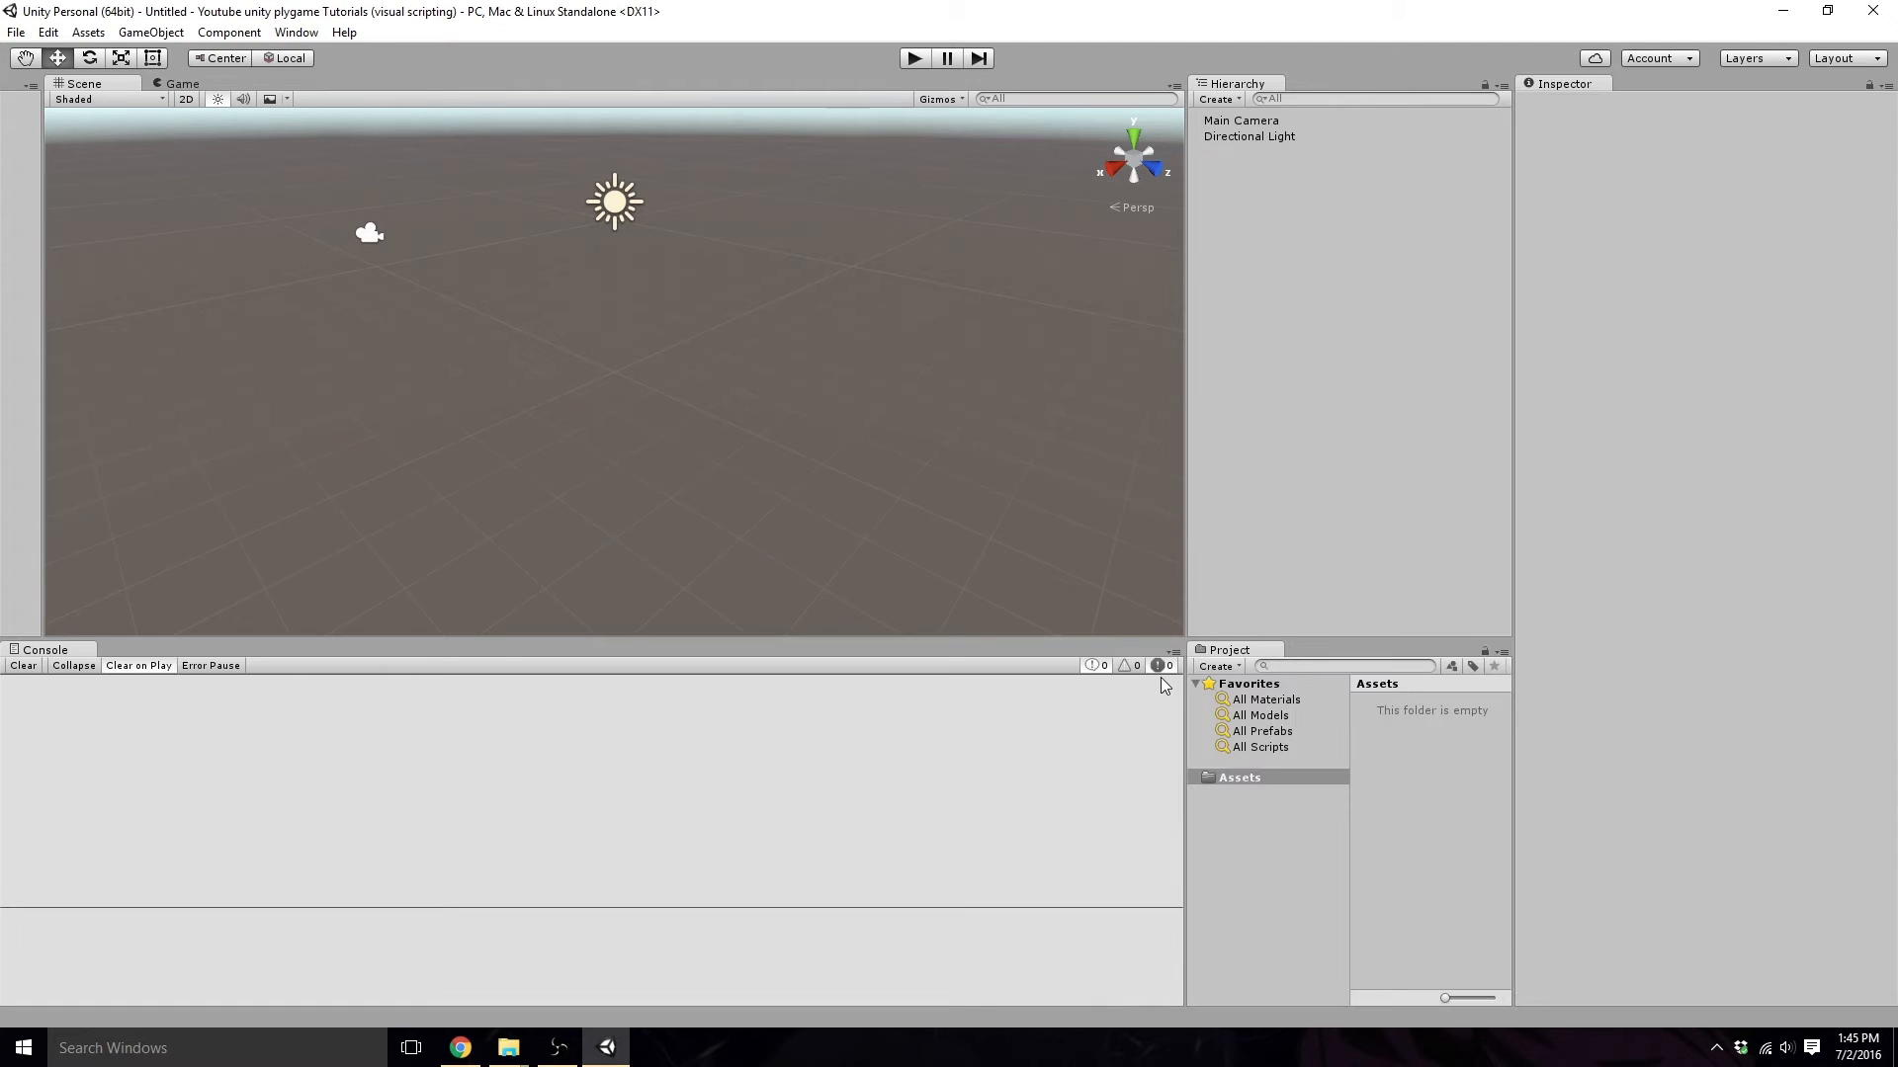
mouse_move(1280, 546)
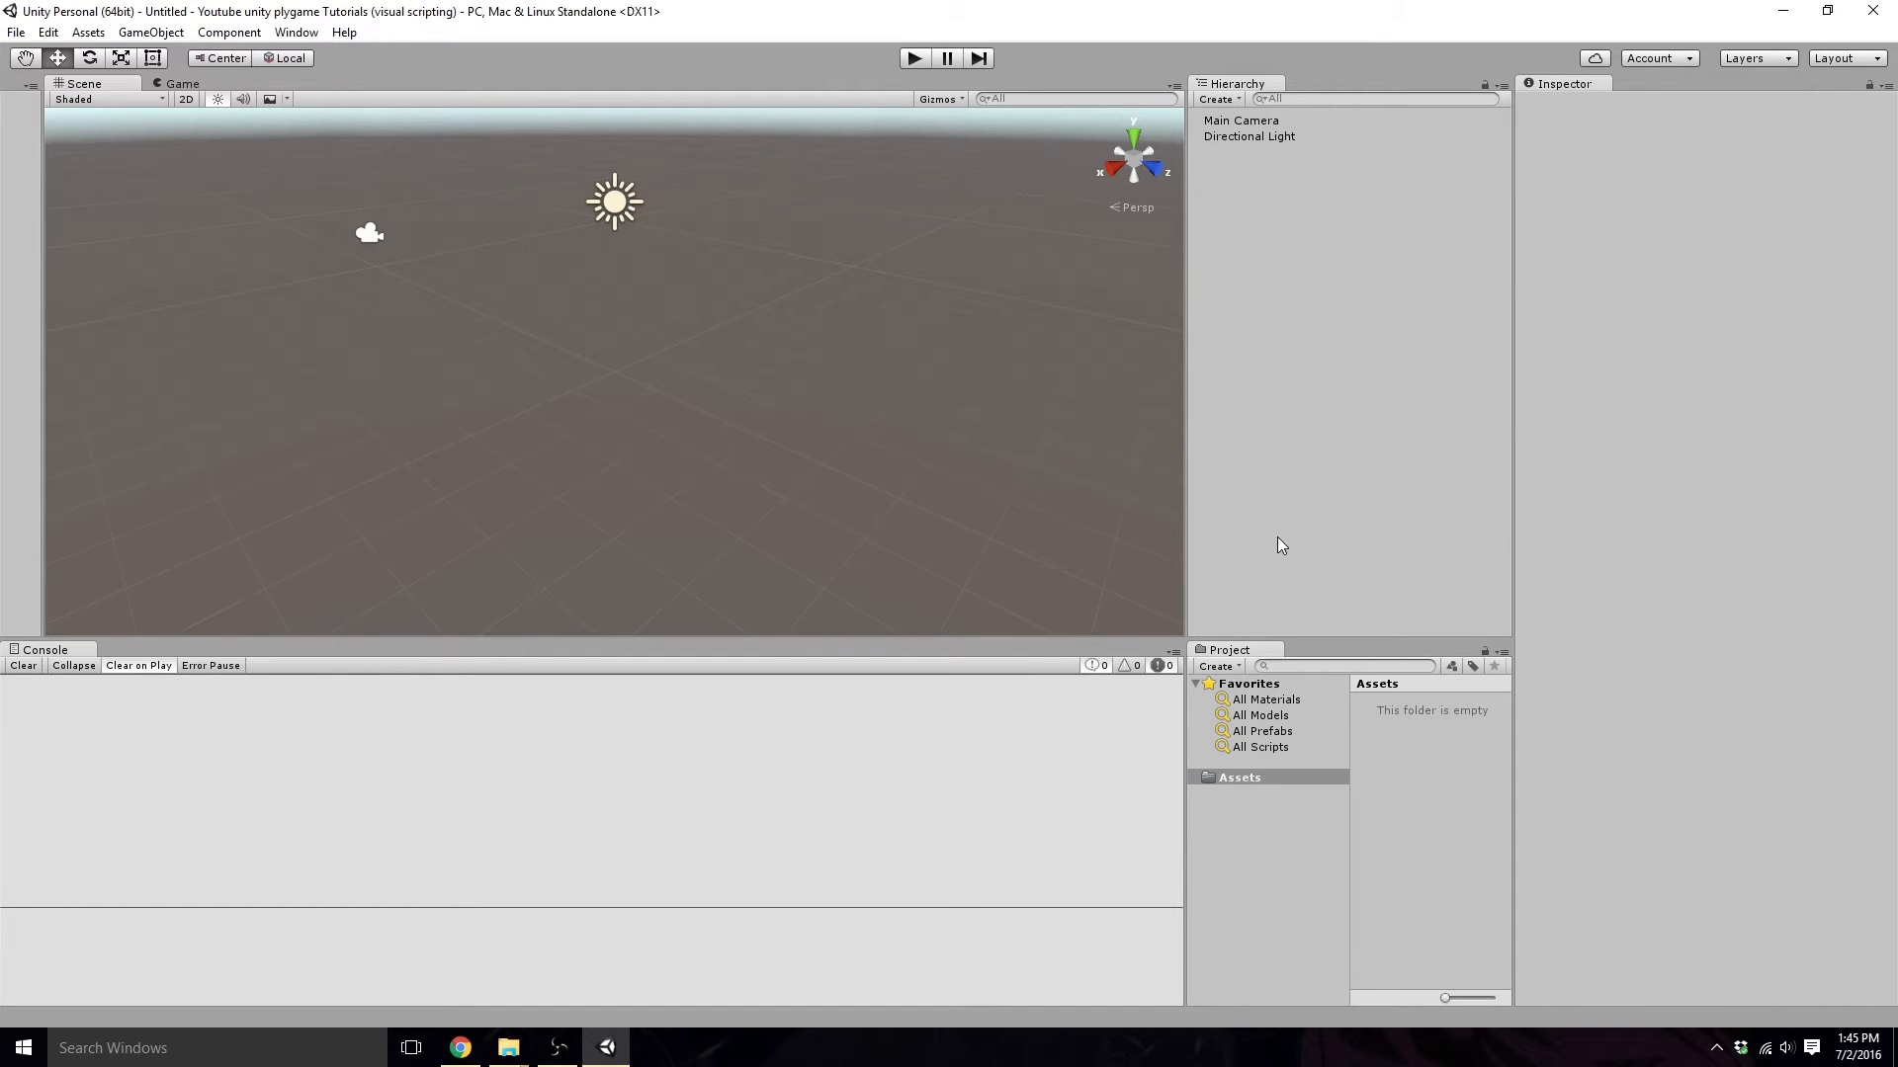
mouse_move(1222, 251)
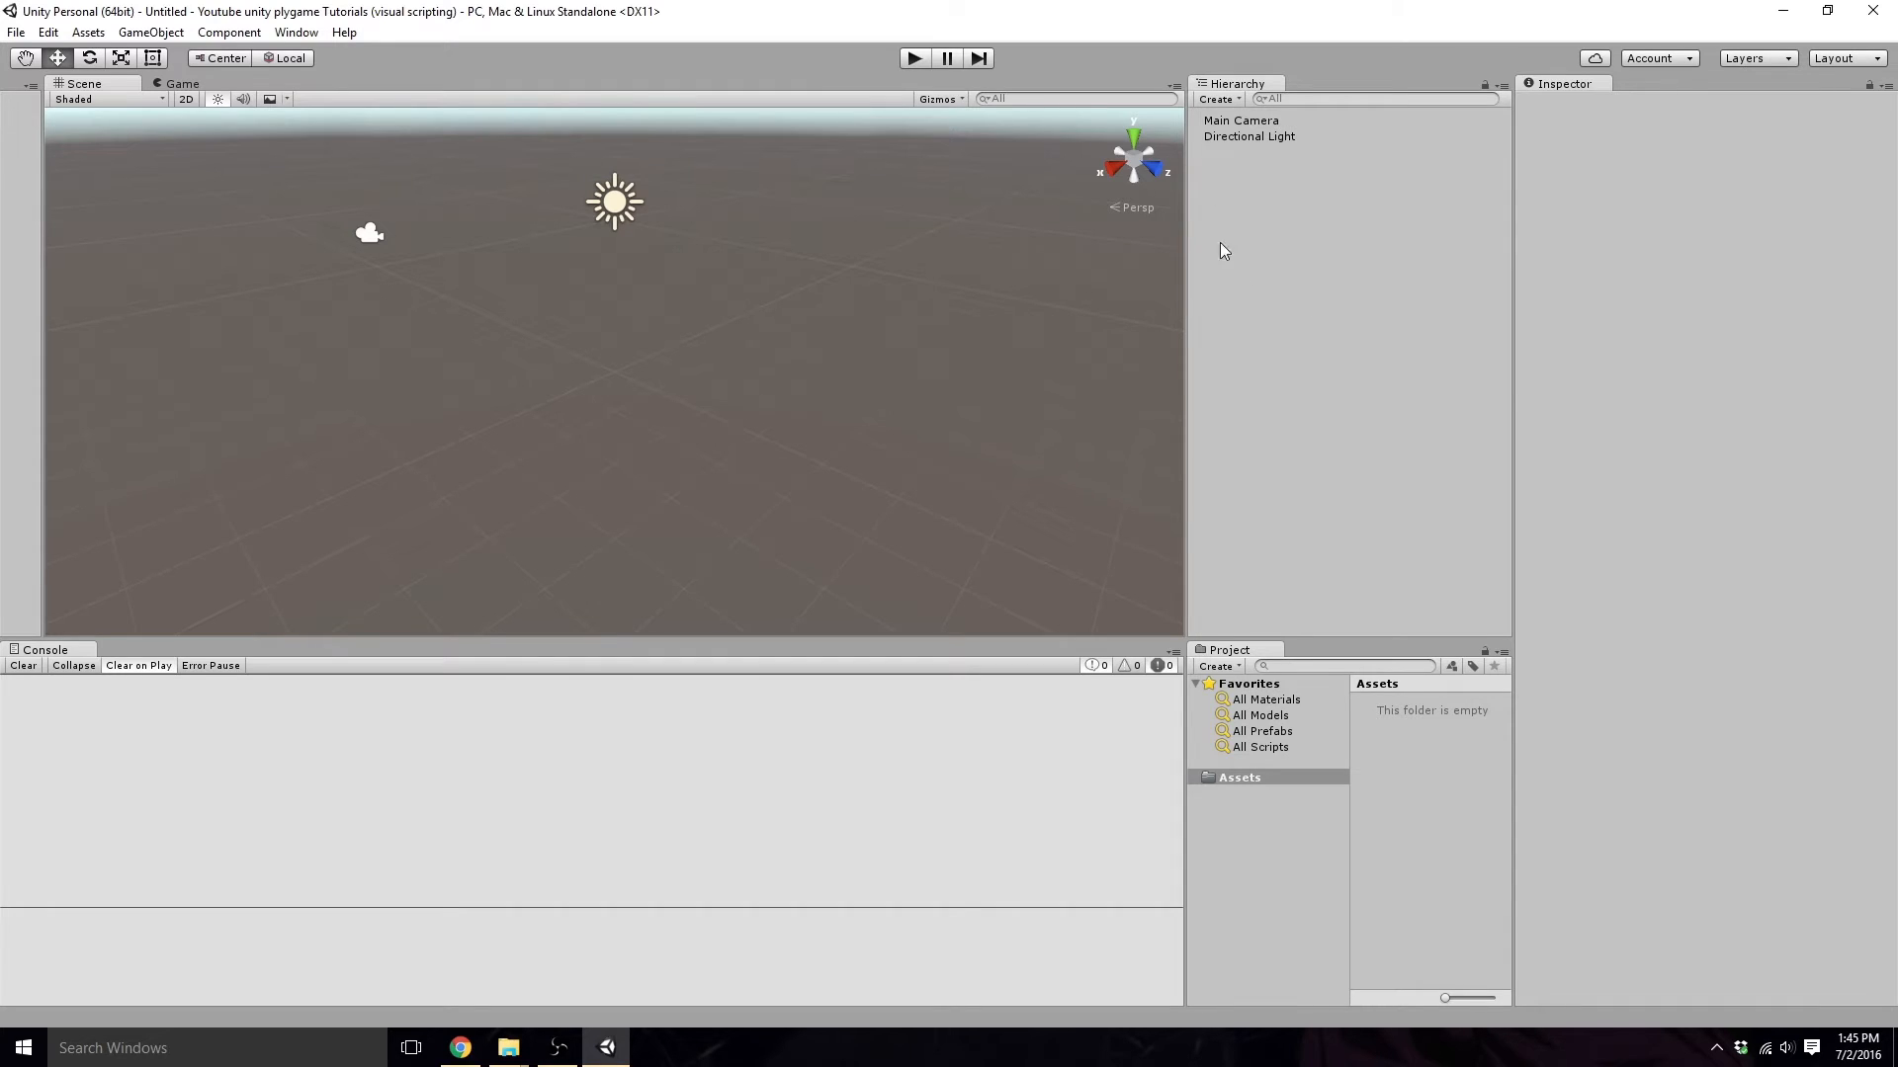
mouse_move(1248, 93)
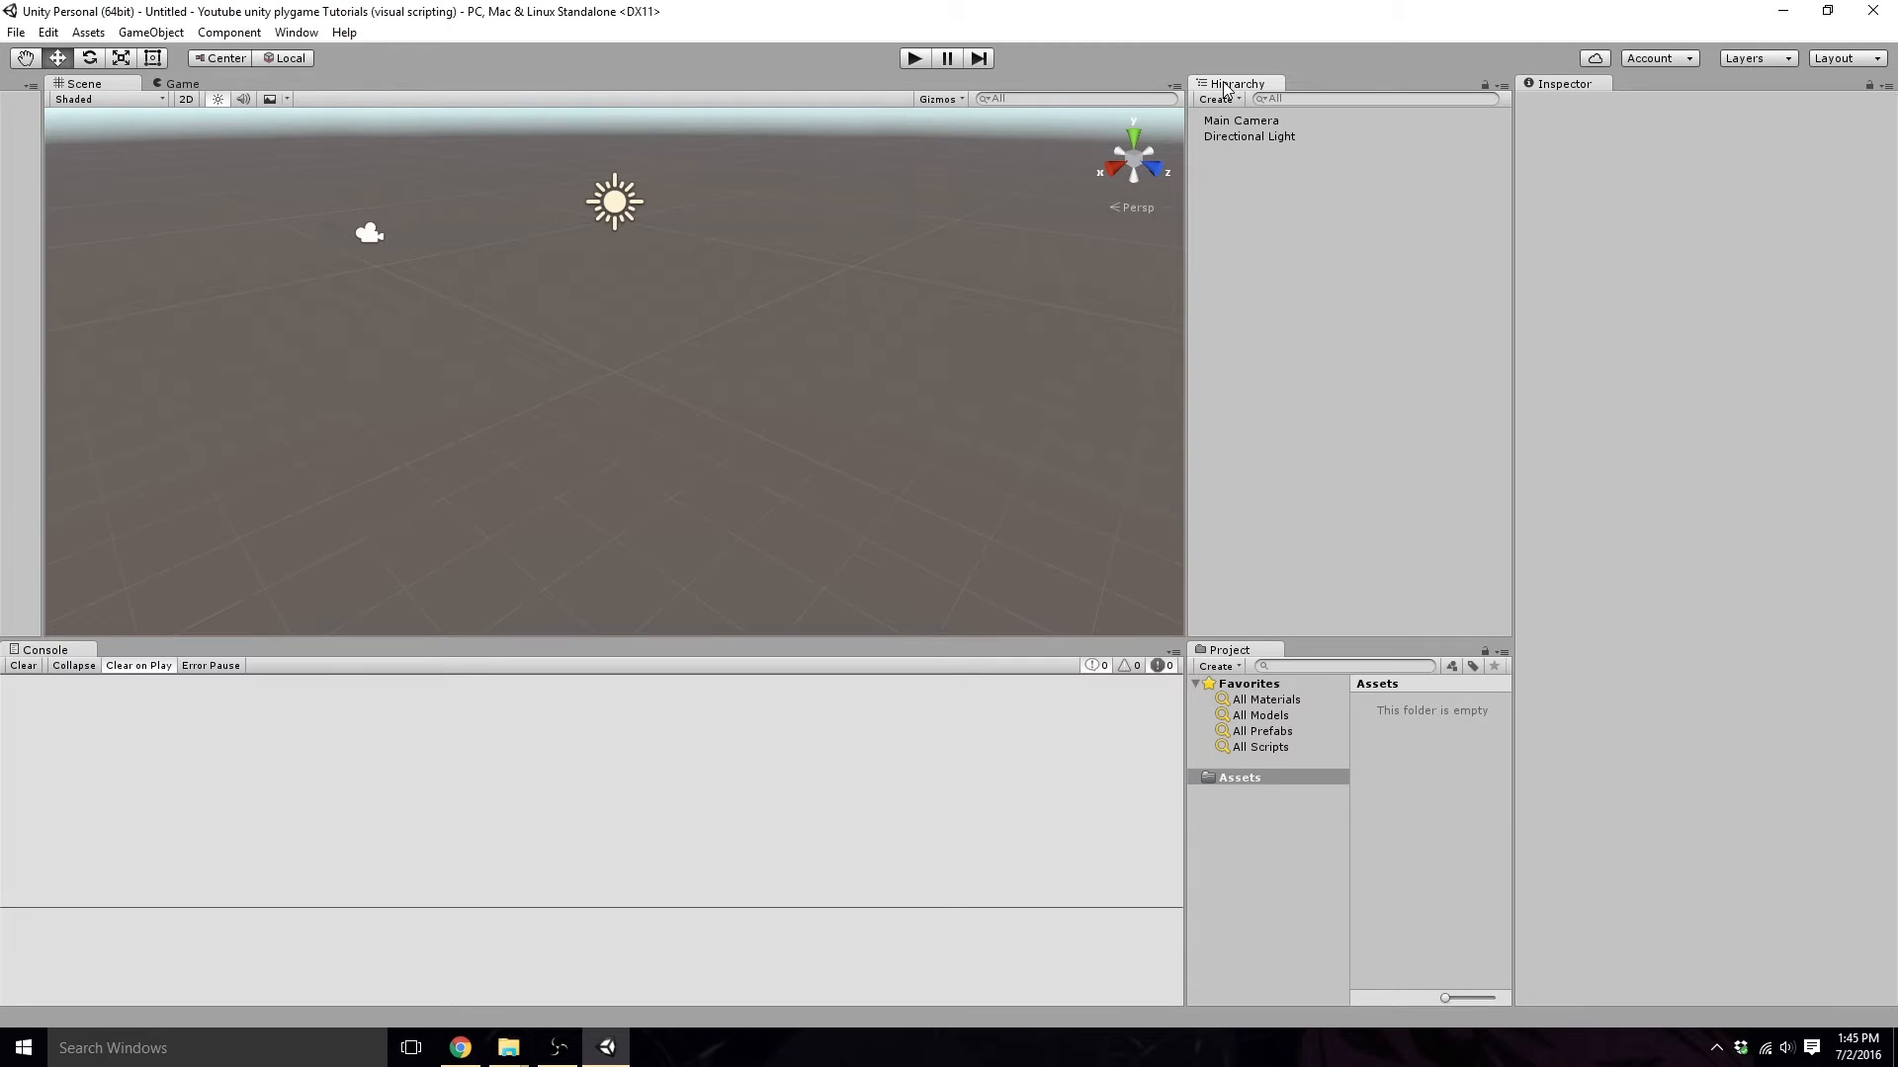
mouse_move(1287, 316)
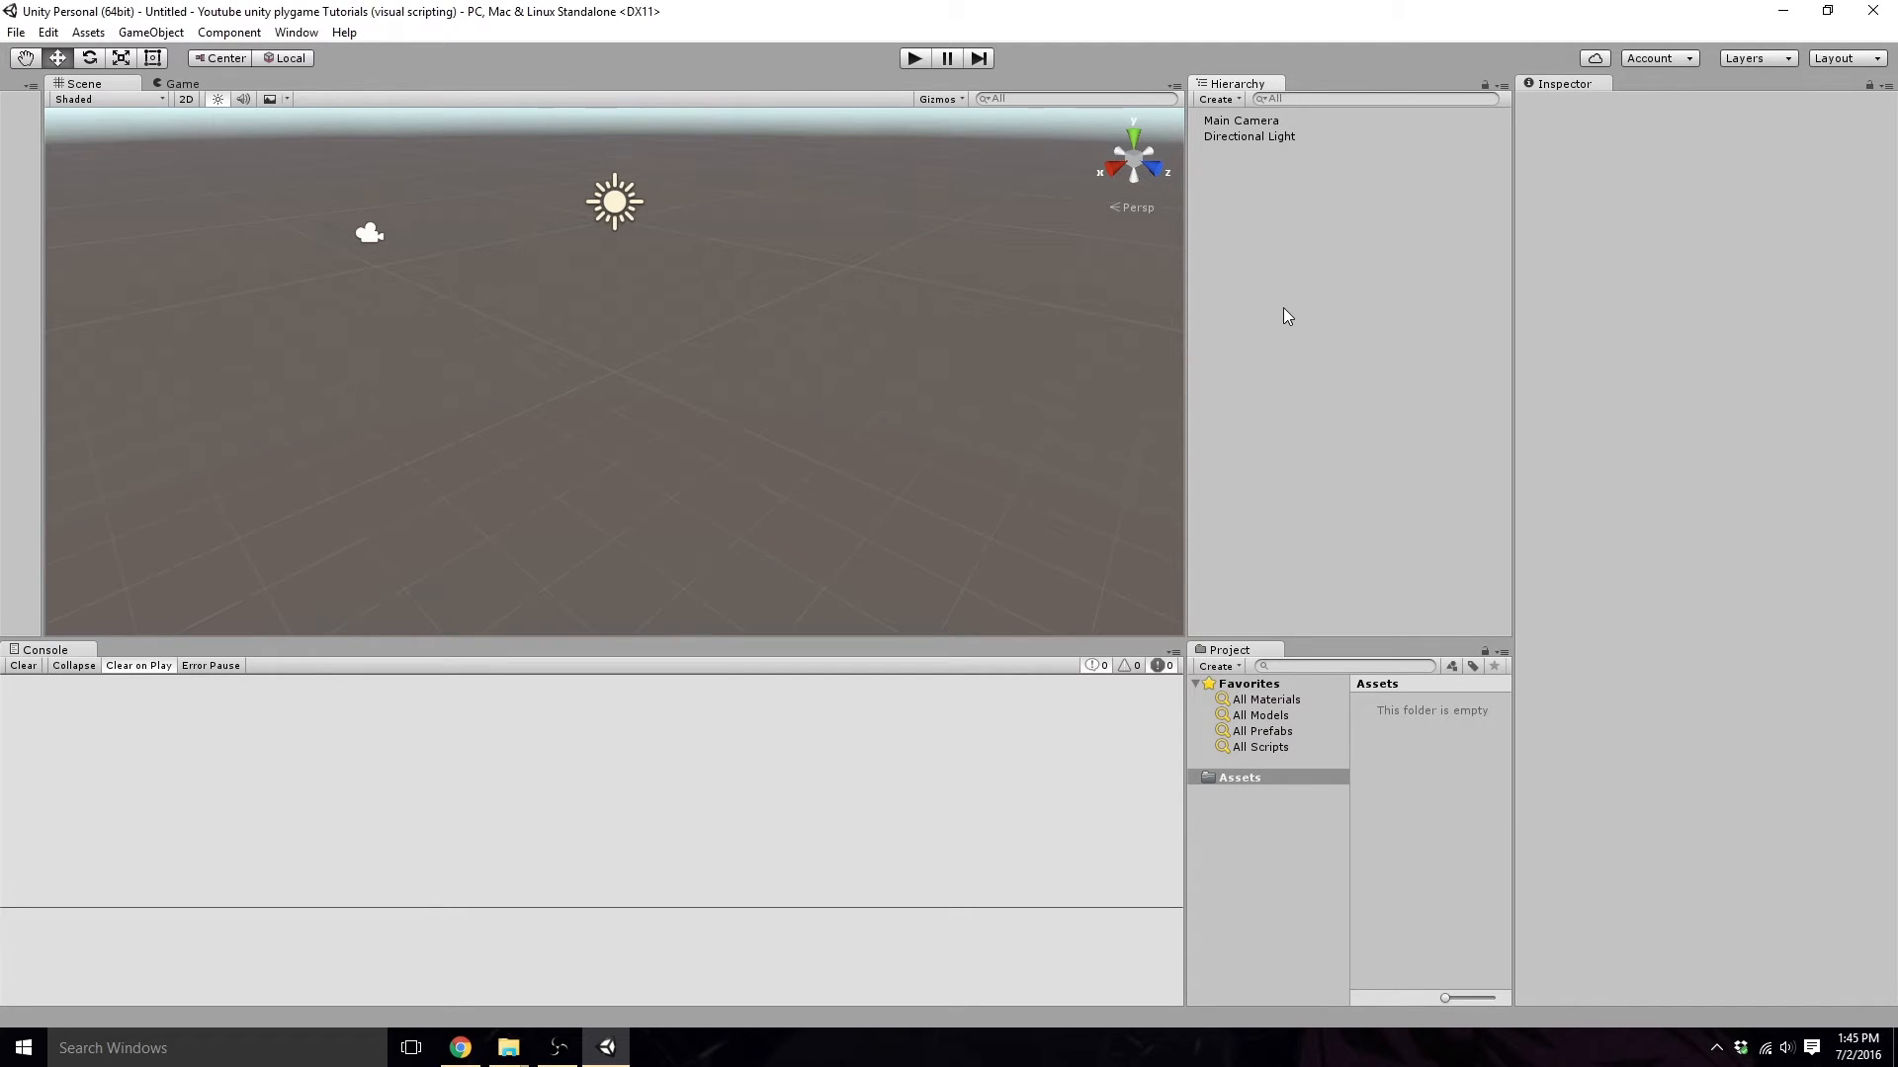
mouse_move(605, 109)
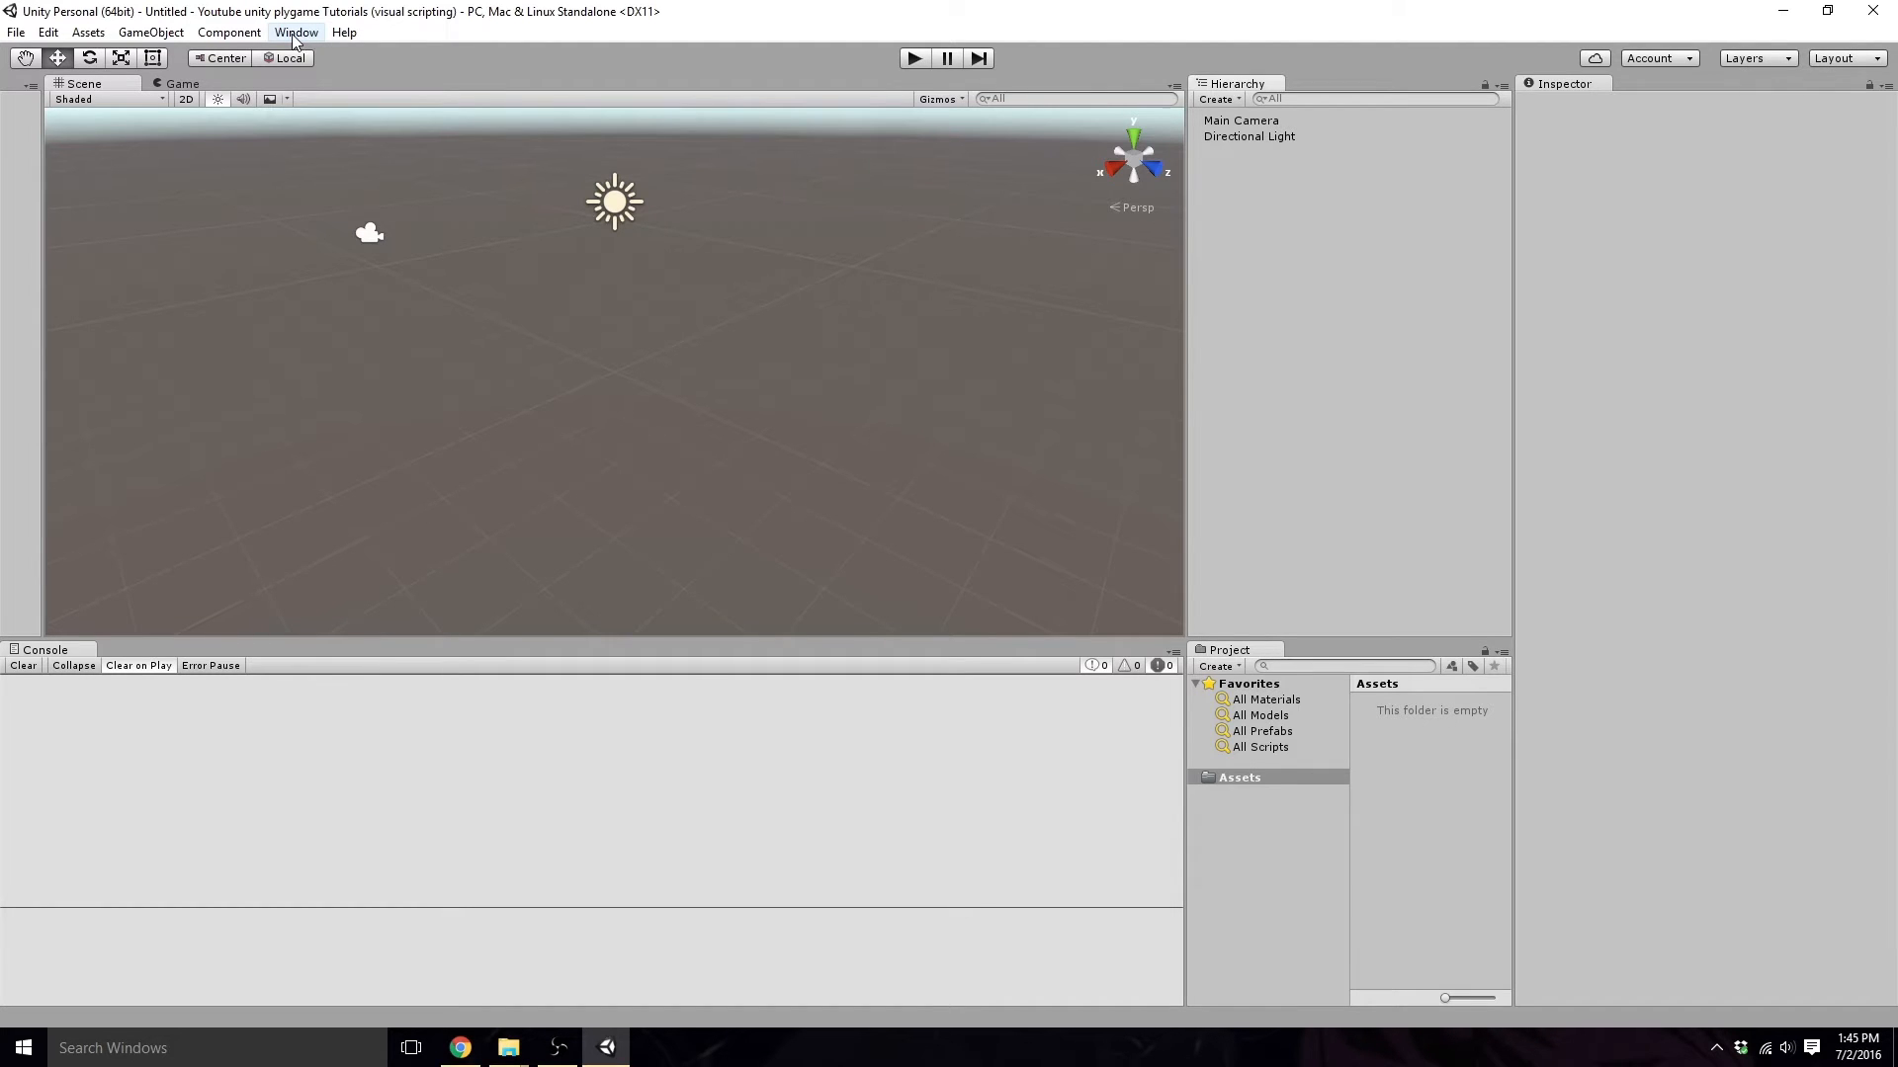
Bring up the plyGame package page in the Asset Store from the Window menu.
left_click(296, 32)
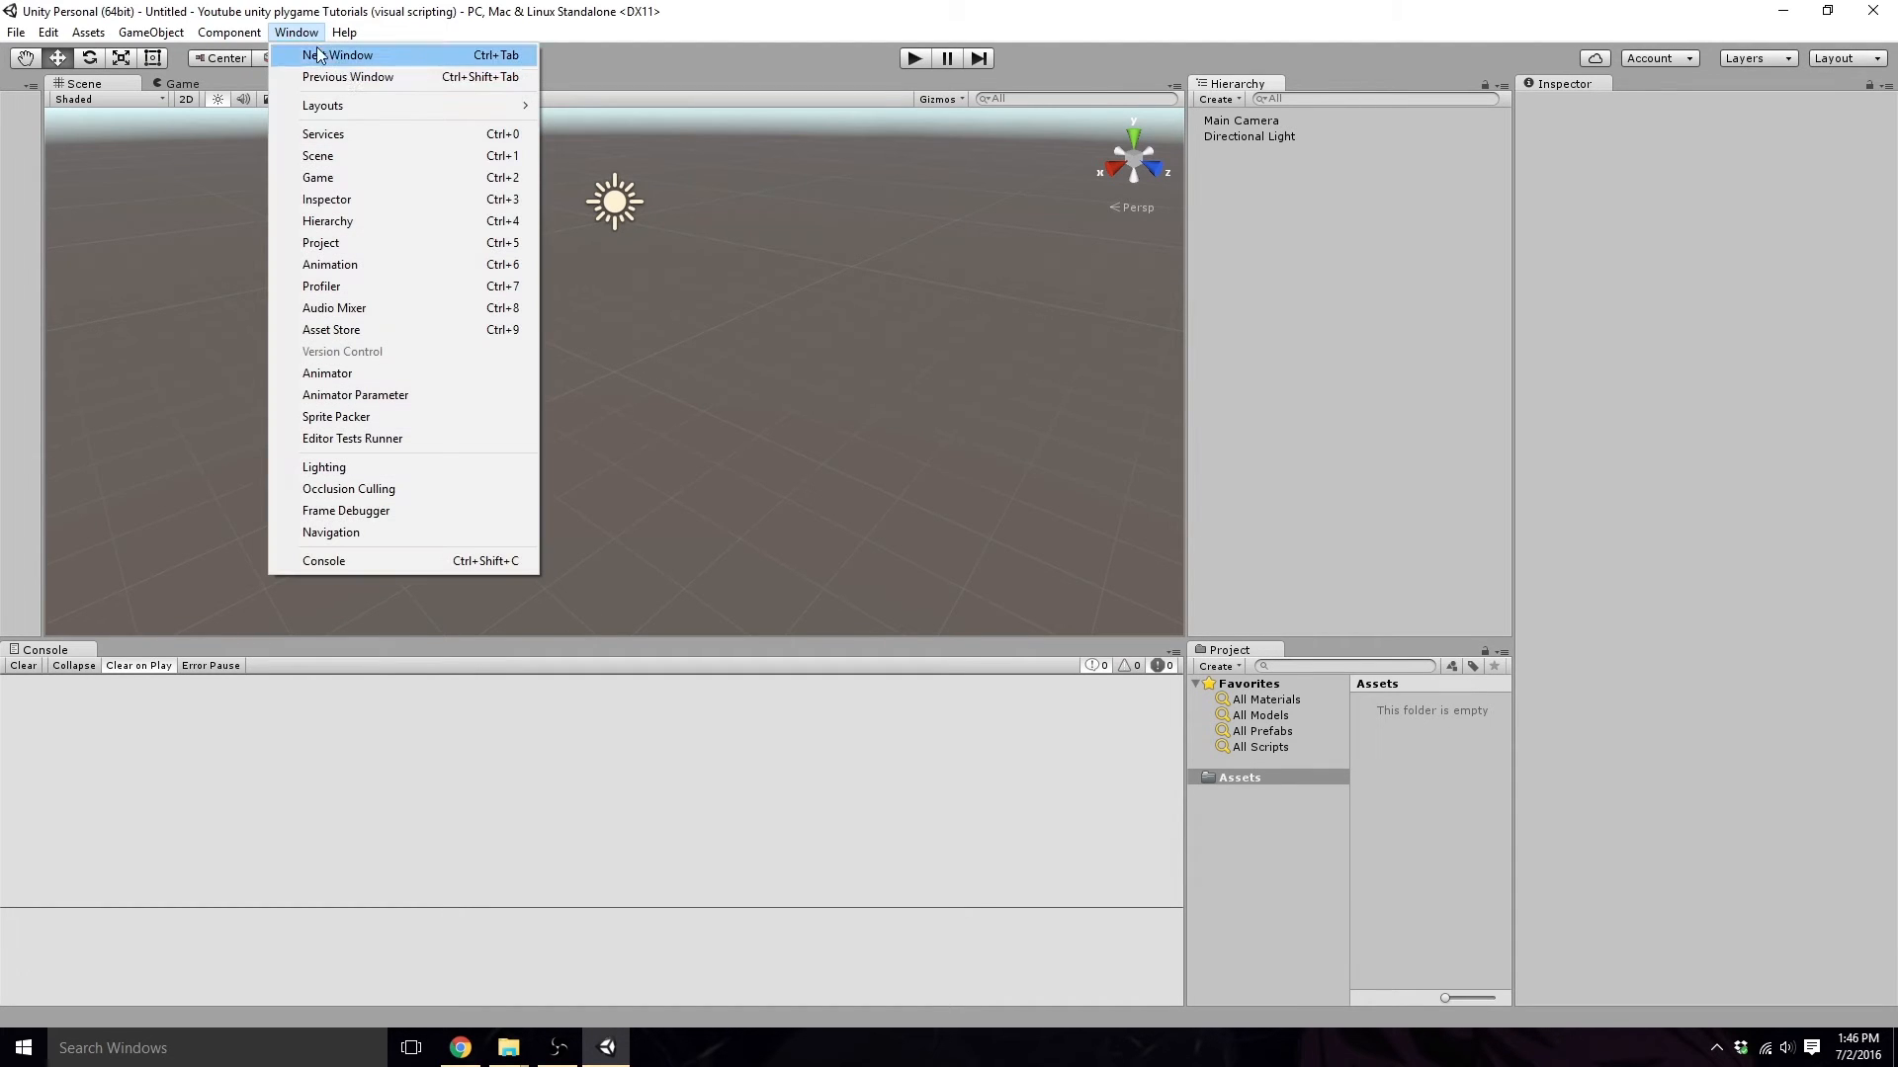
mouse_move(312, 57)
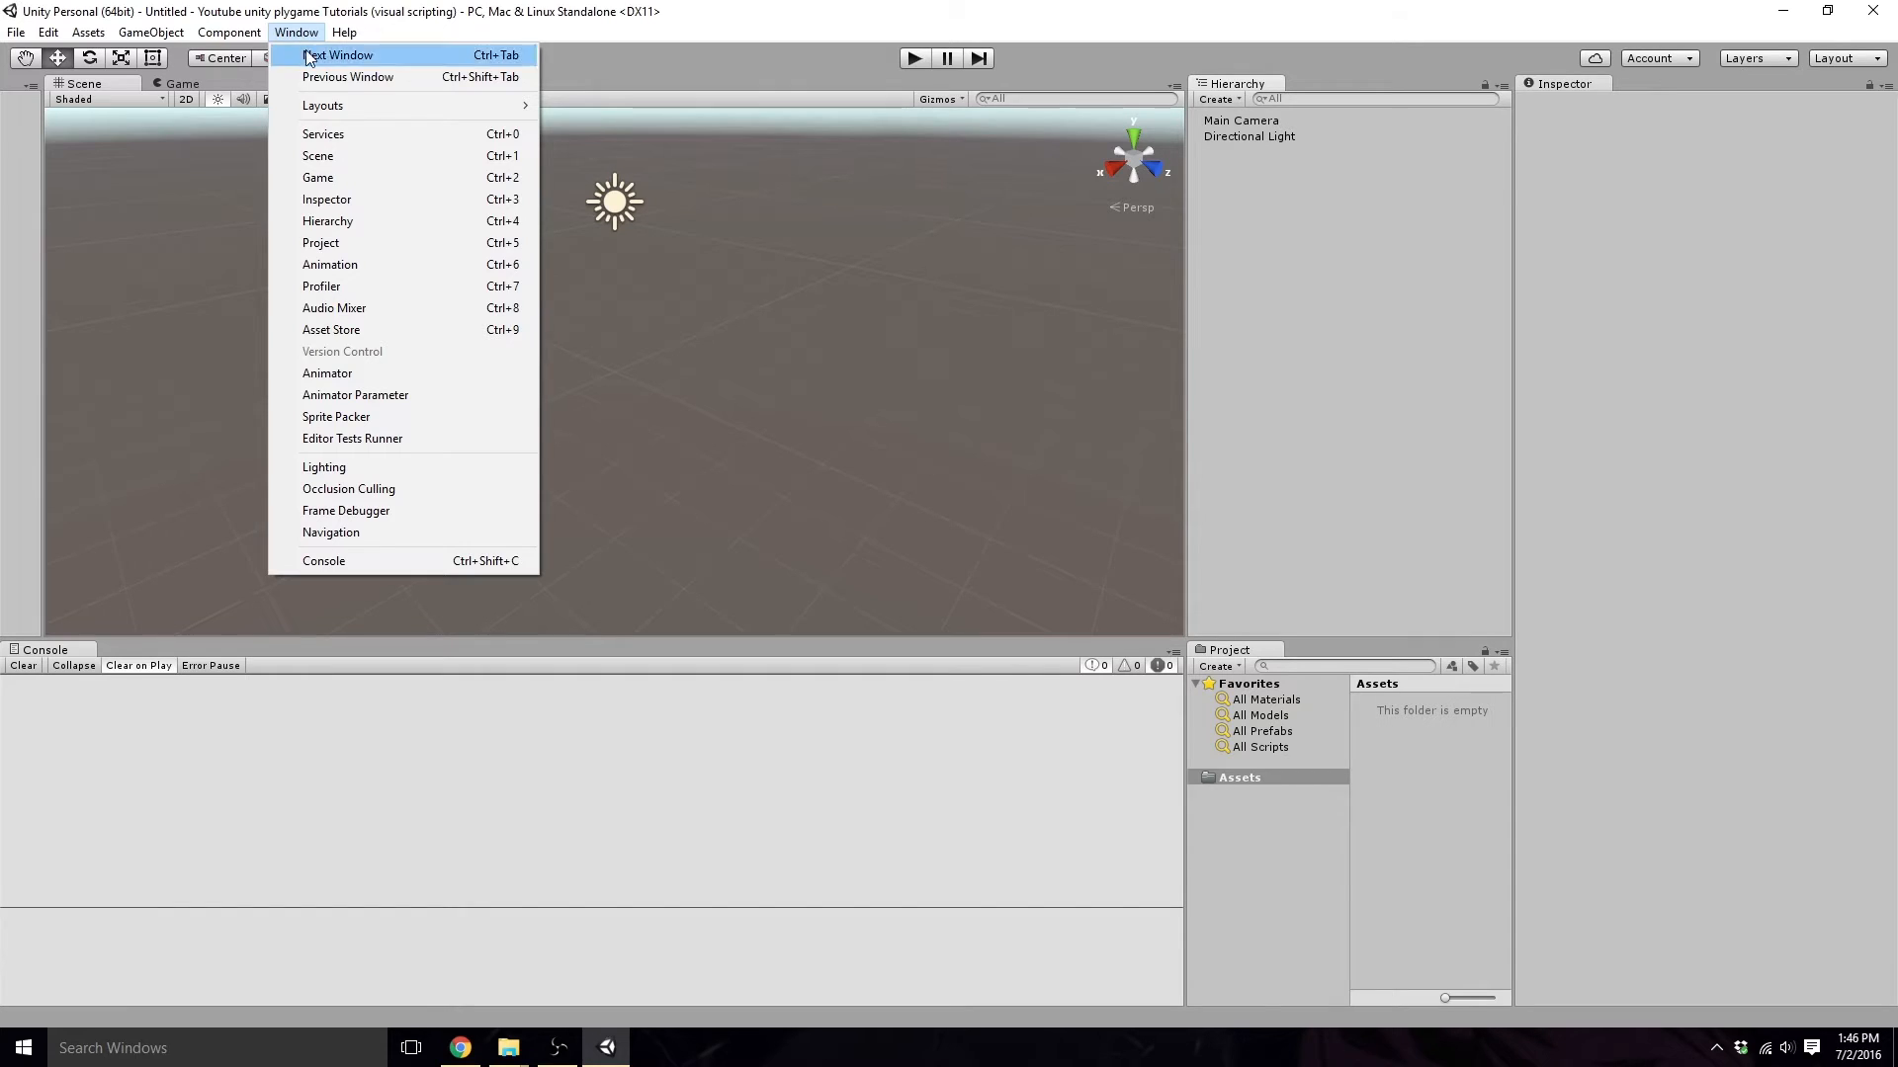
mouse_move(358, 330)
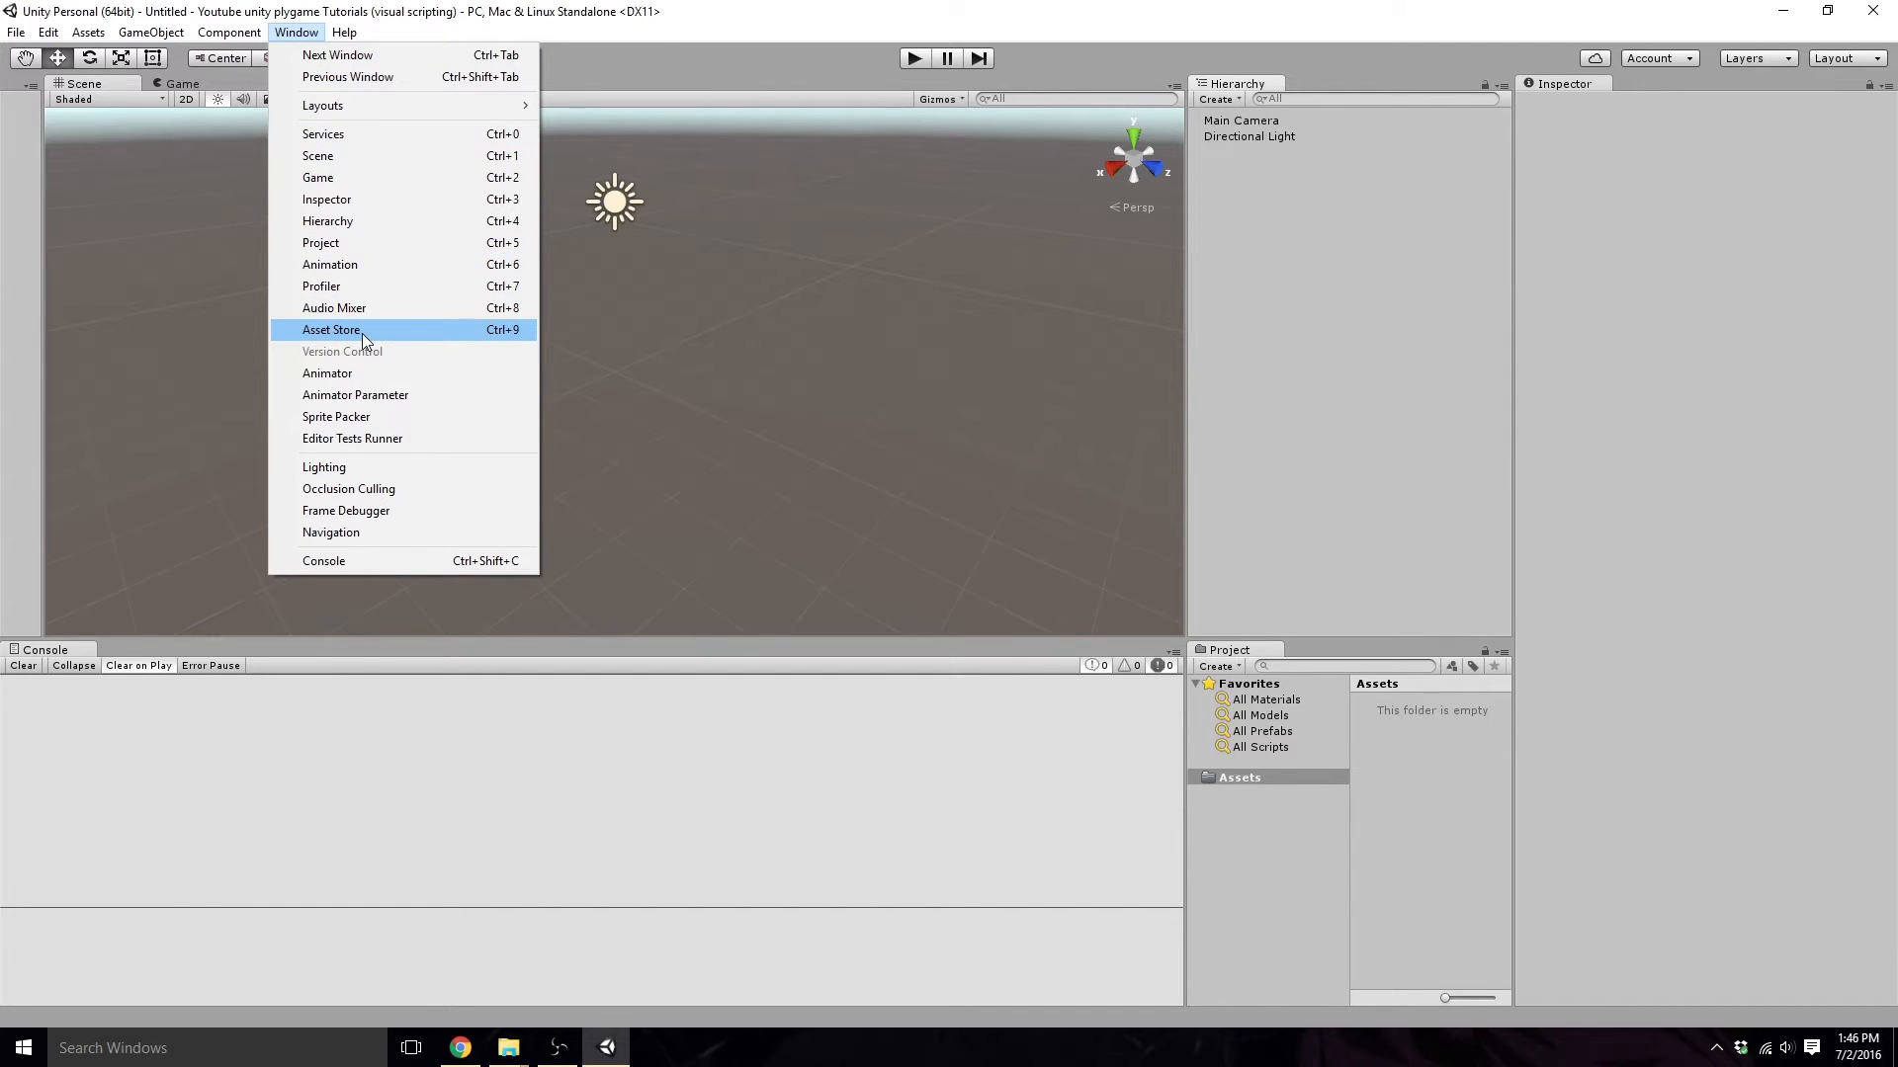
left_click(332, 330)
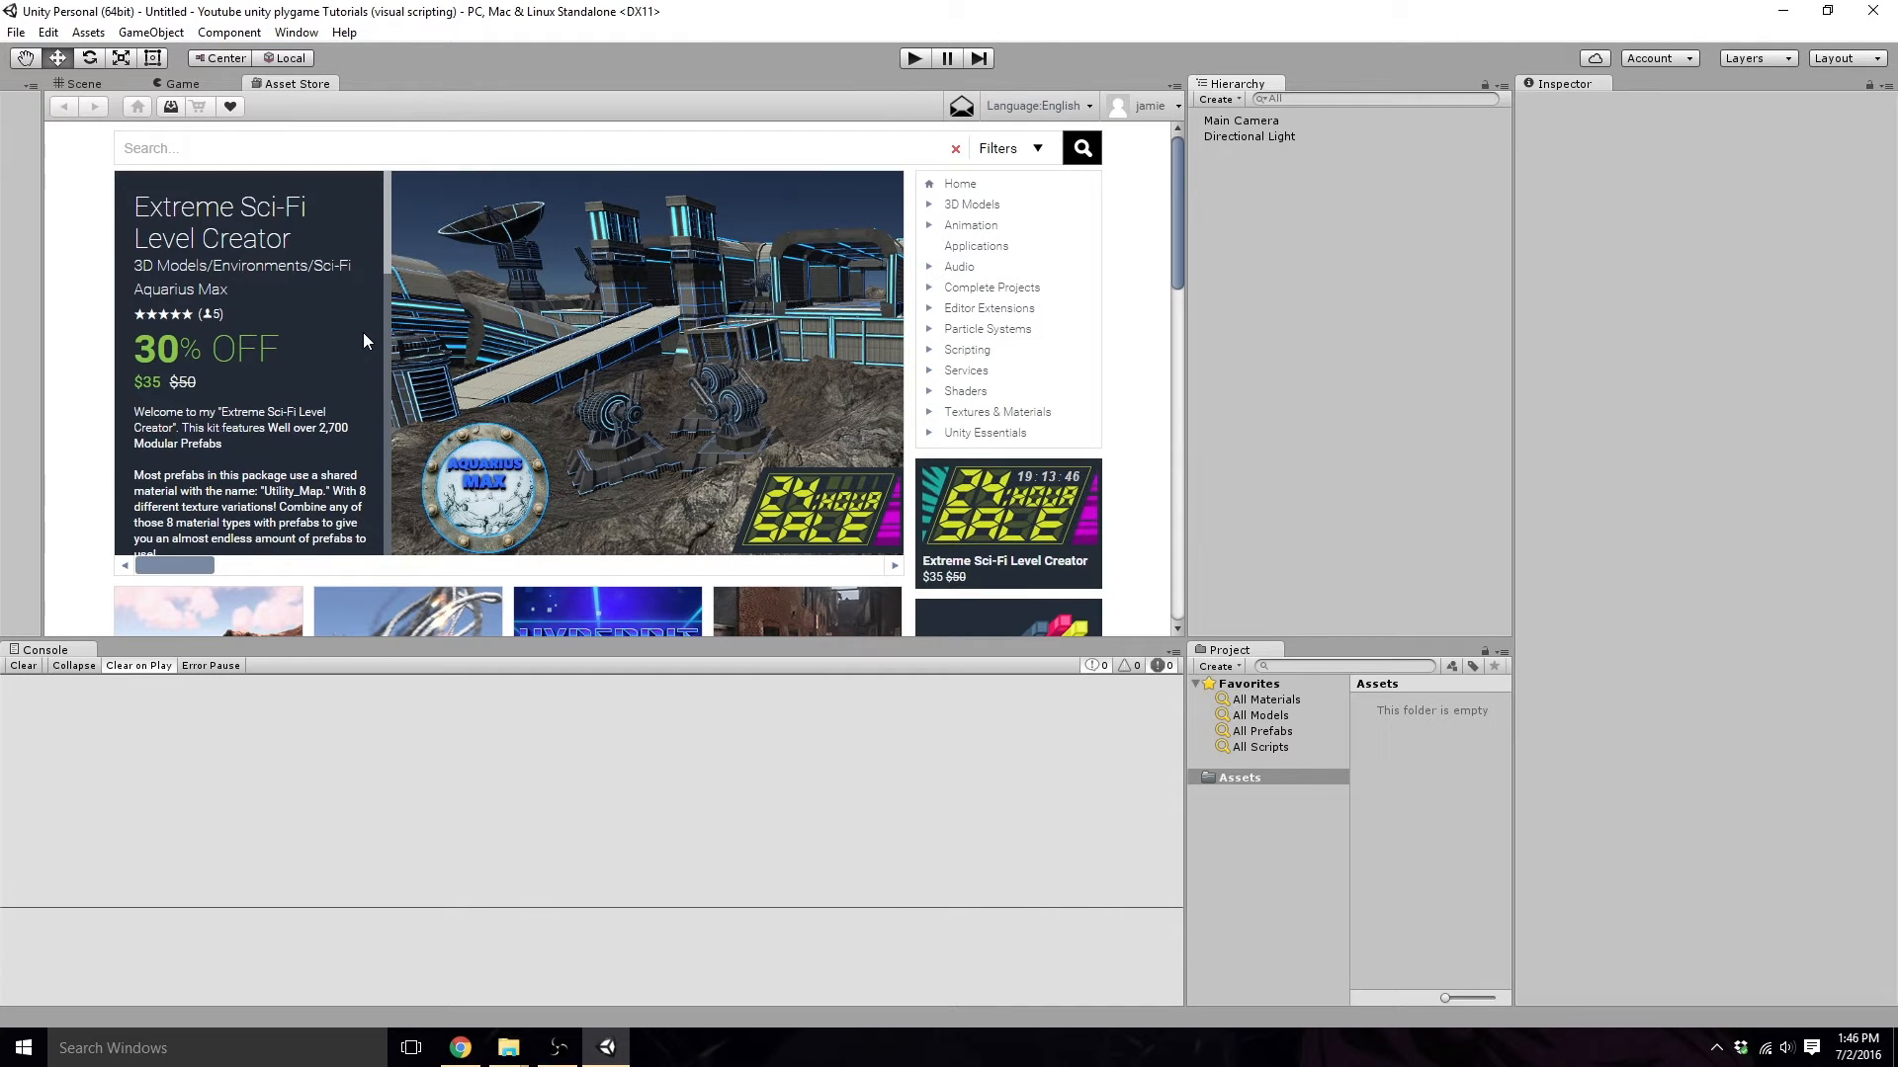
mouse_move(155, 117)
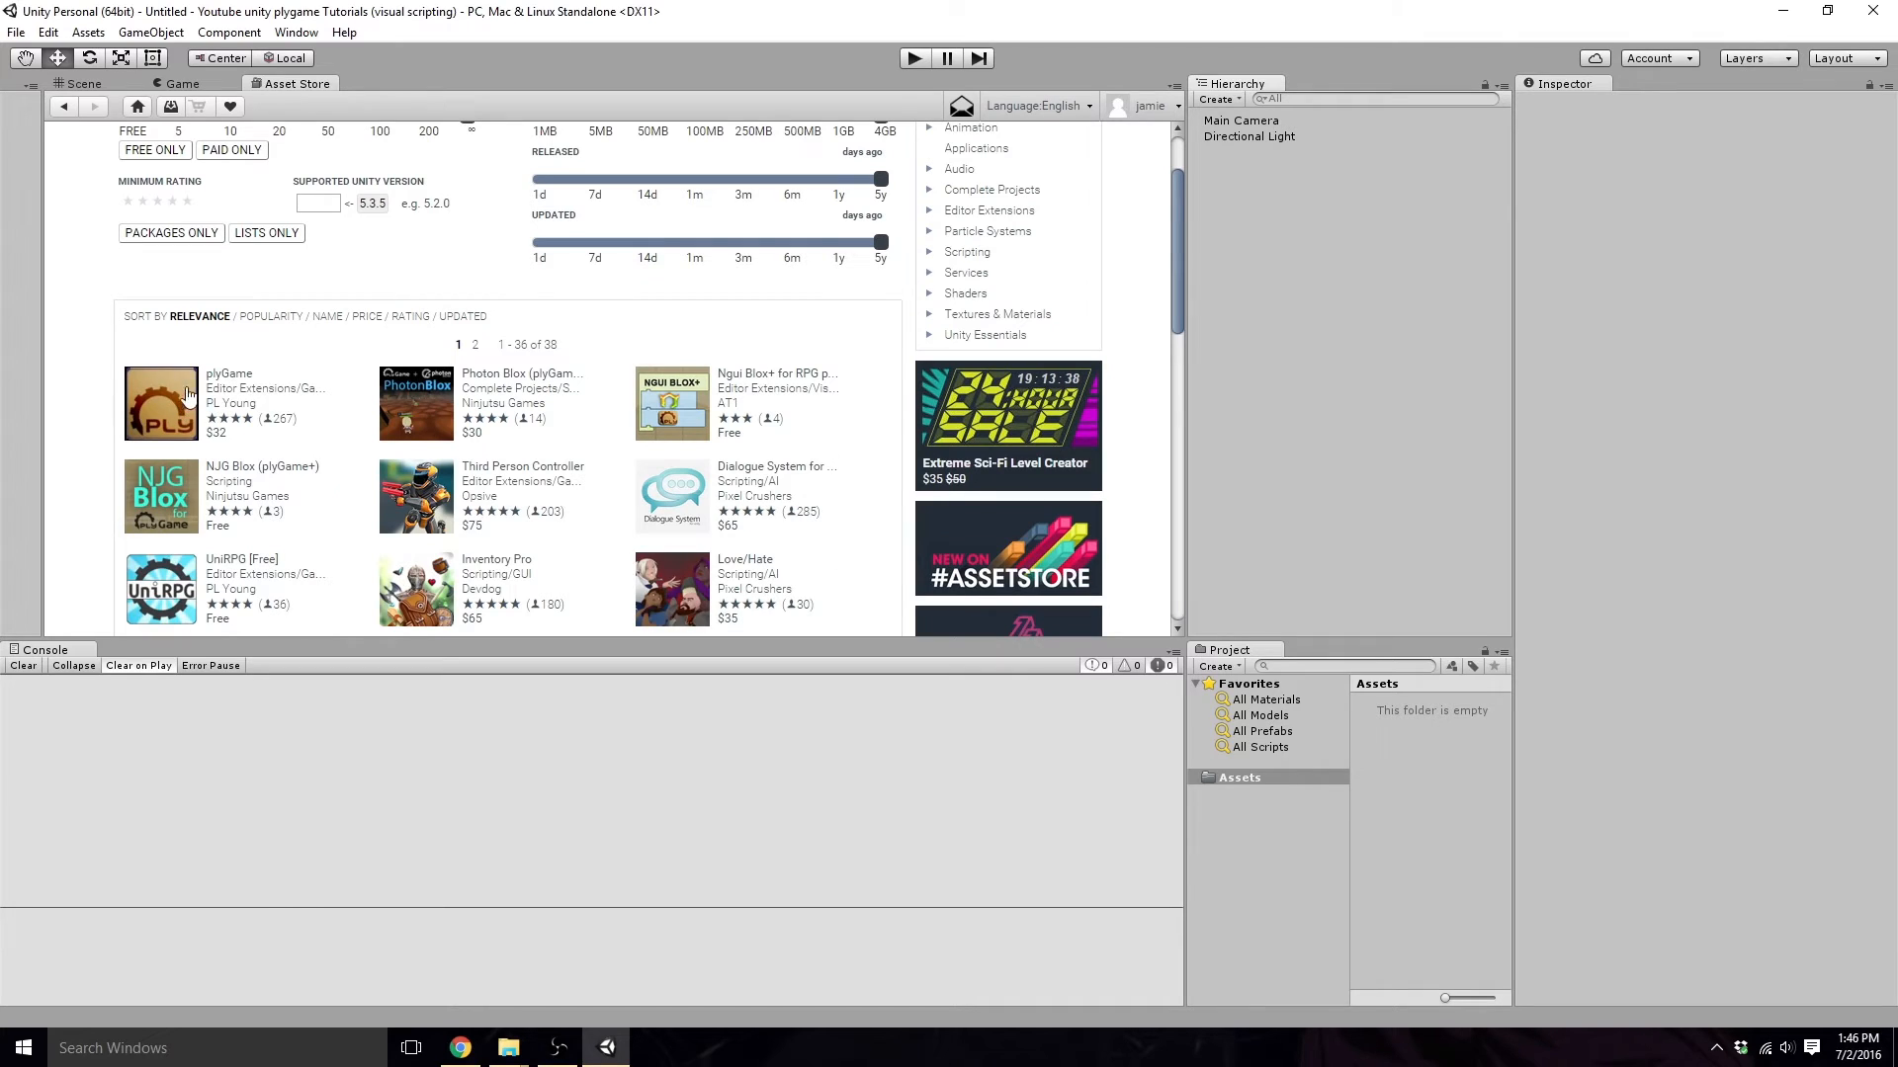
left_click(161, 404)
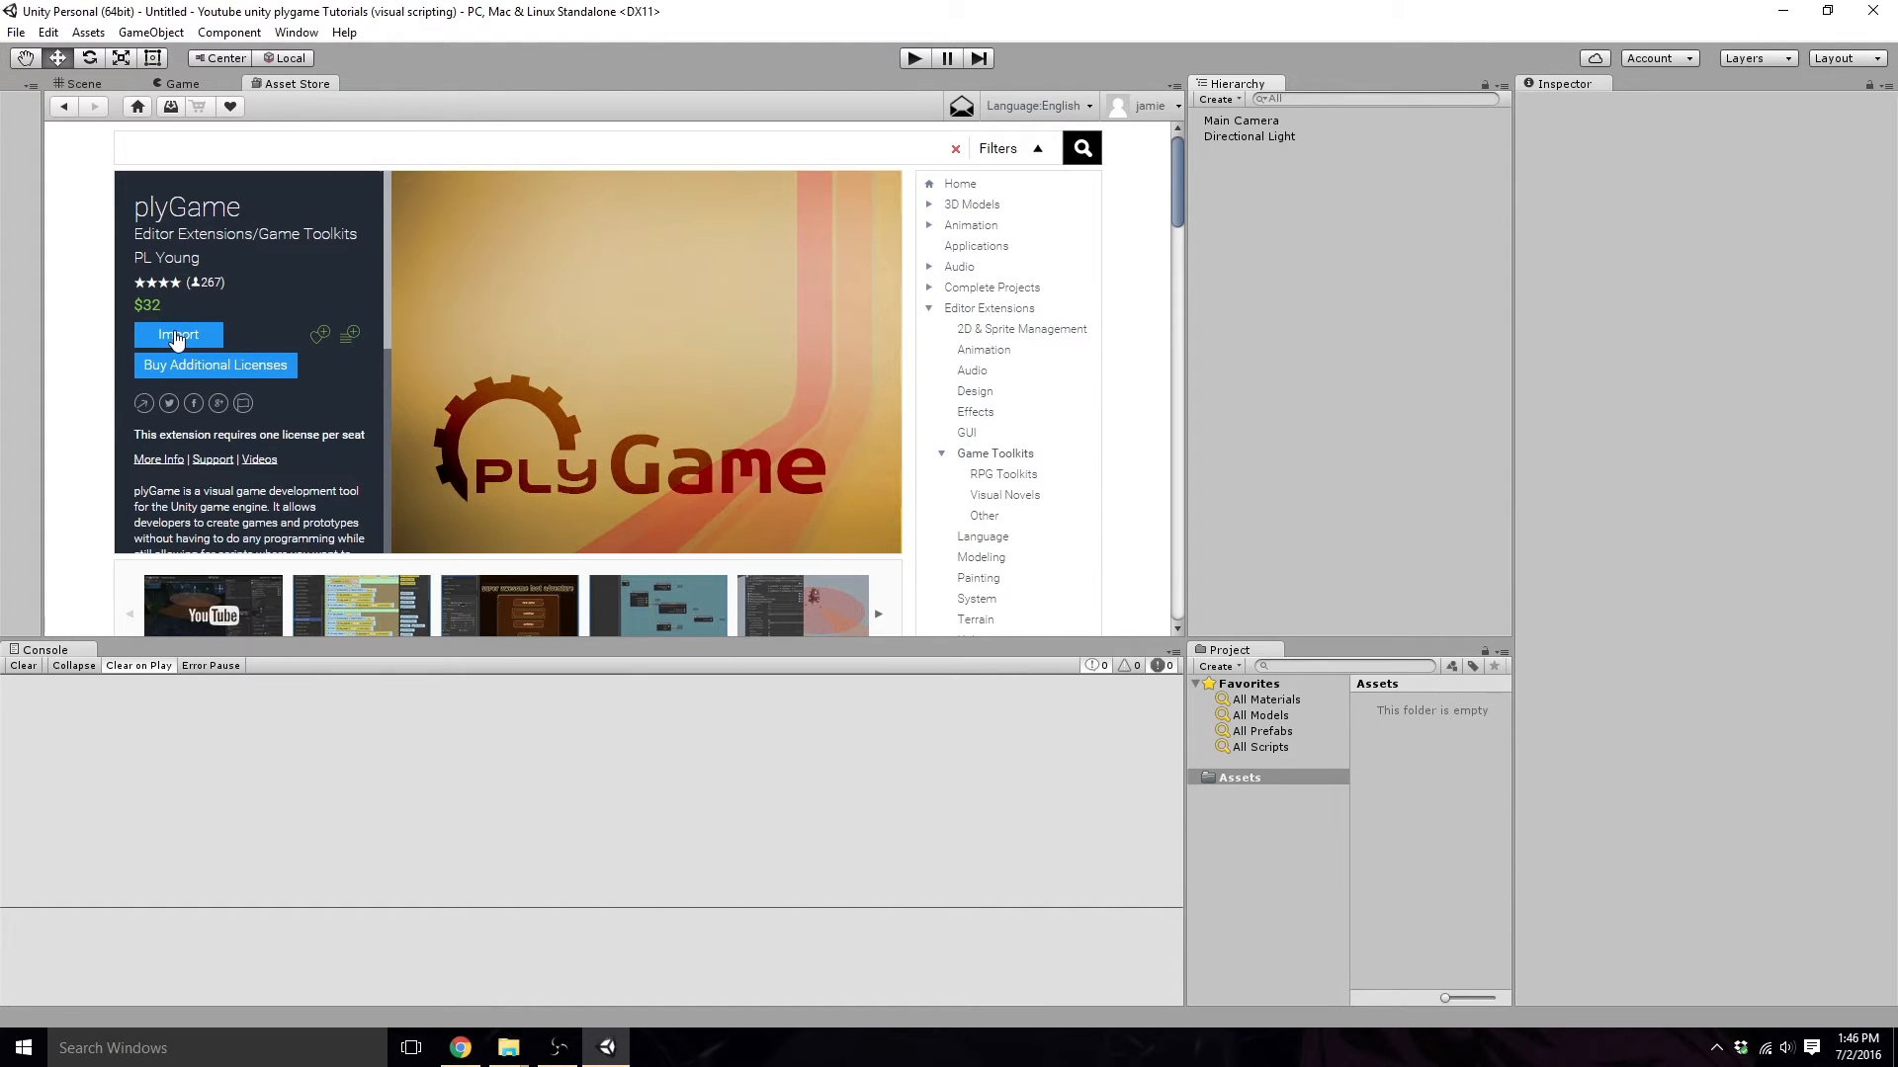
Import the plyGame package with all files, adding Gizmos, plyData and plyoung folders.
left_click(176, 334)
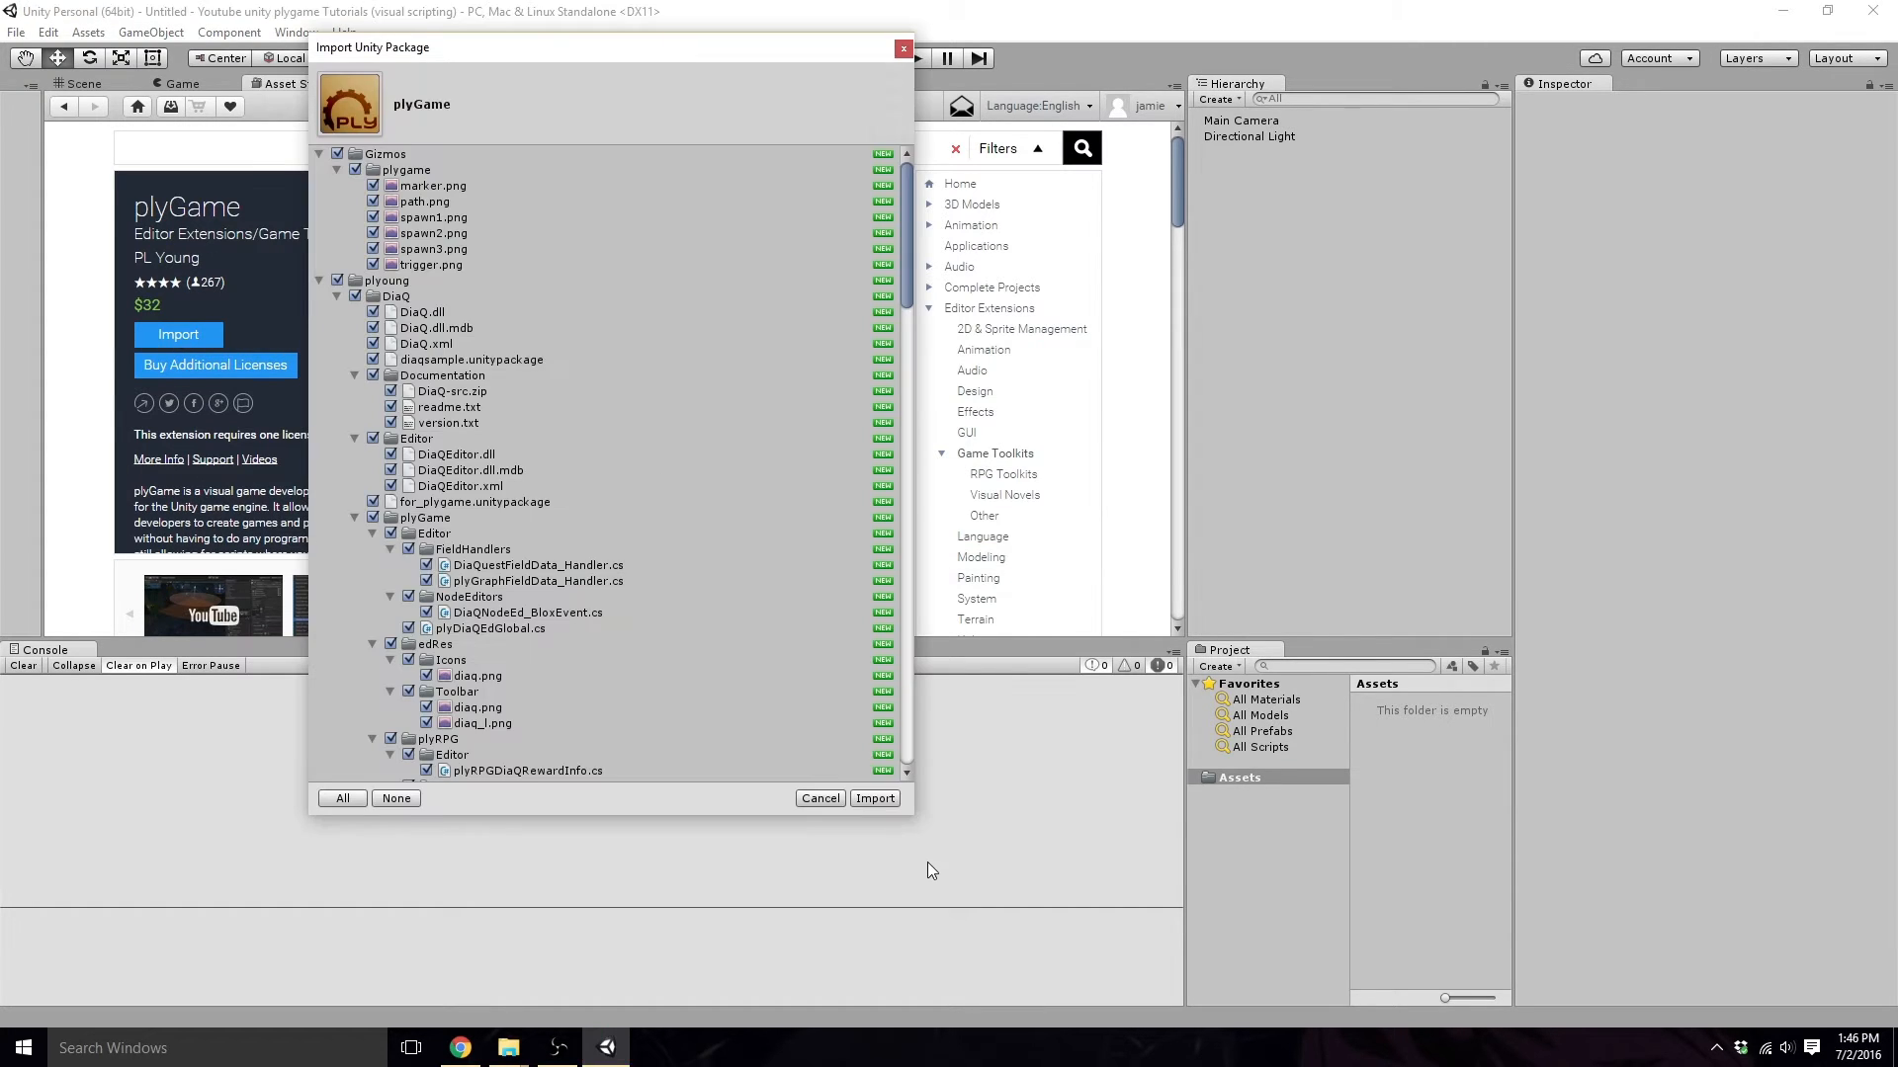
left_click(874, 797)
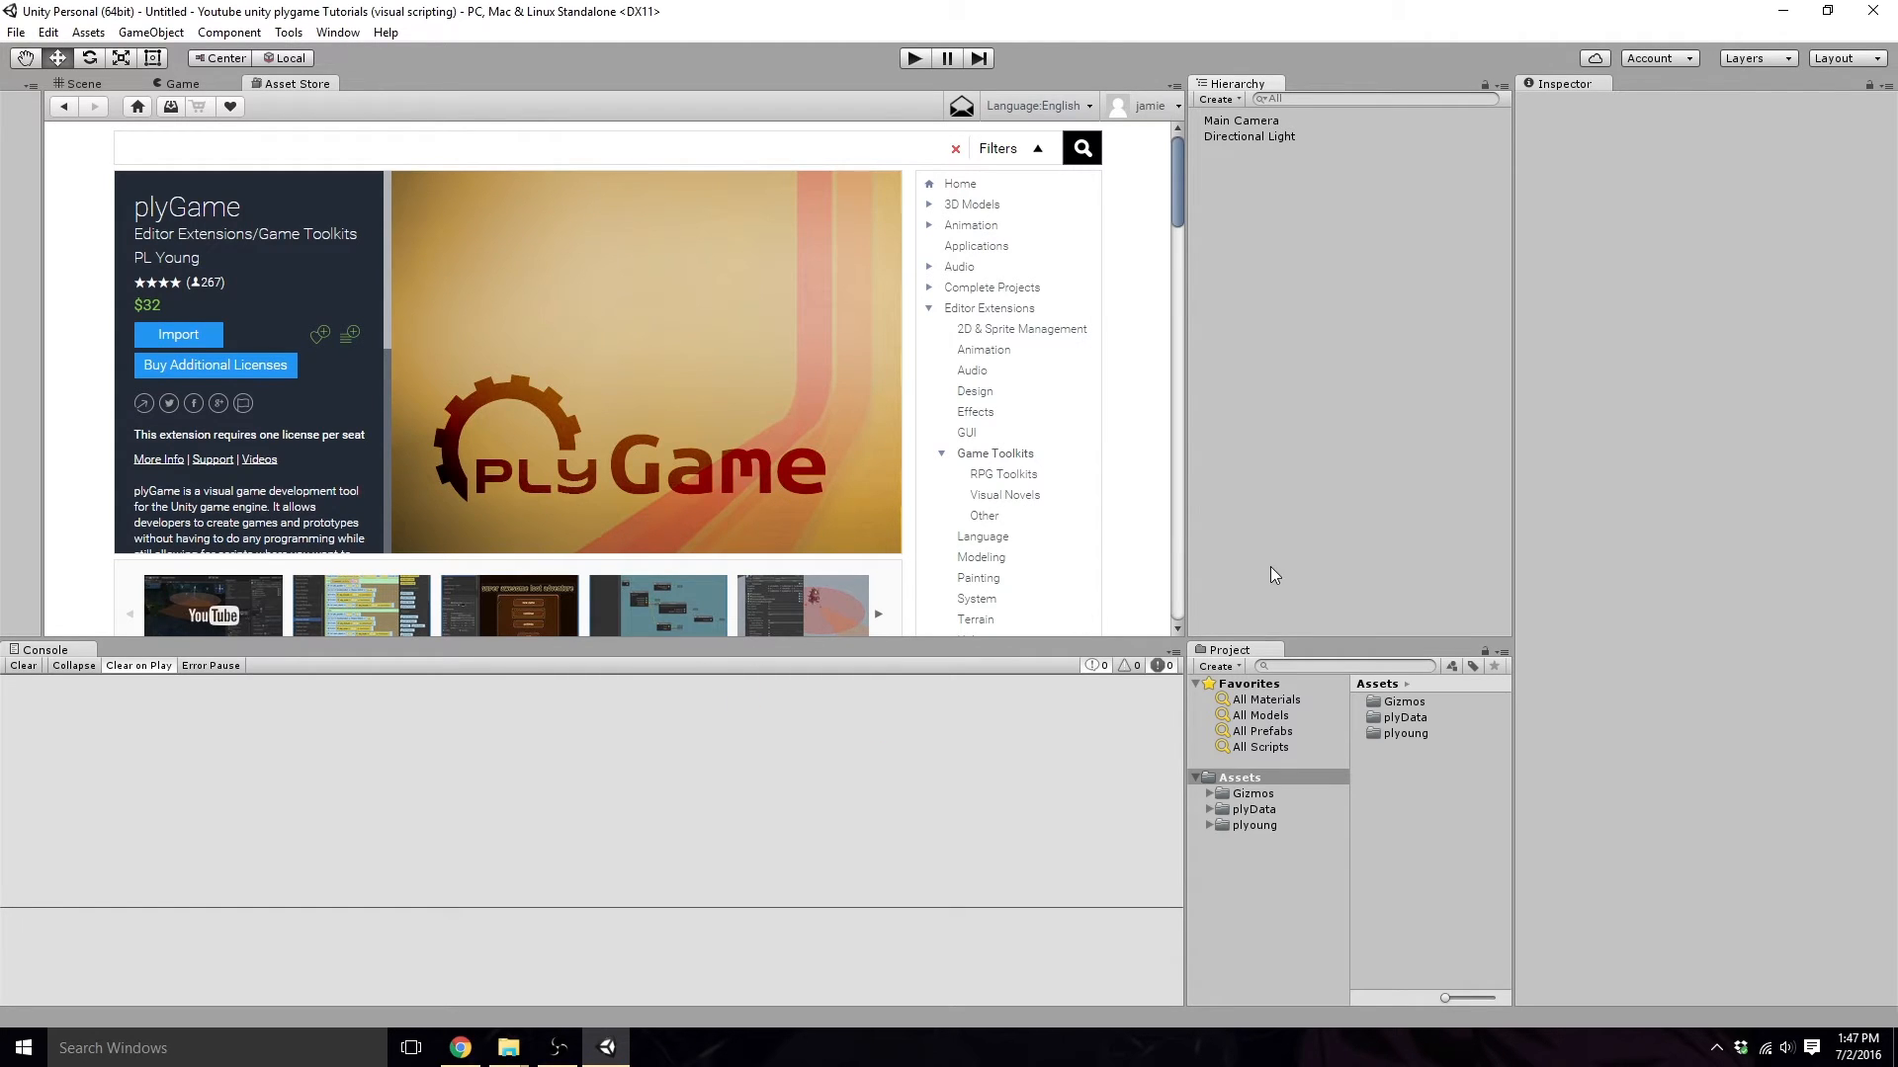
mouse_move(542, 275)
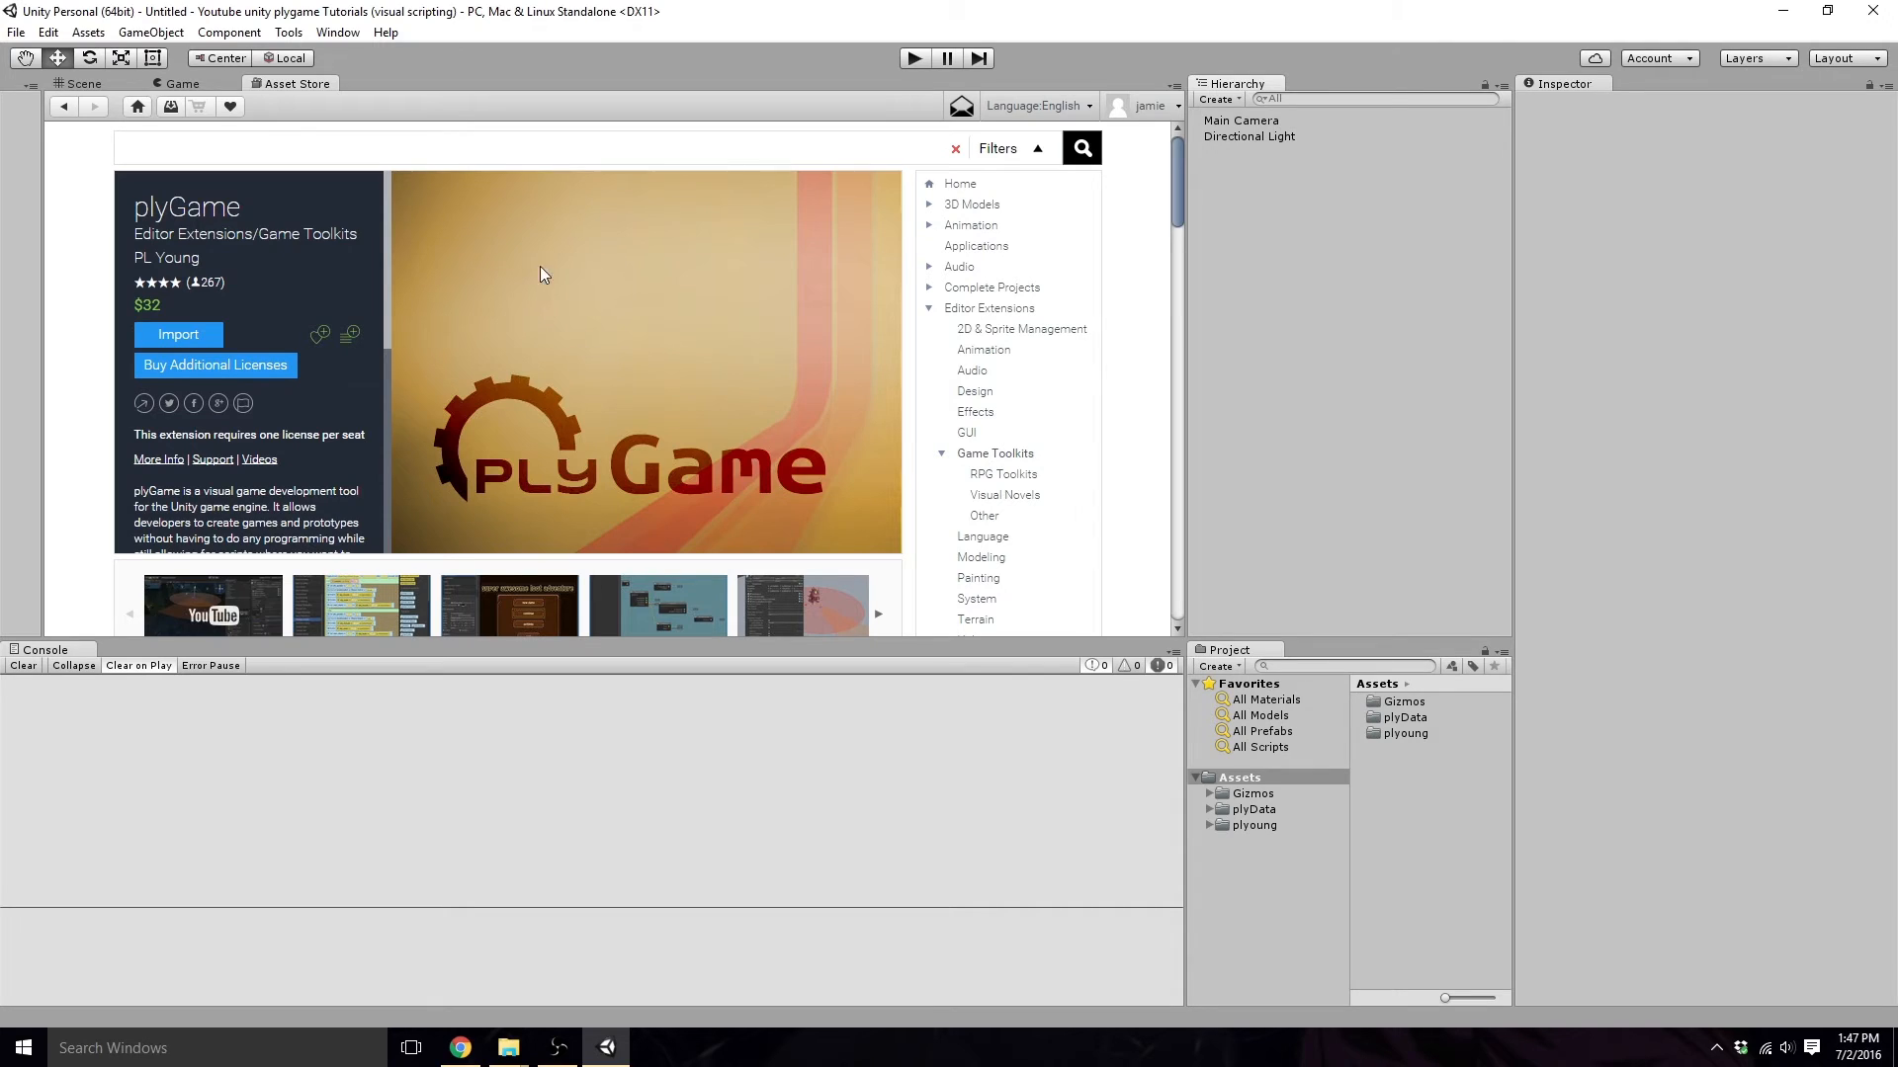
Leave the Asset Store and show the plyGame toolbar via Tools > PL Young > plyGame.
left_click(291, 83)
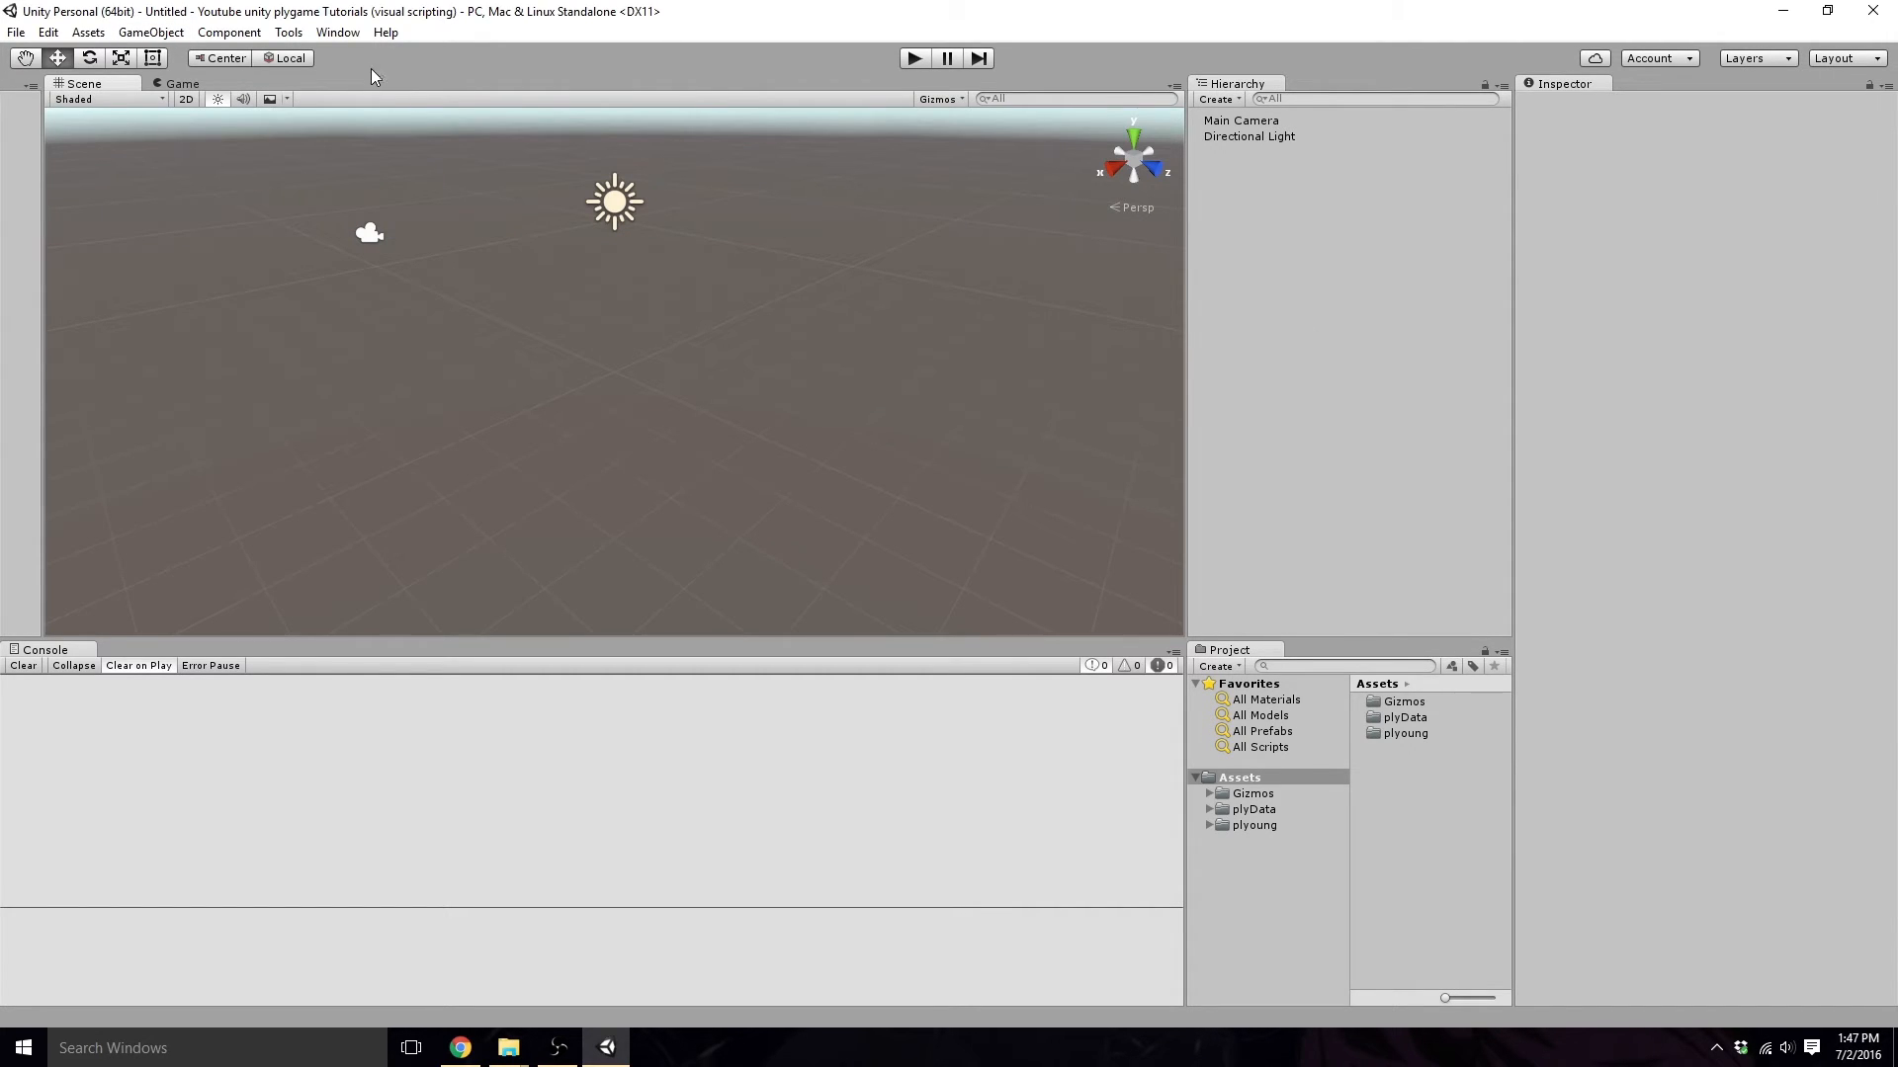
mouse_move(288, 31)
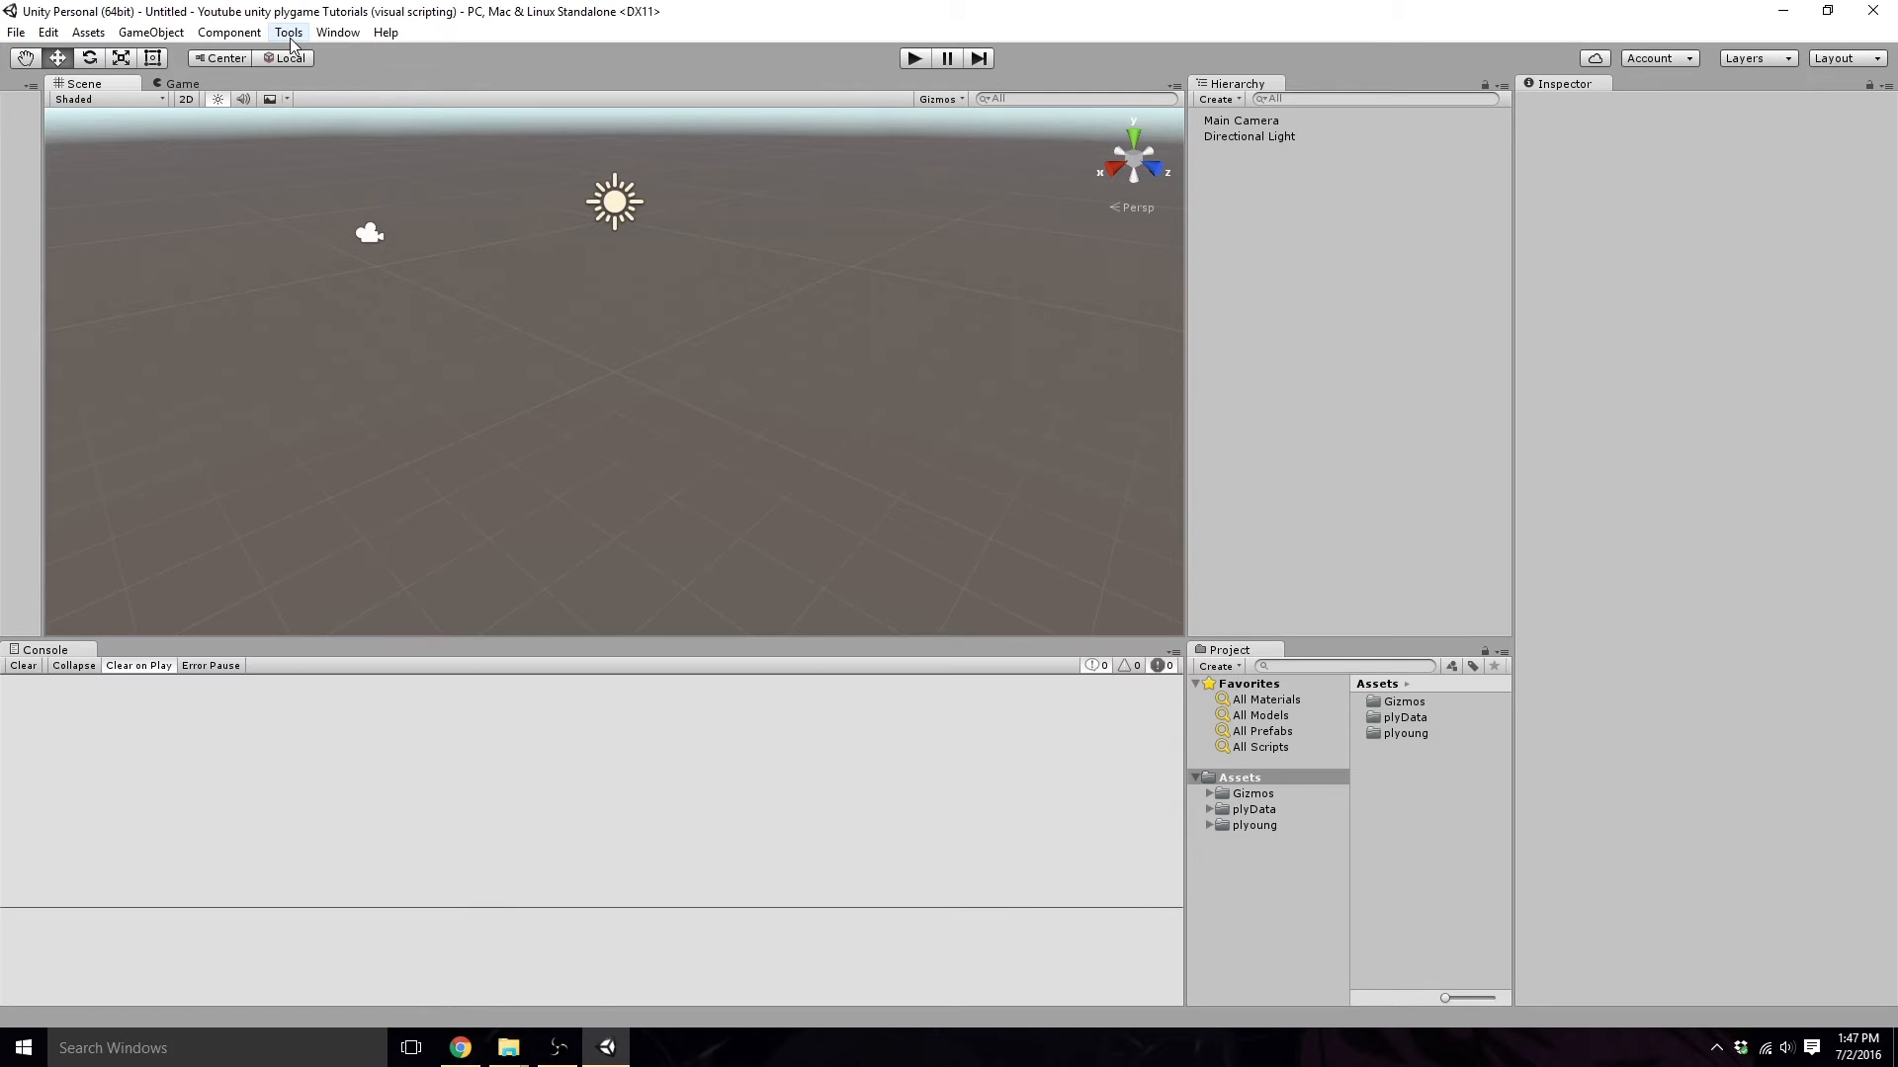
left_click(288, 31)
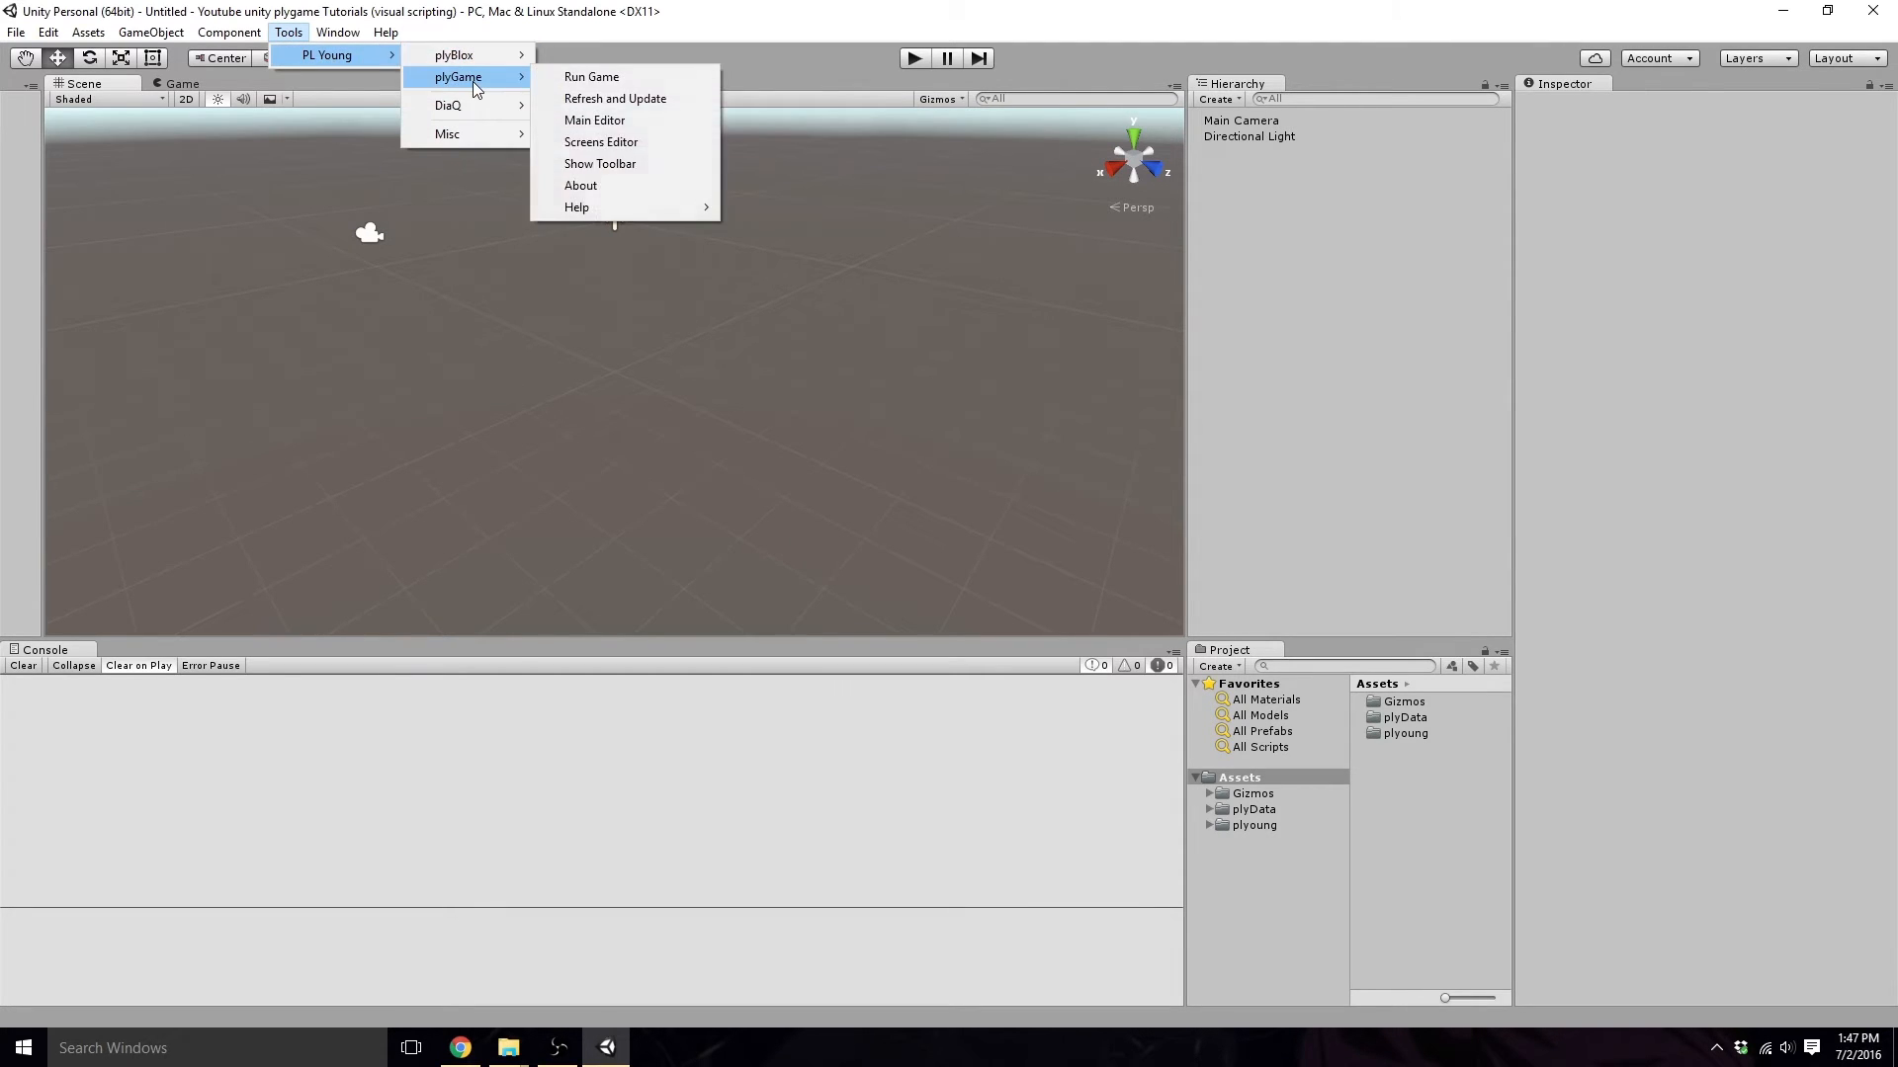
left_click(599, 164)
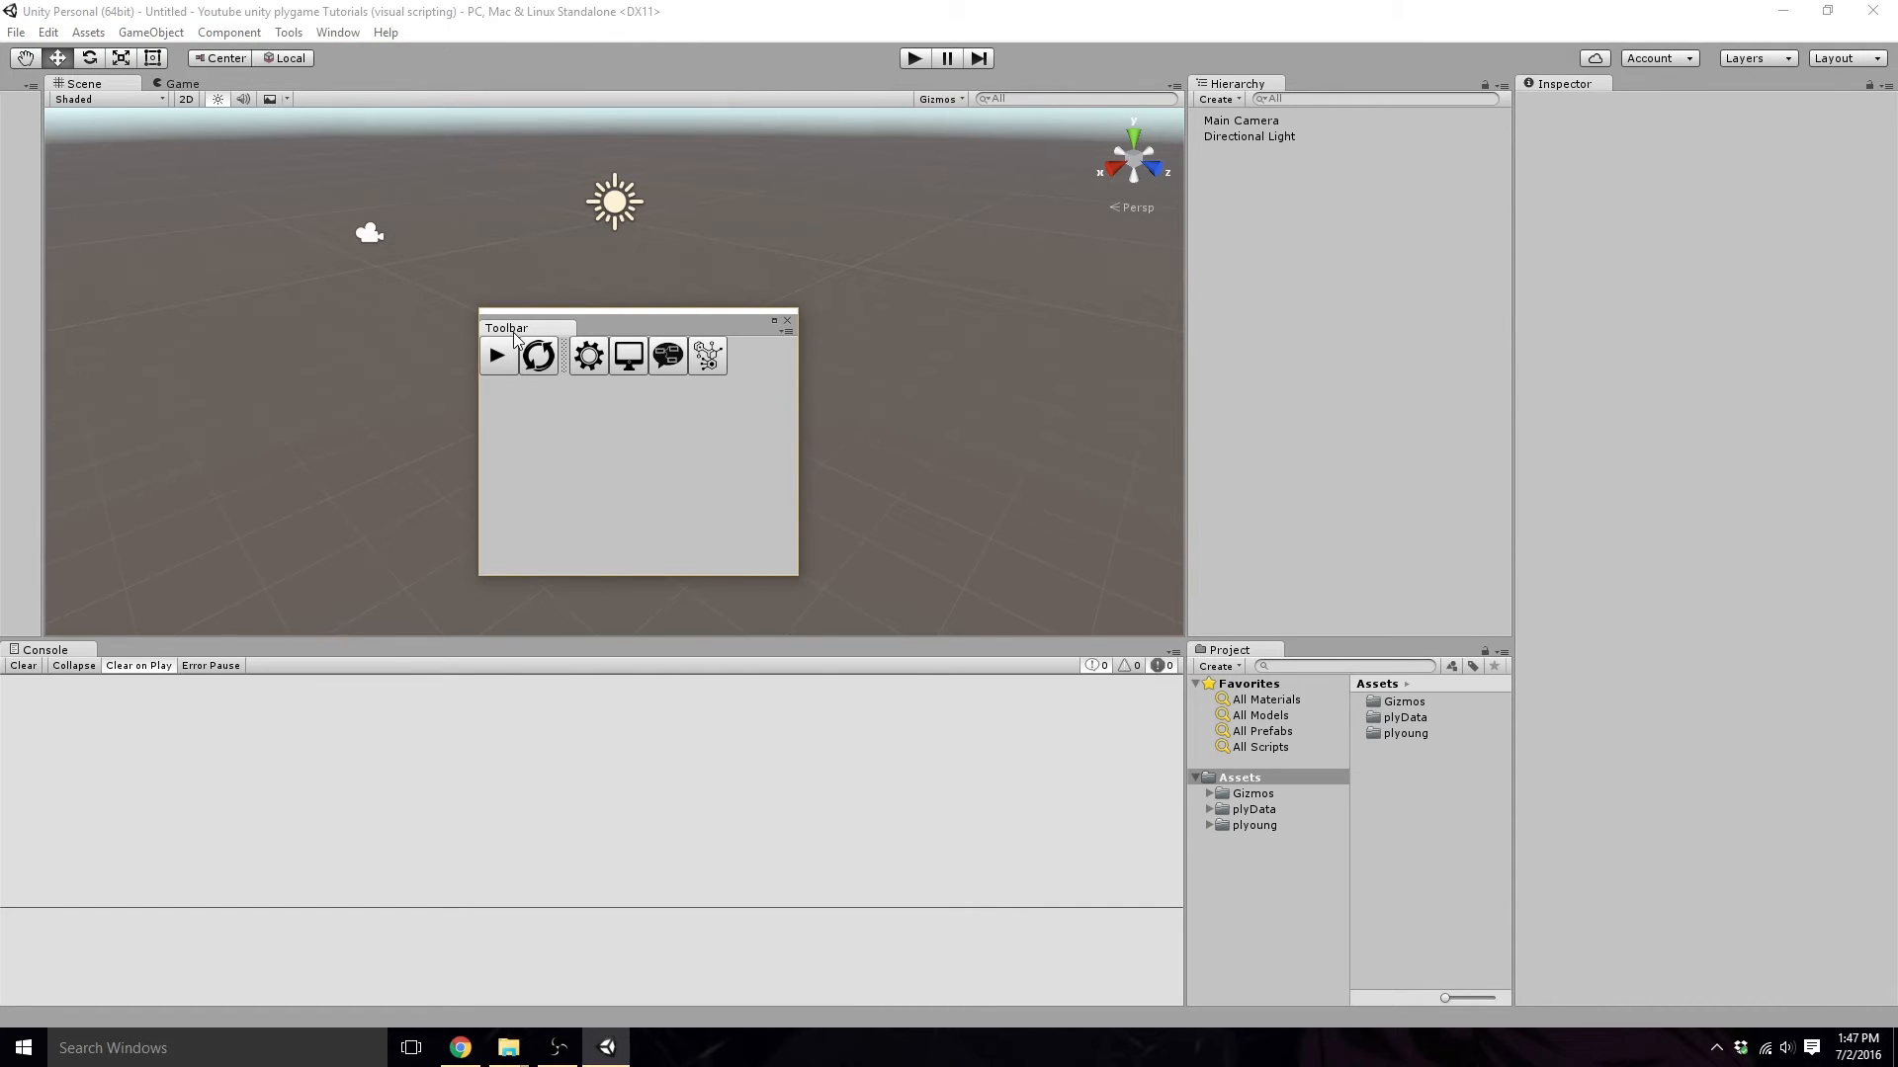
mouse_move(30, 609)
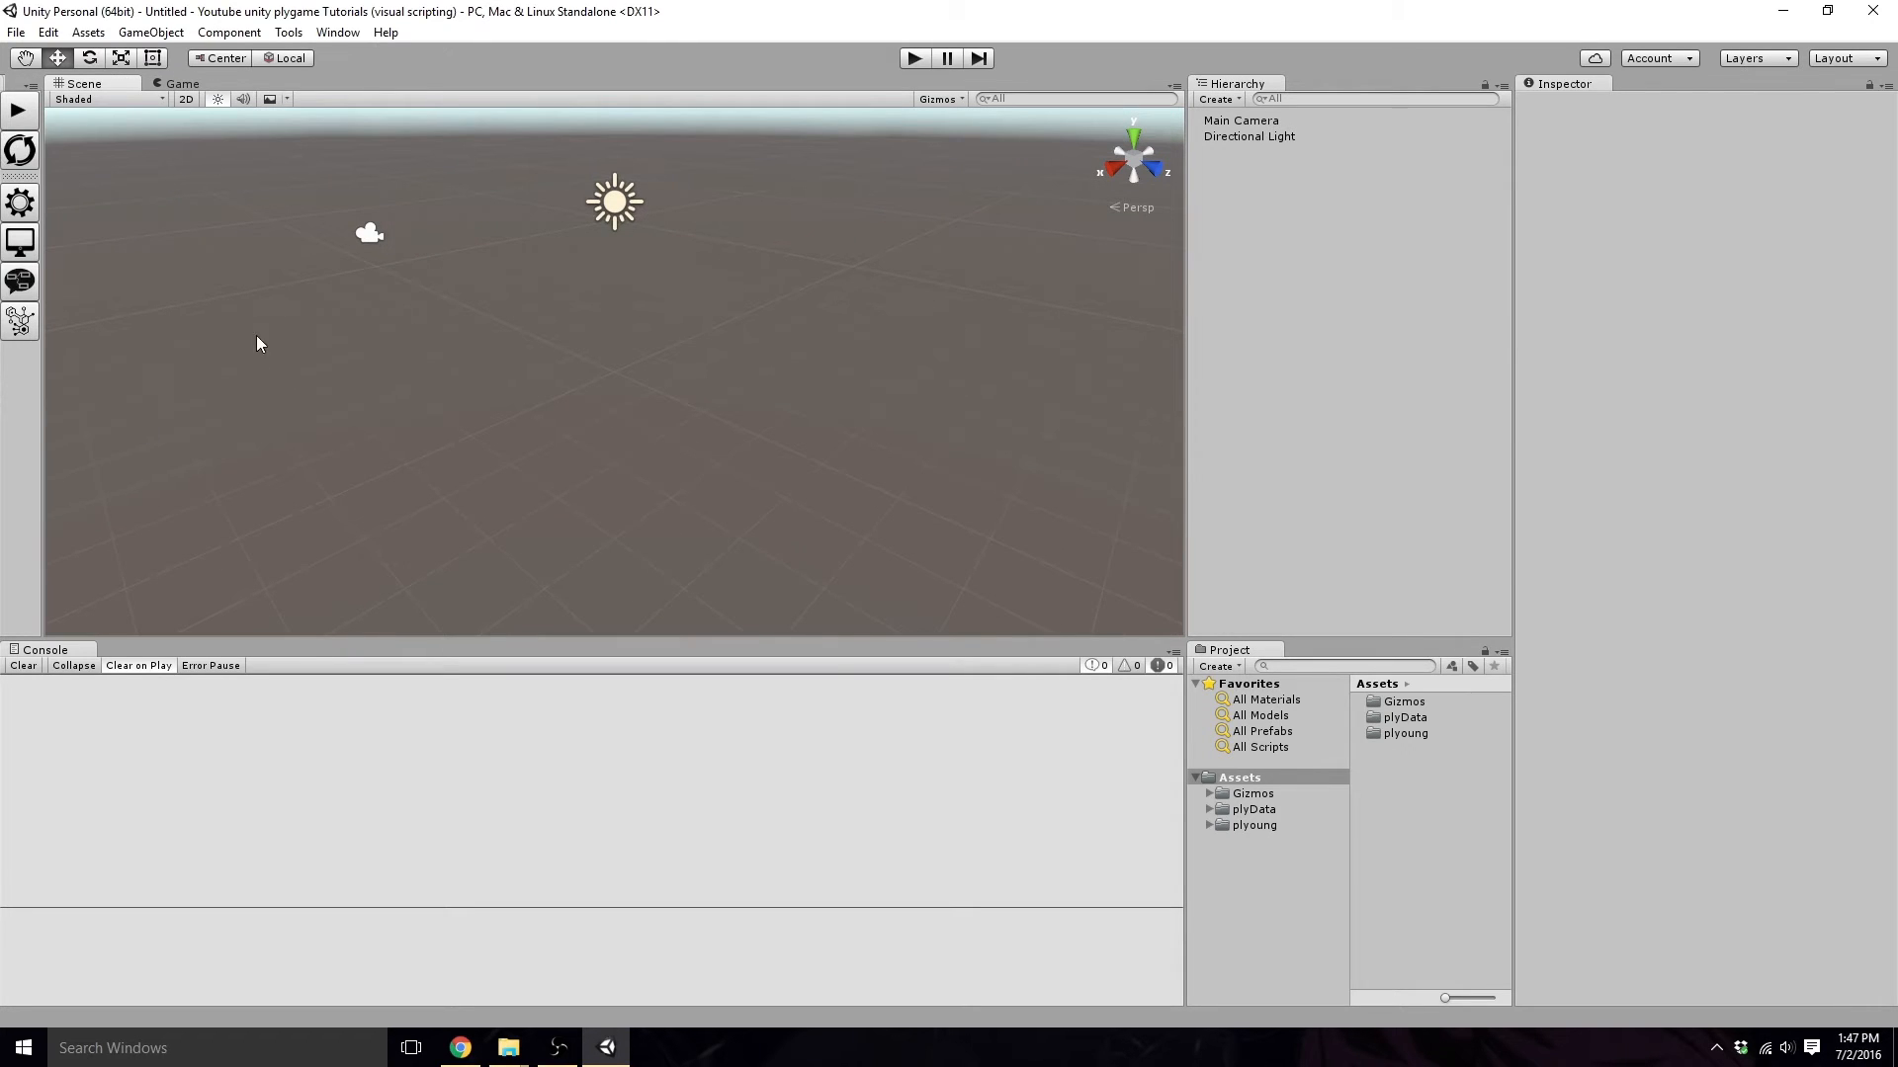
mouse_move(795, 263)
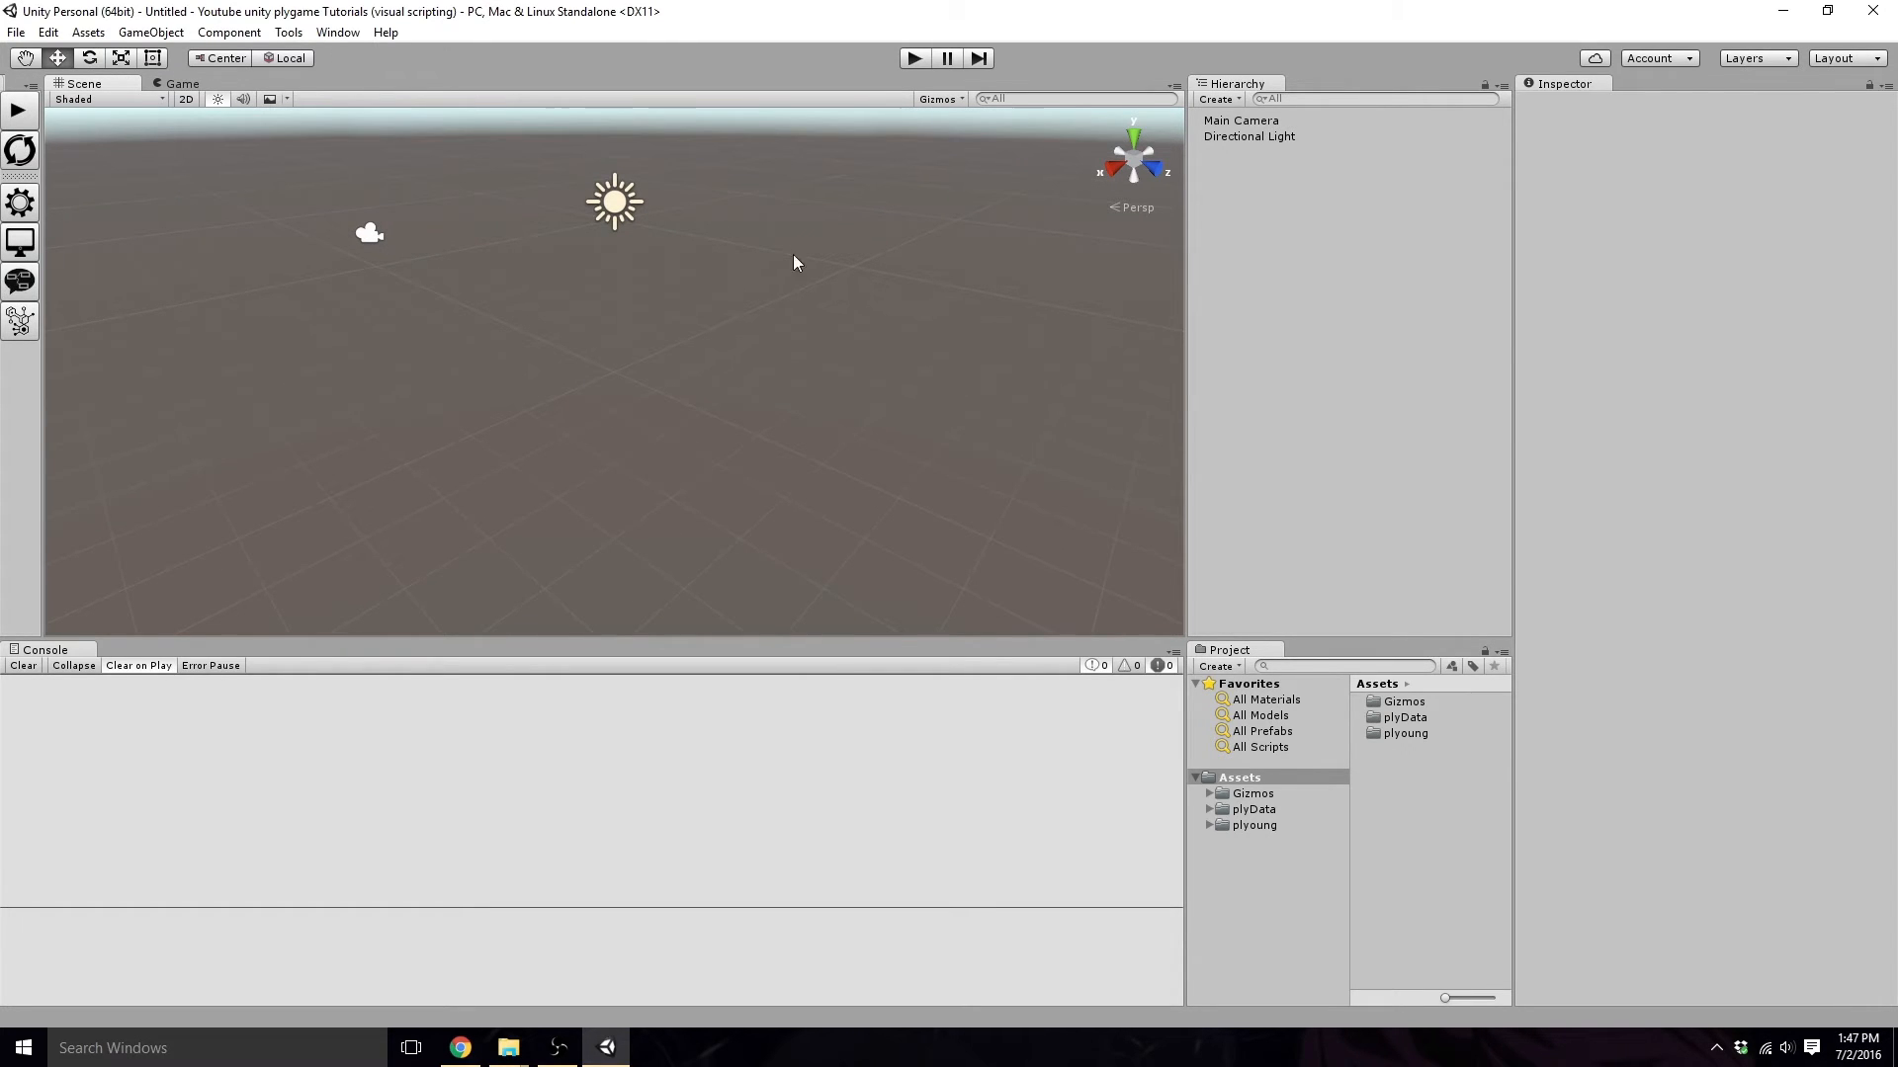
mouse_move(472, 275)
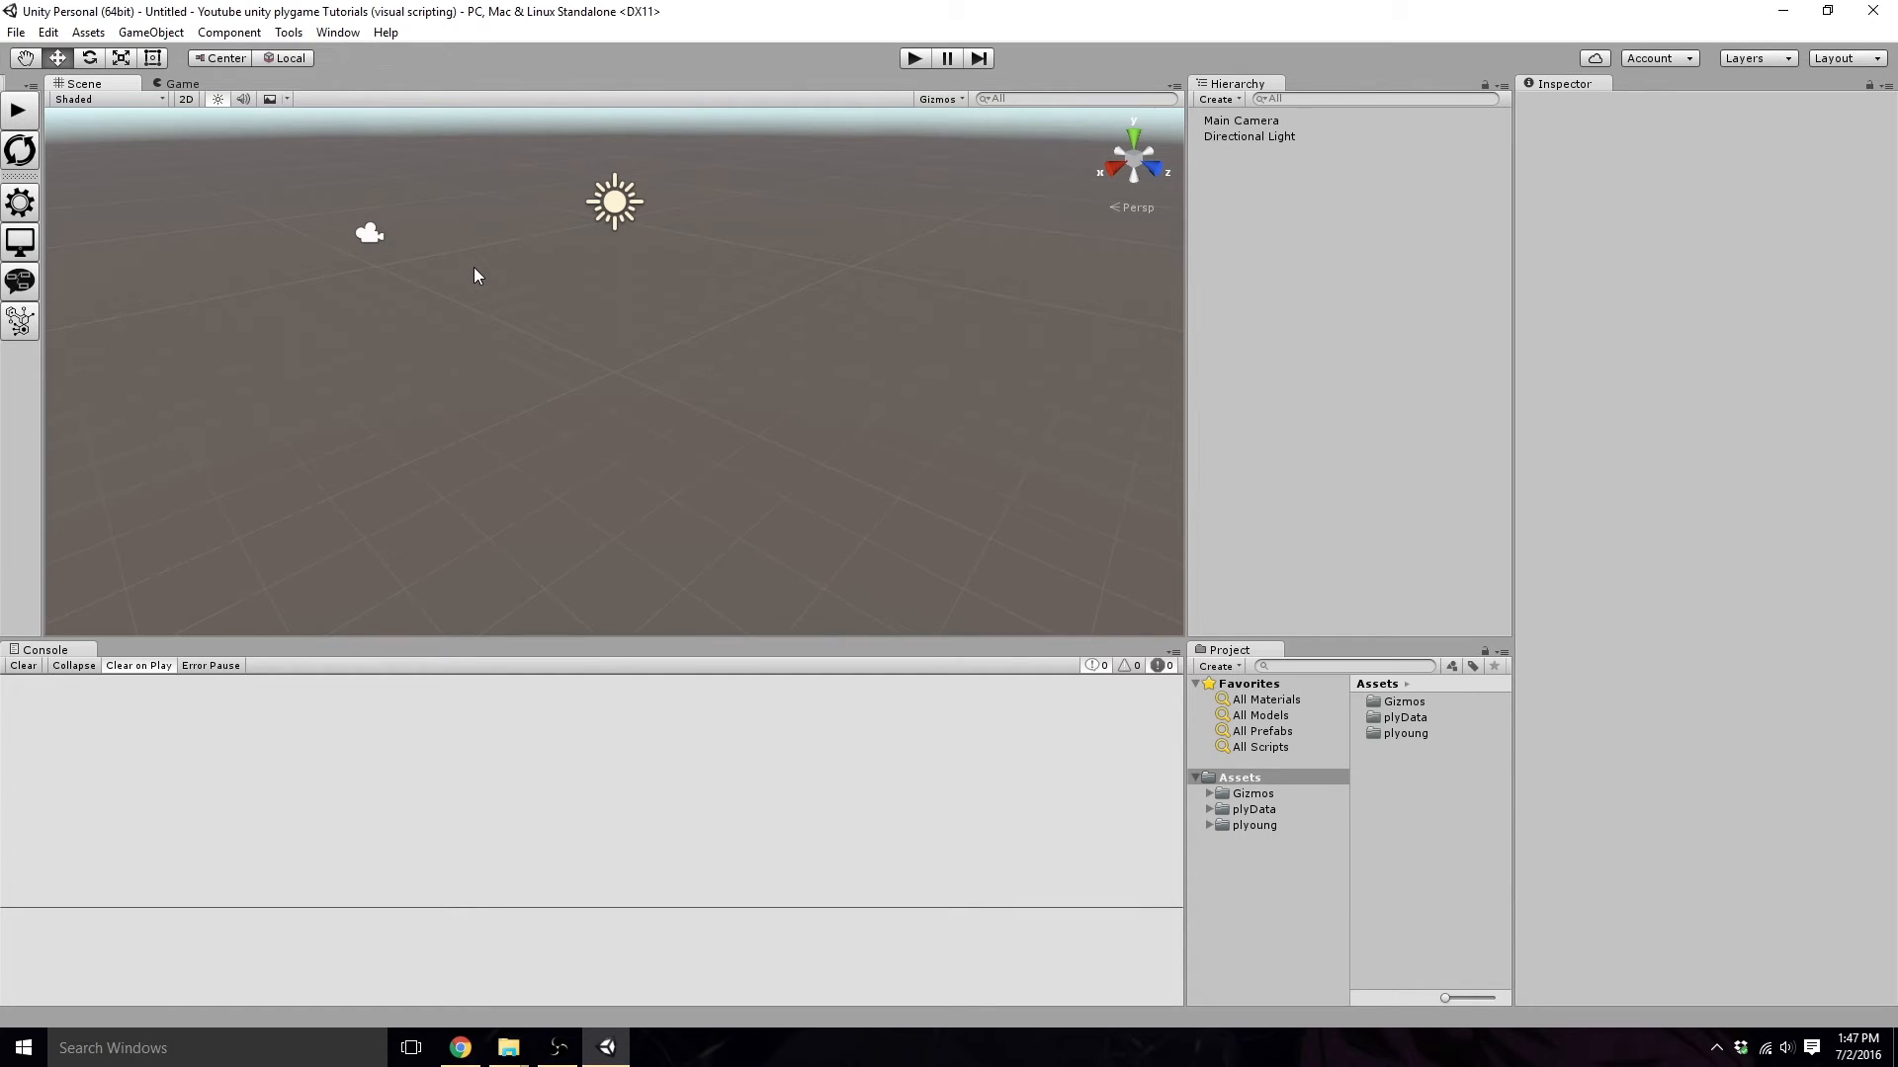
mouse_move(29, 208)
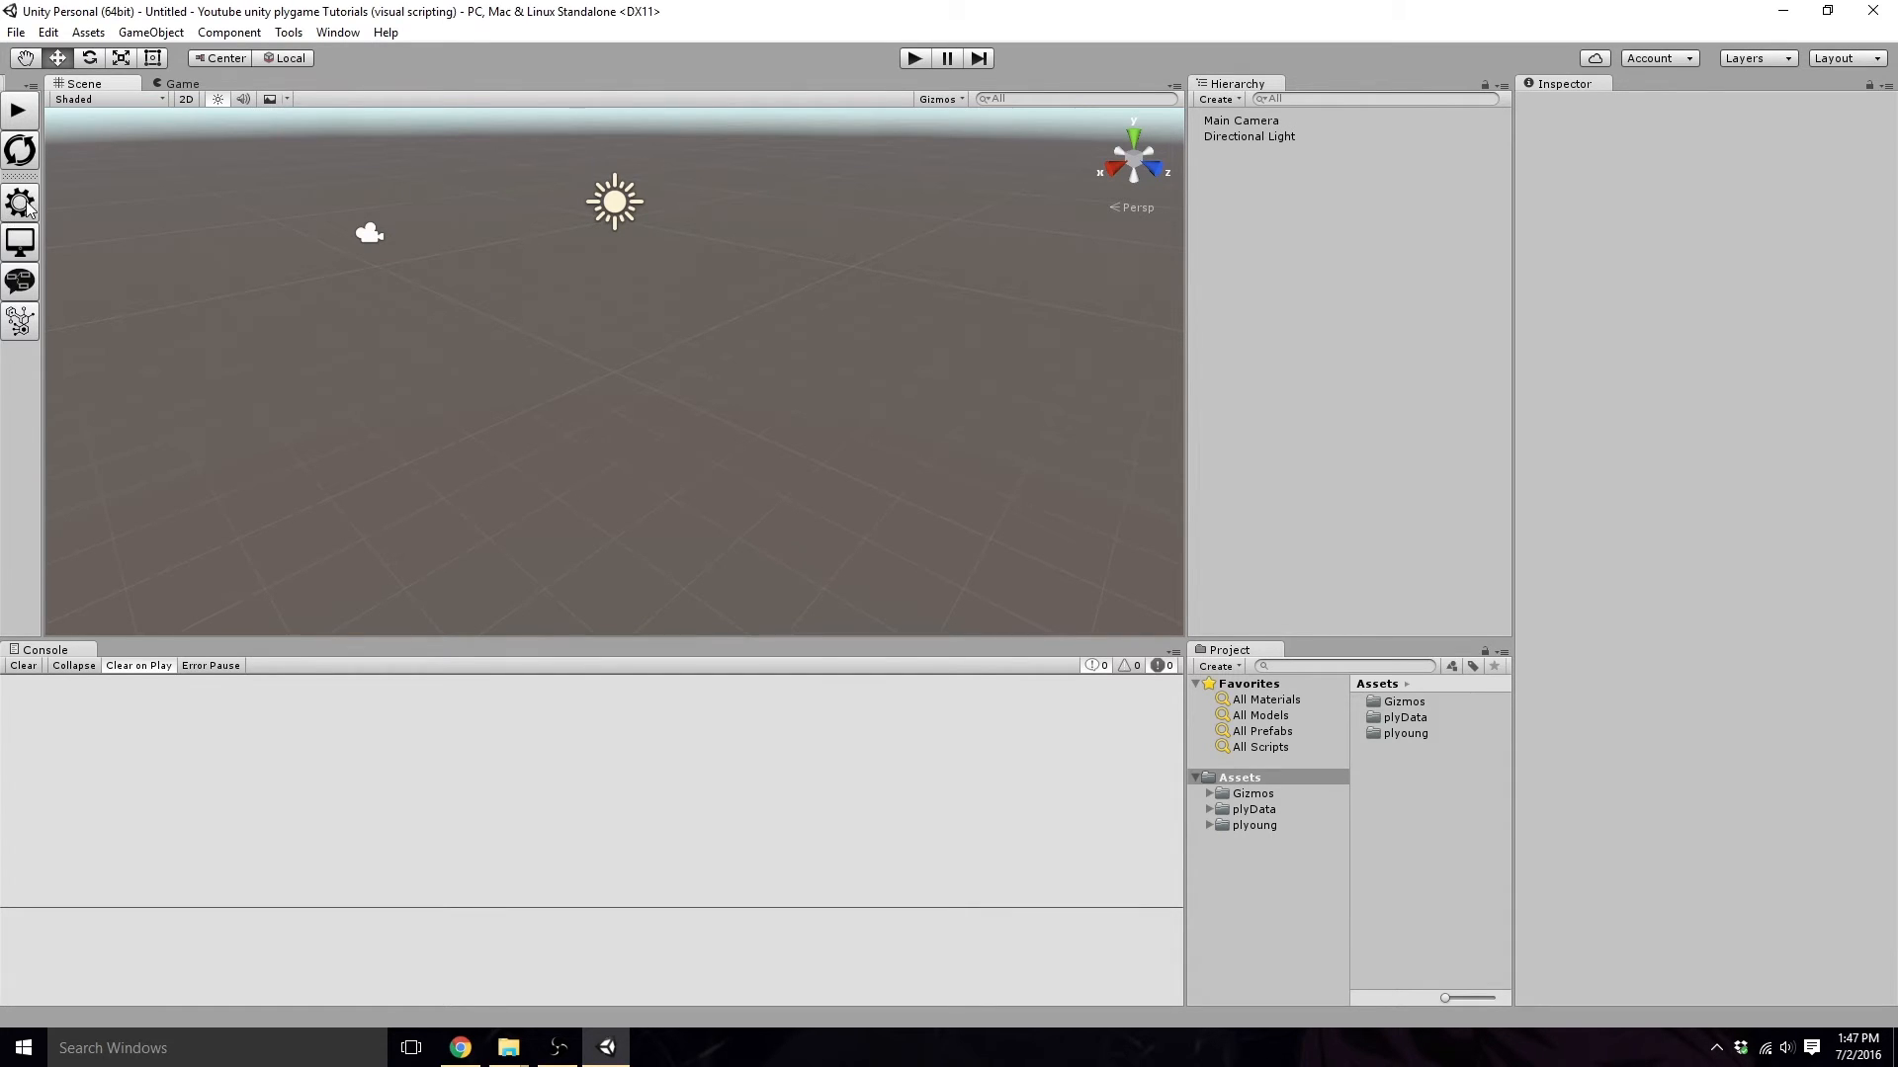
mouse_move(19, 202)
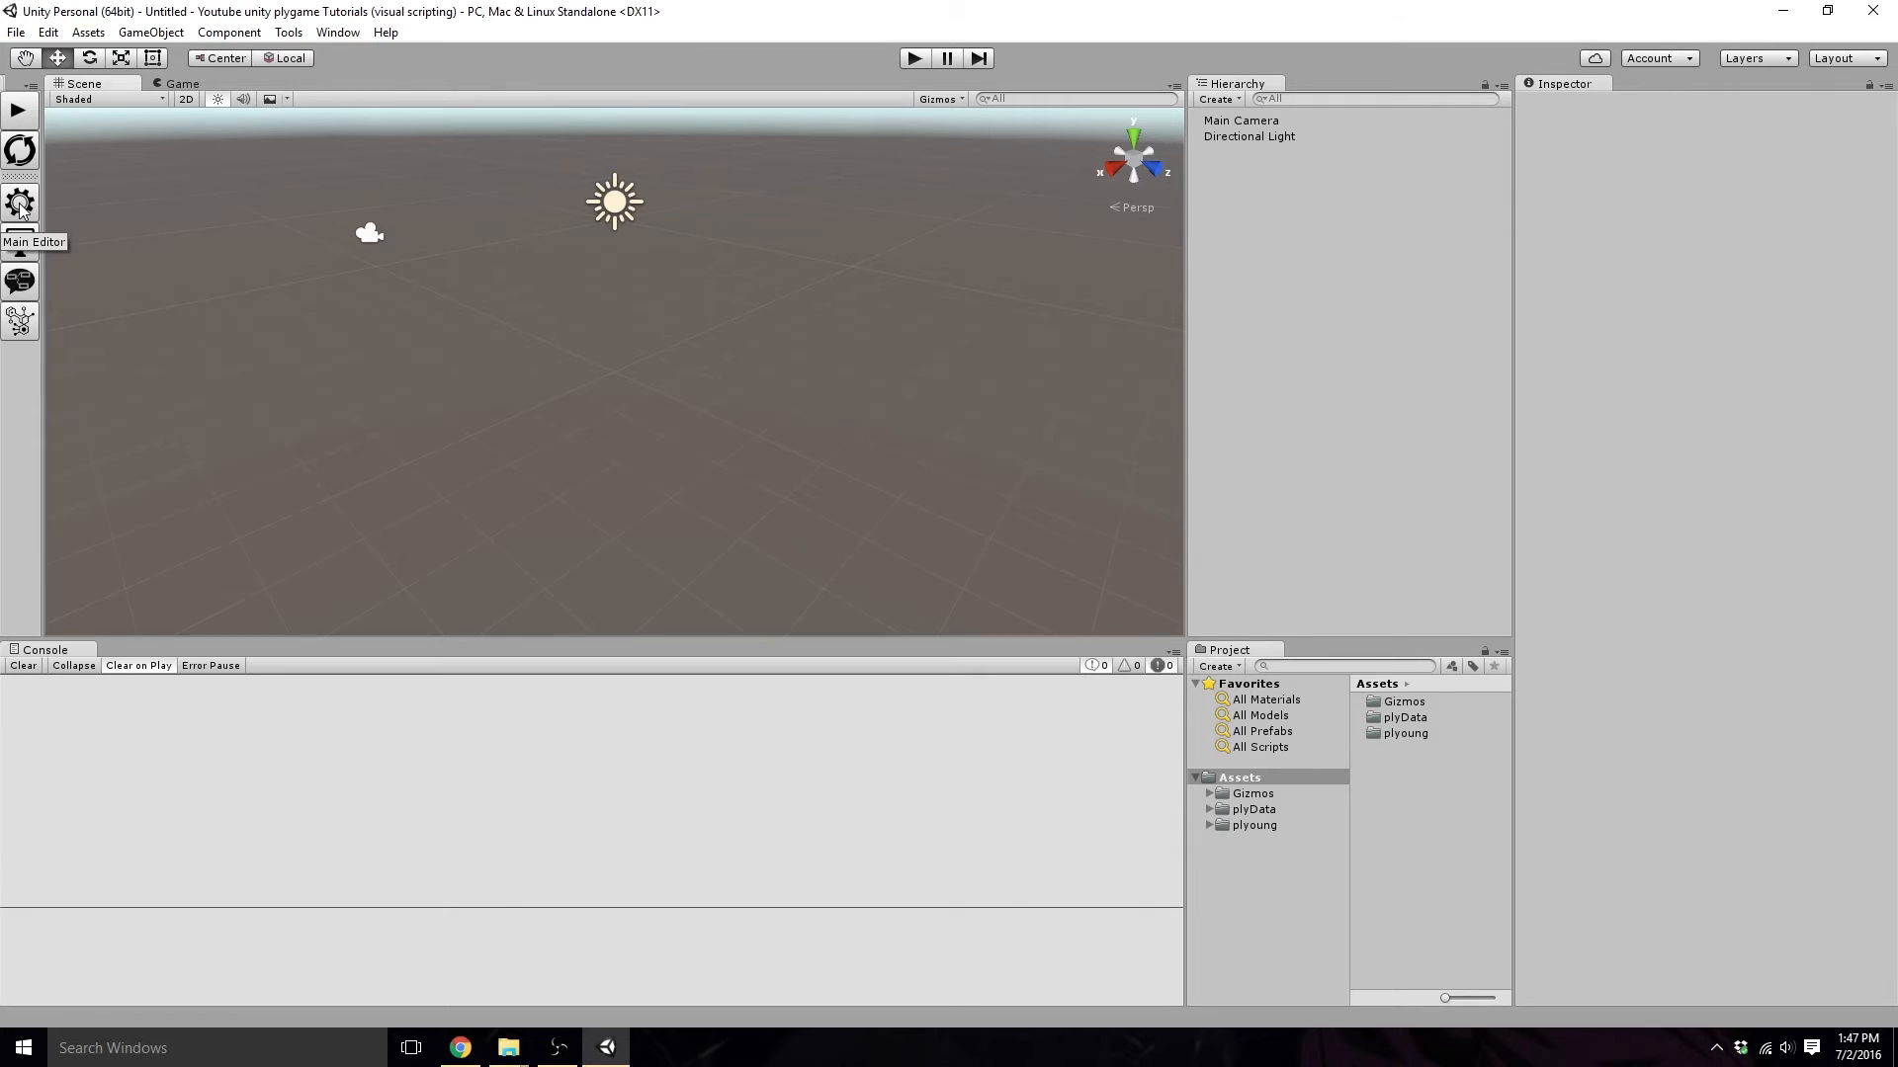
mouse_move(986, 569)
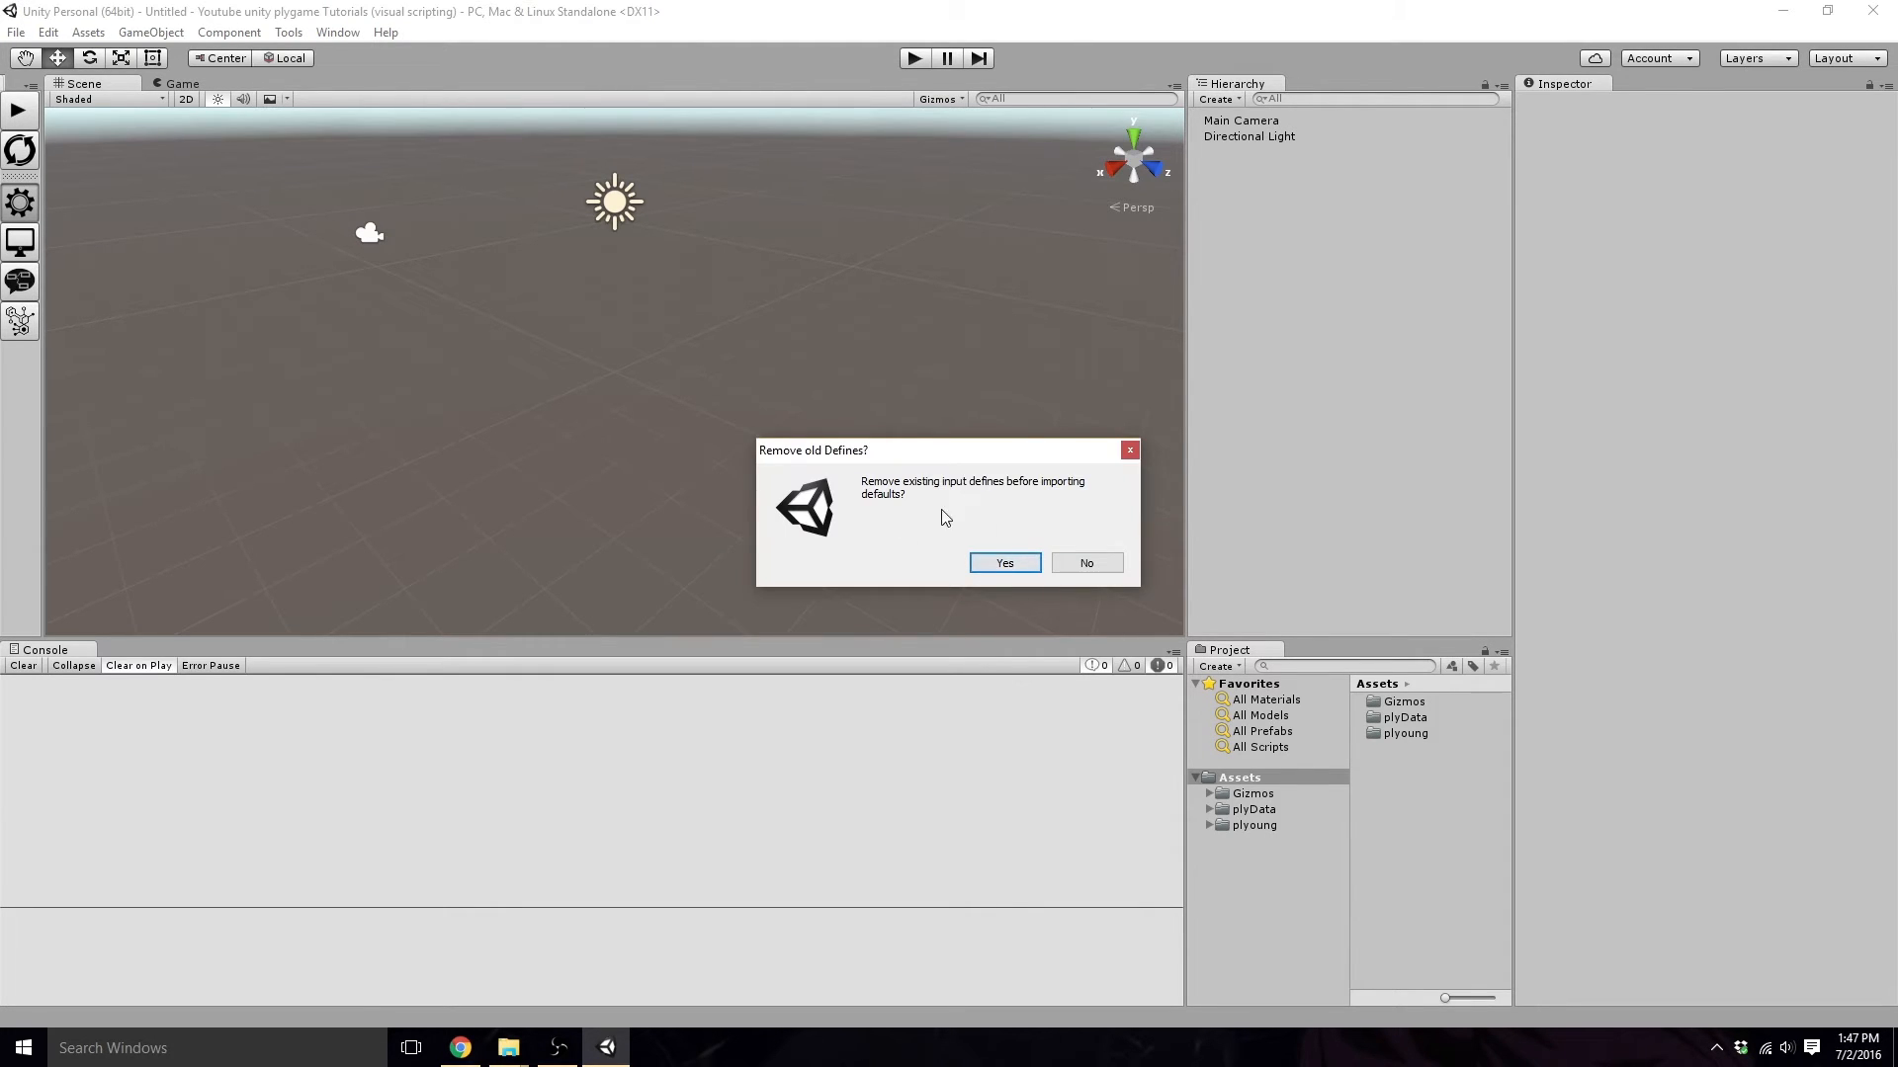
Answer Yes to removing old input defines so the plyGame main editor appears.
left_click(1004, 563)
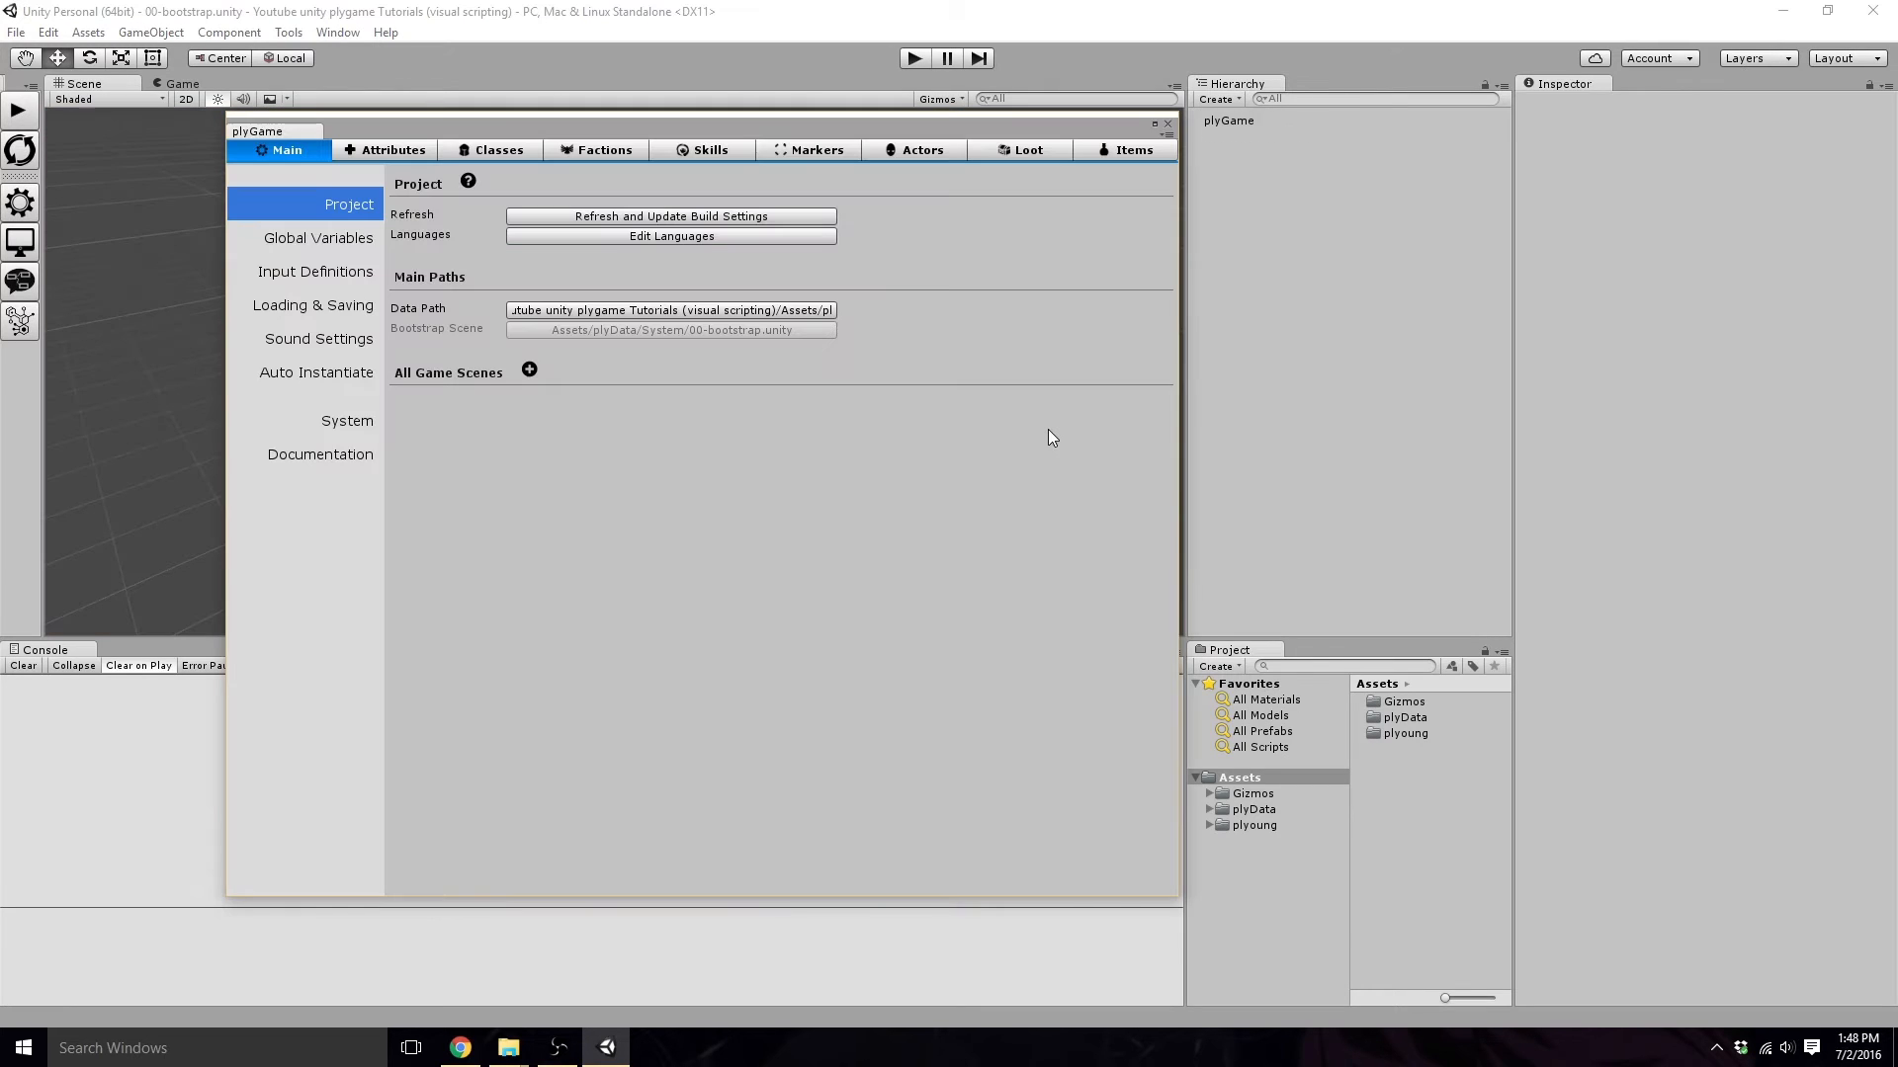
mouse_move(1057, 411)
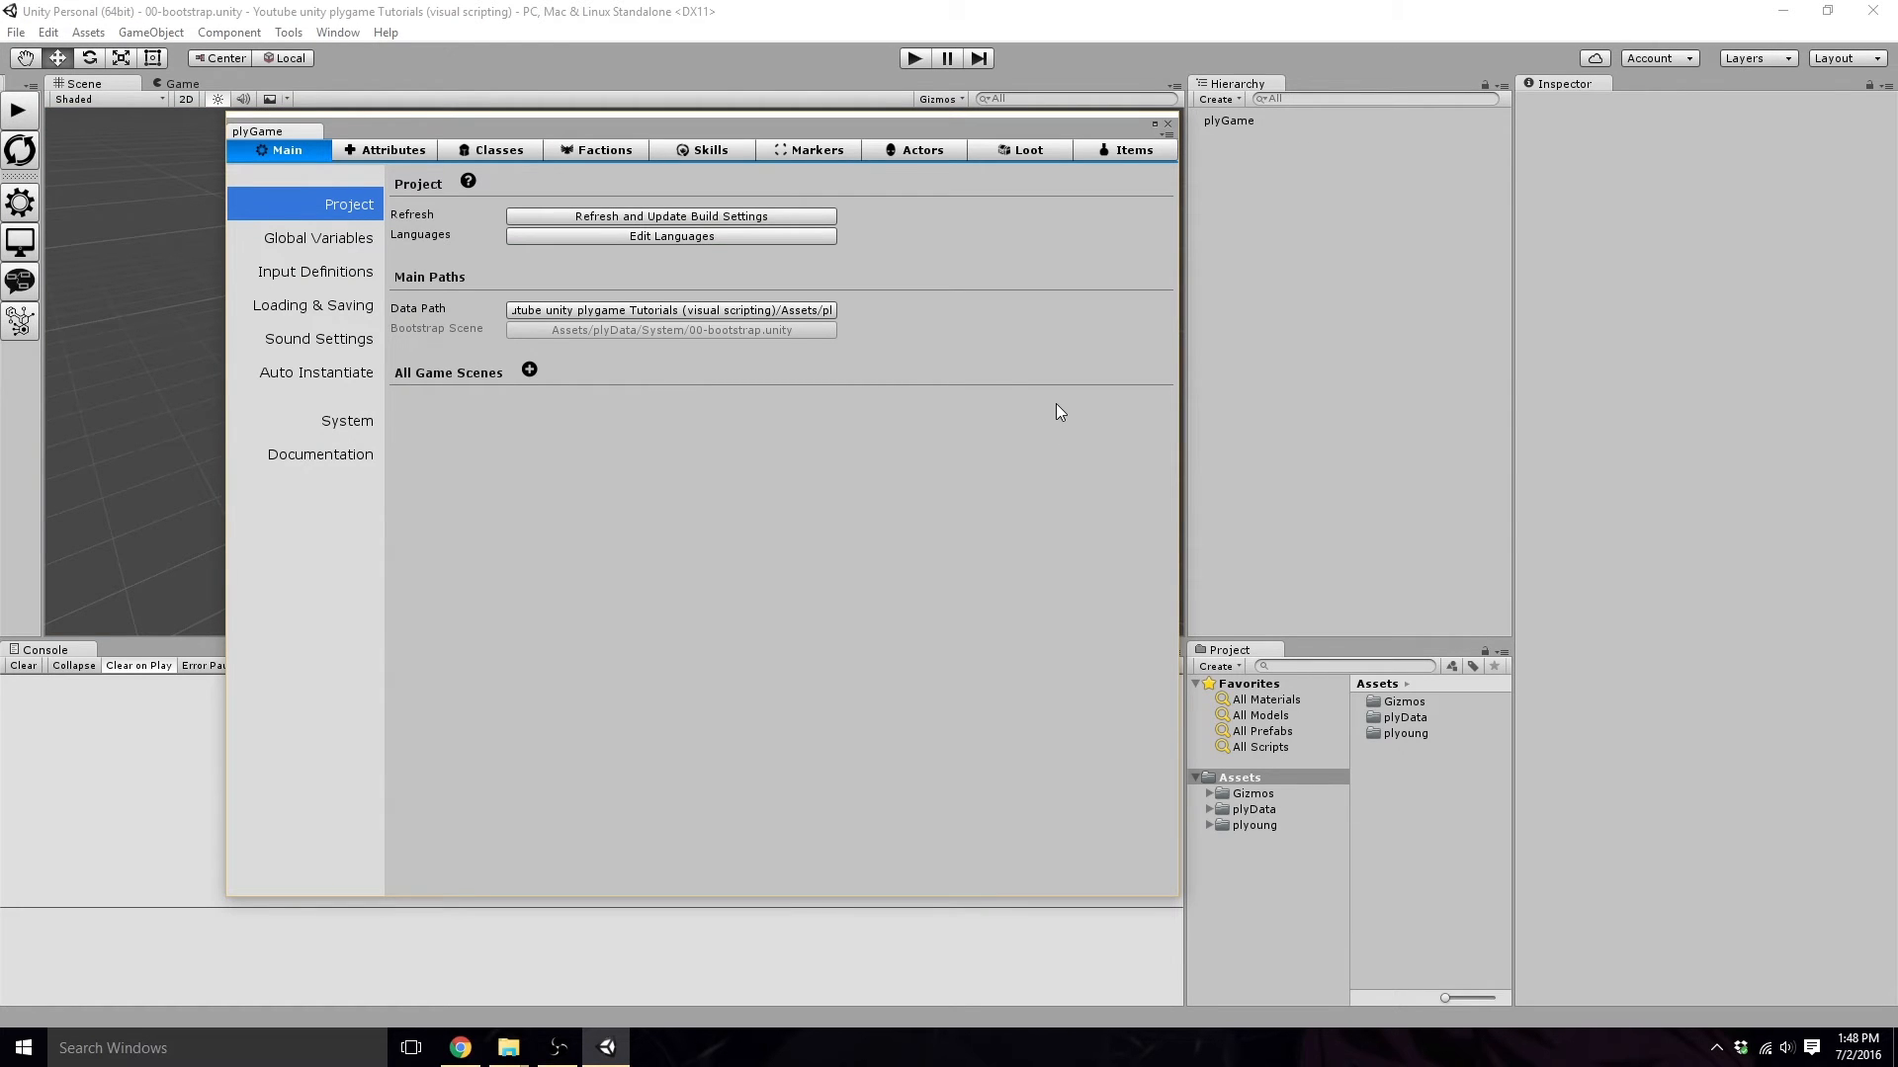
mouse_move(662, 551)
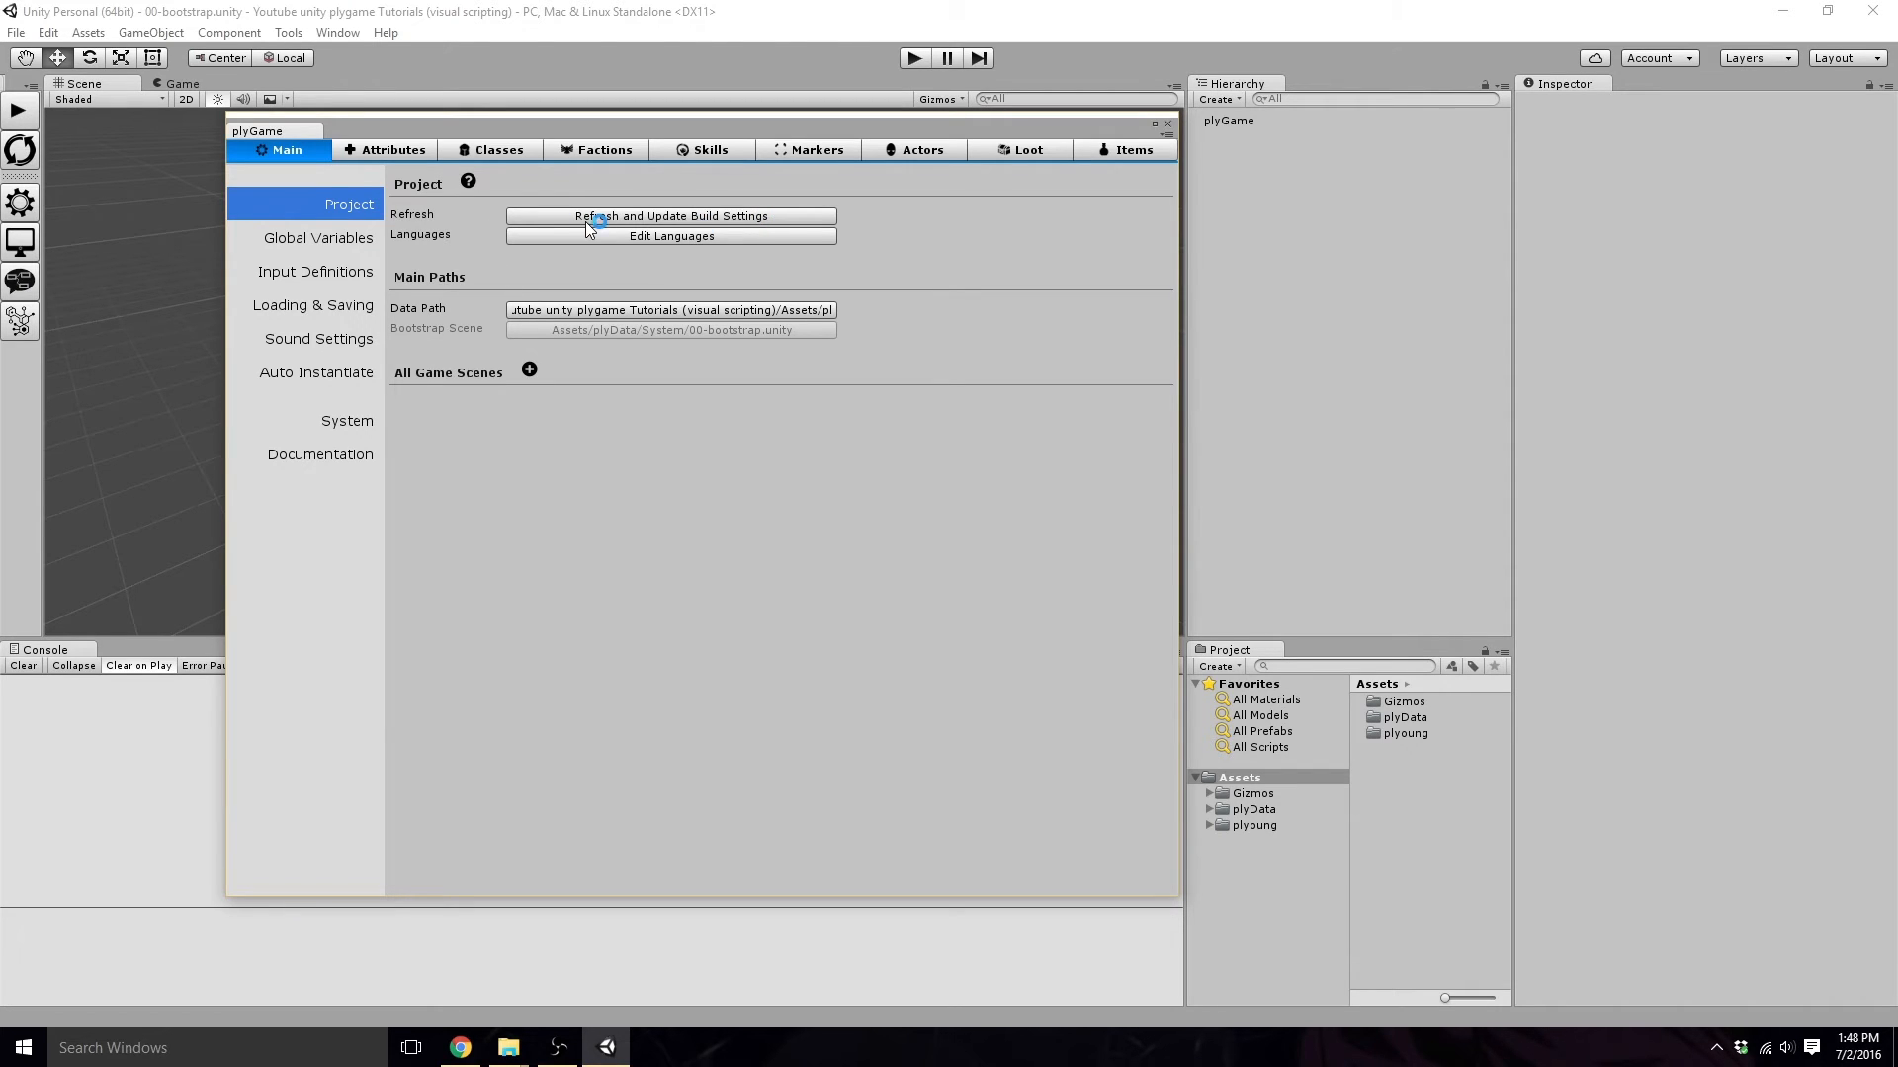
mouse_move(784, 271)
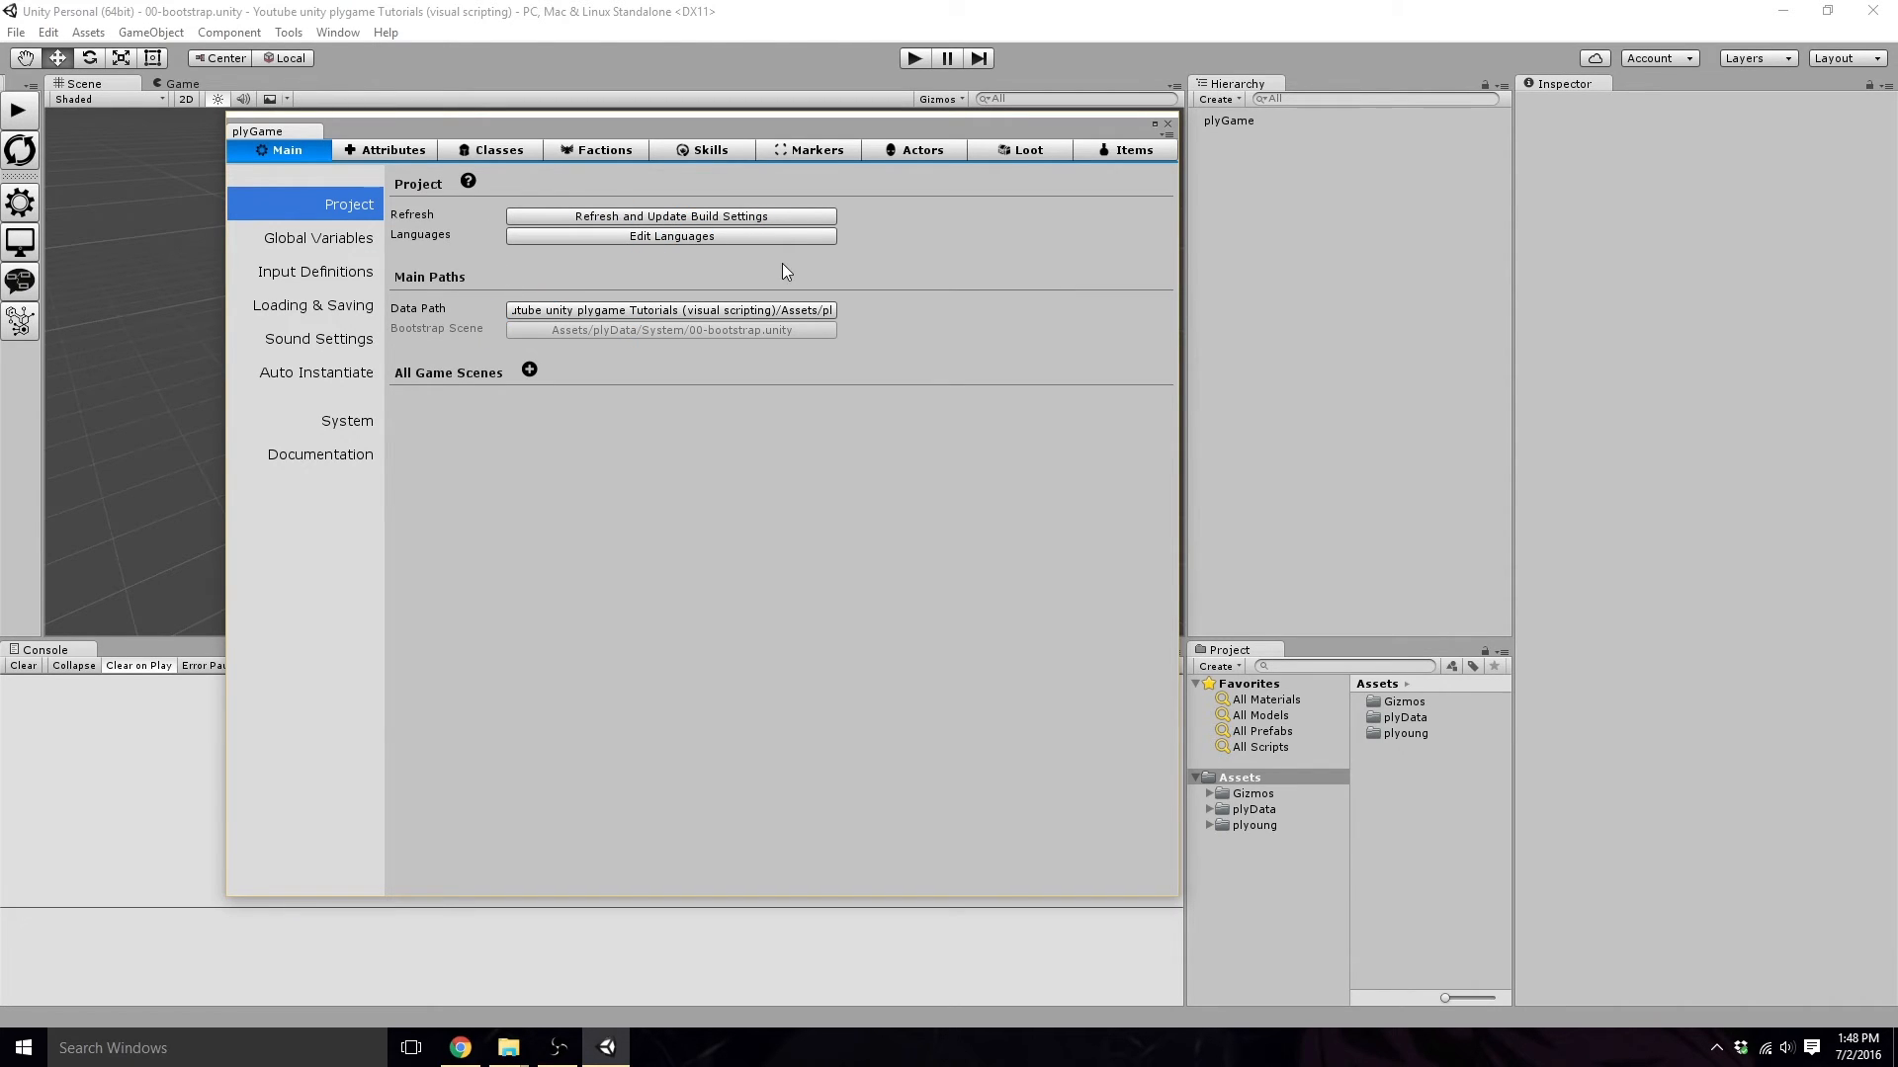
mouse_move(490, 390)
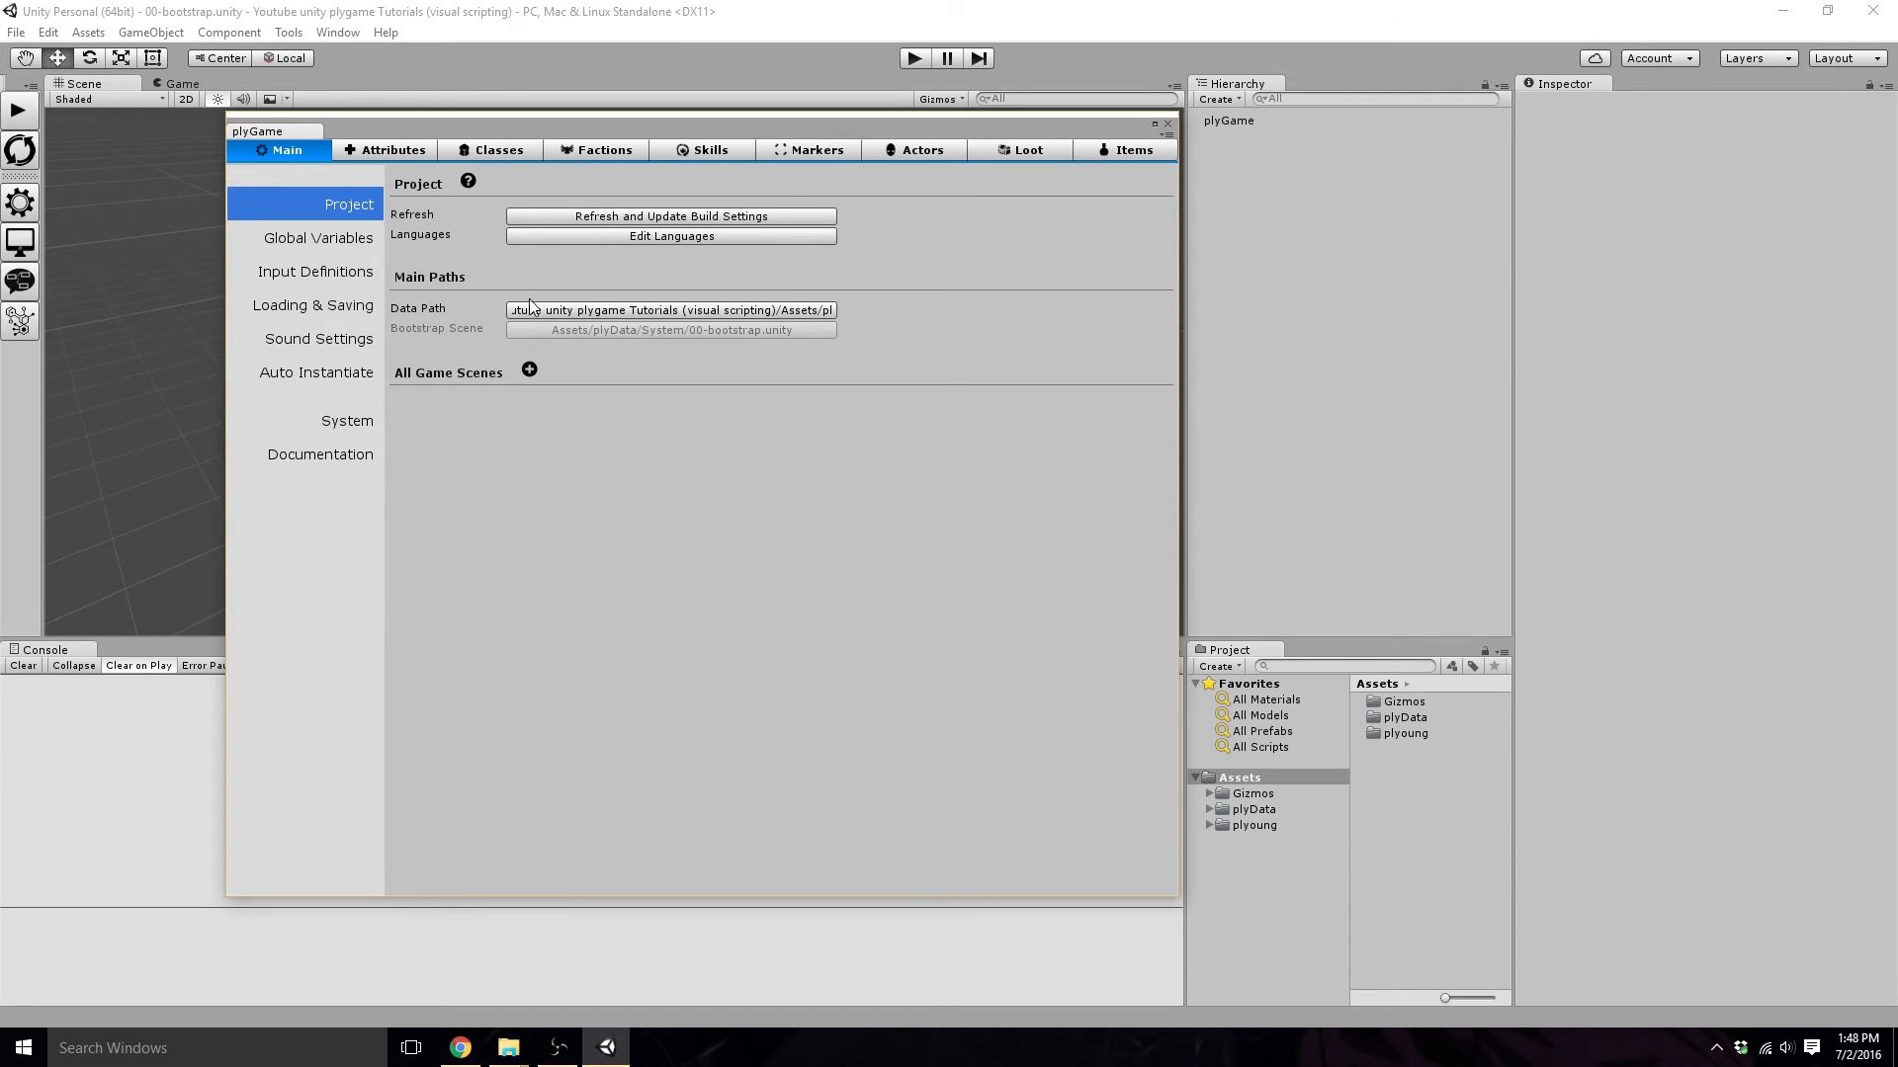
mouse_move(580, 425)
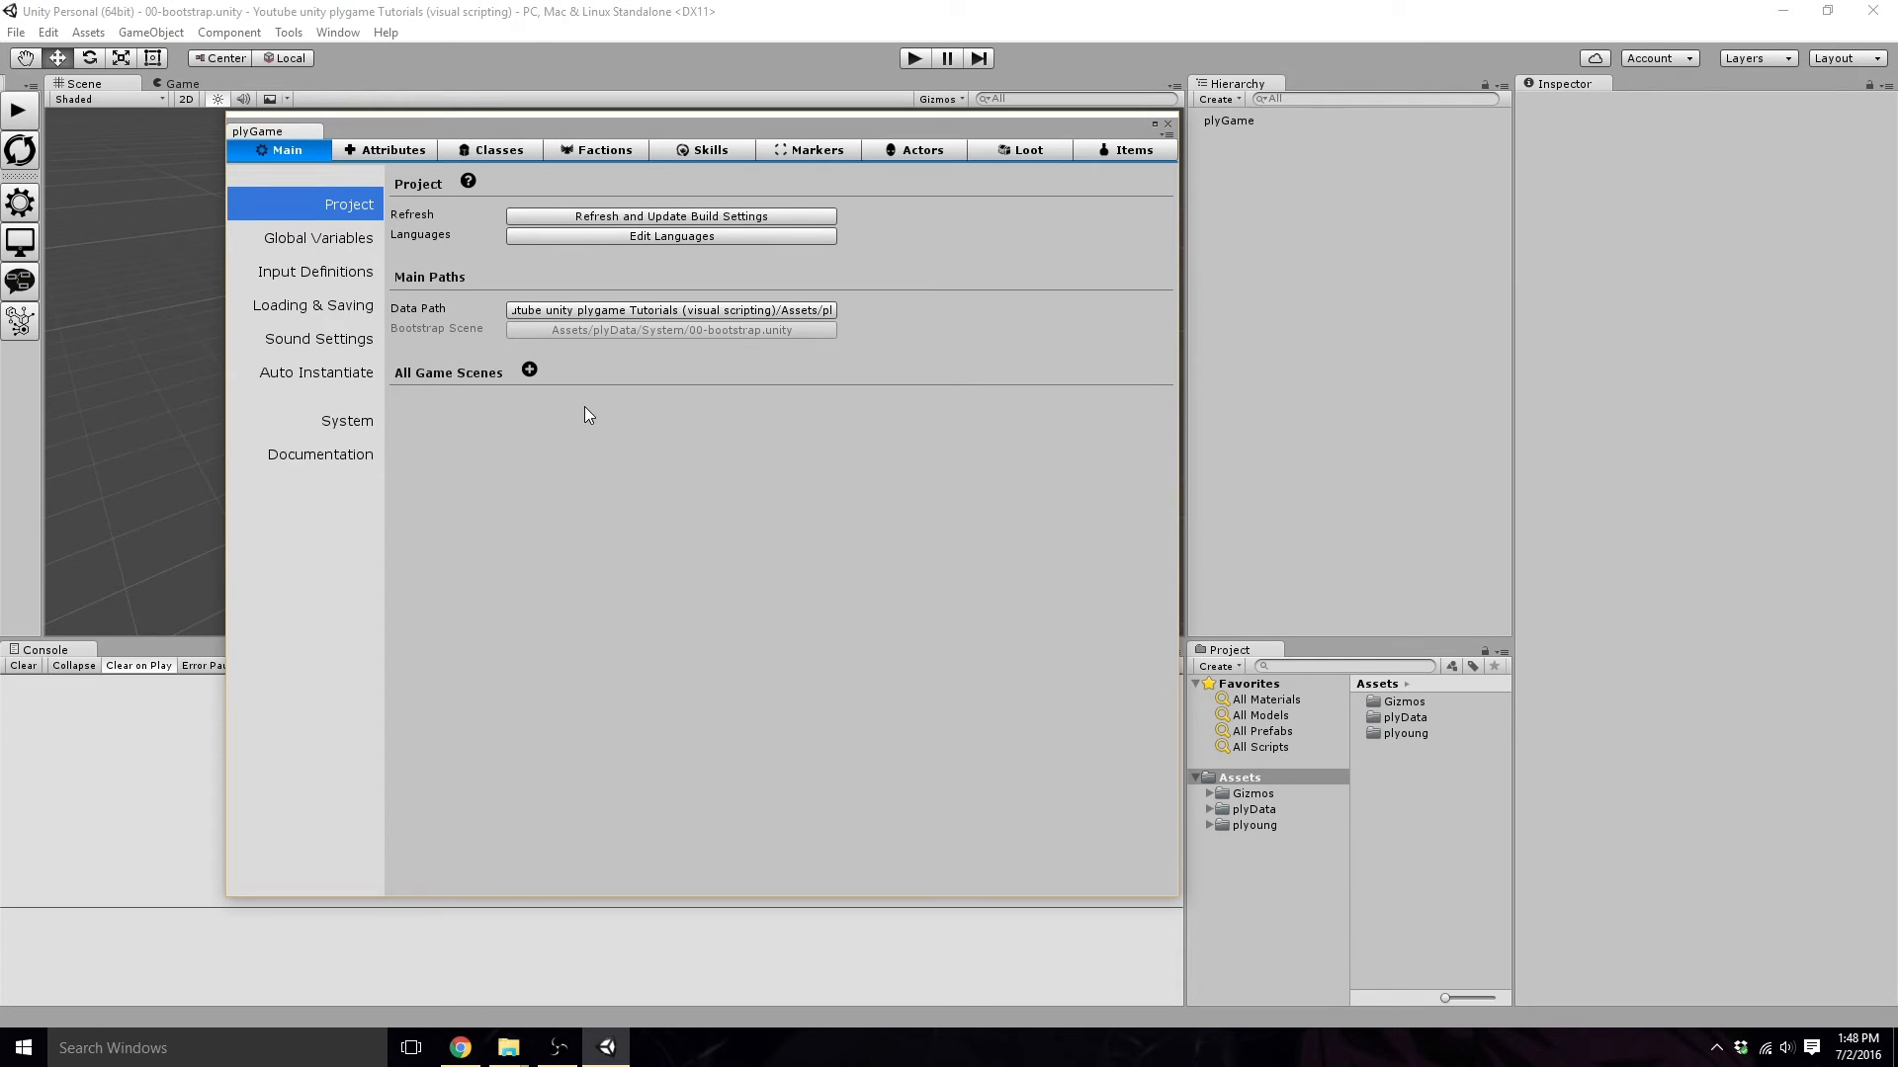
mouse_move(190, 152)
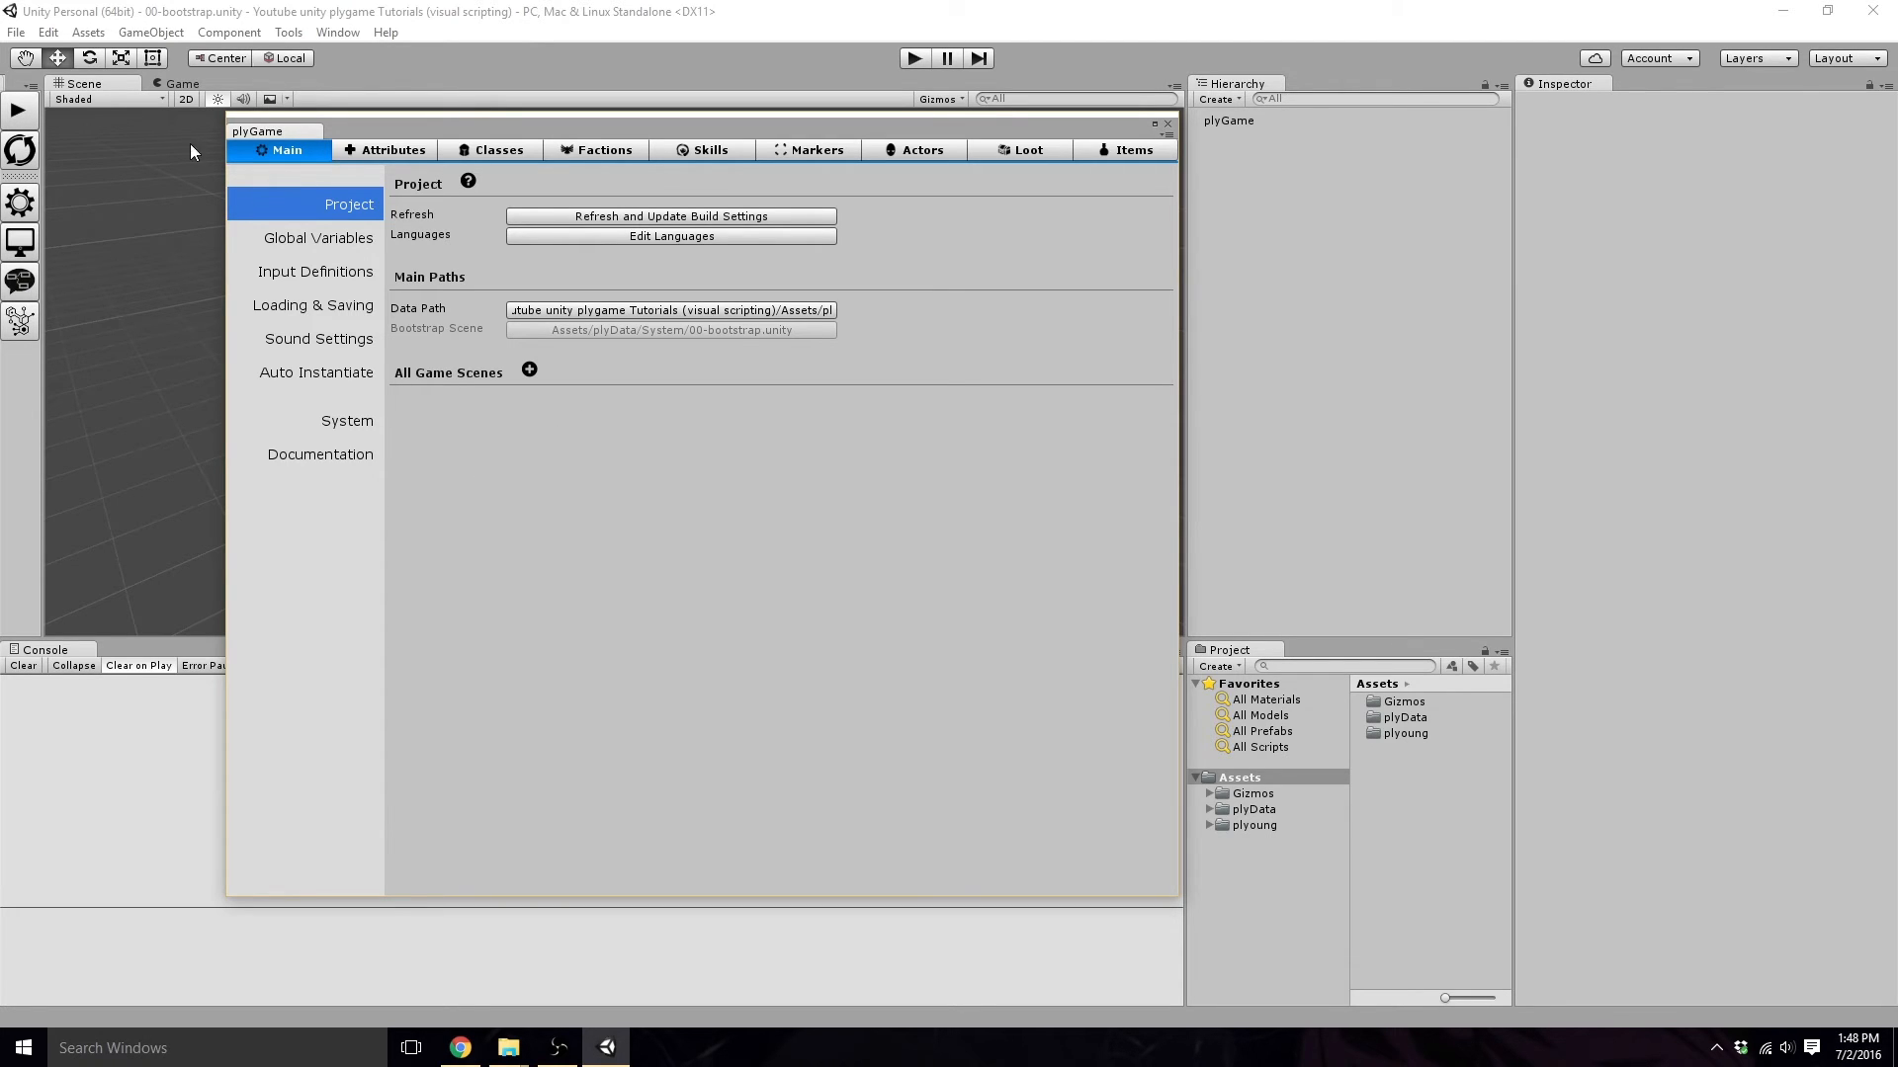
Check in Build Settings that 00-bootstrap is listed in Scenes In Build, then close it.
left_click(16, 31)
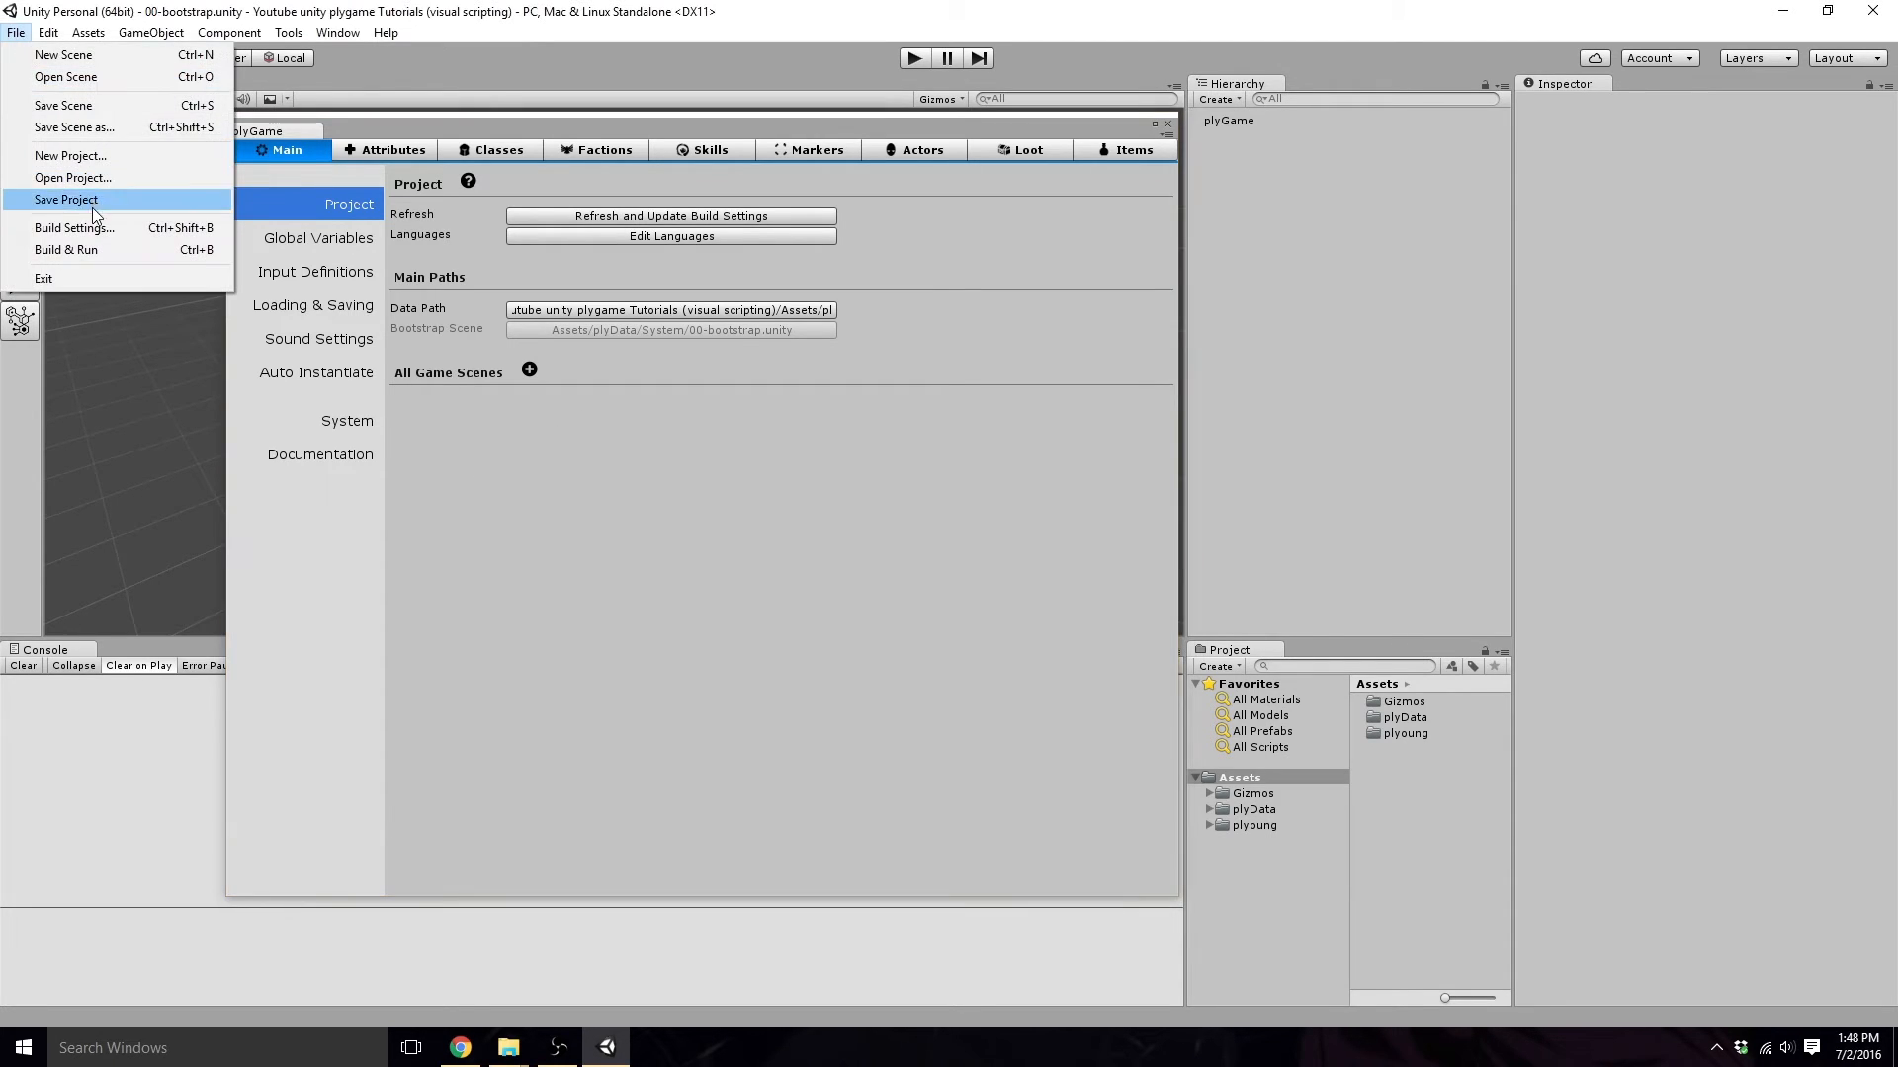
left_click(73, 227)
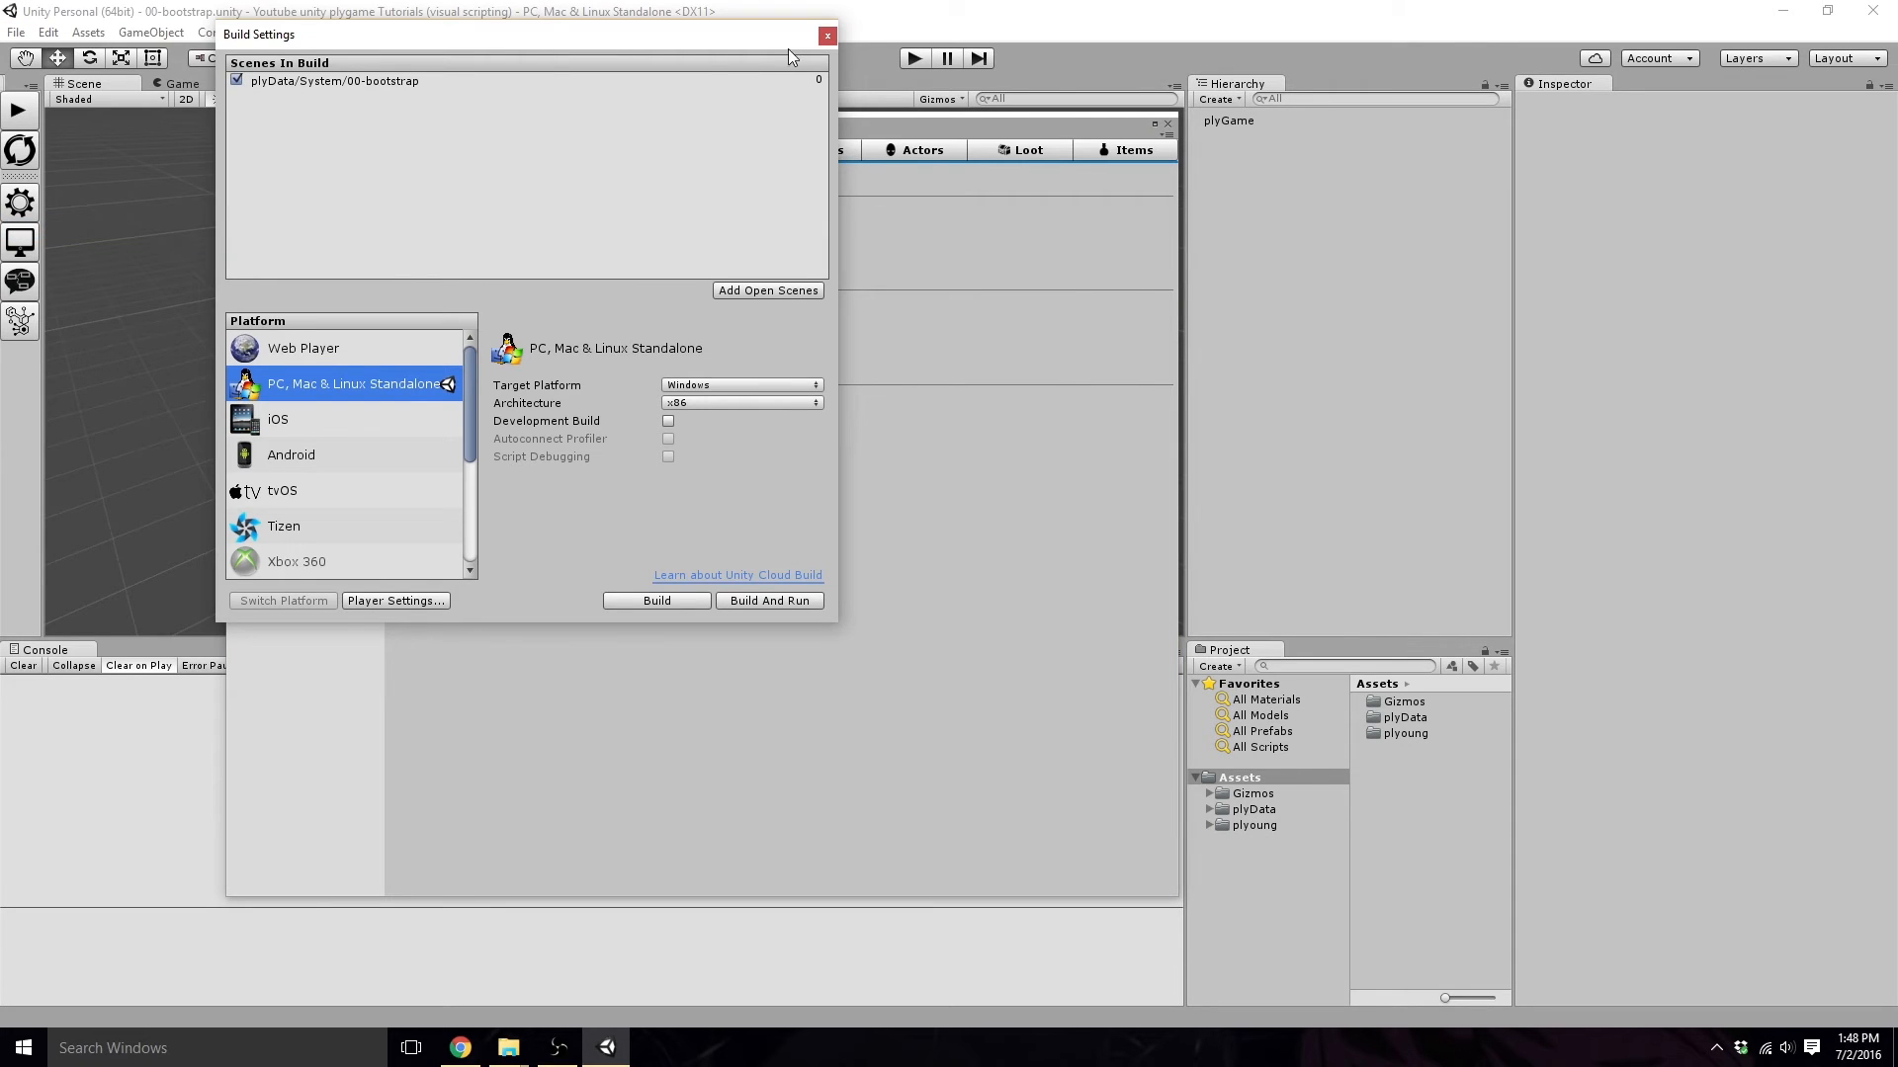
left_click(826, 34)
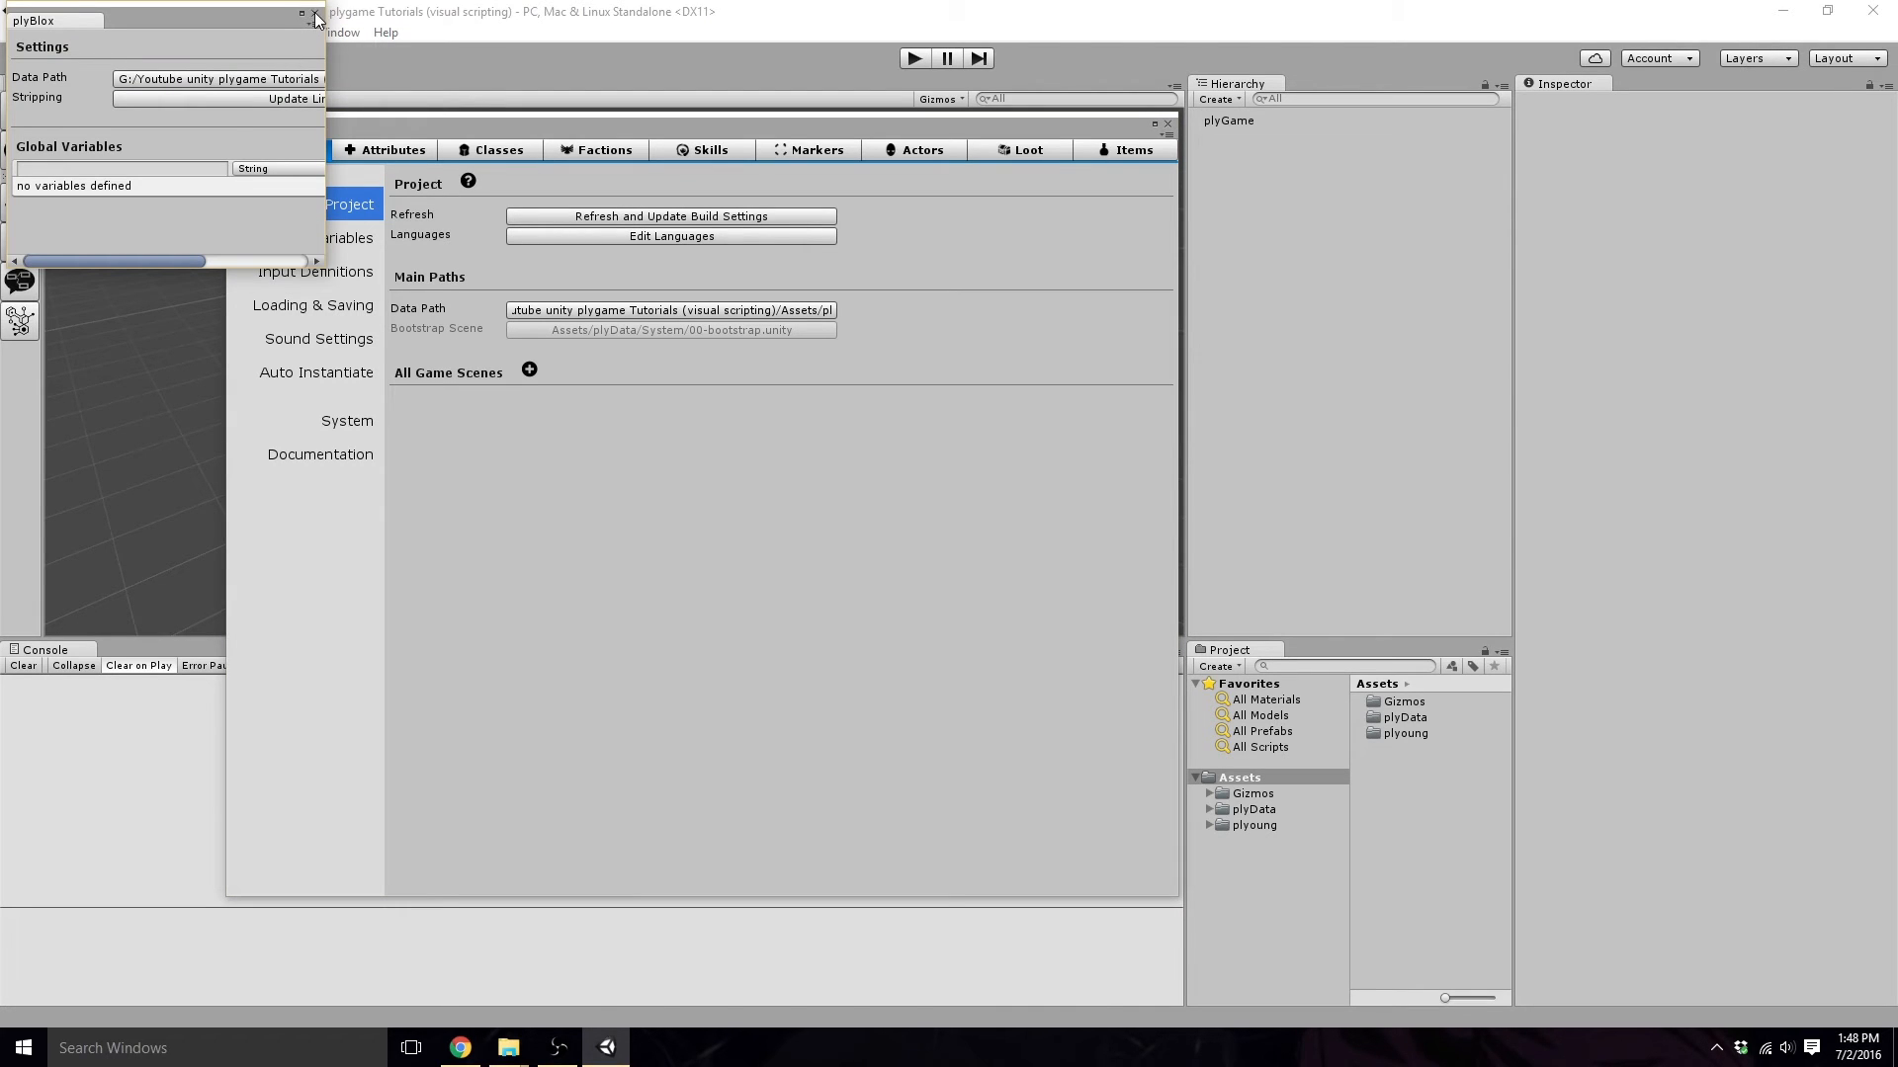
Close the plyBlox window and show plyGame's Loading & Saving page using PlayerPrefs.
left_click(316, 20)
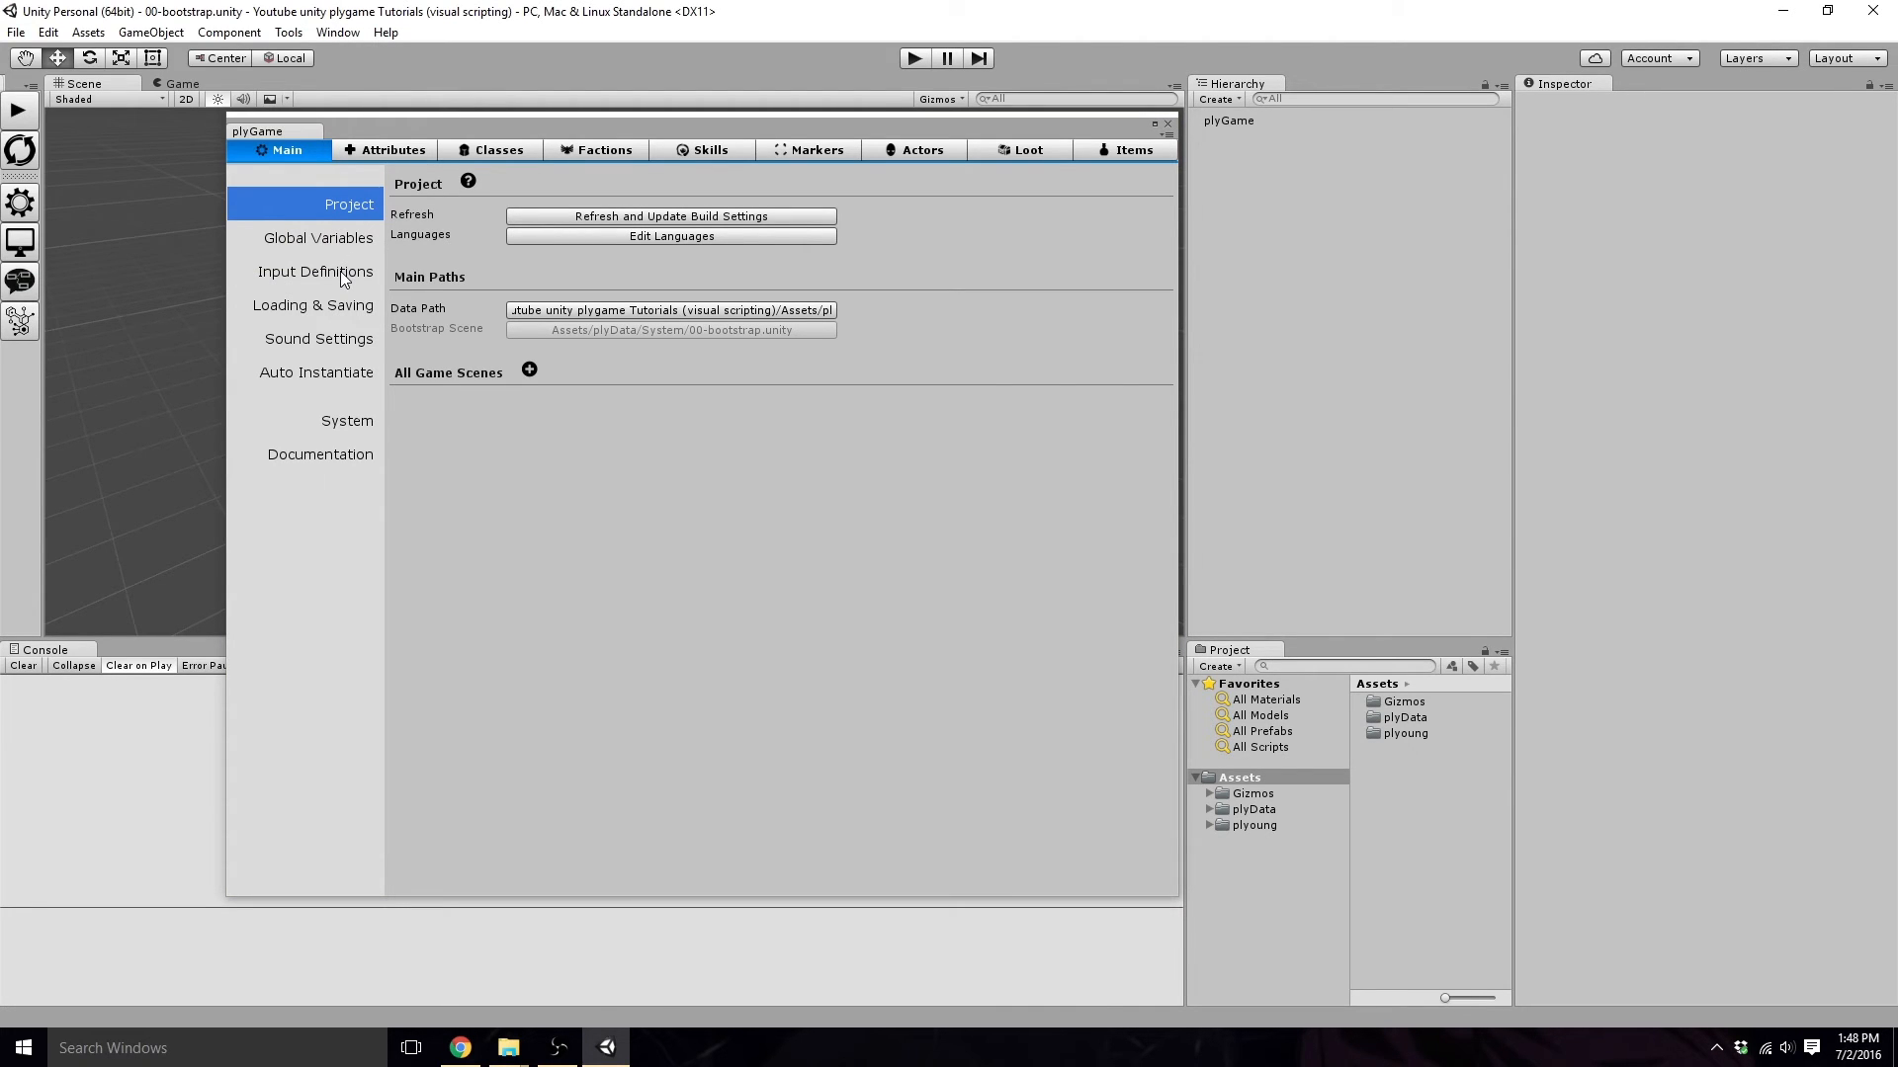
mouse_move(360, 296)
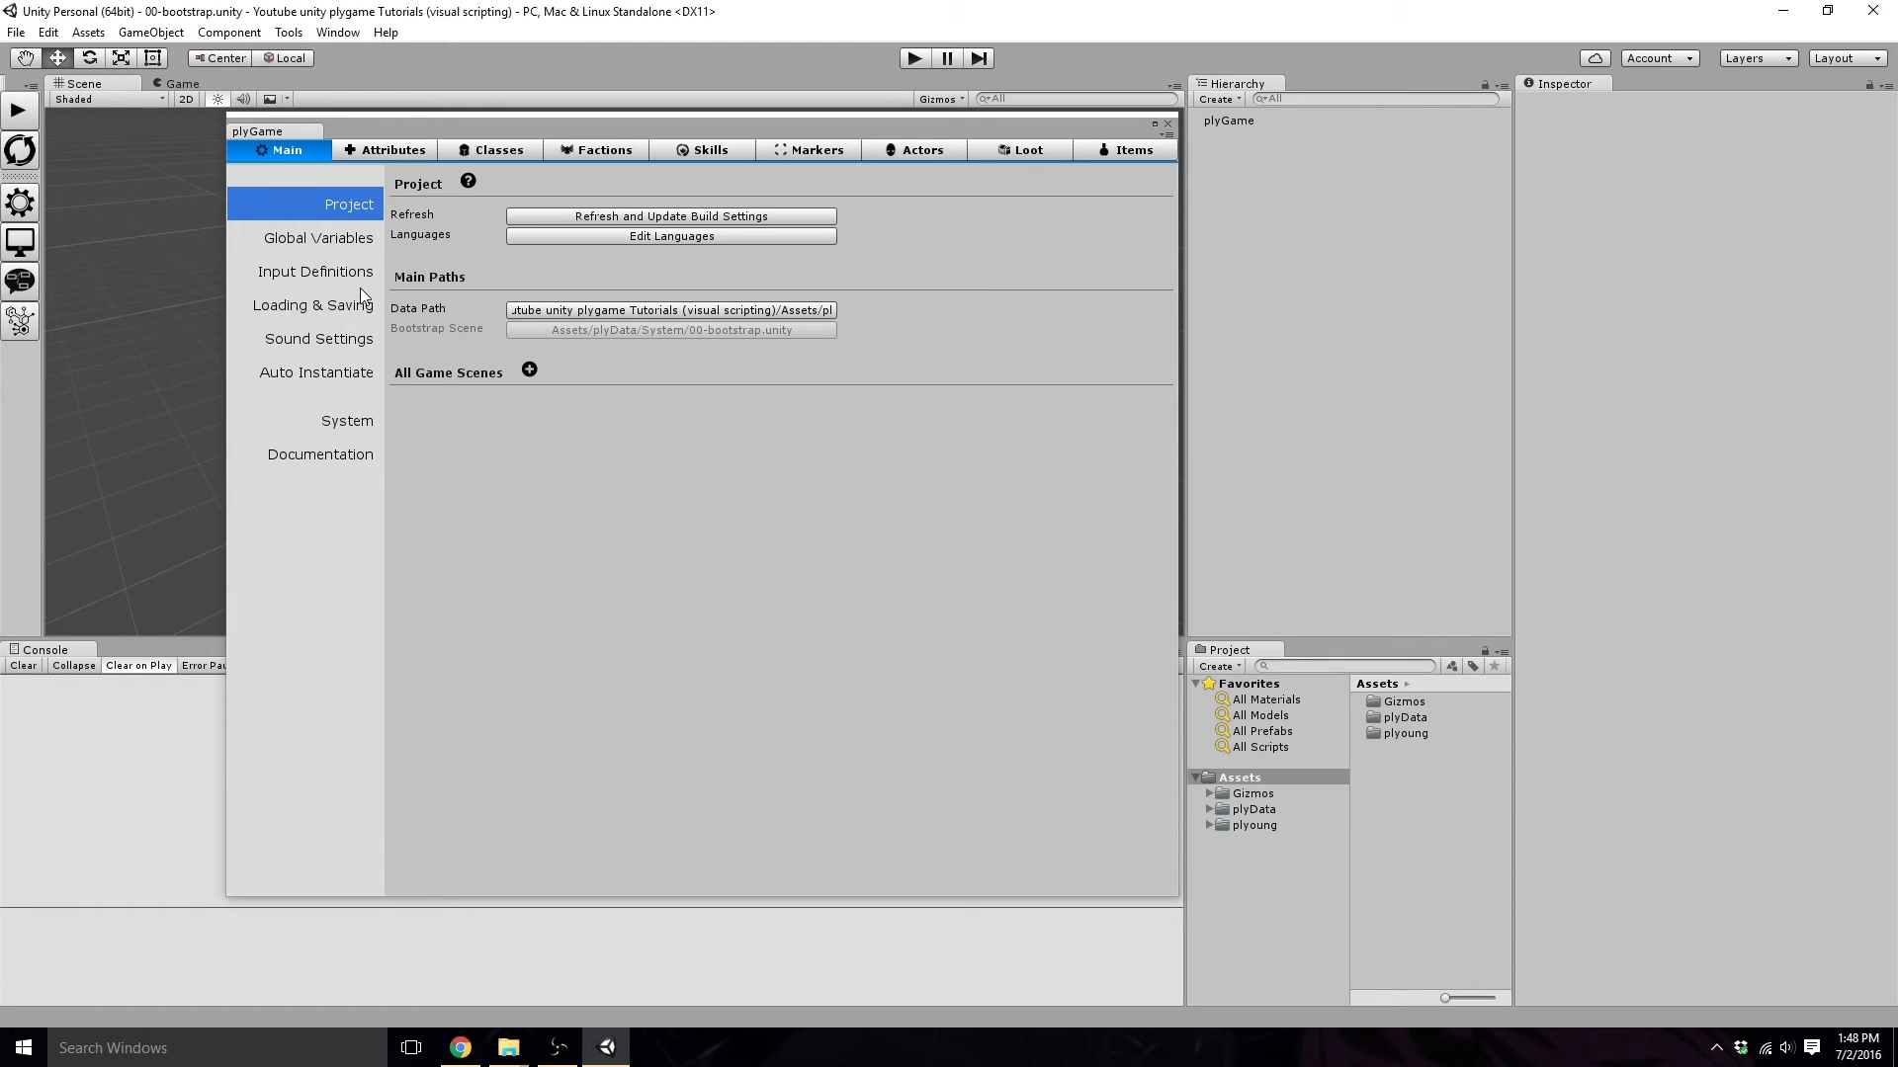
left_click(314, 304)
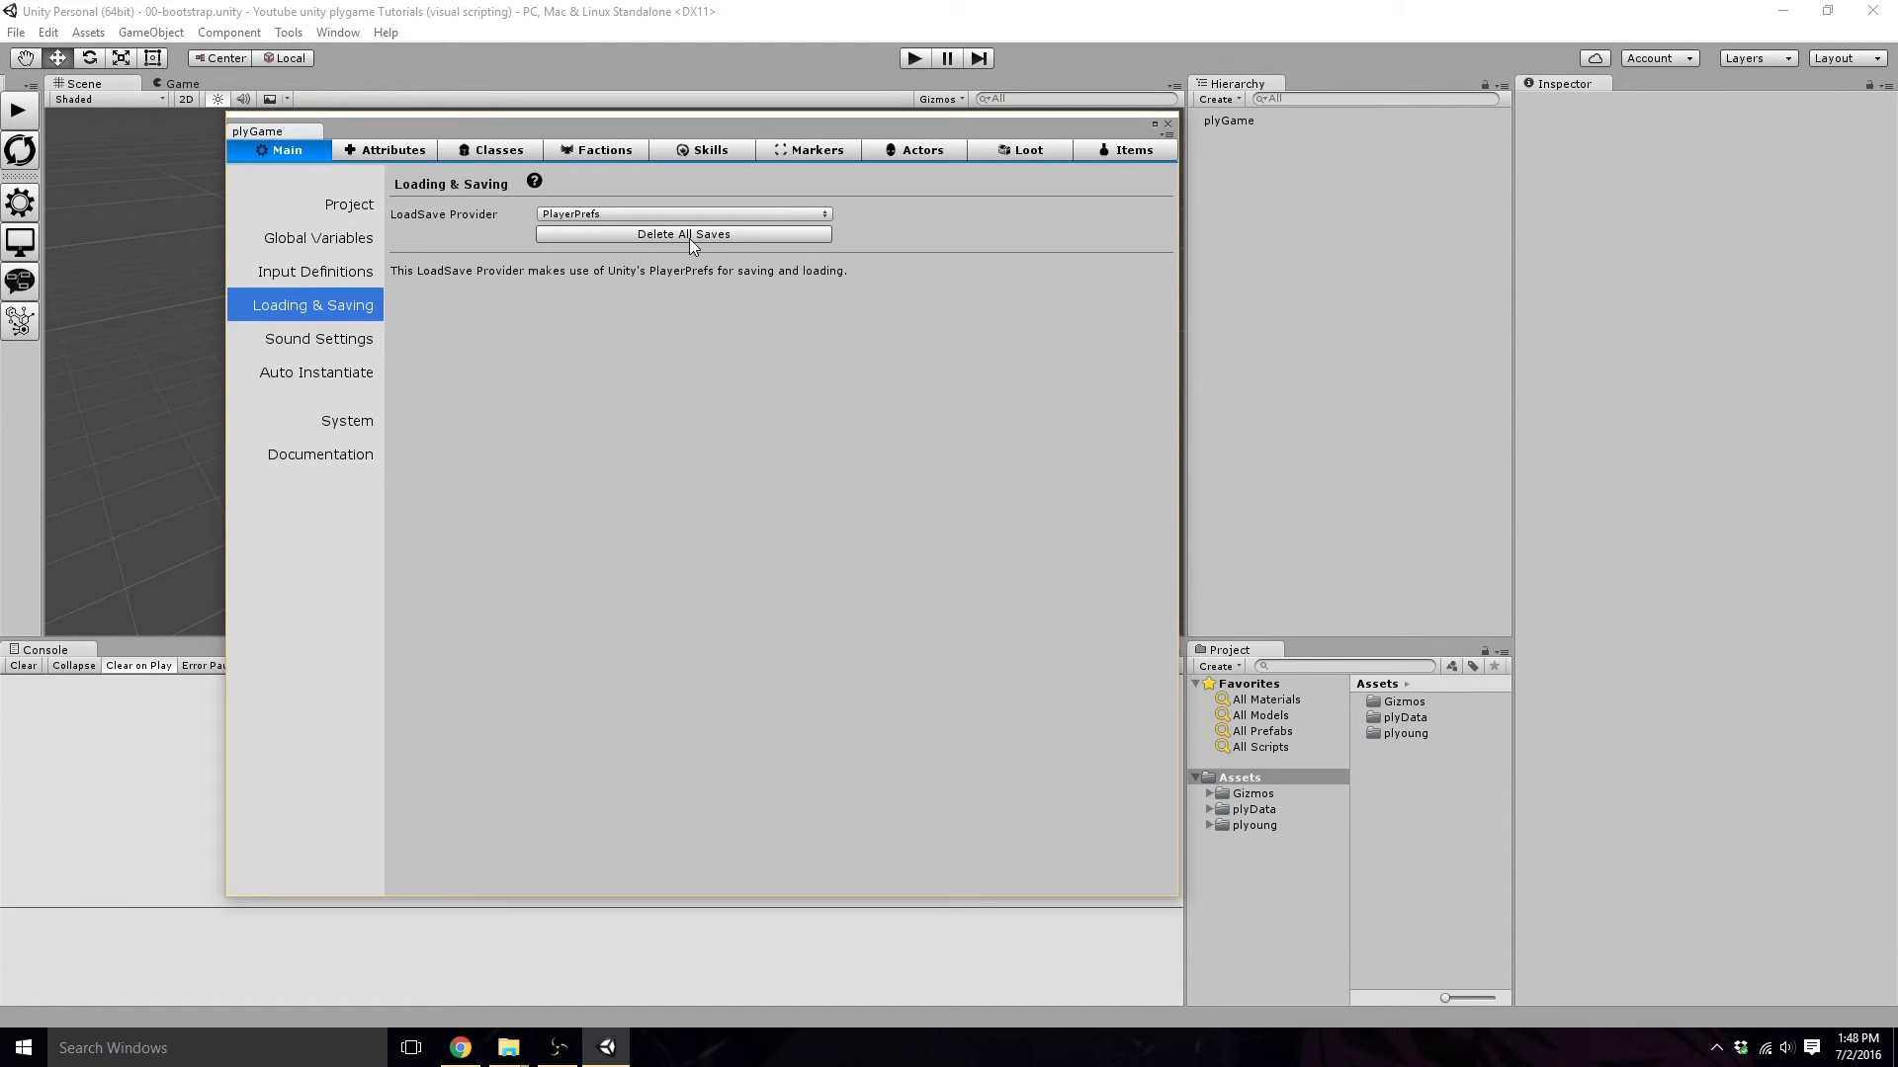
mouse_move(736, 249)
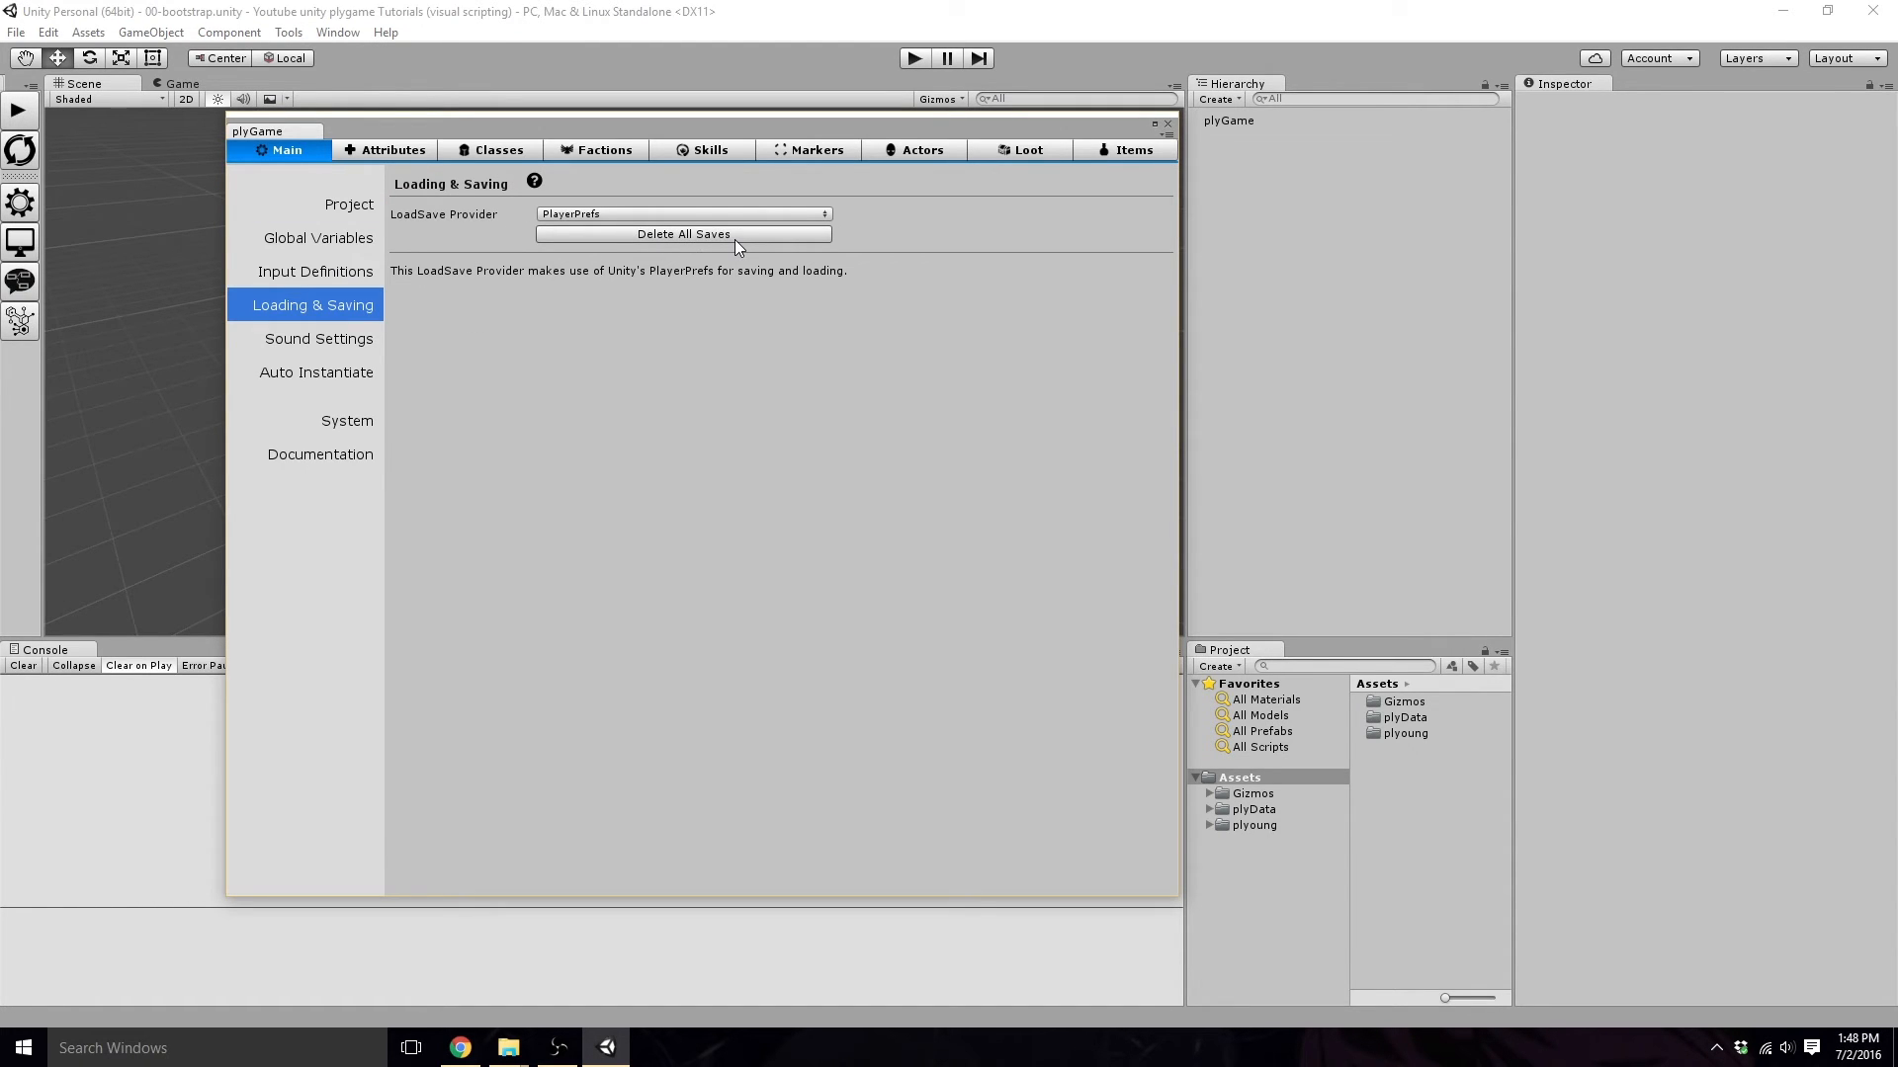
mouse_move(352, 279)
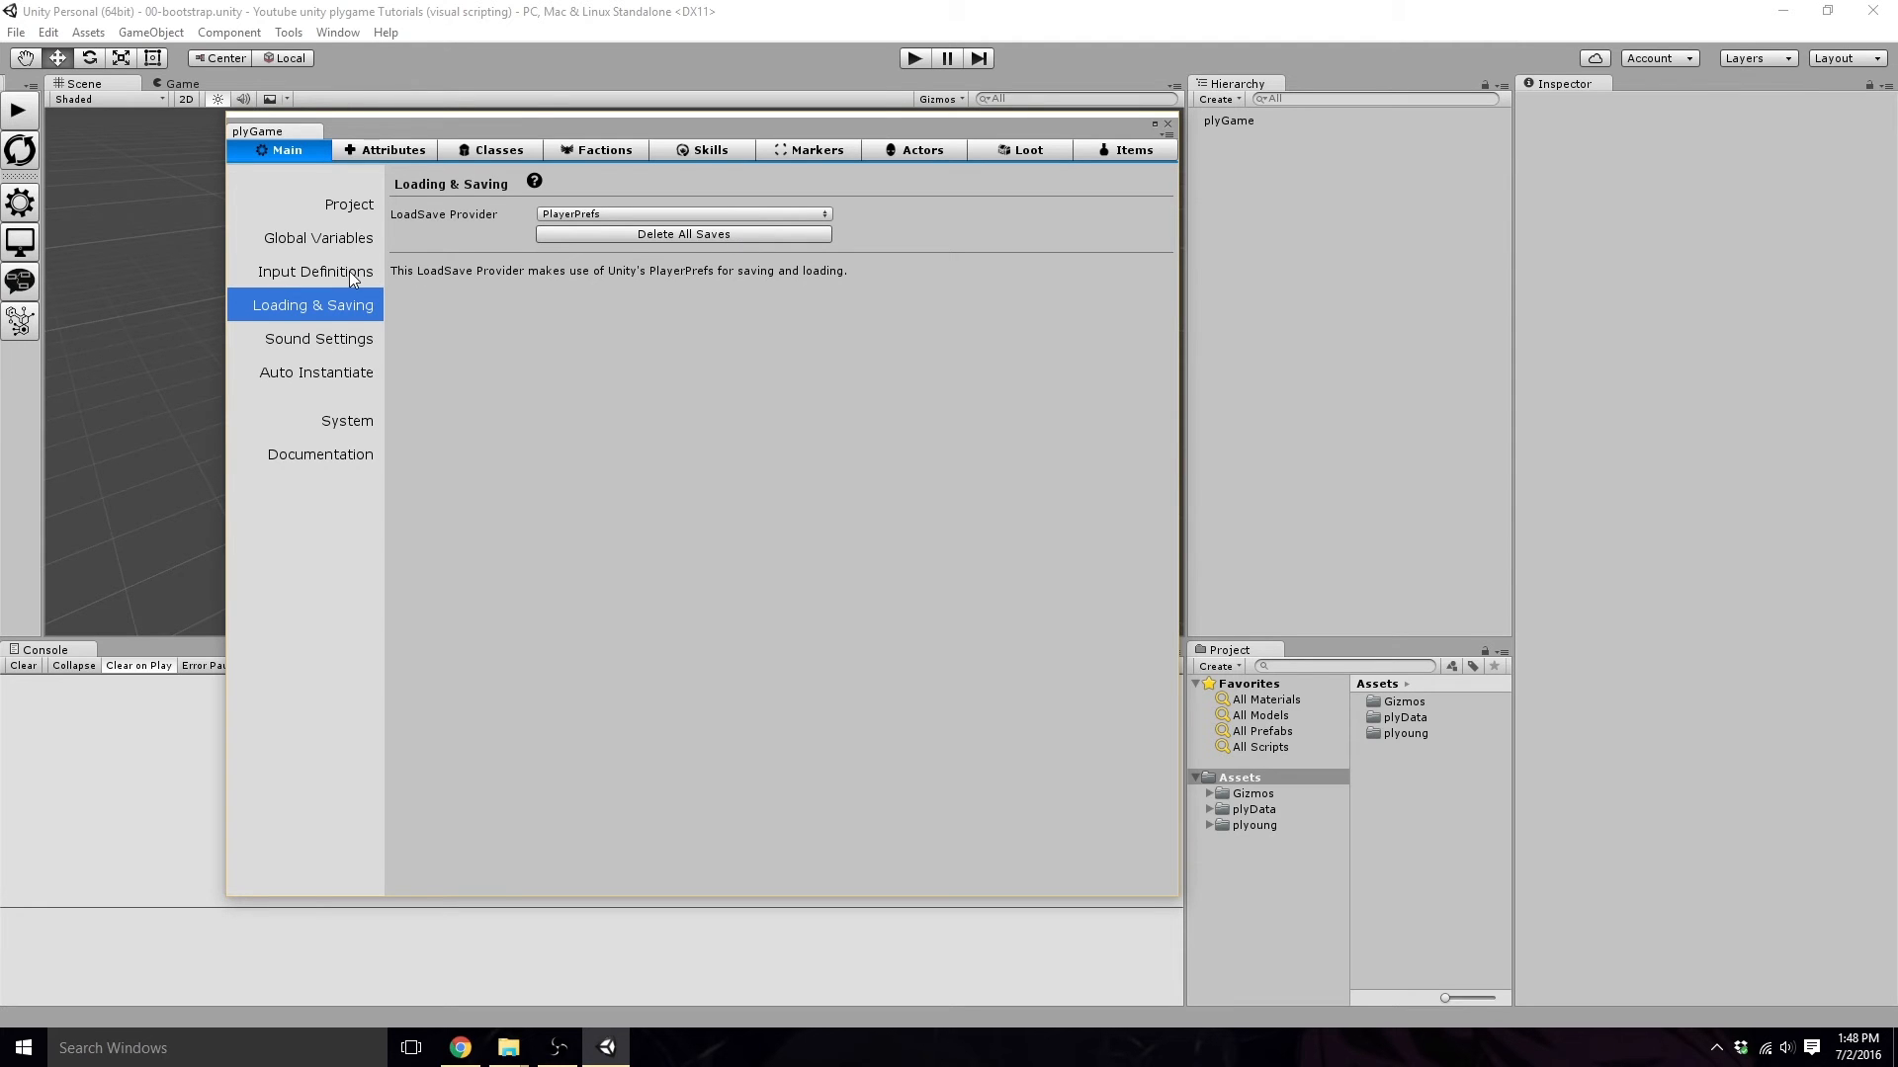
left_click(317, 270)
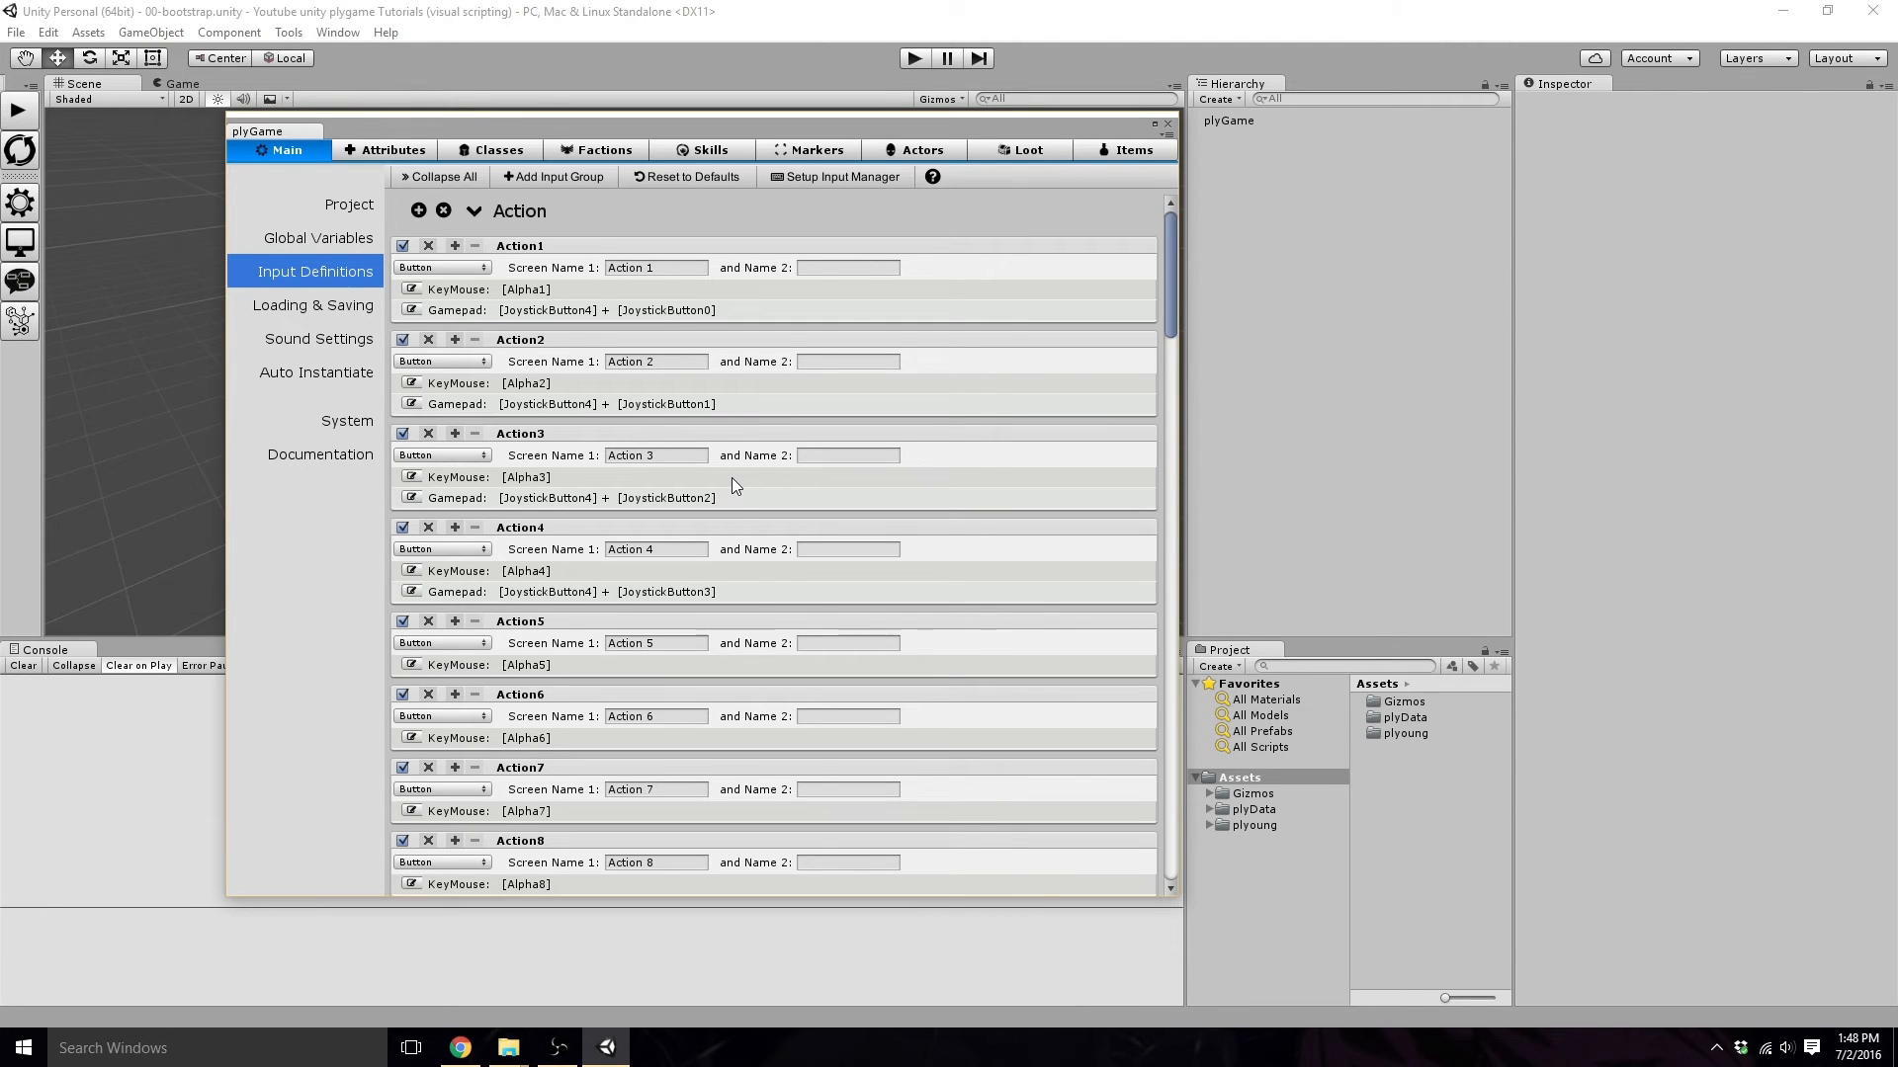
scroll("down", 3)
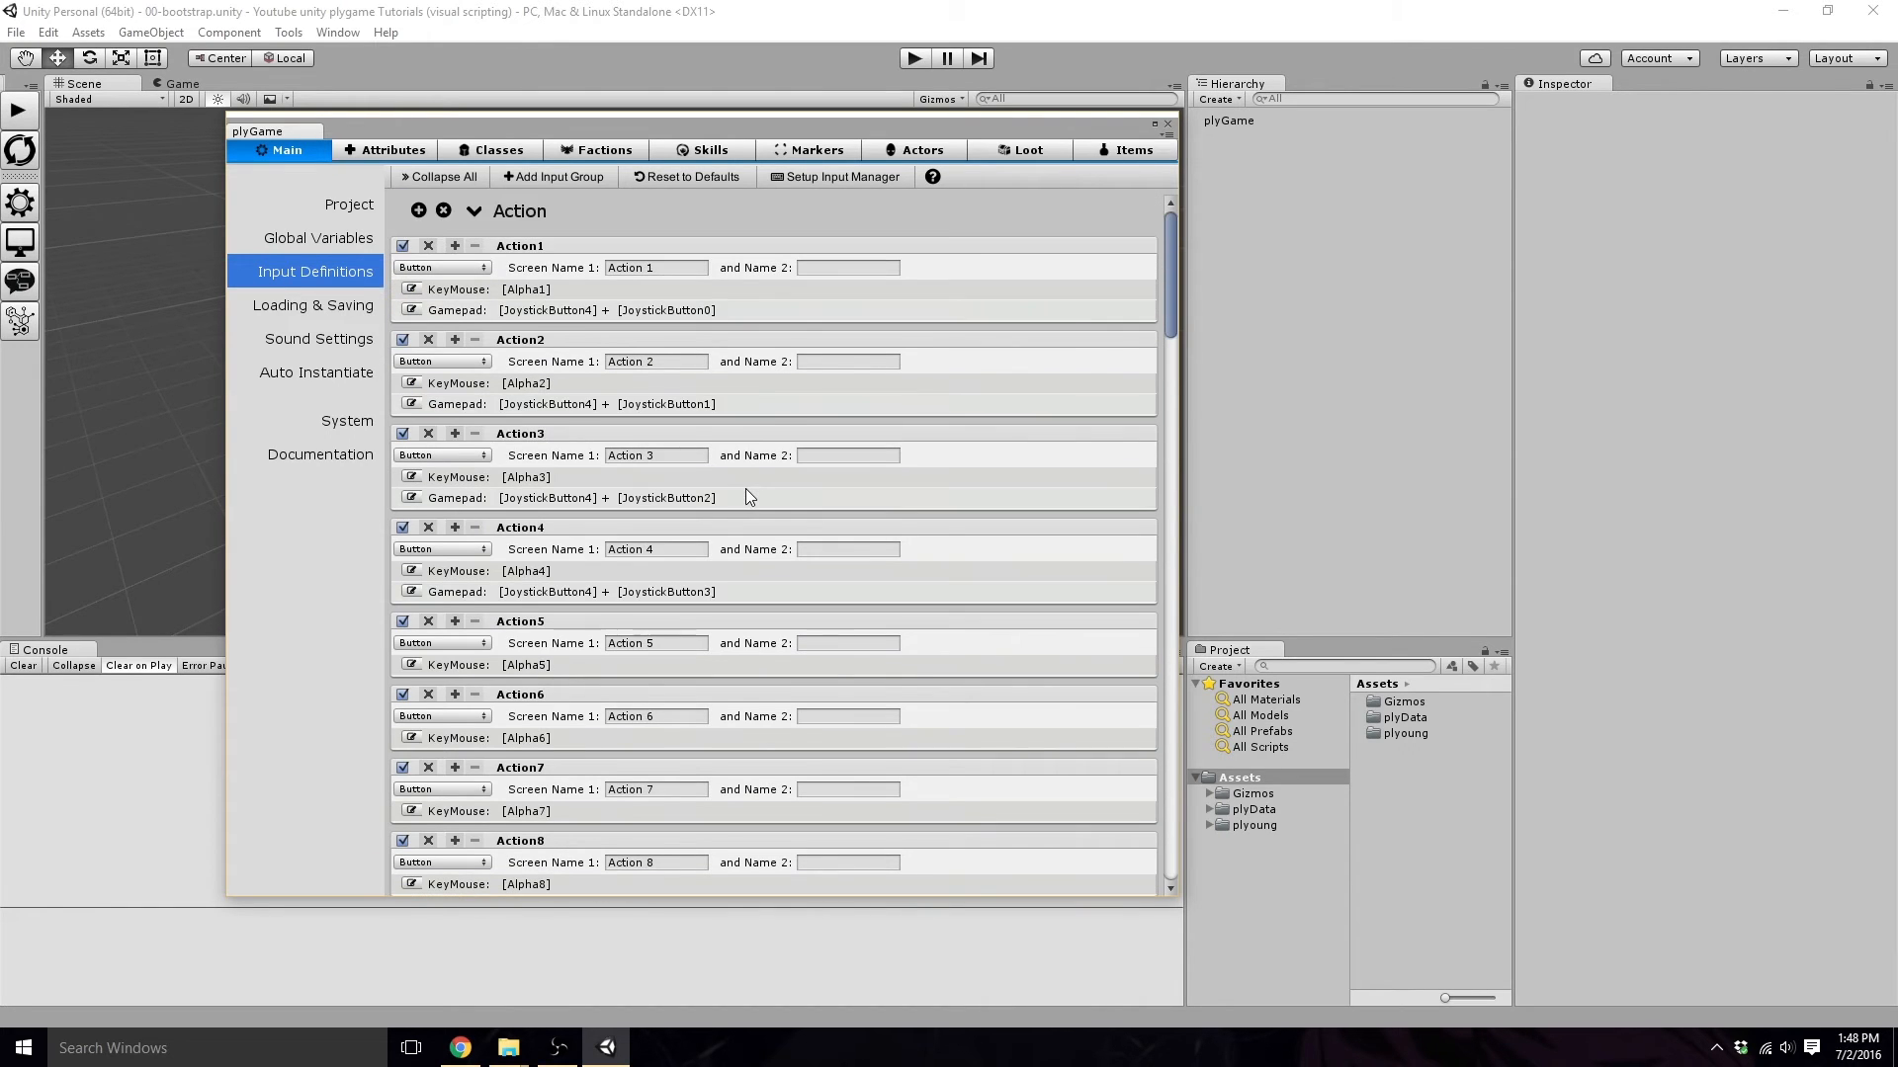
mouse_move(348, 381)
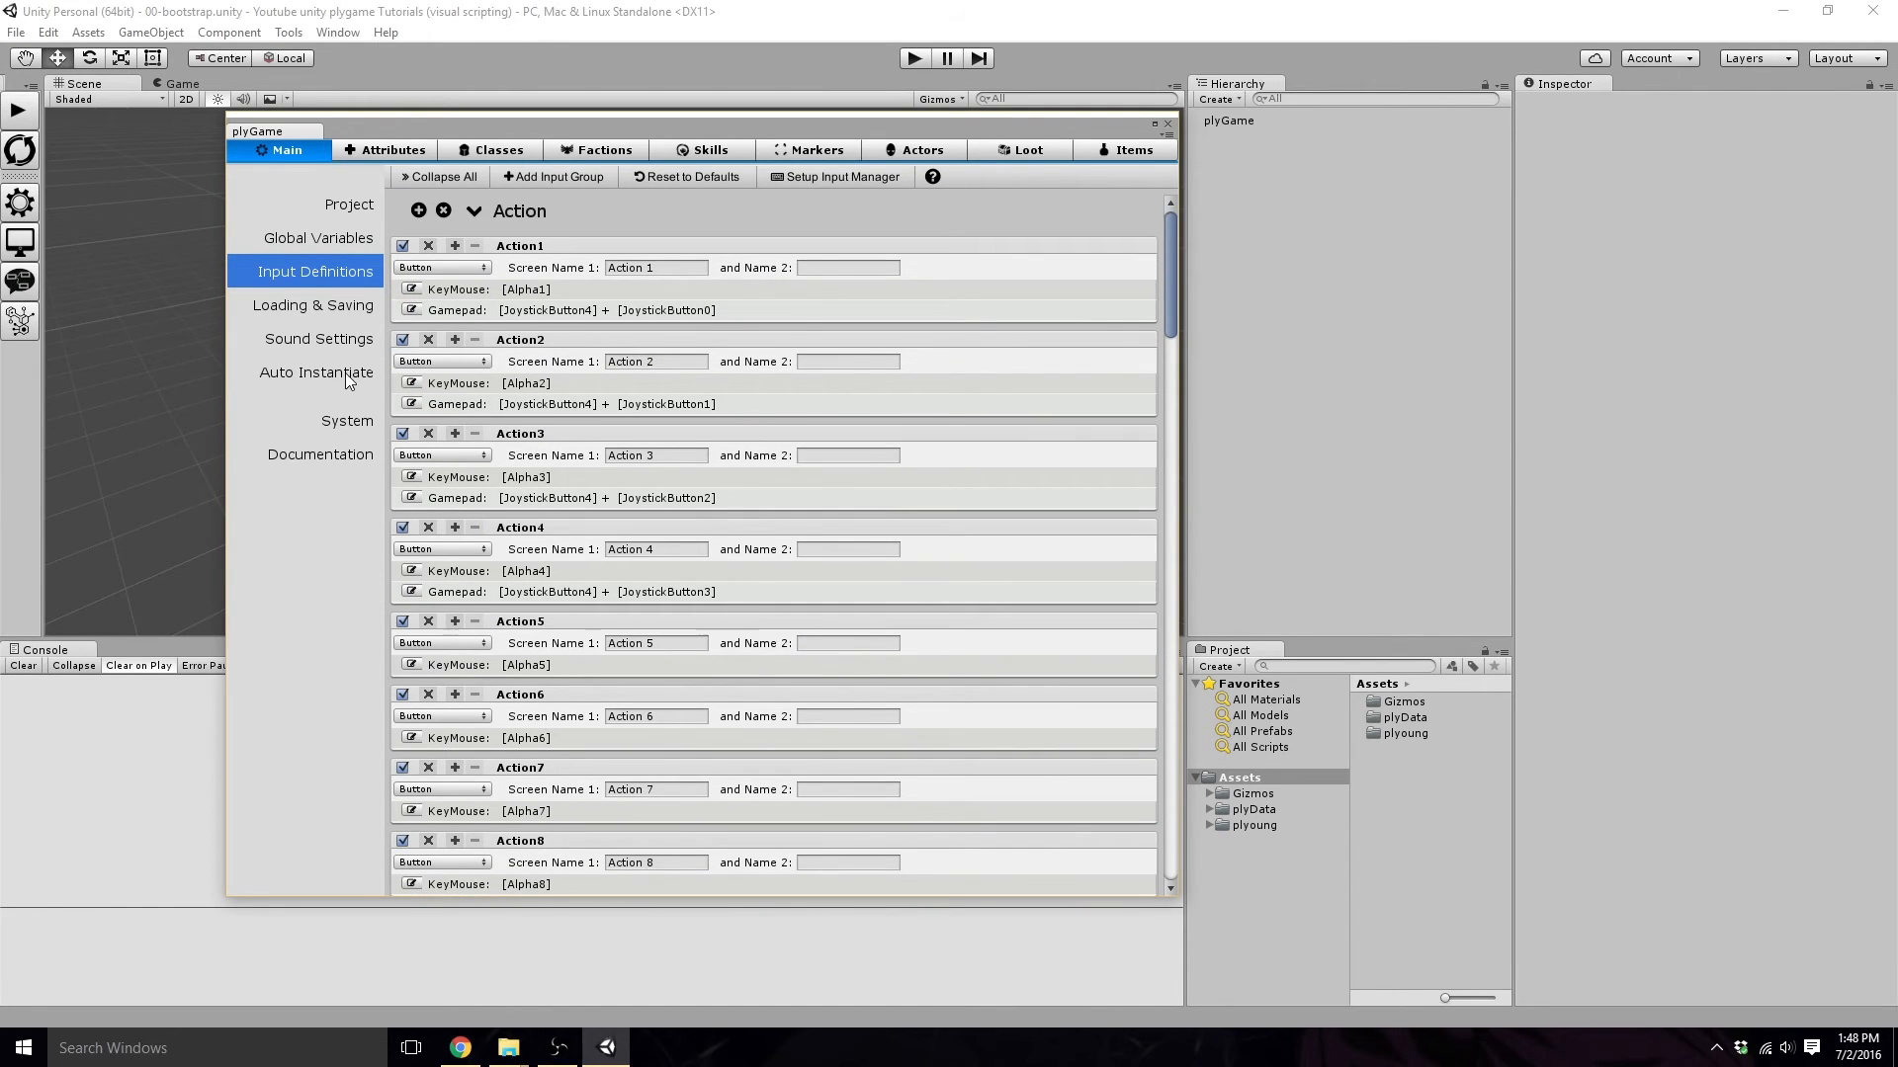
scroll("down", 3)
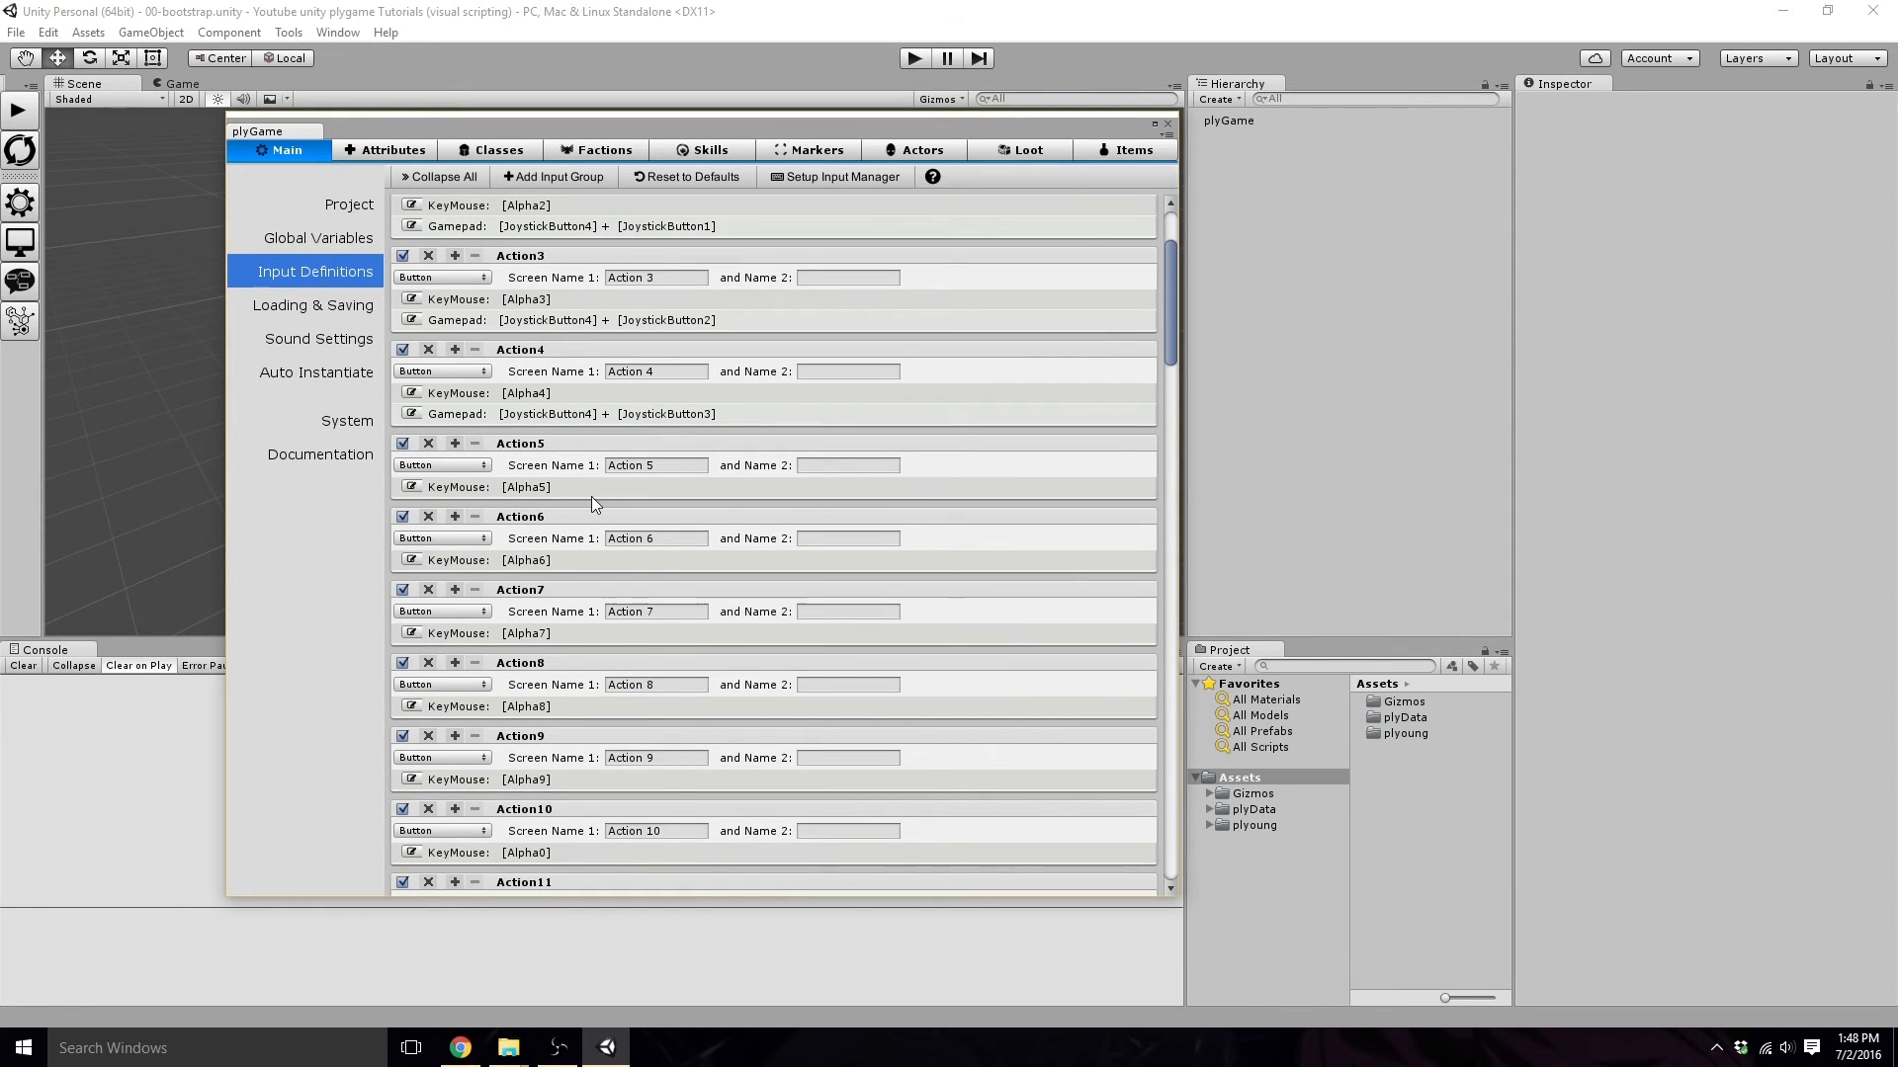
scroll("down", 3)
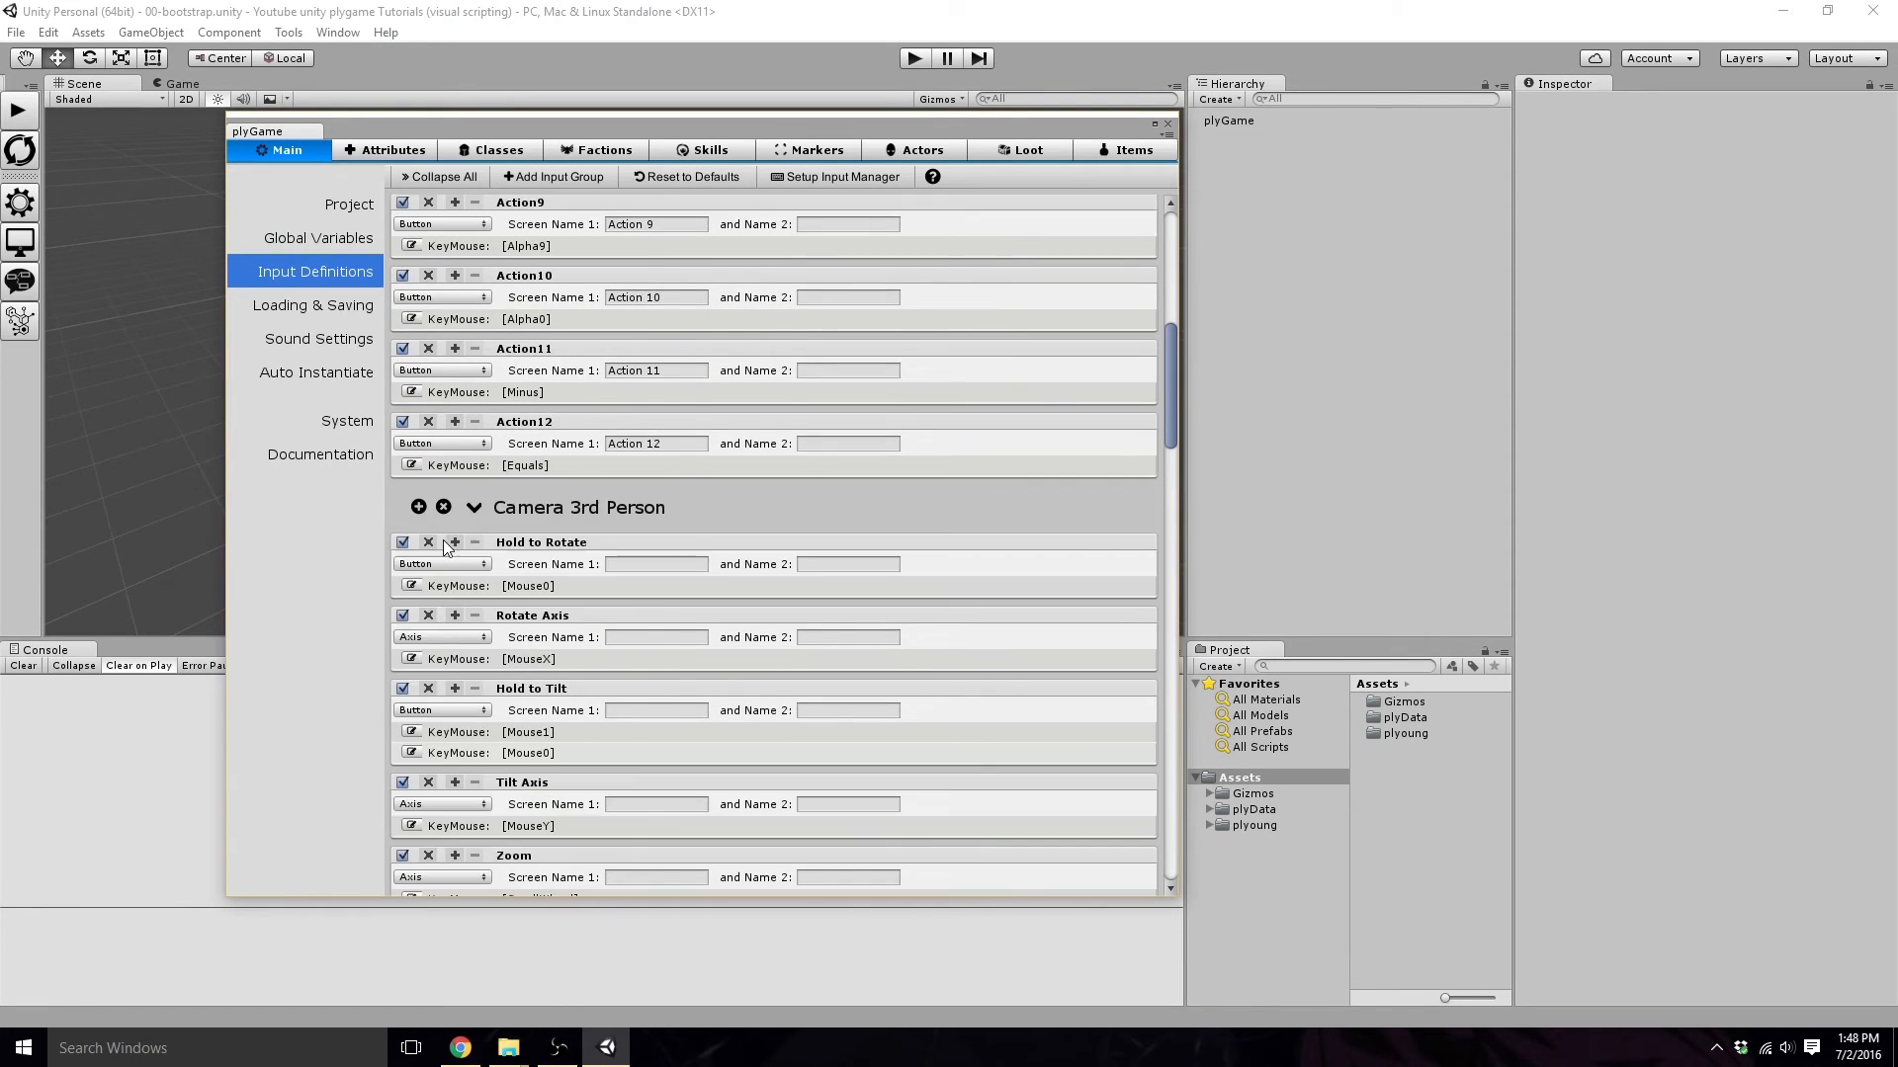
left_click(413, 464)
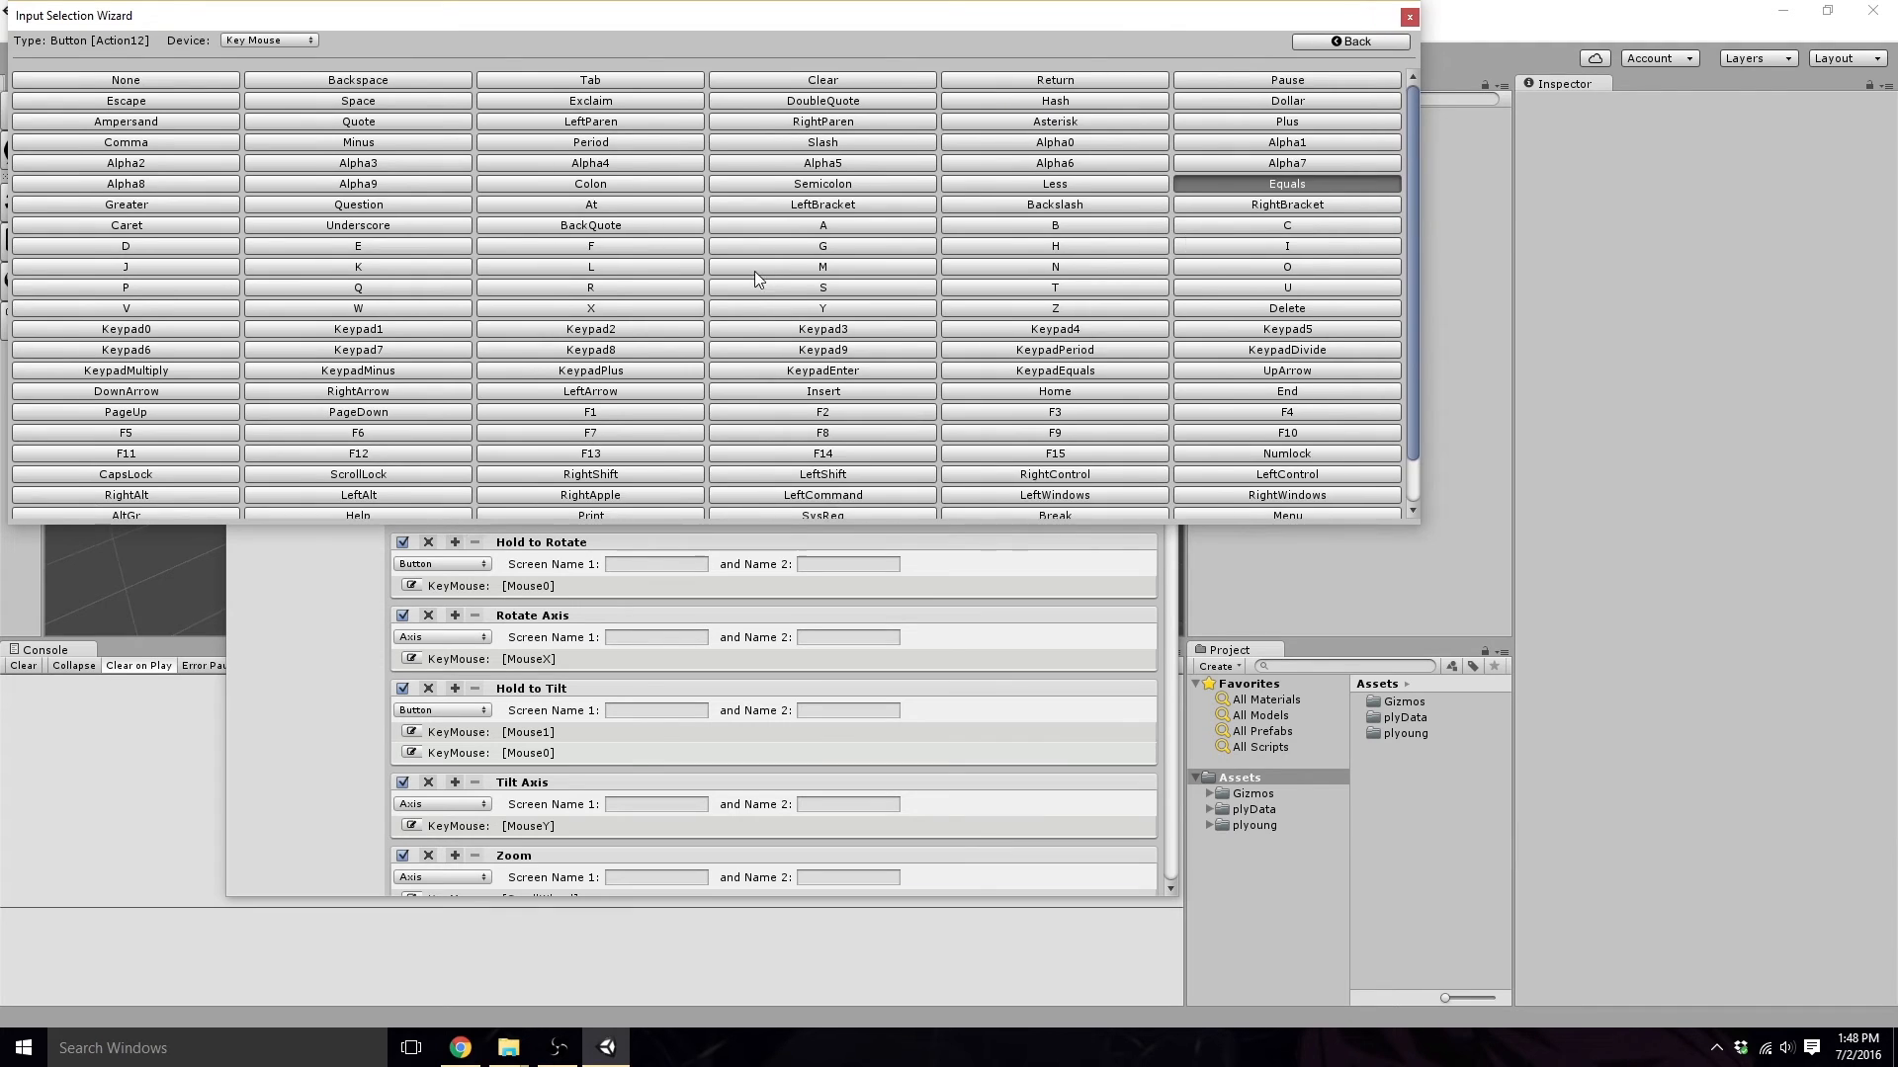
scroll("down", 3)
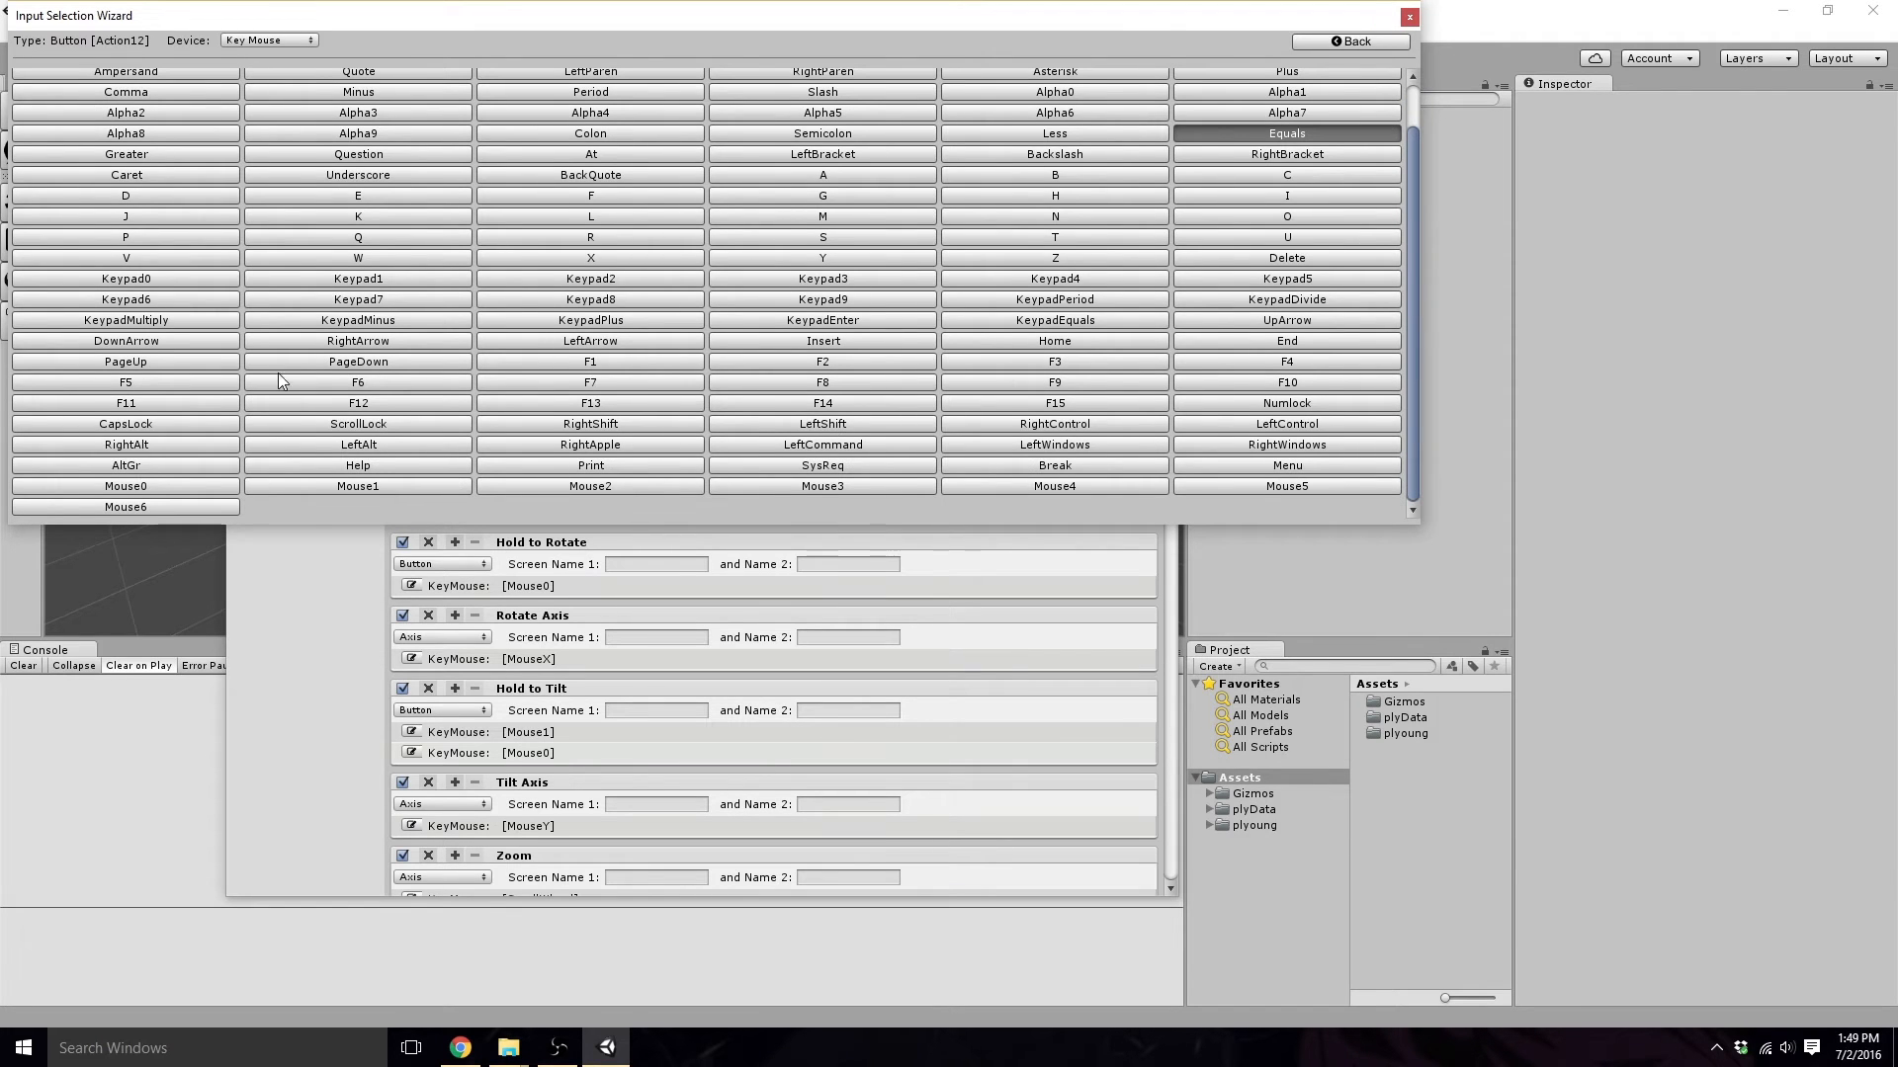
scroll("up", 3)
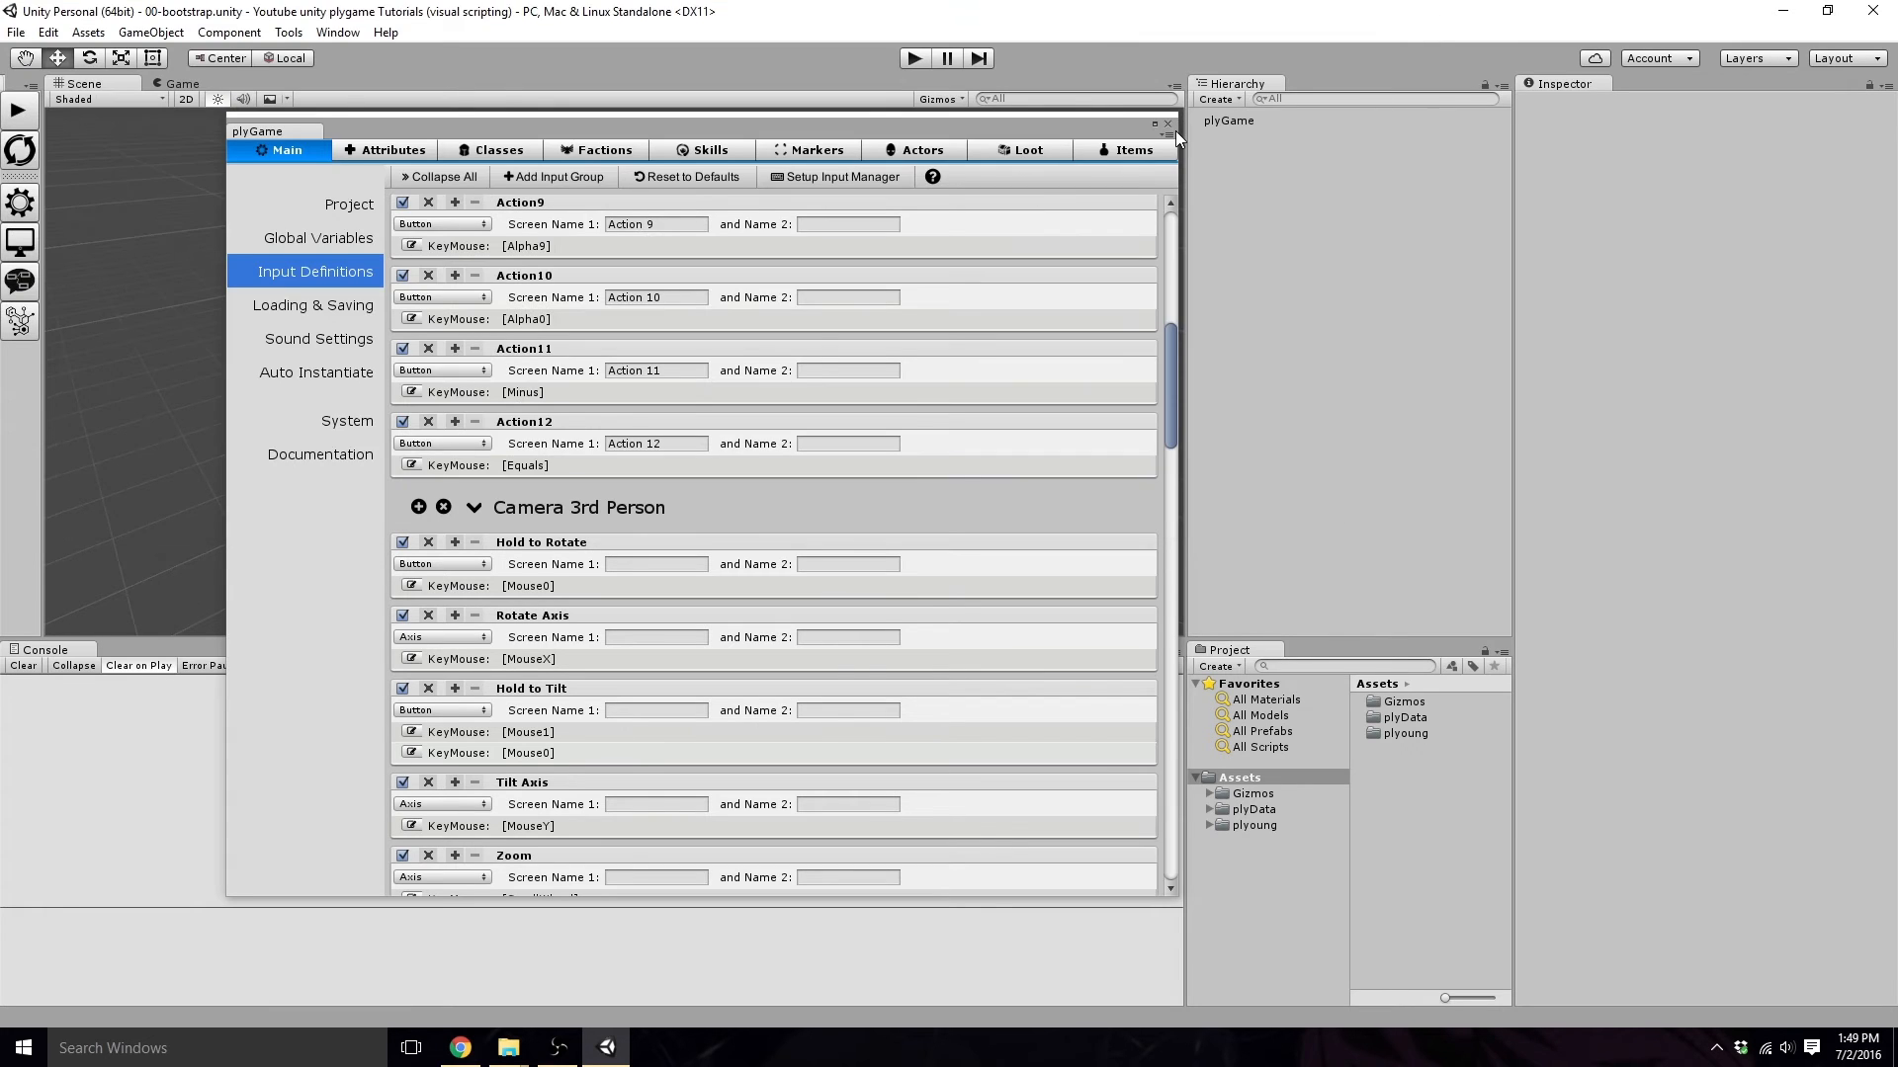
left_click(1166, 122)
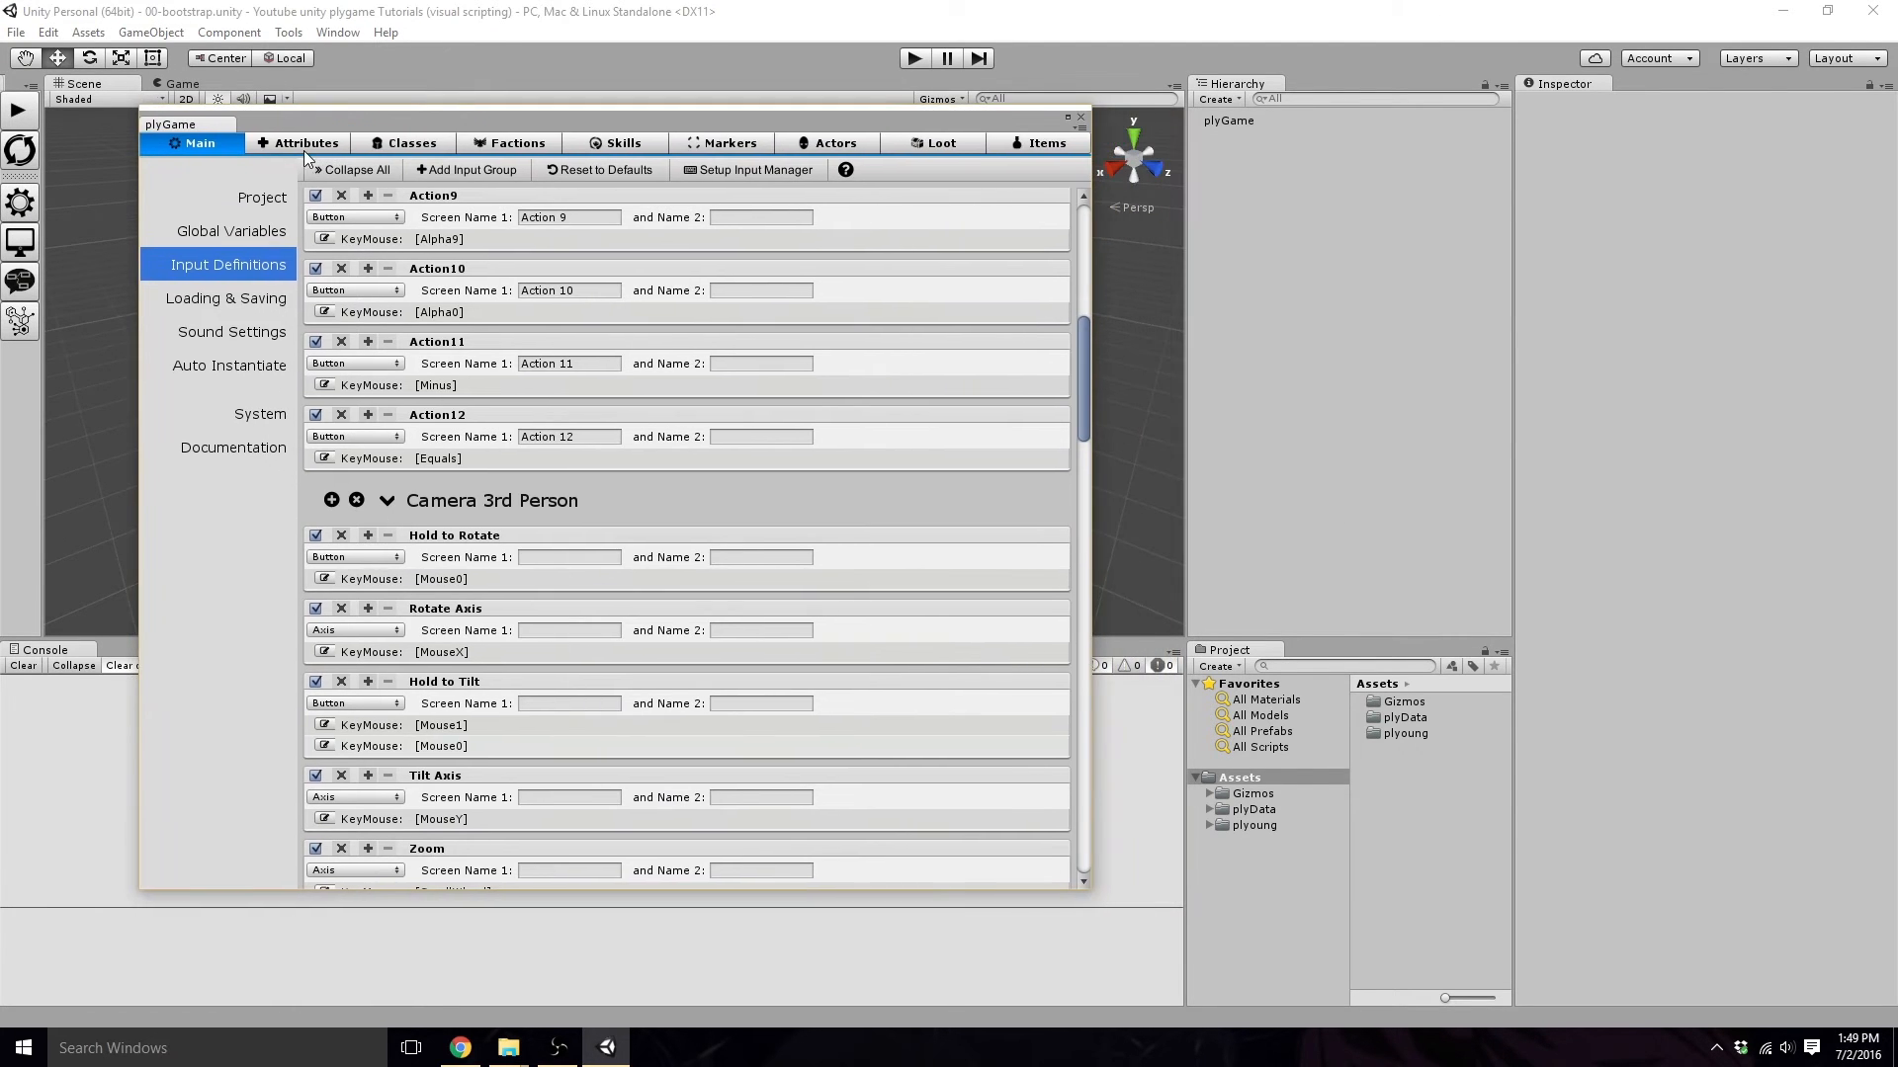
Add two attribute definitions and name them Health and Experience on the Attributes page.
left_click(305, 142)
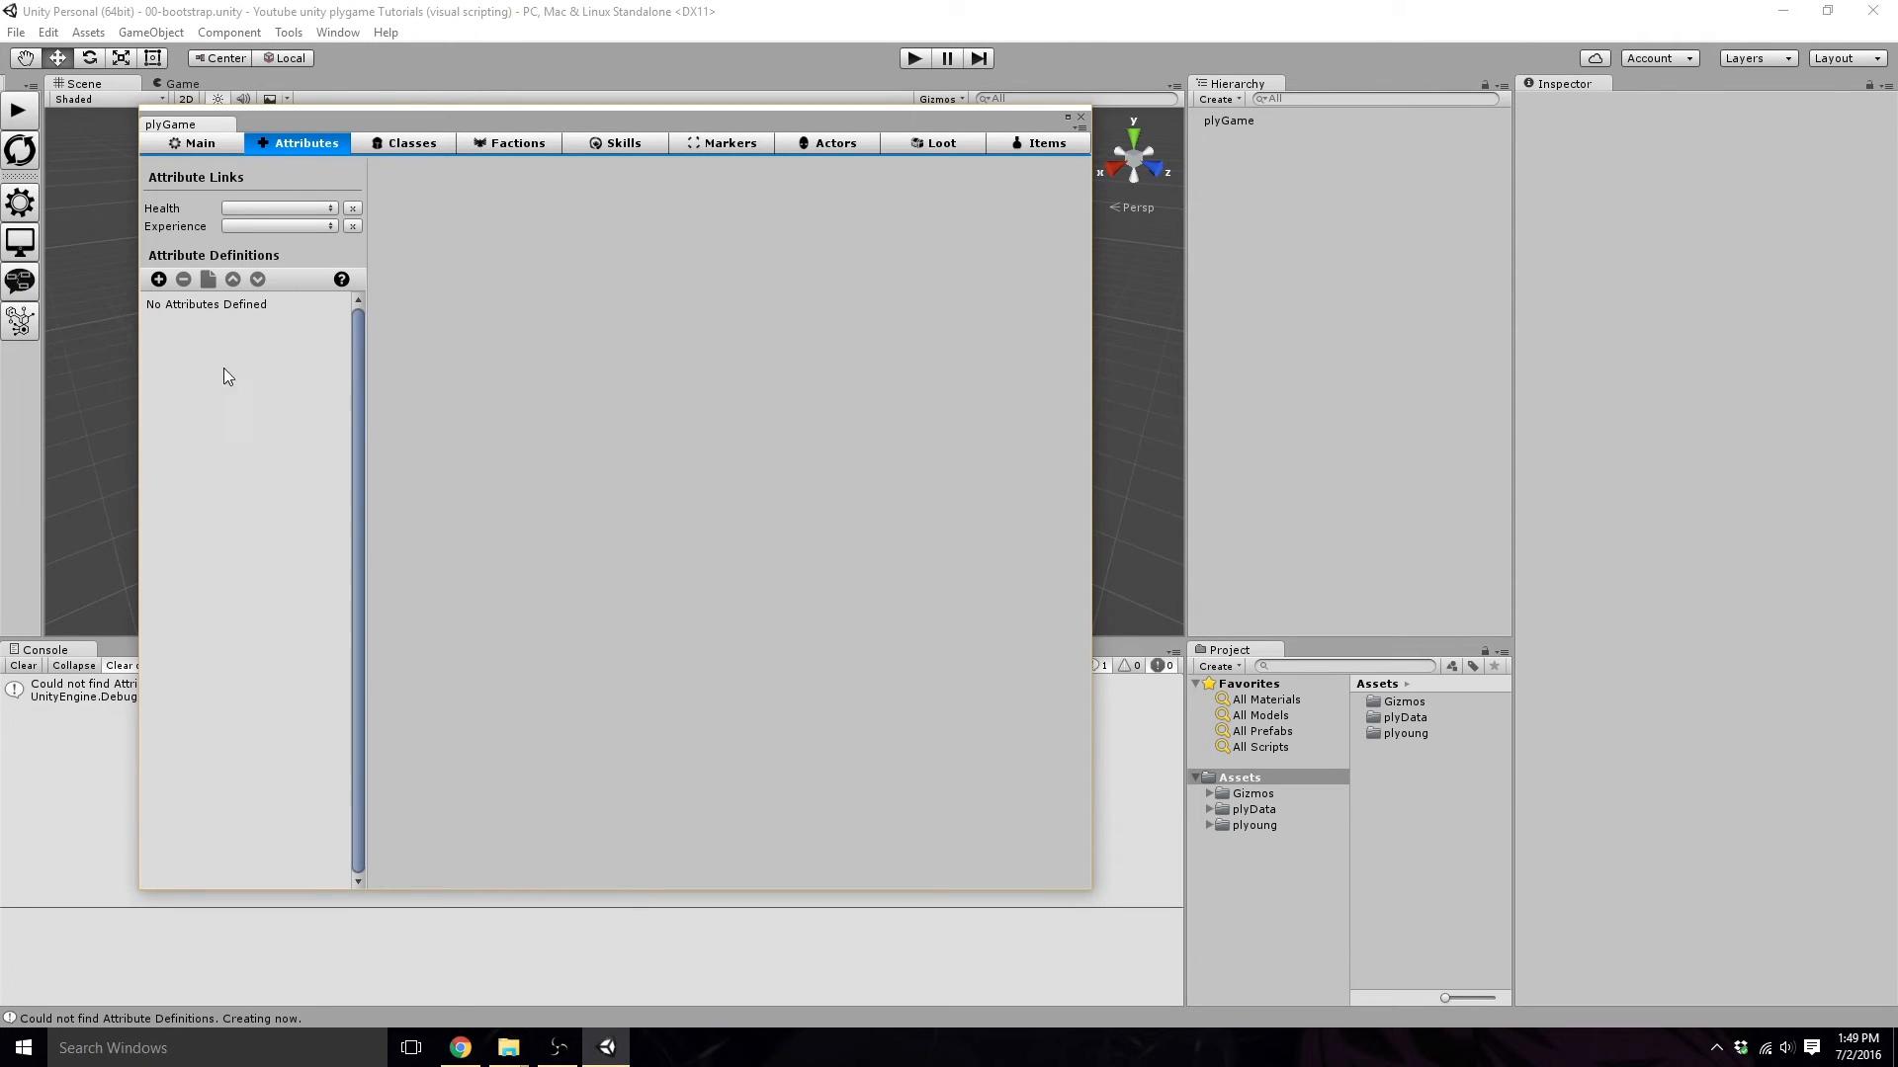
left_click(158, 279)
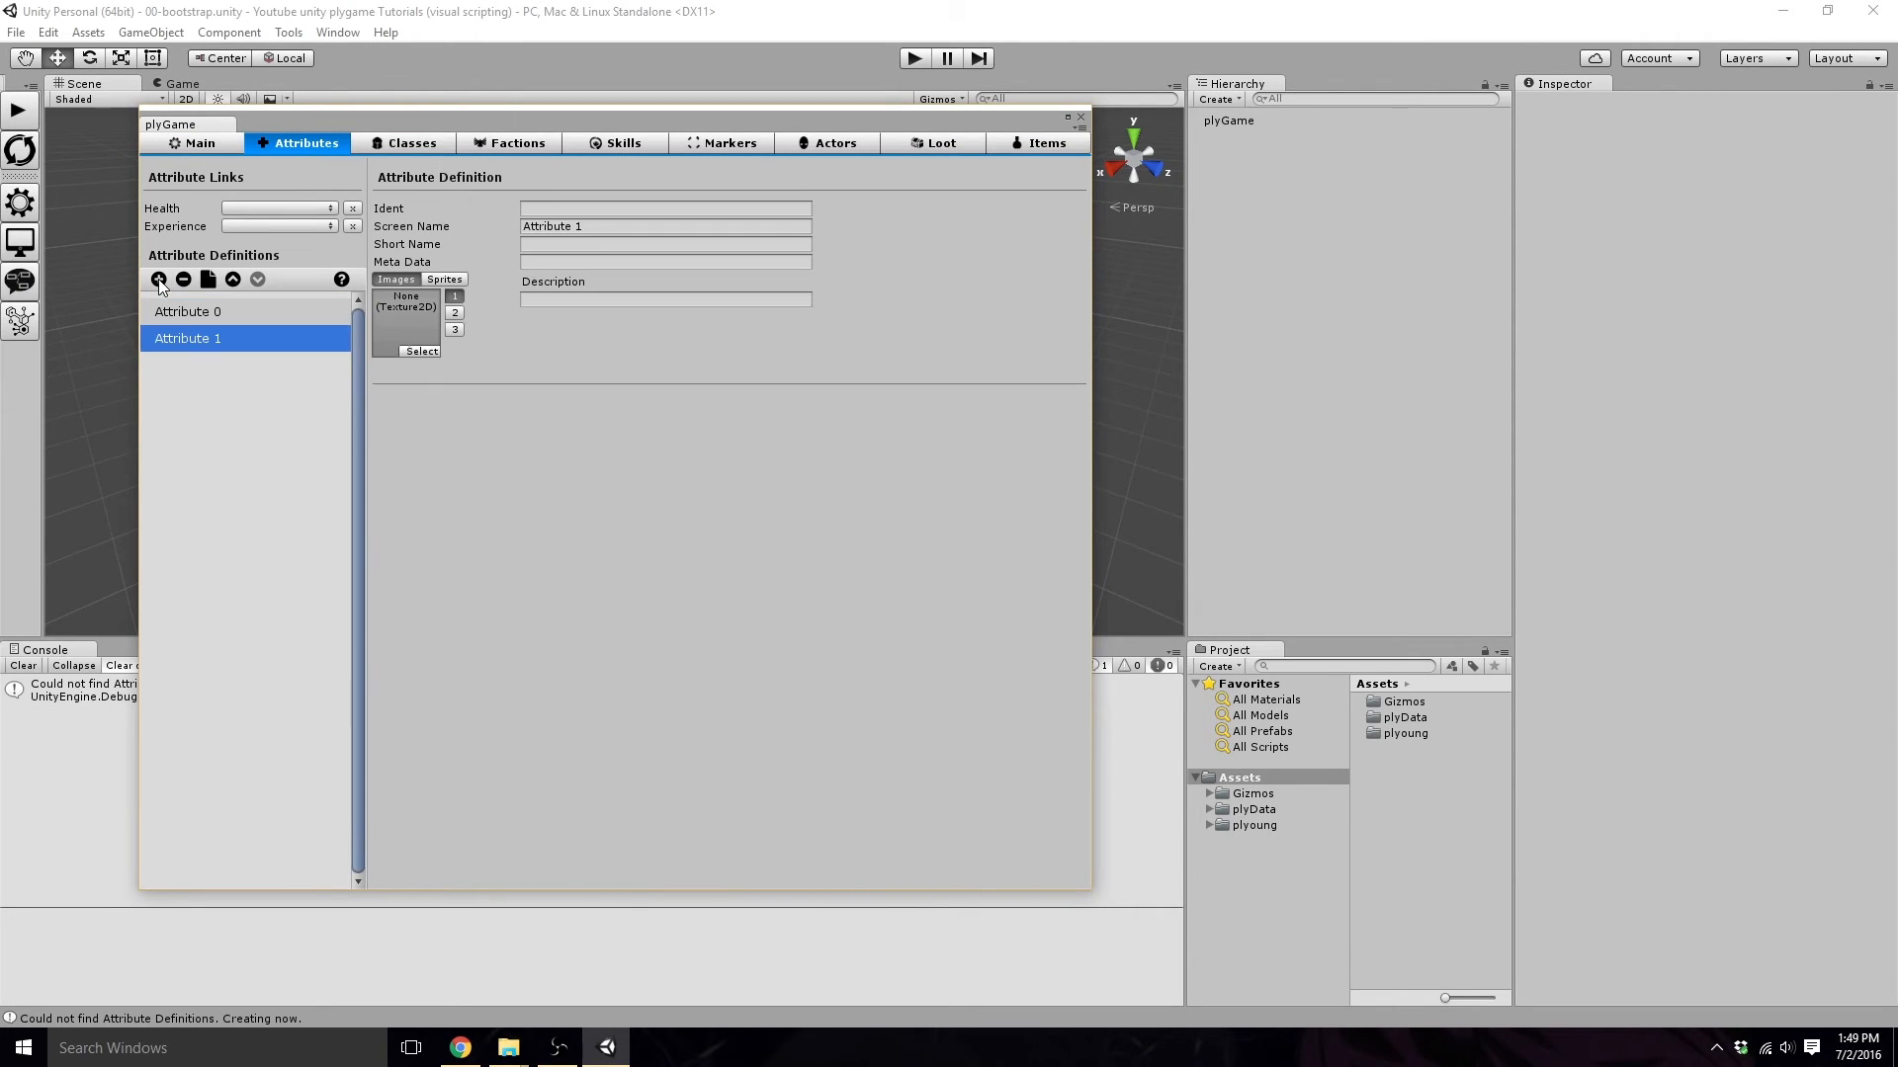
left_click(187, 310)
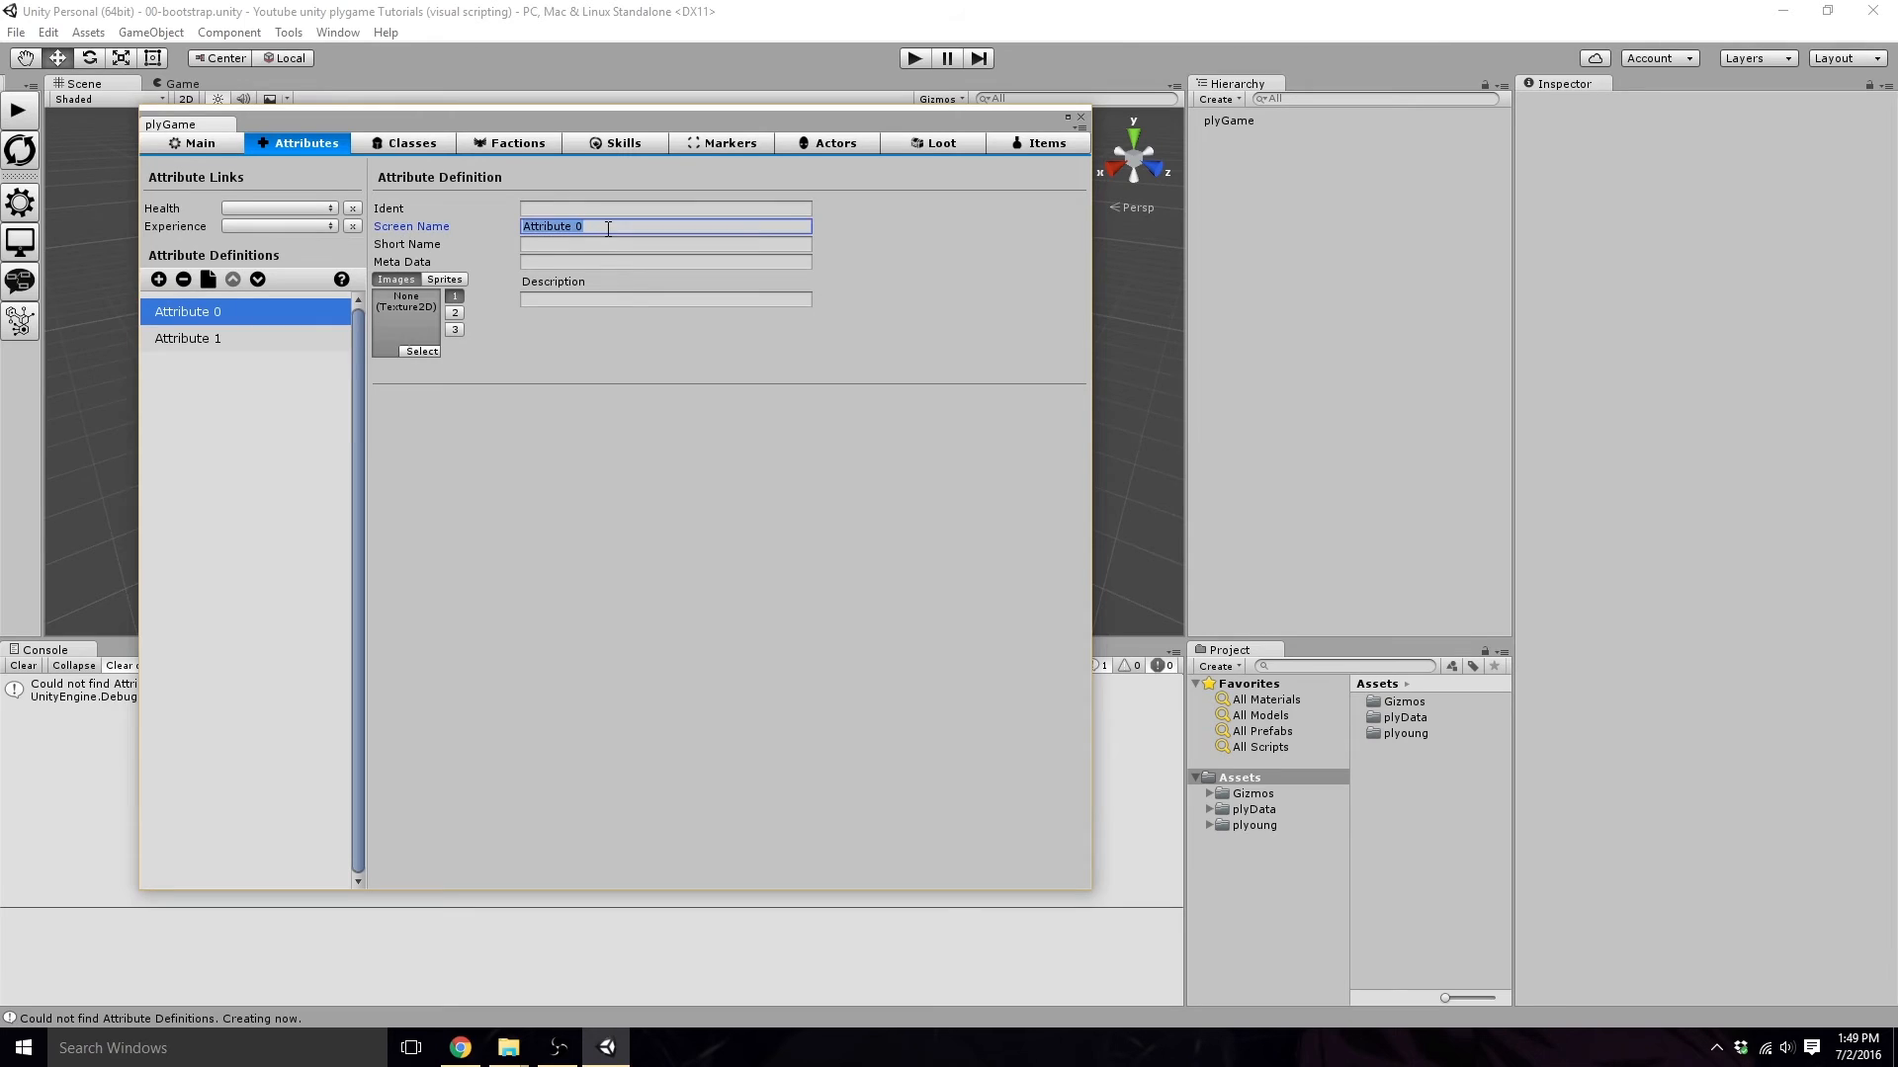
type("Health")
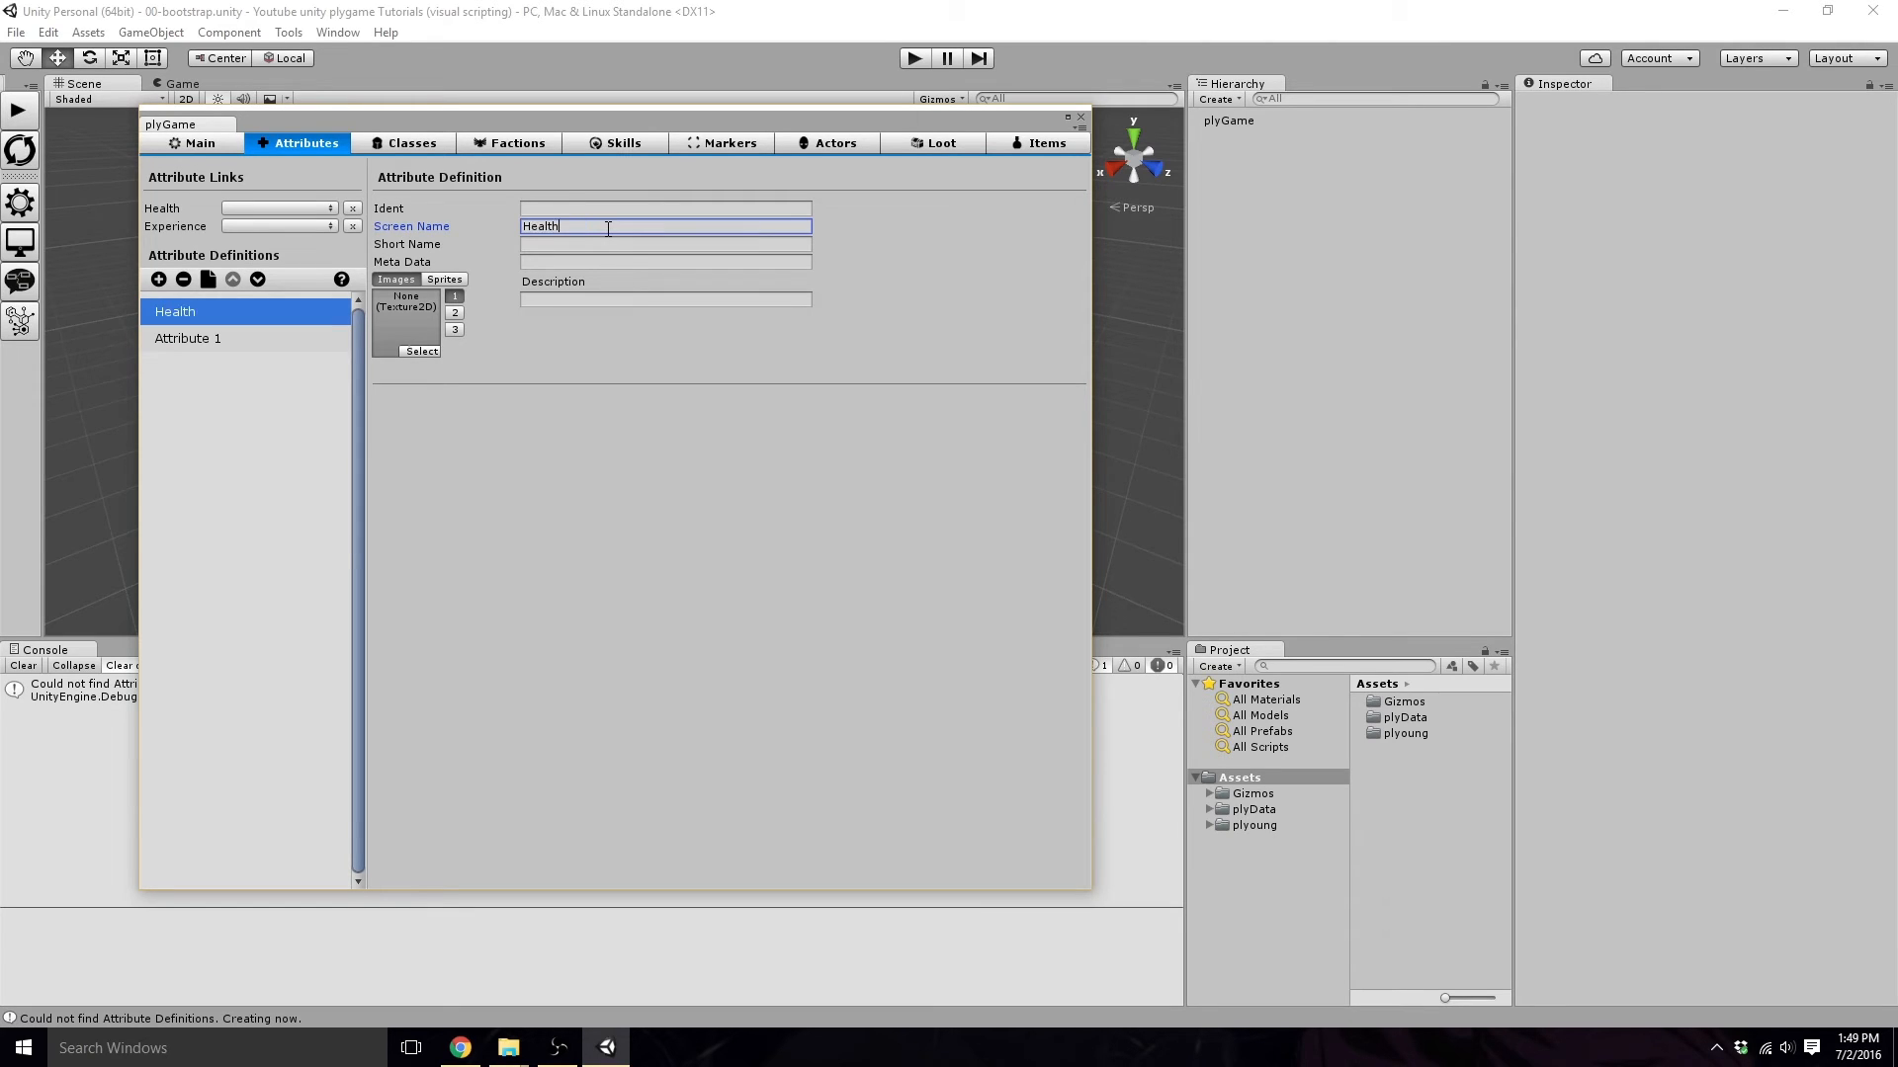
left_click(188, 338)
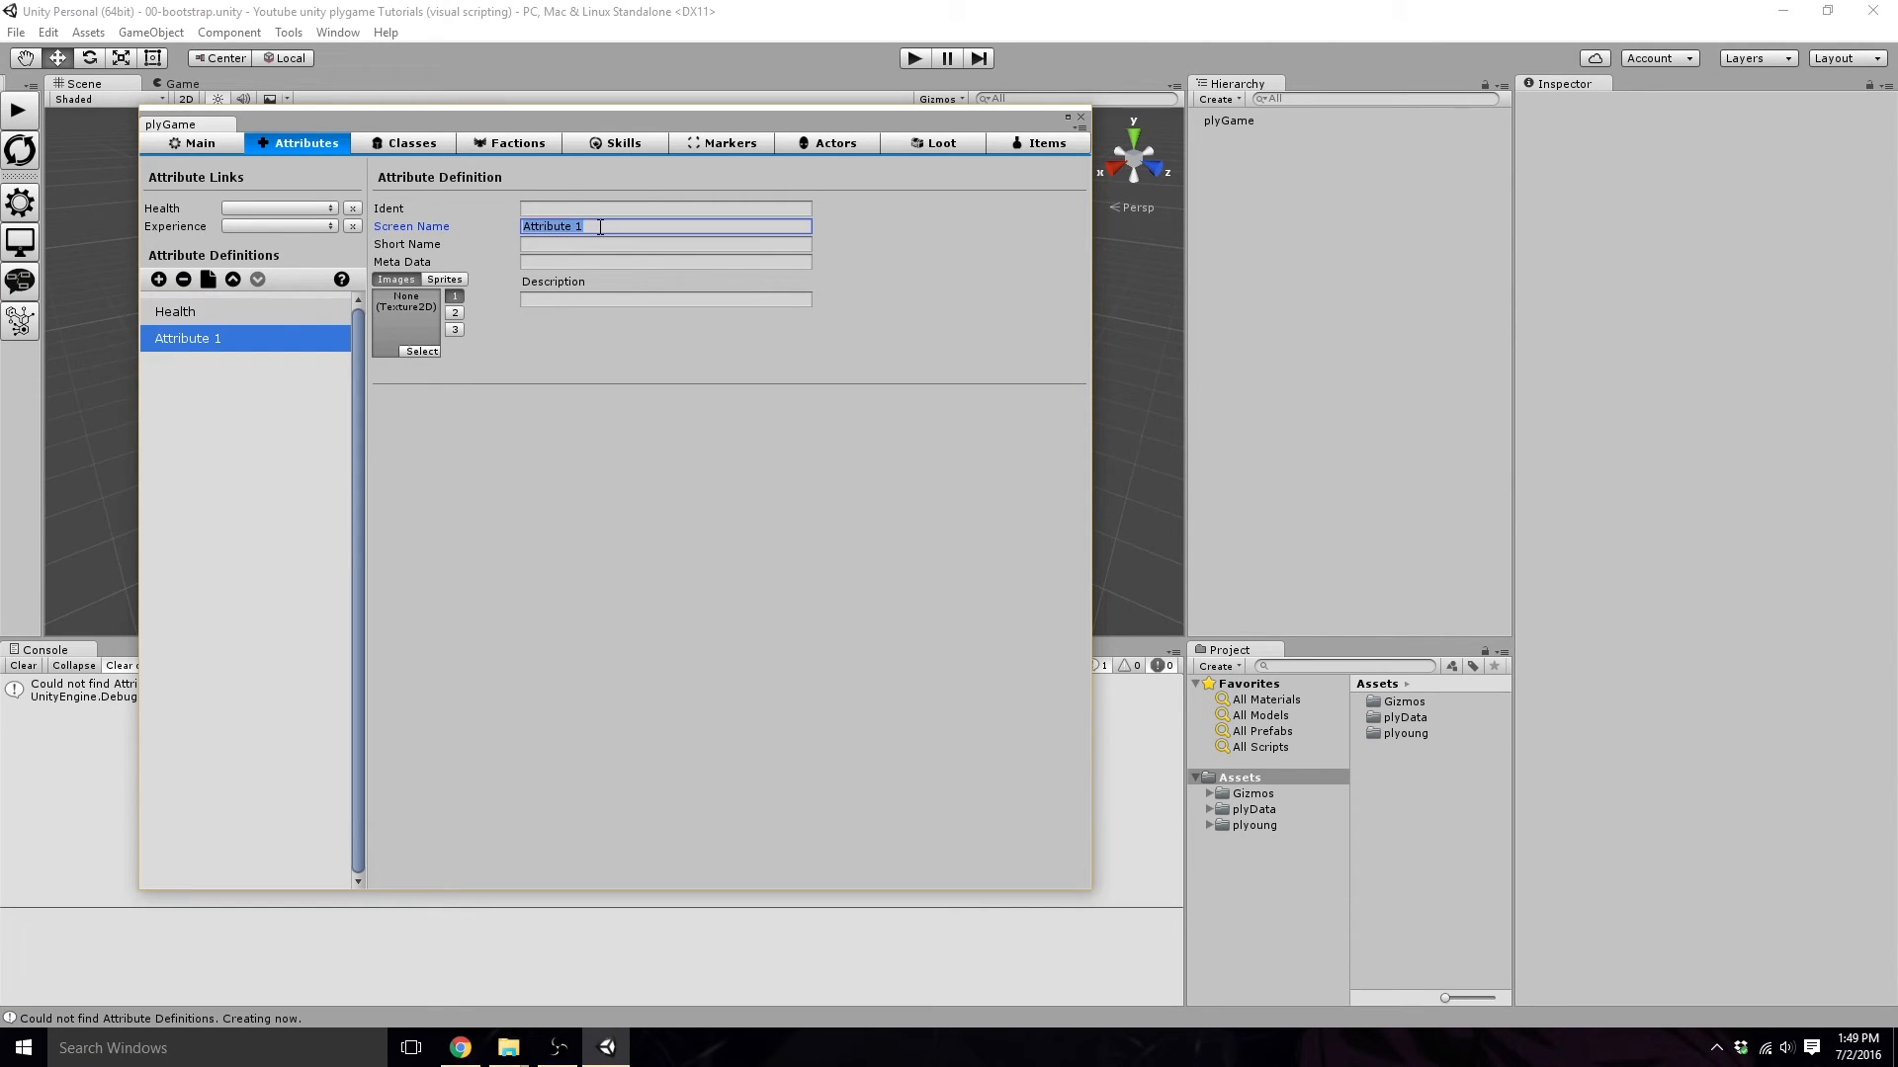
type("Experie")
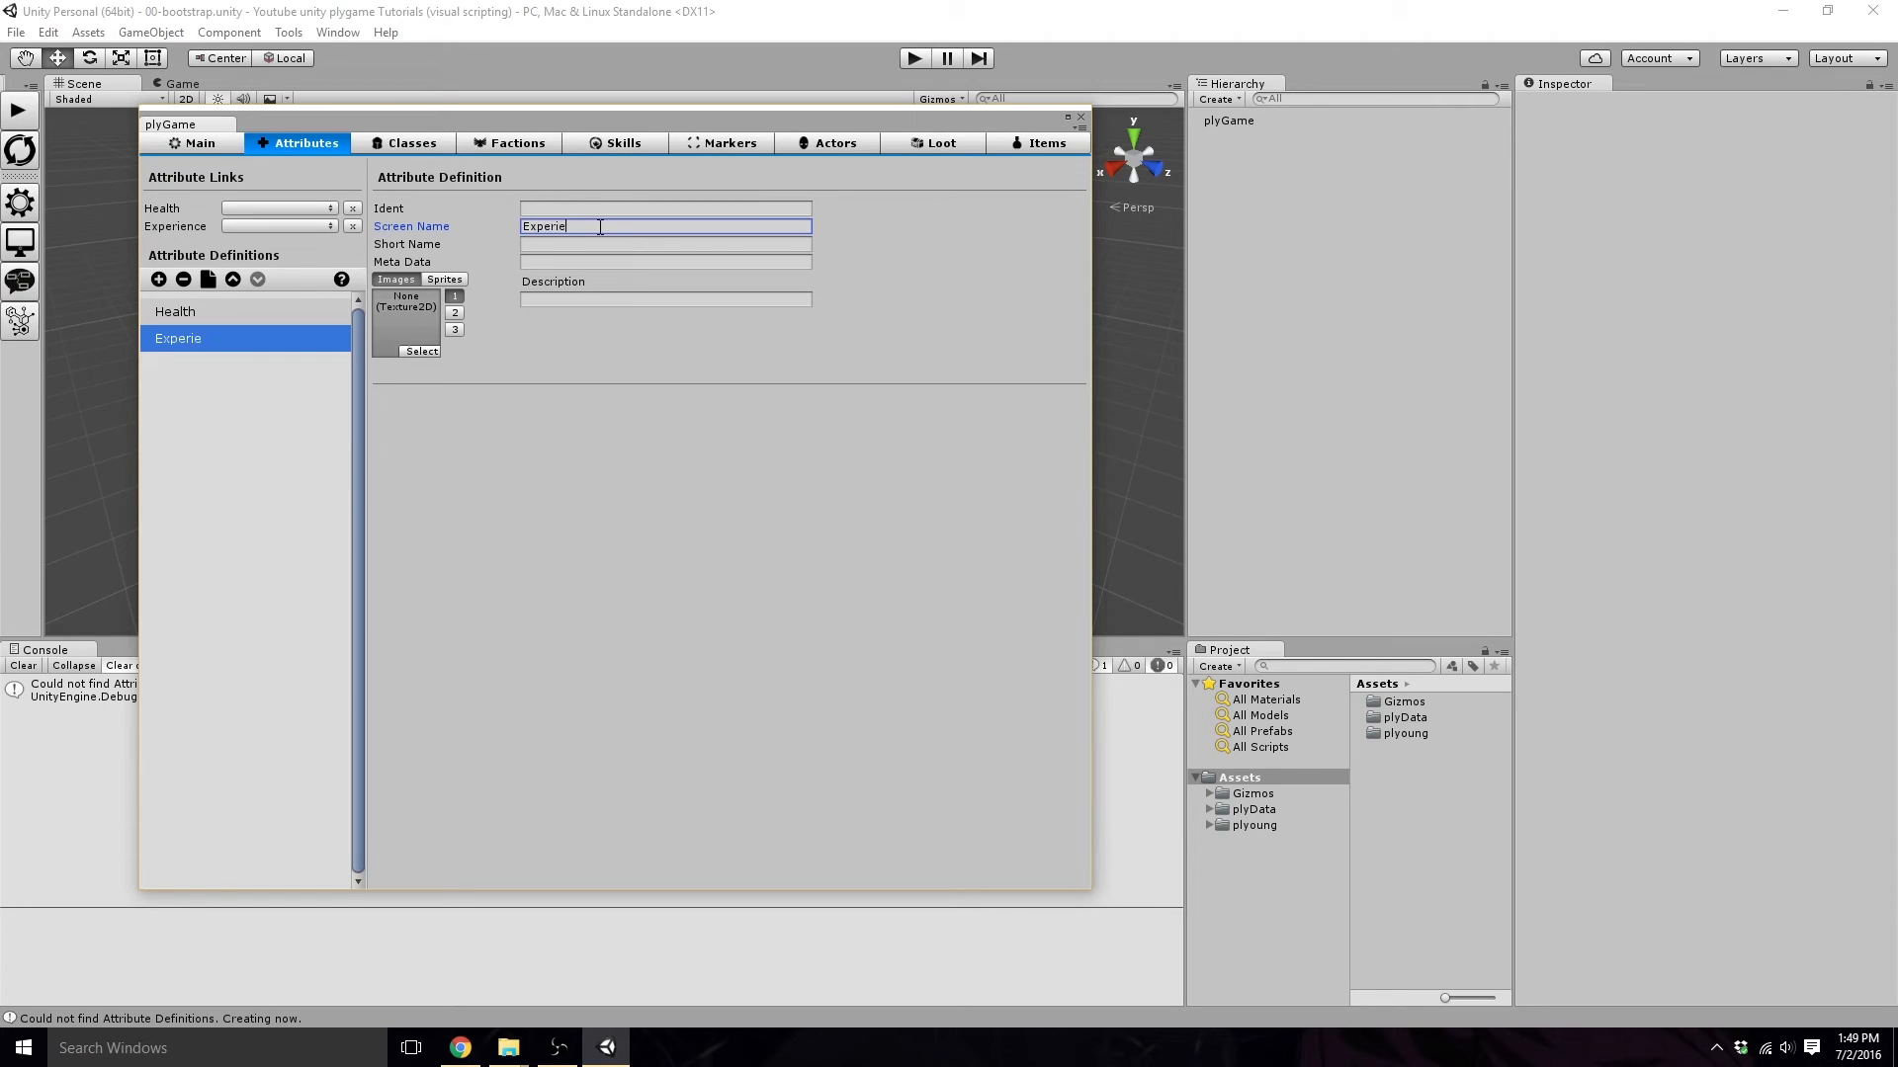
type("nce")
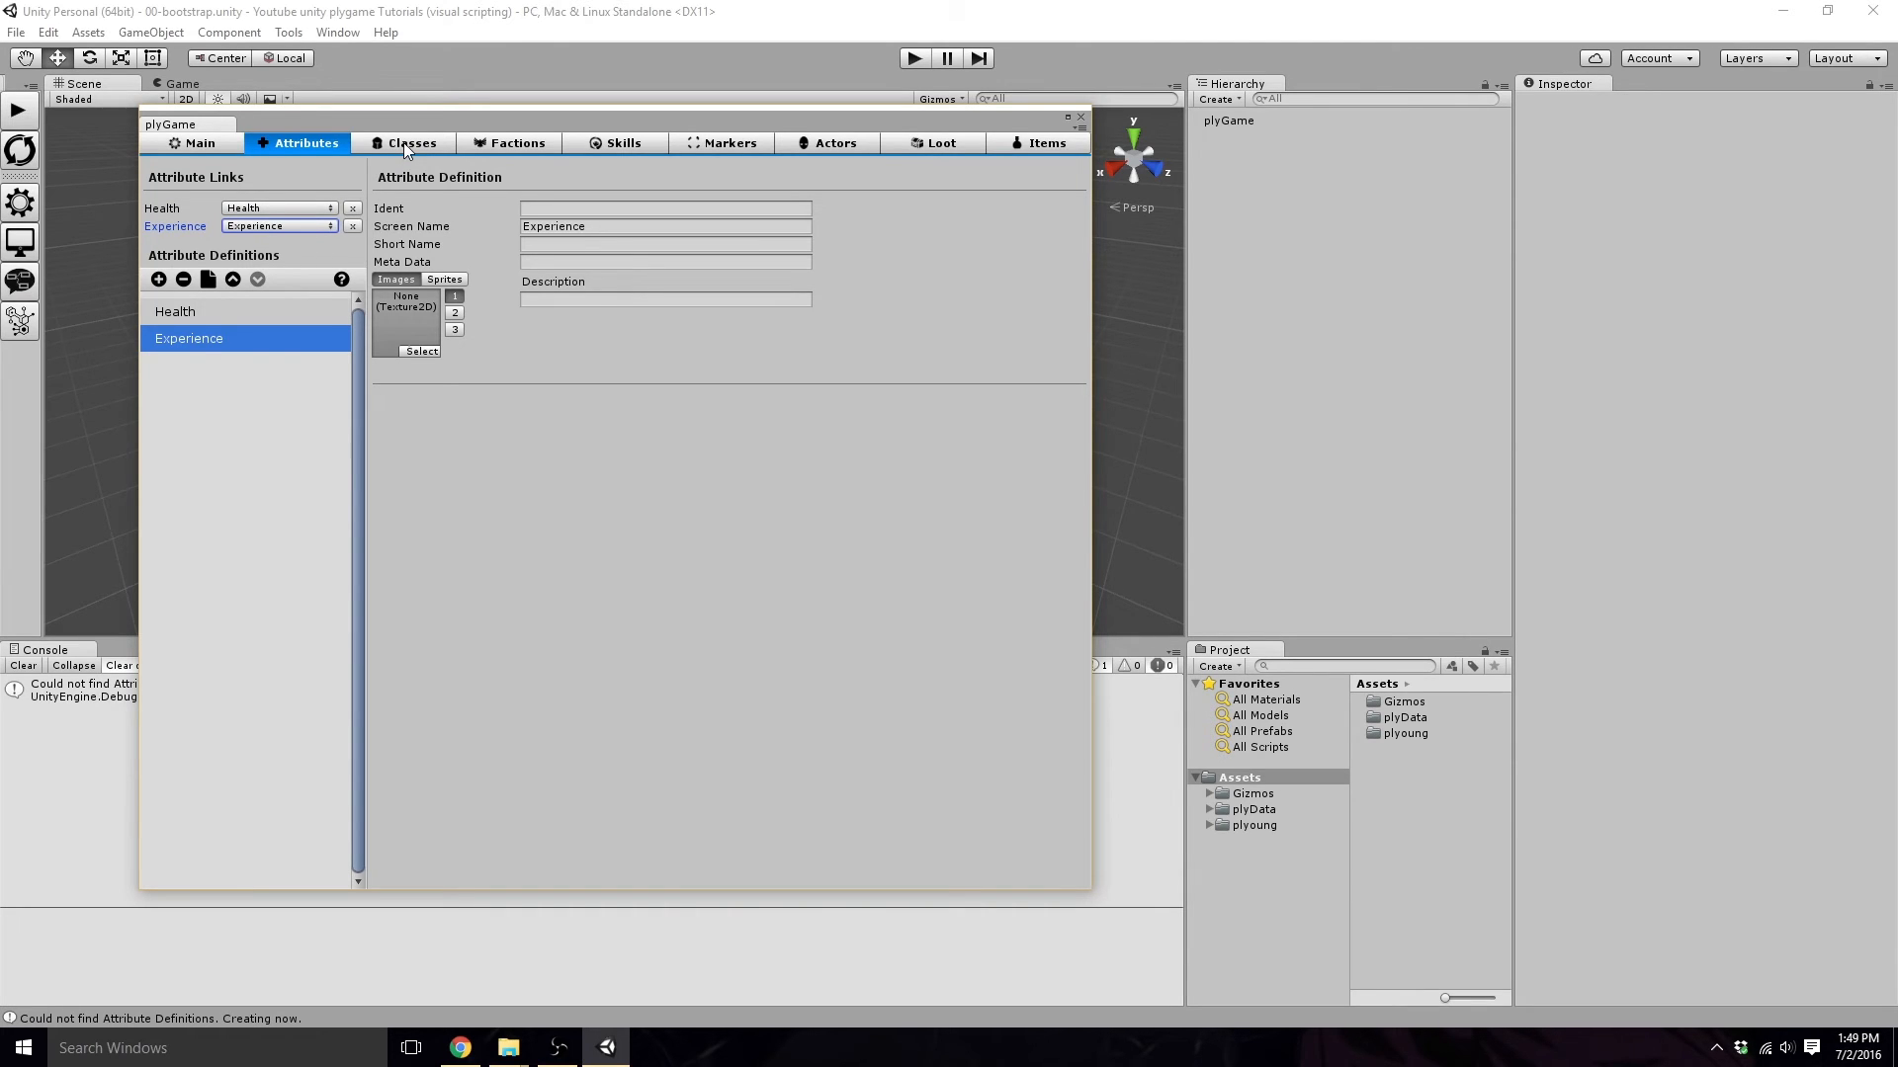
Add a class with Screen Name Player and give it all attributes (Health, Experience).
left_click(412, 143)
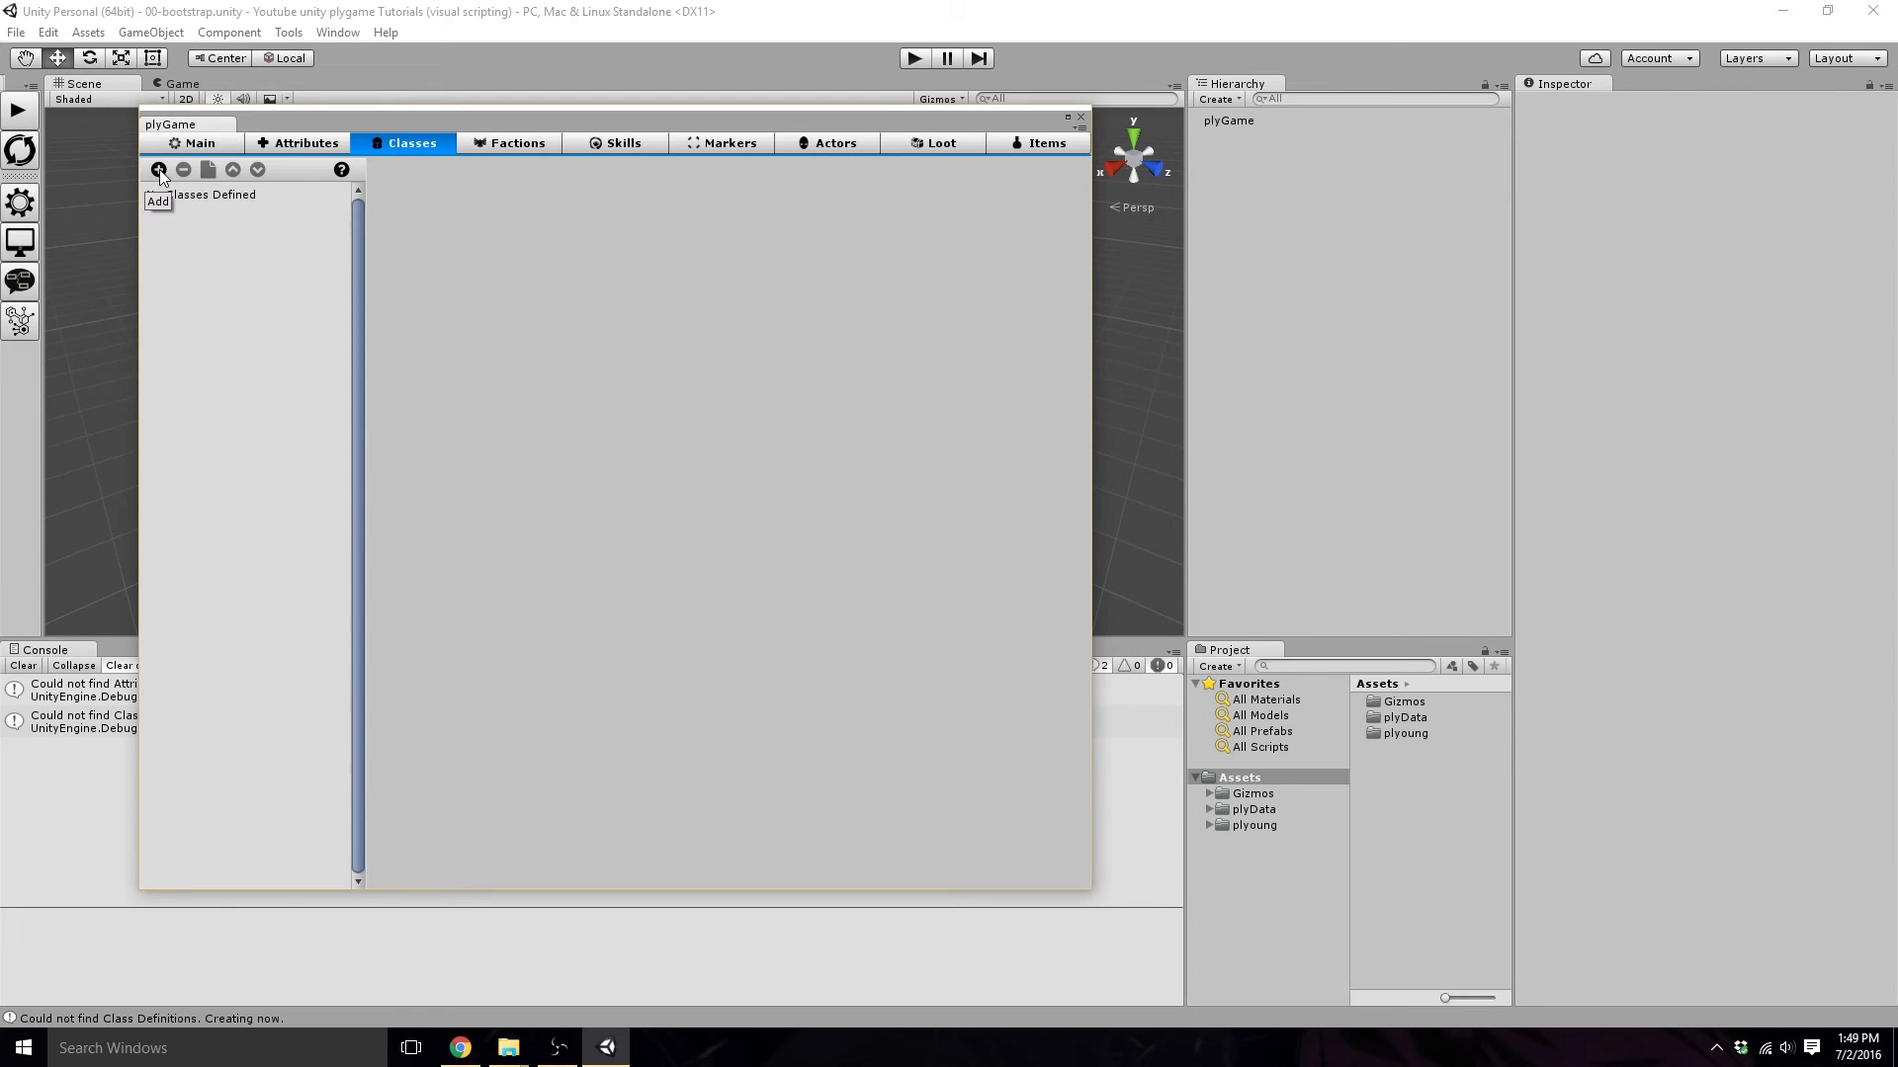
left_click(158, 168)
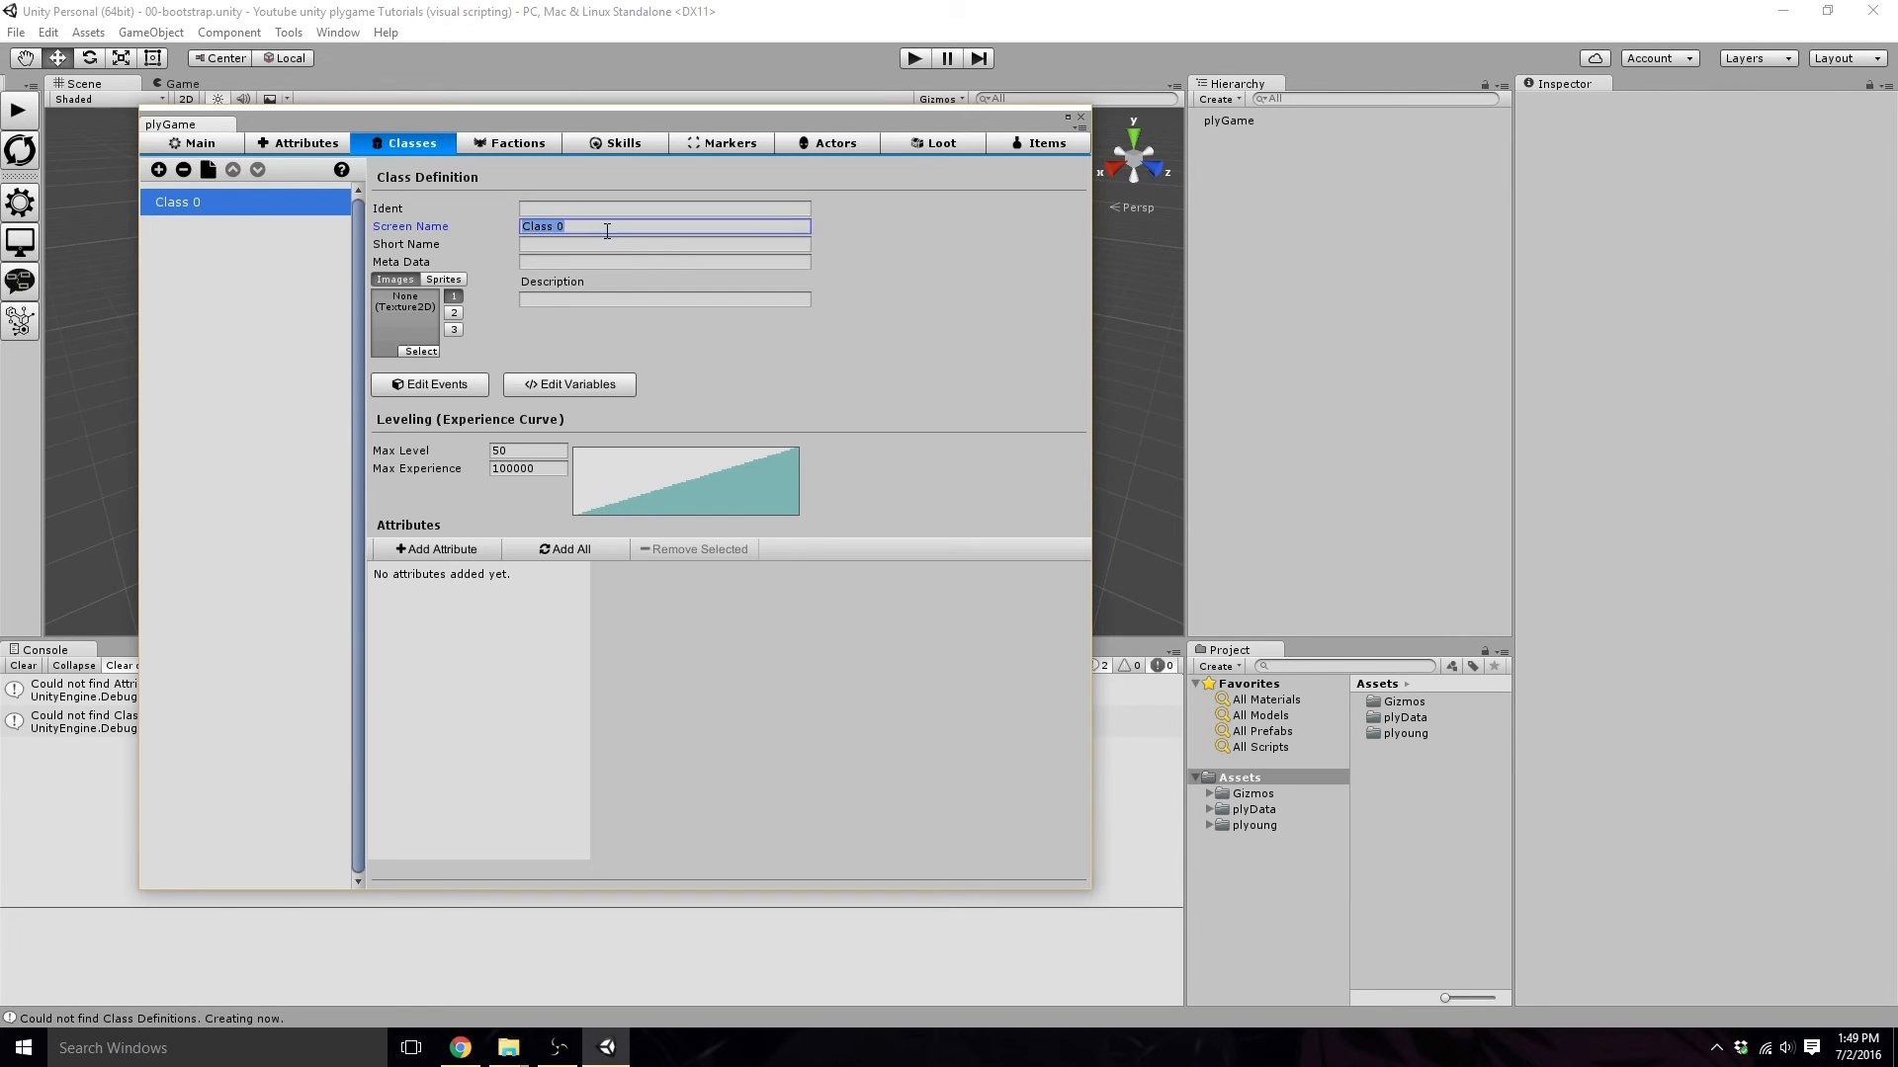
type("Player")
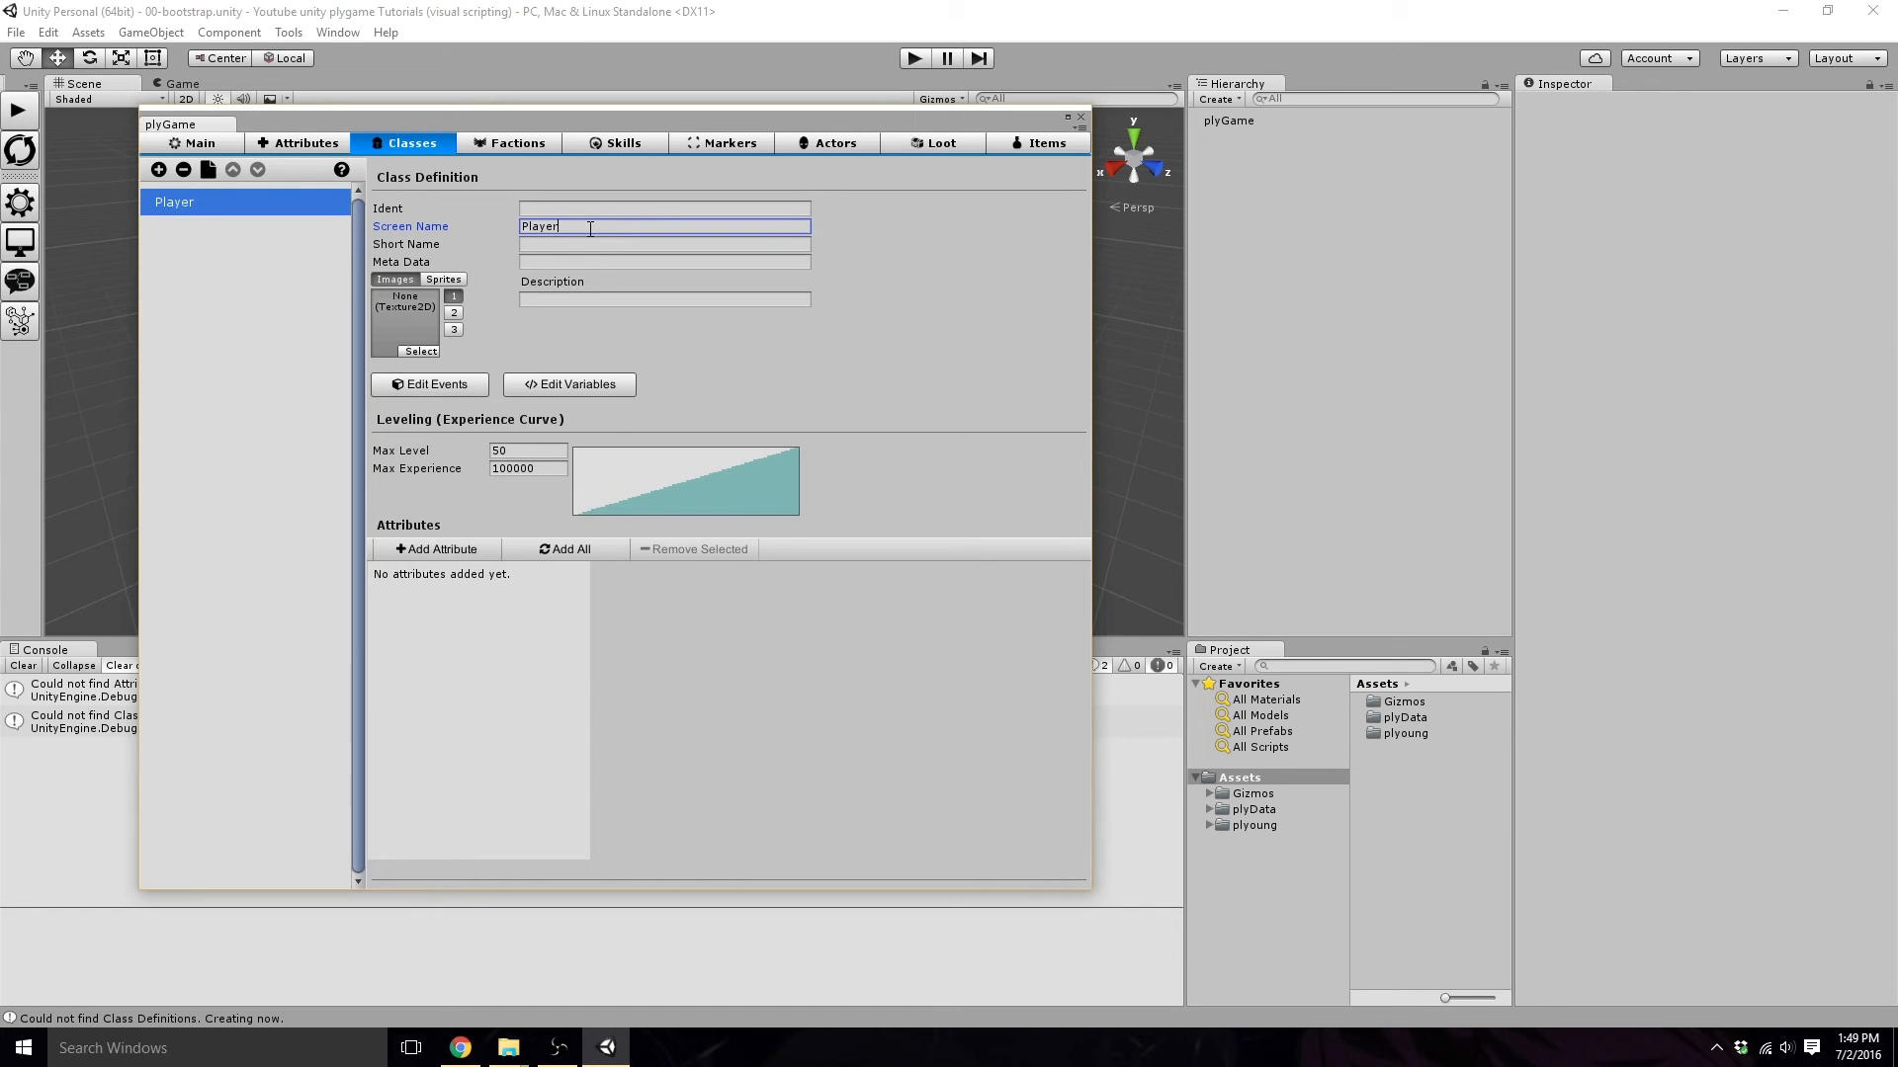
left_click(565, 547)
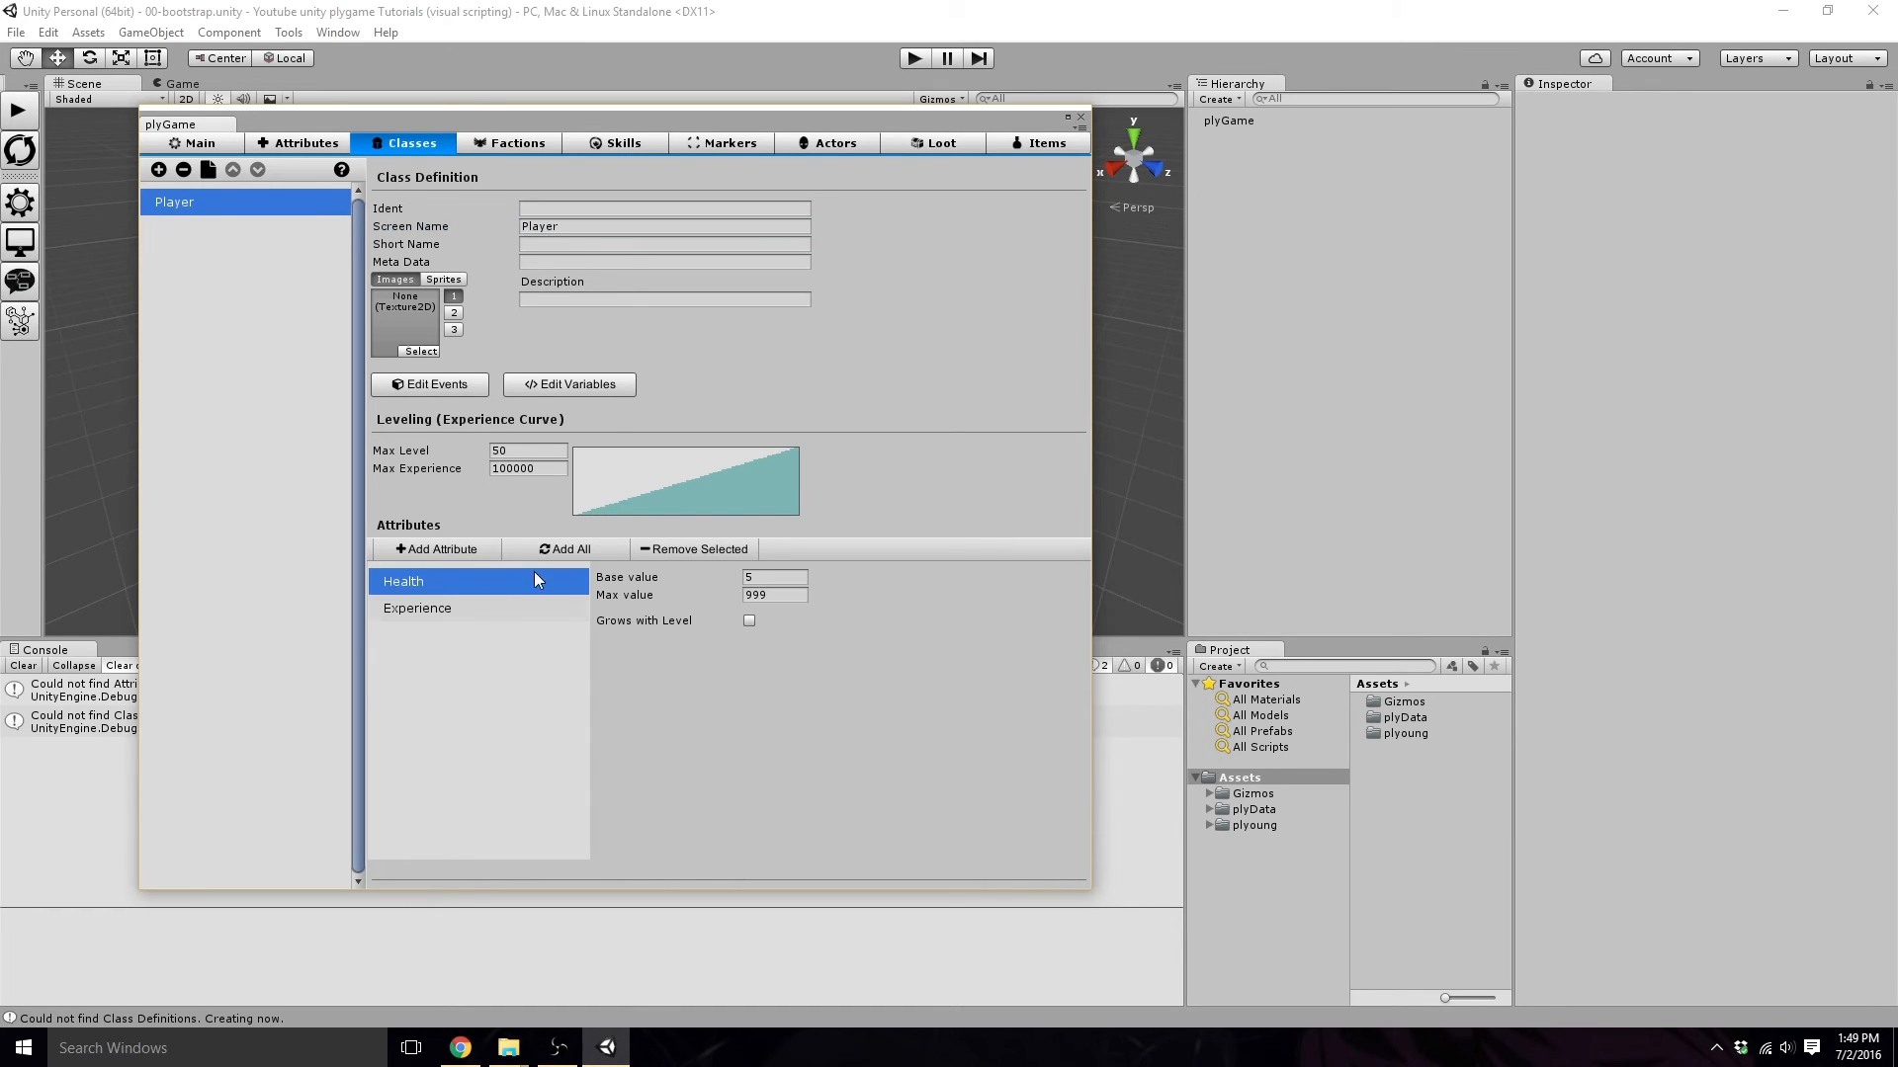
mouse_move(576, 688)
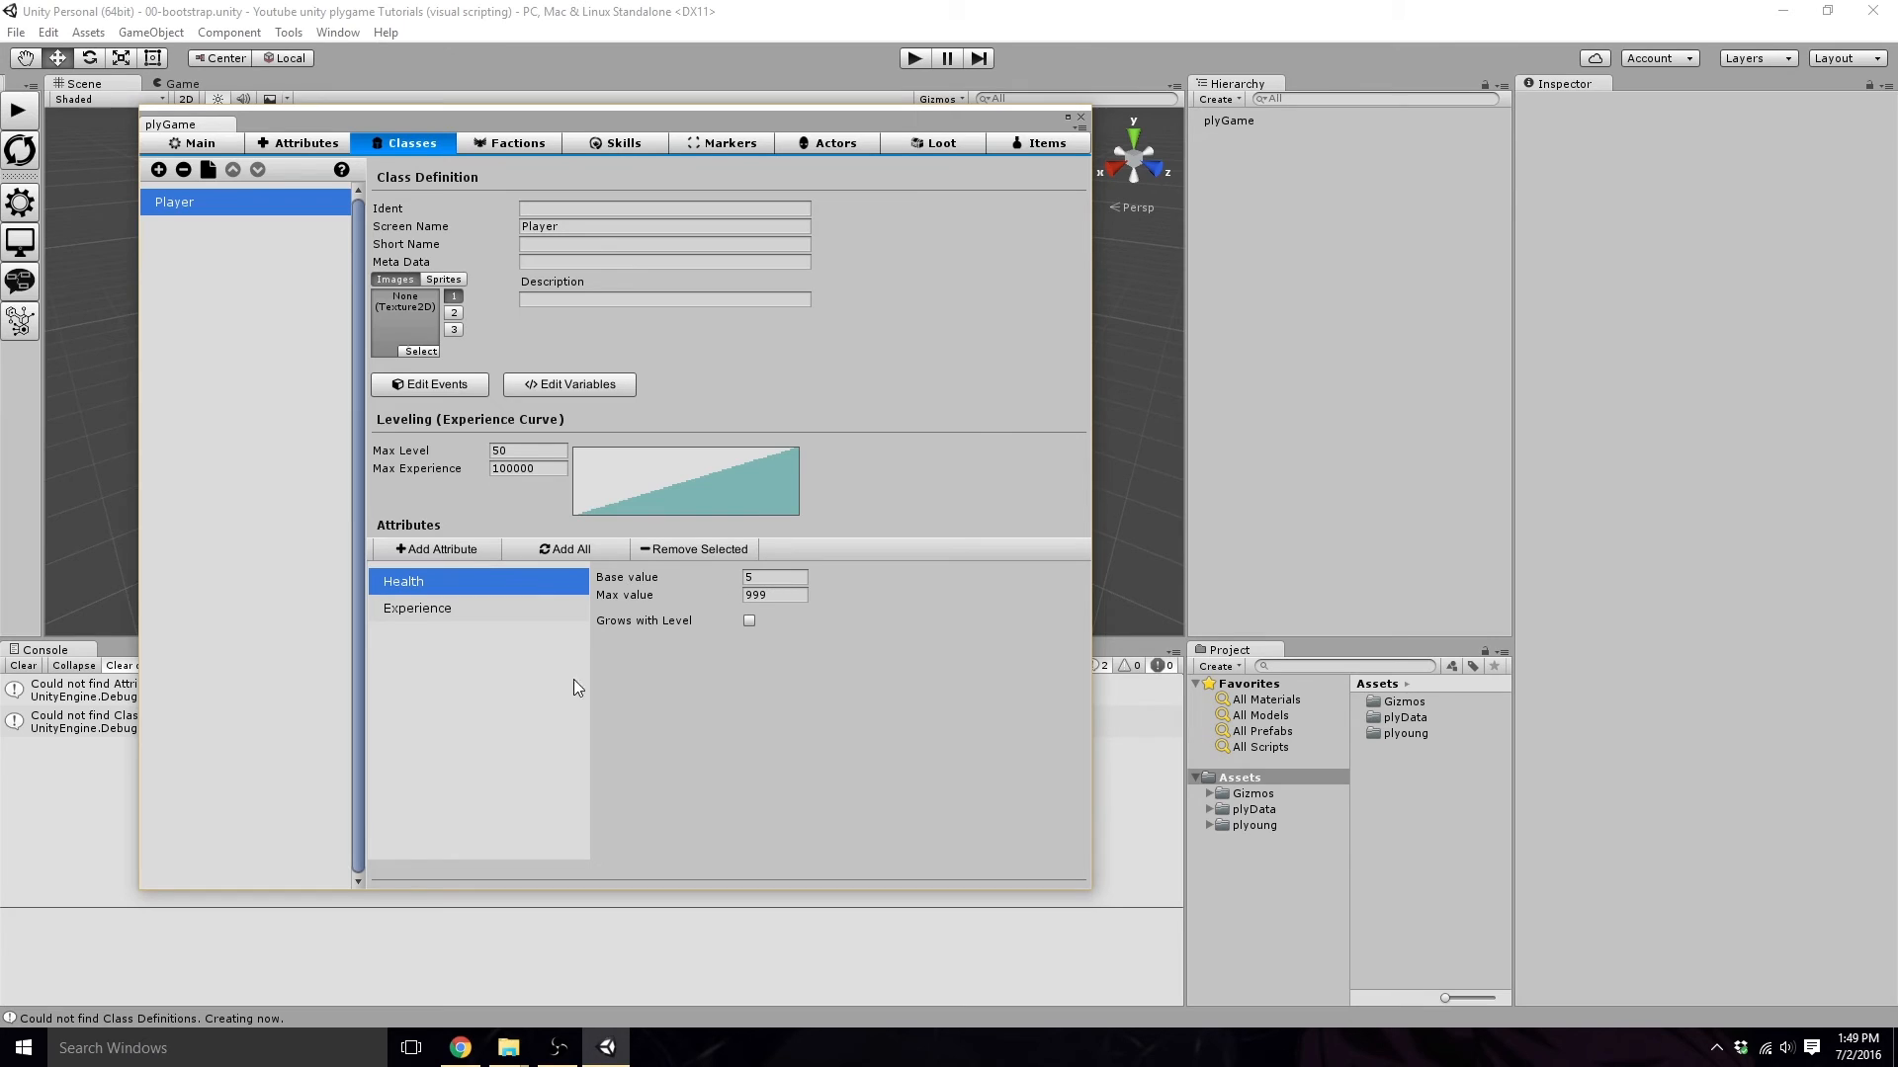
mouse_move(488, 192)
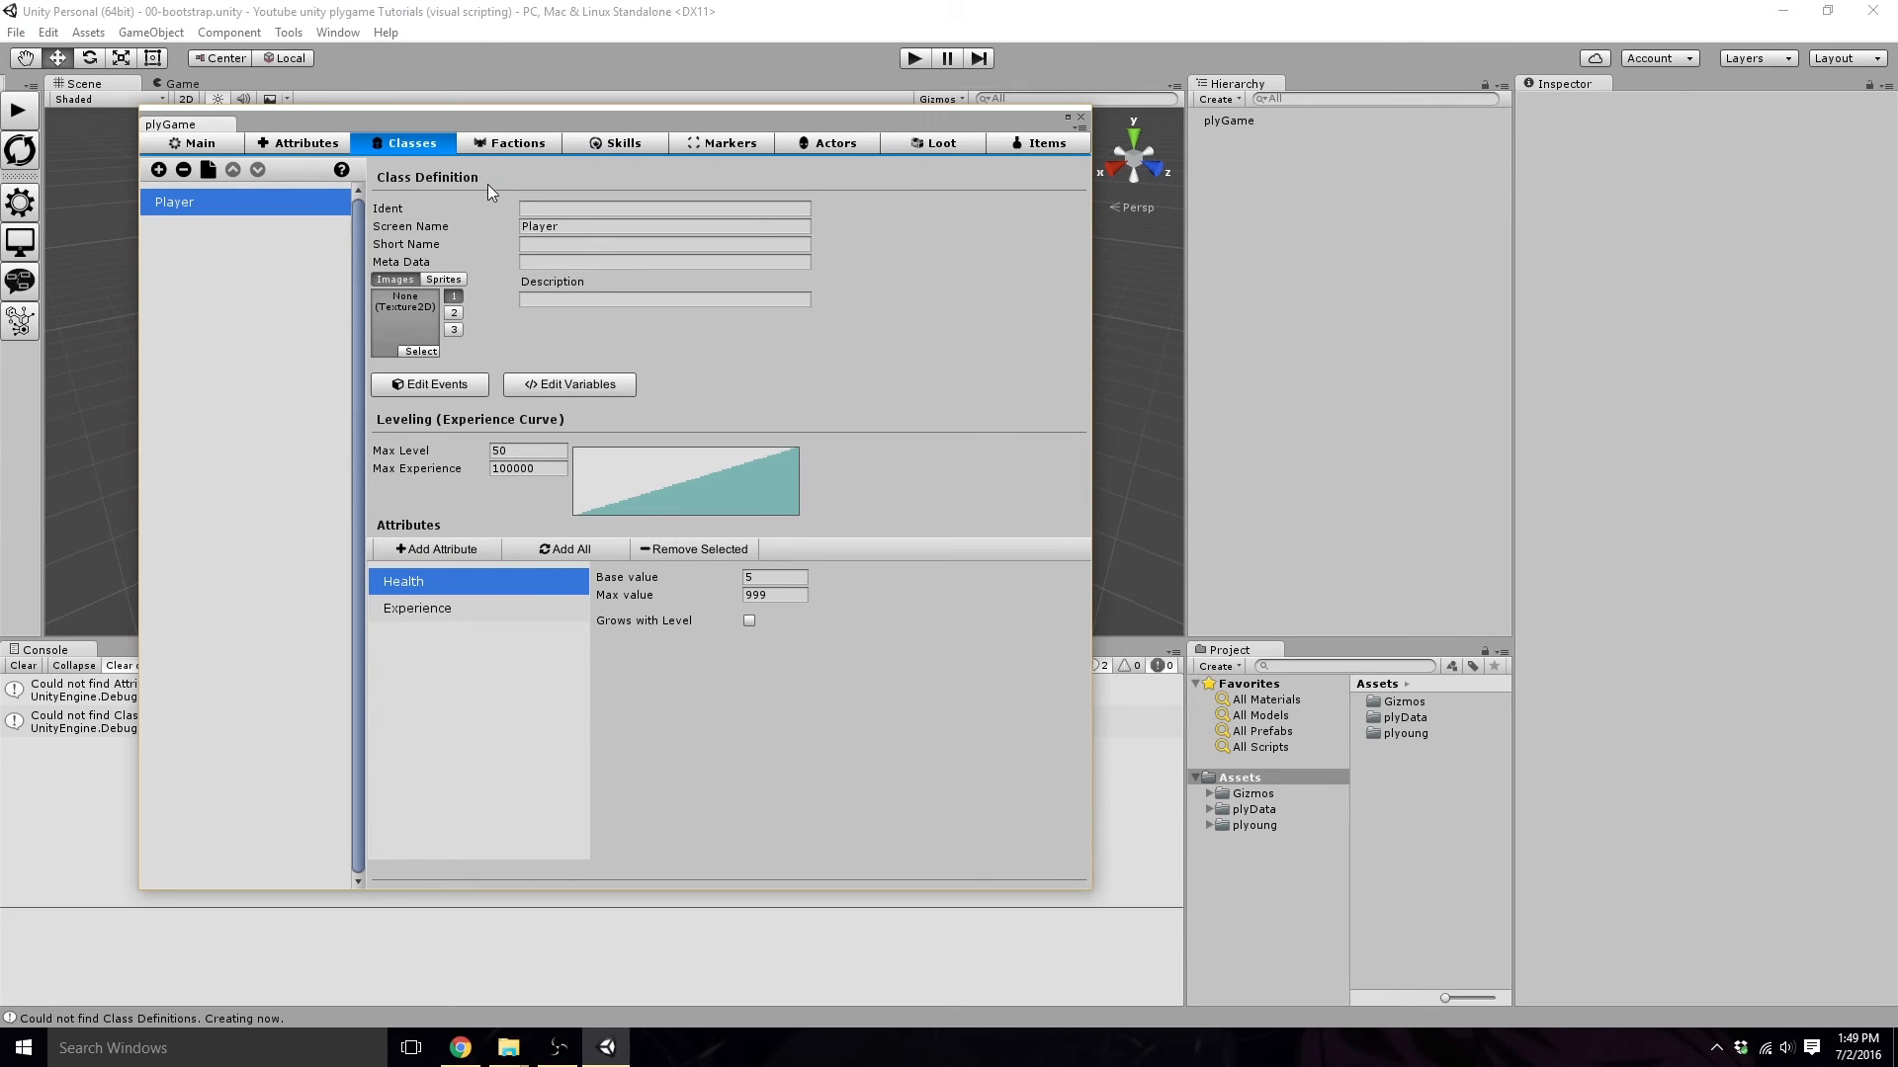
In the Factions page, name the first faction Player and add a second named Monster.
left_click(516, 142)
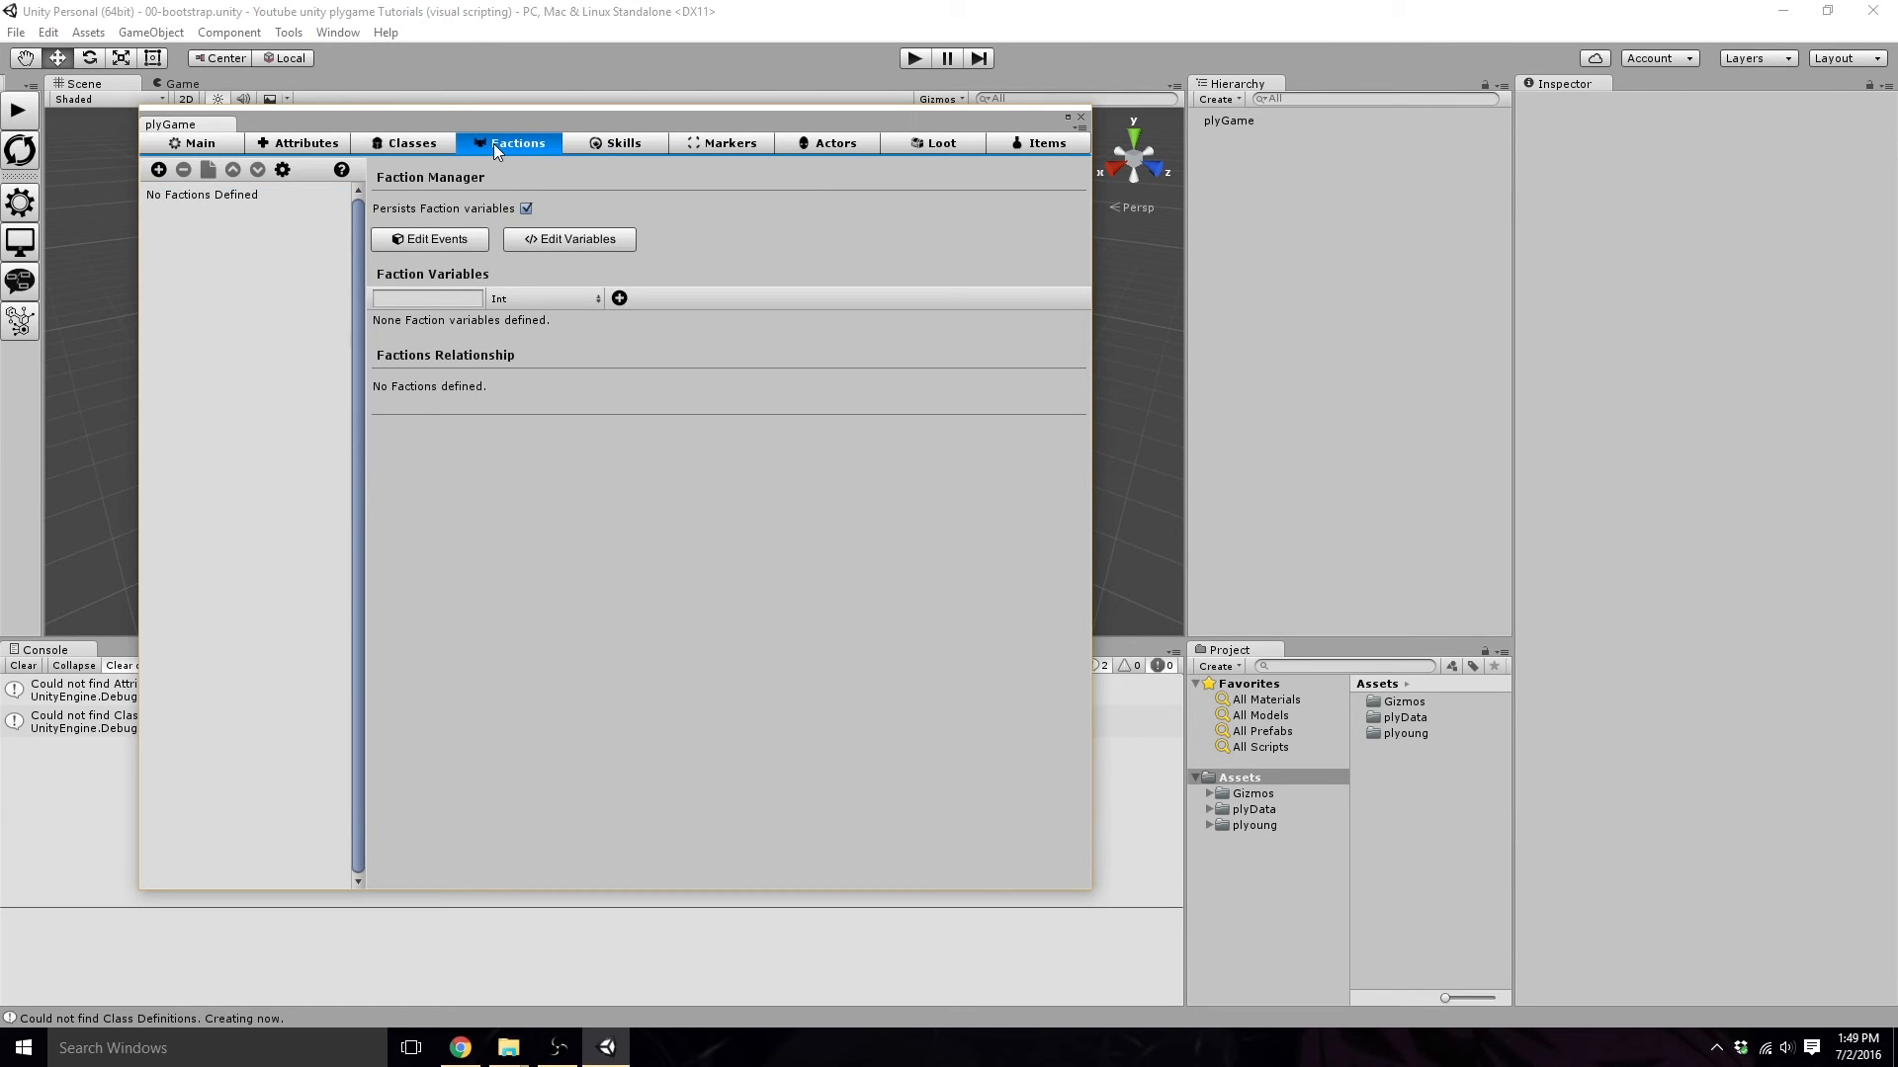
mouse_move(233, 243)
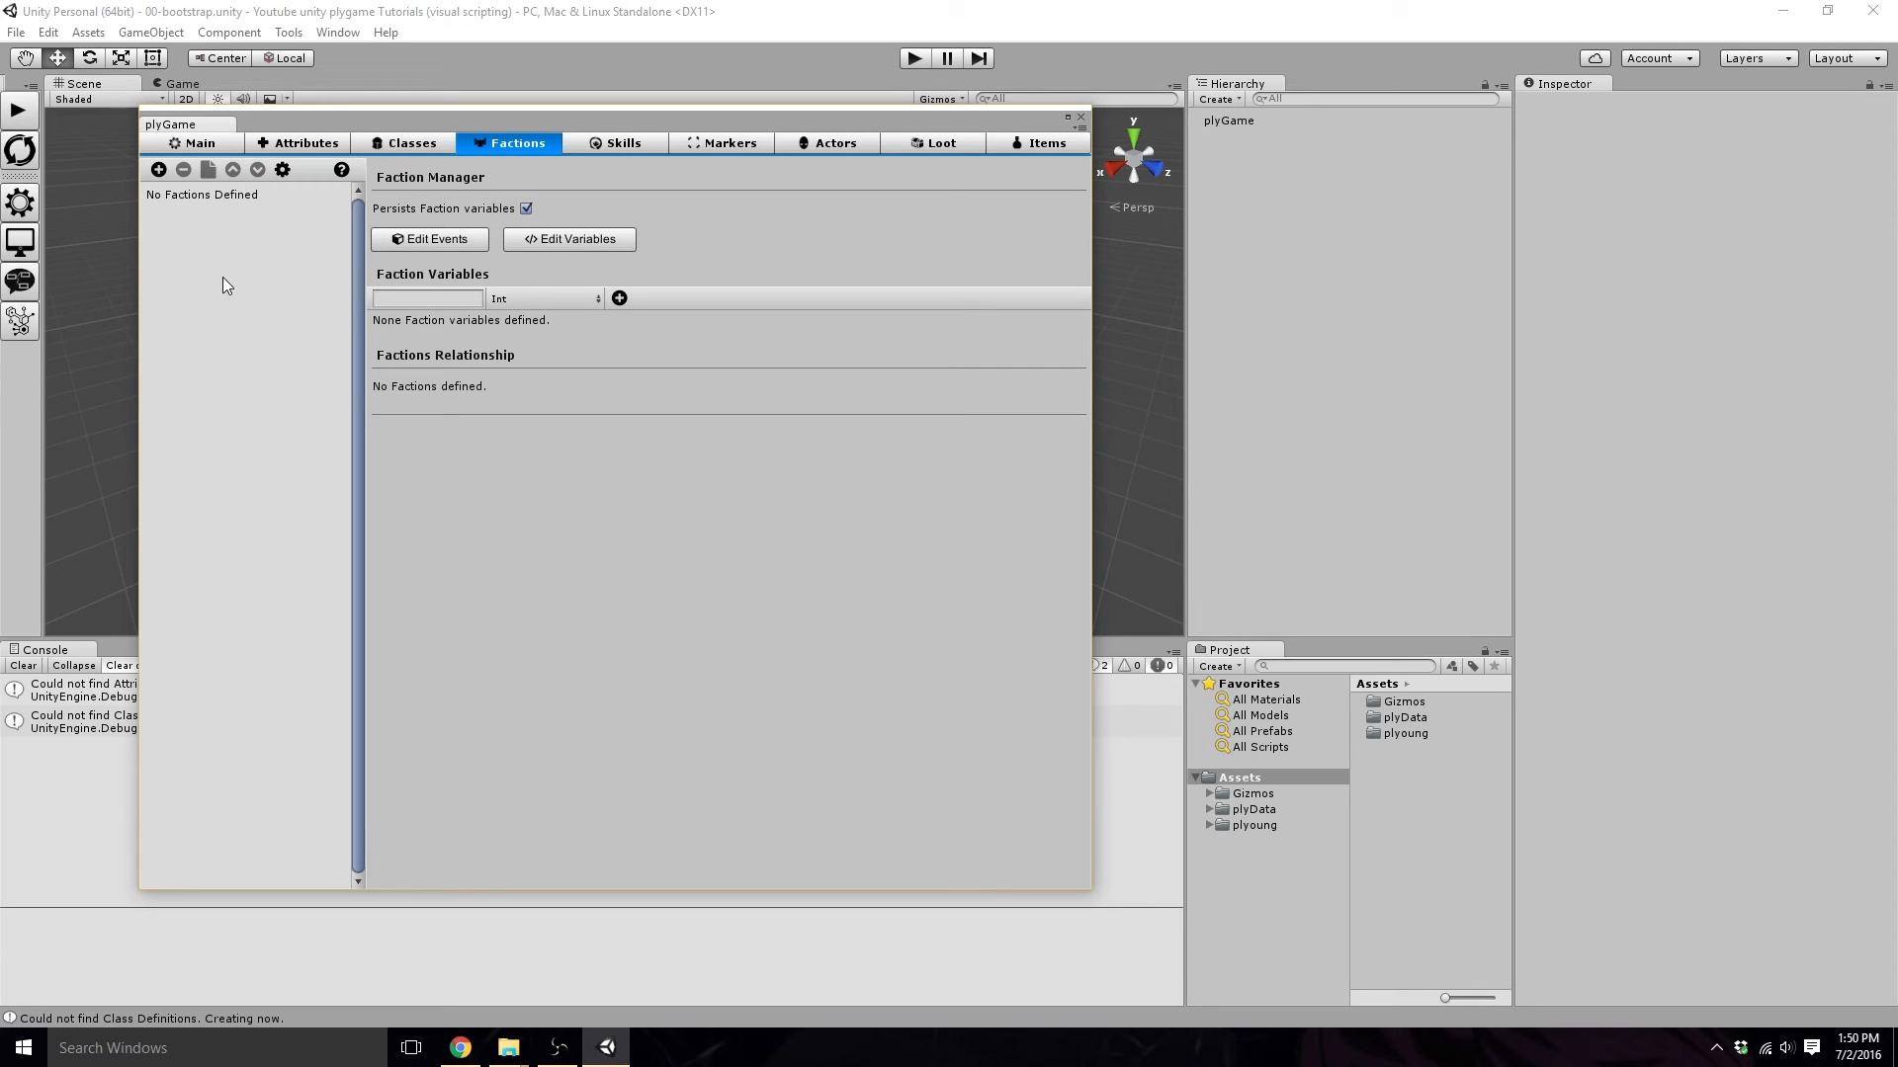
left_click(158, 170)
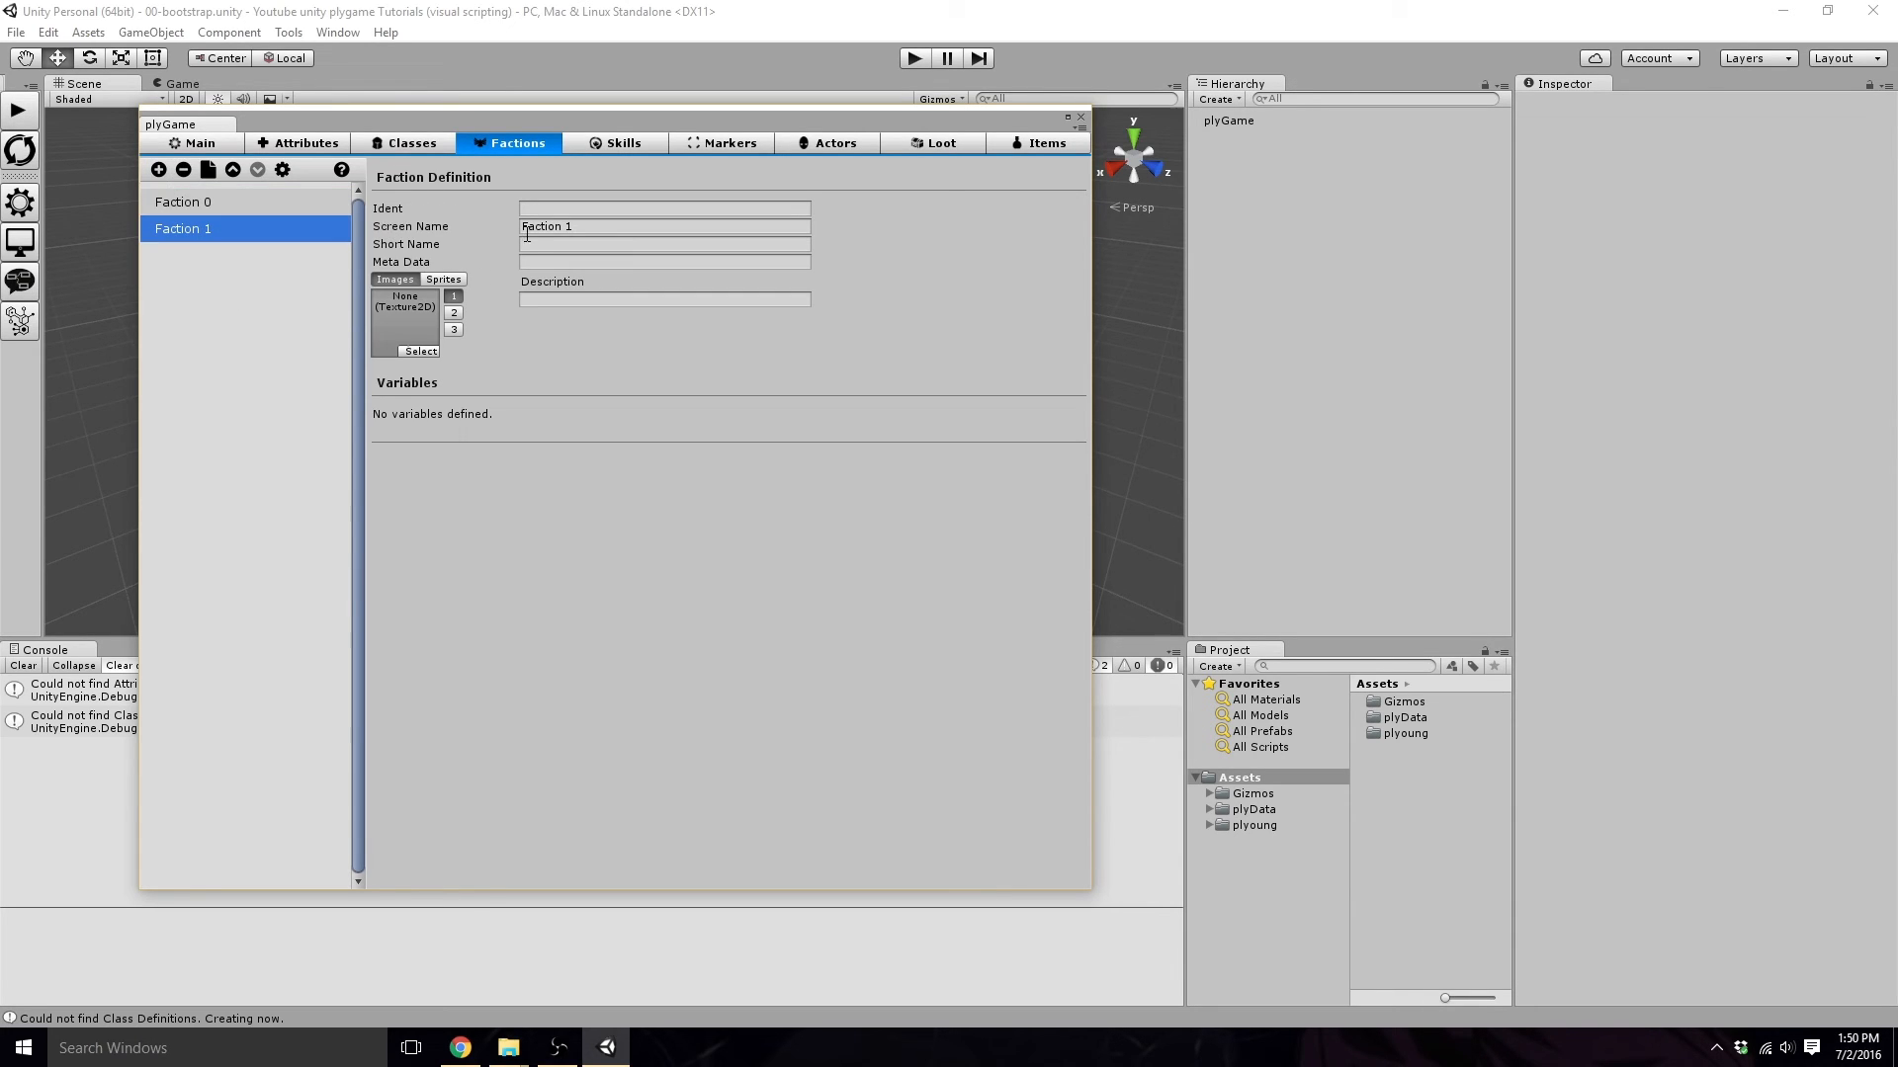
left_click(184, 201)
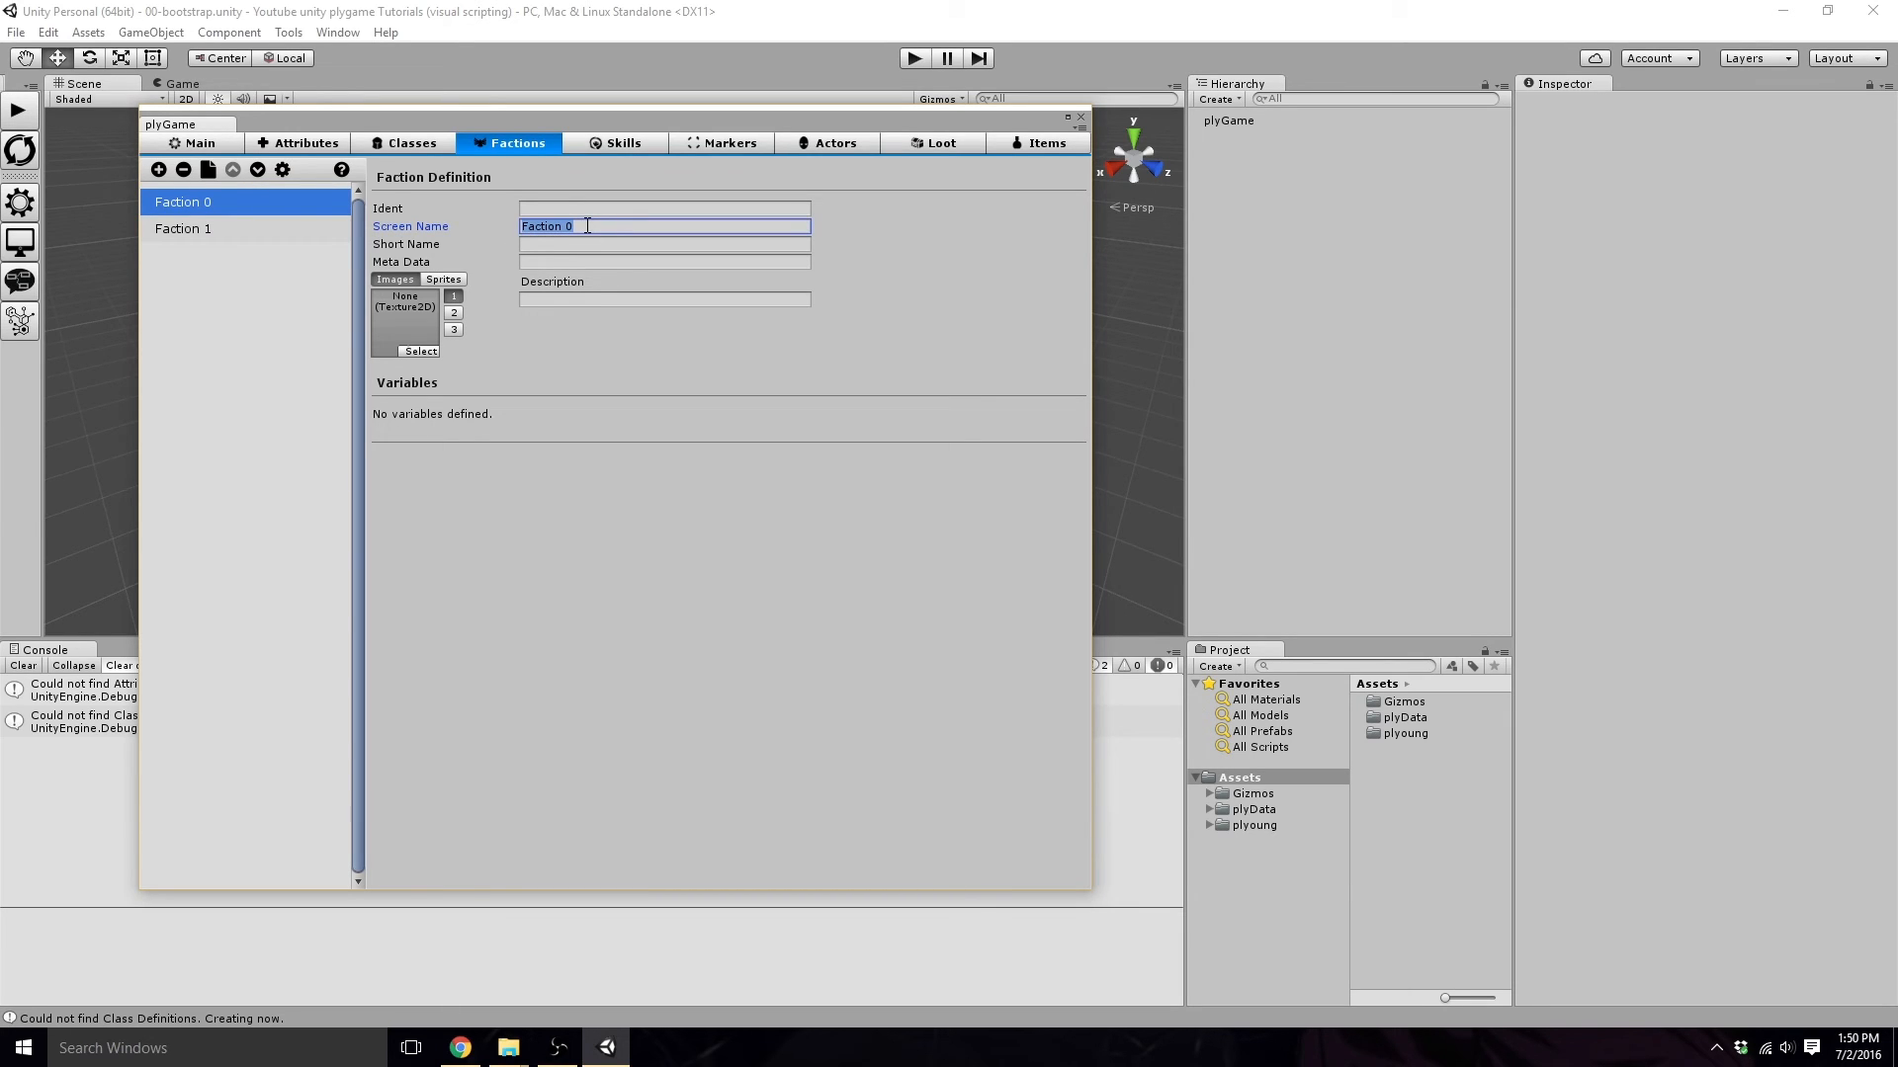
type("Player")
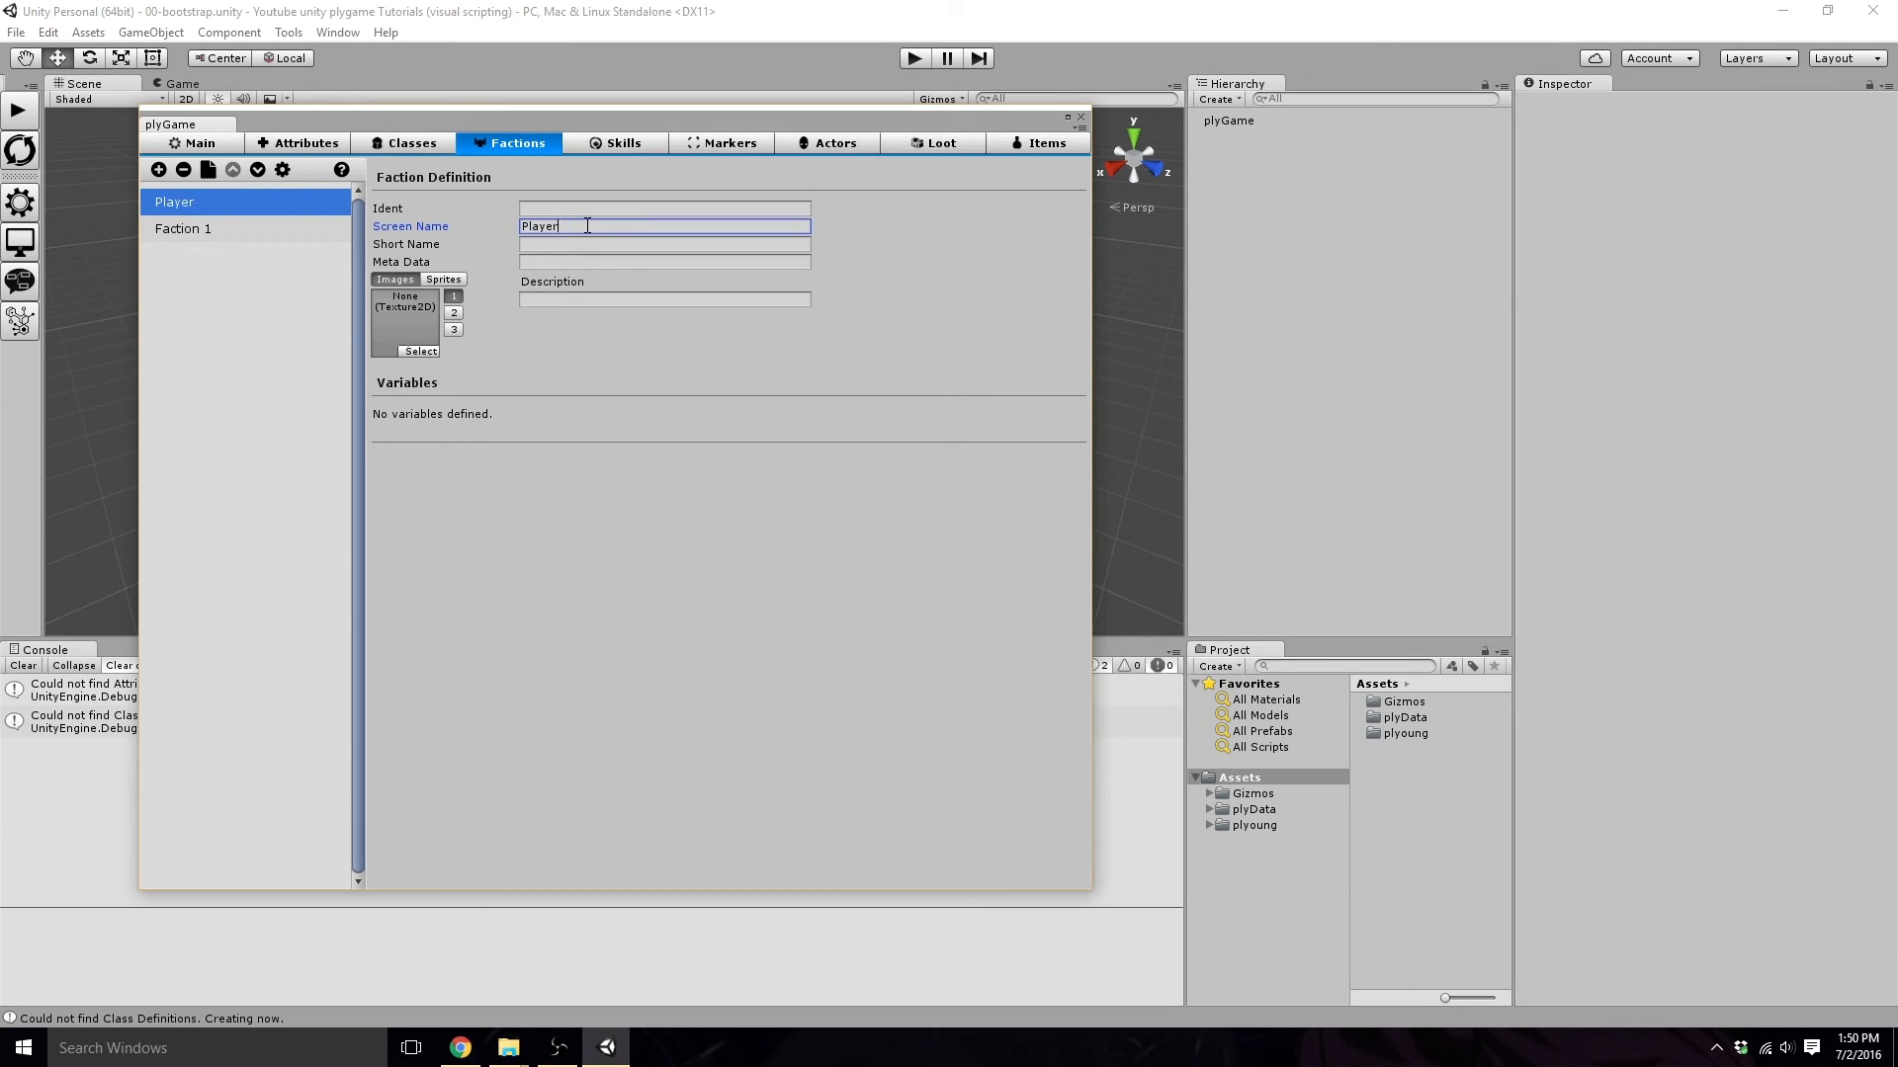
left_click(182, 227)
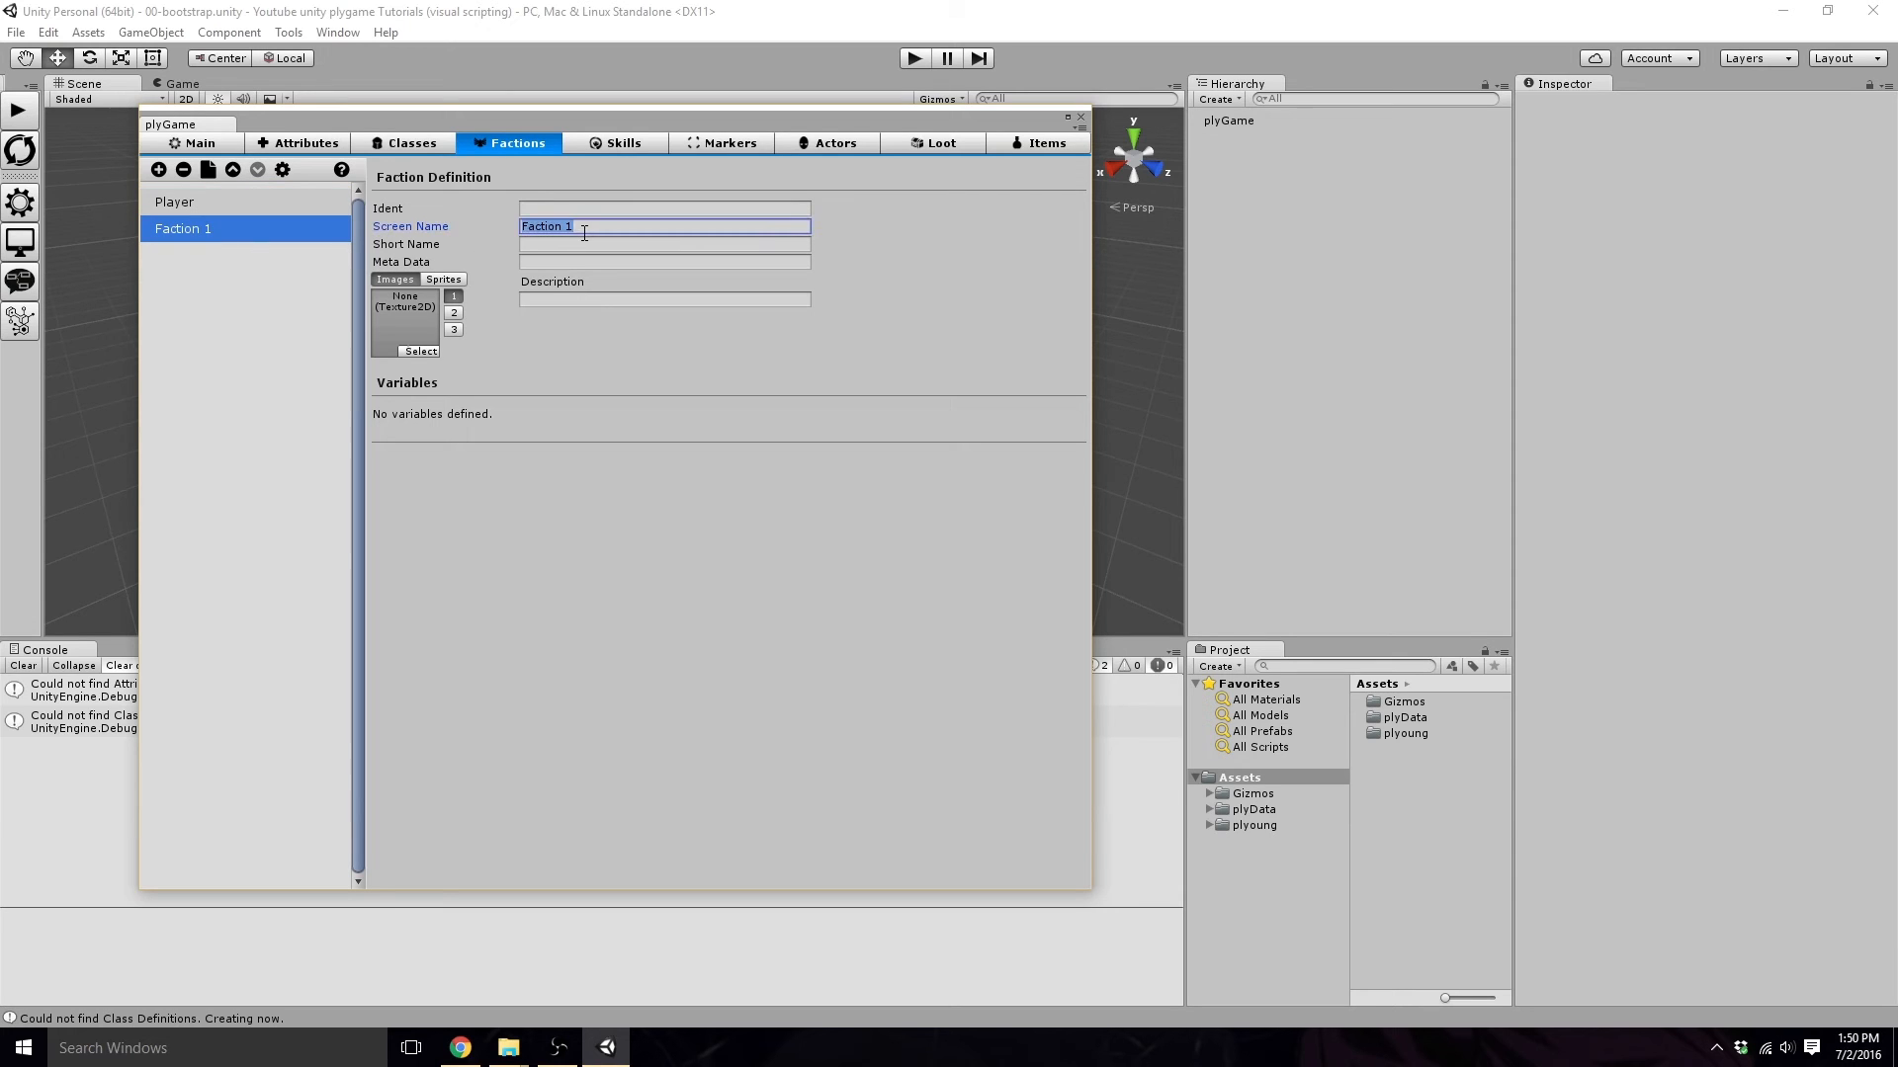
type("Monster")
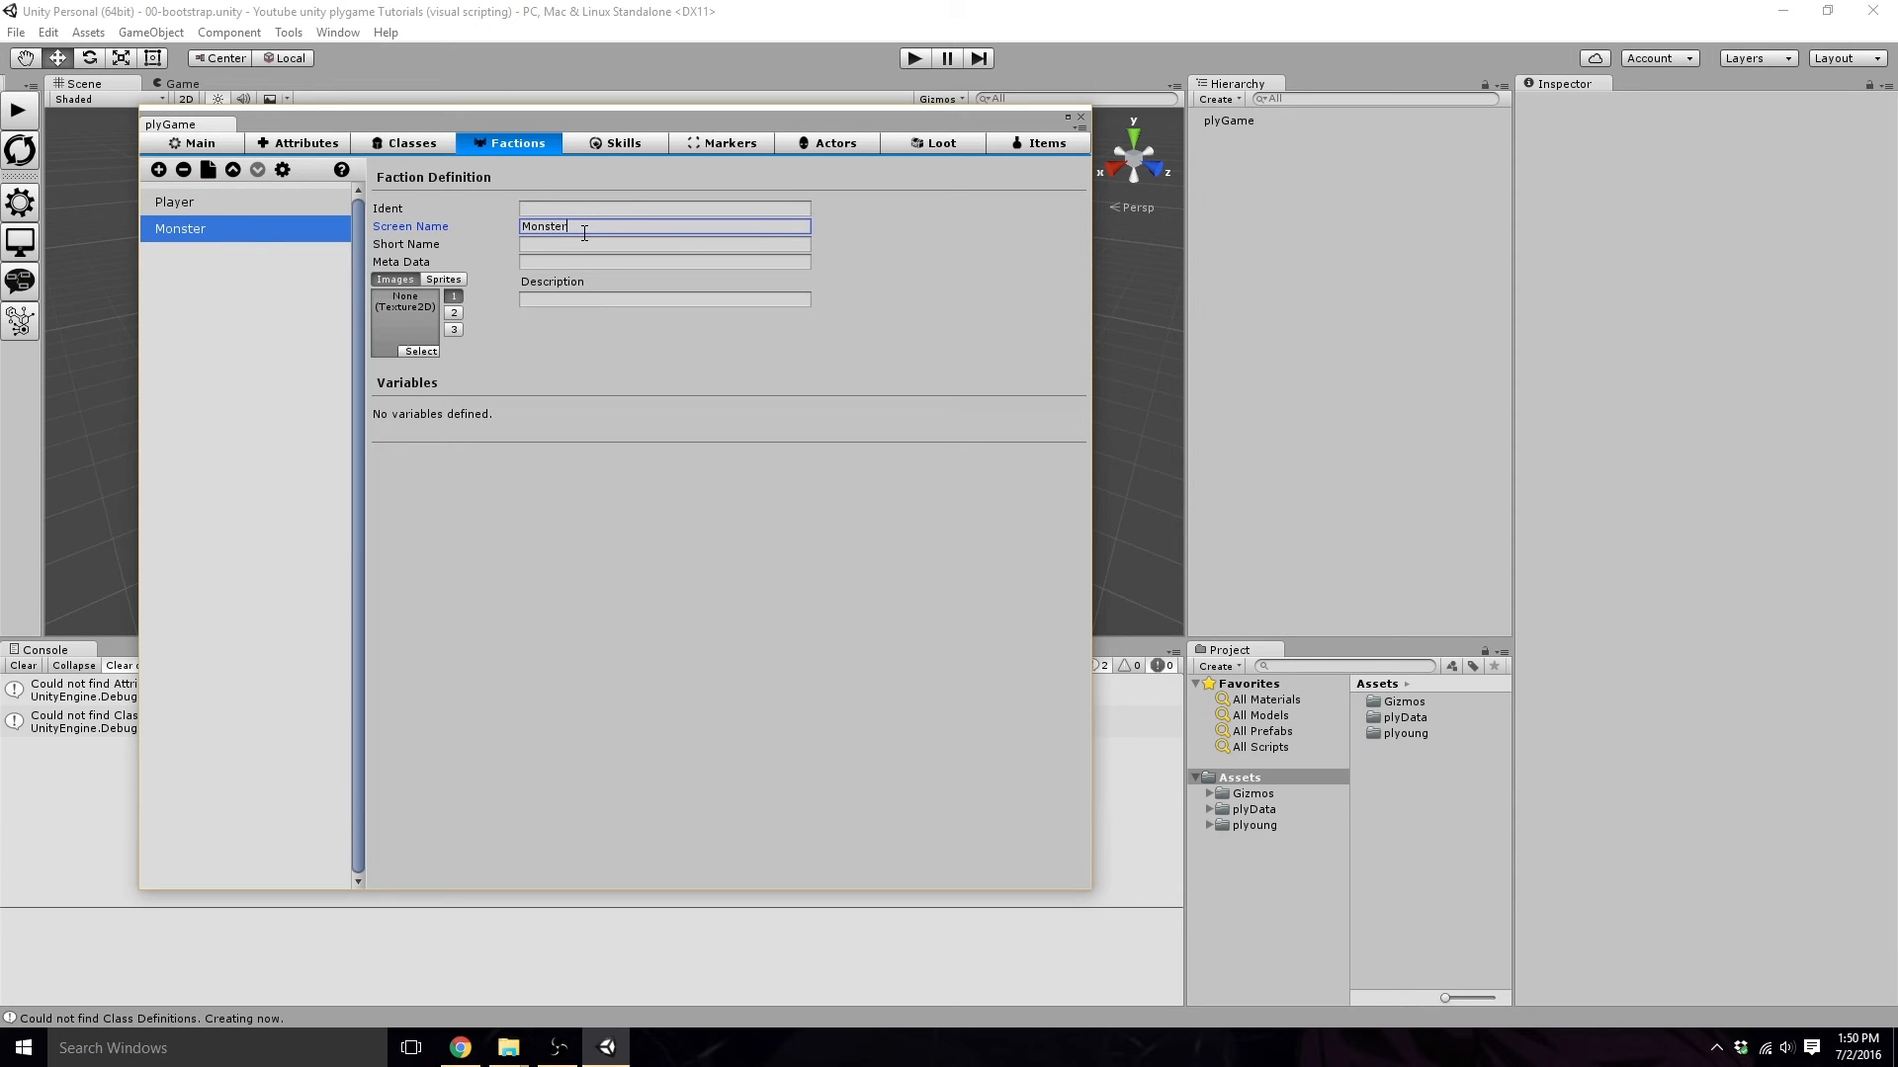
Add a third faction named Pet to the faction list.
left_click(158, 168)
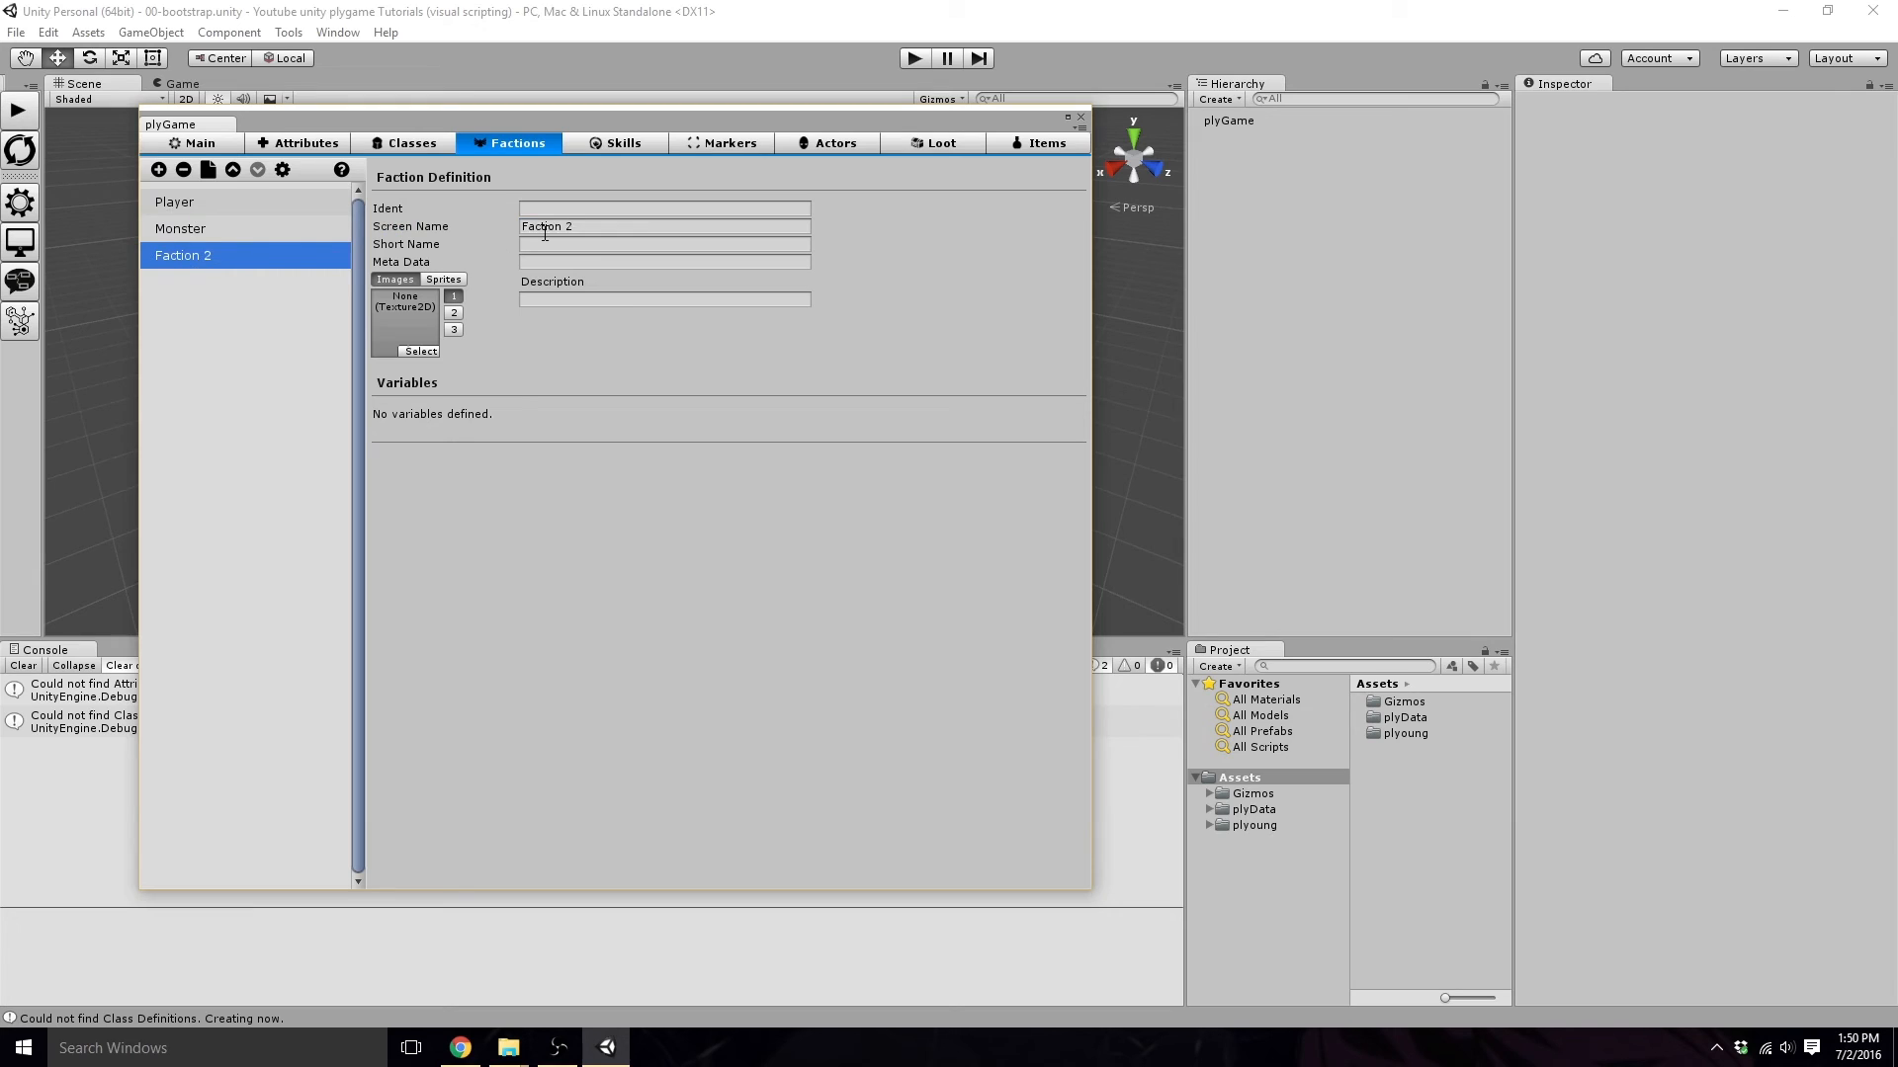
type("Pet")
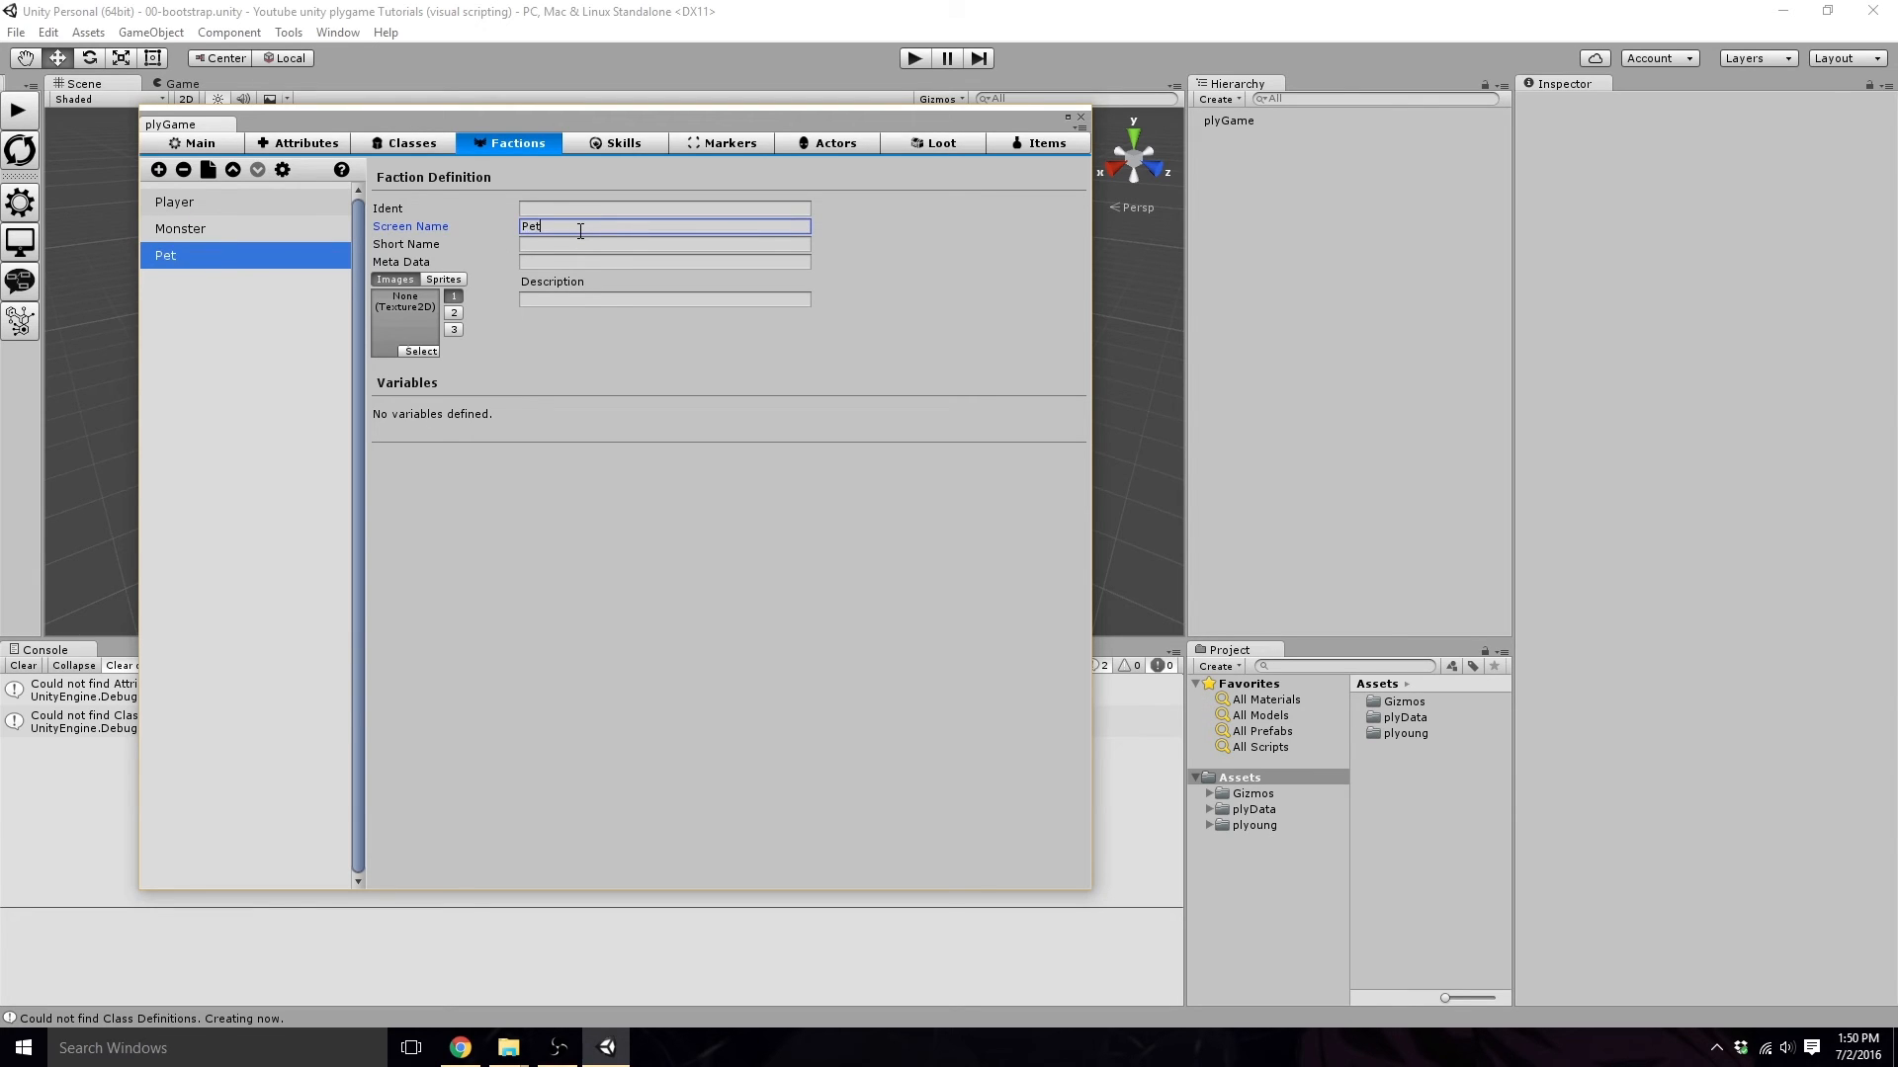
mouse_move(201, 223)
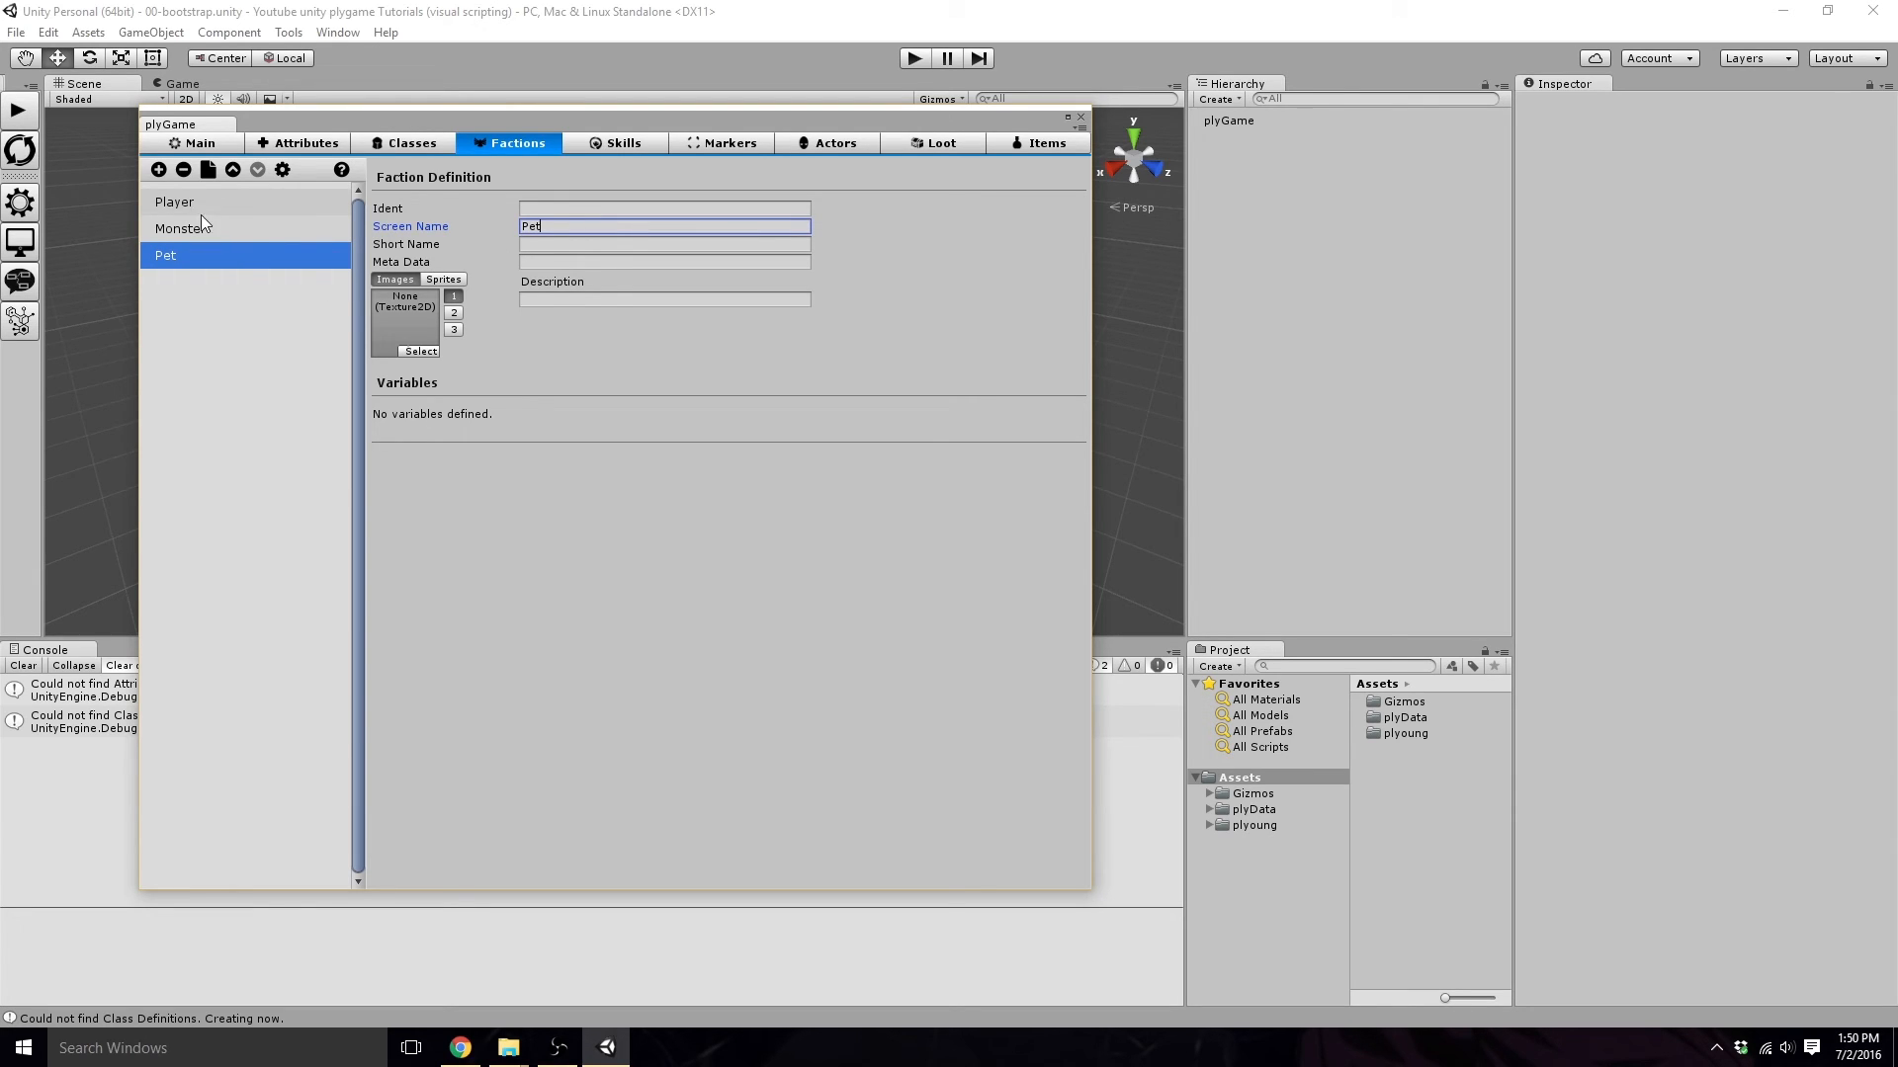
left_click(164, 255)
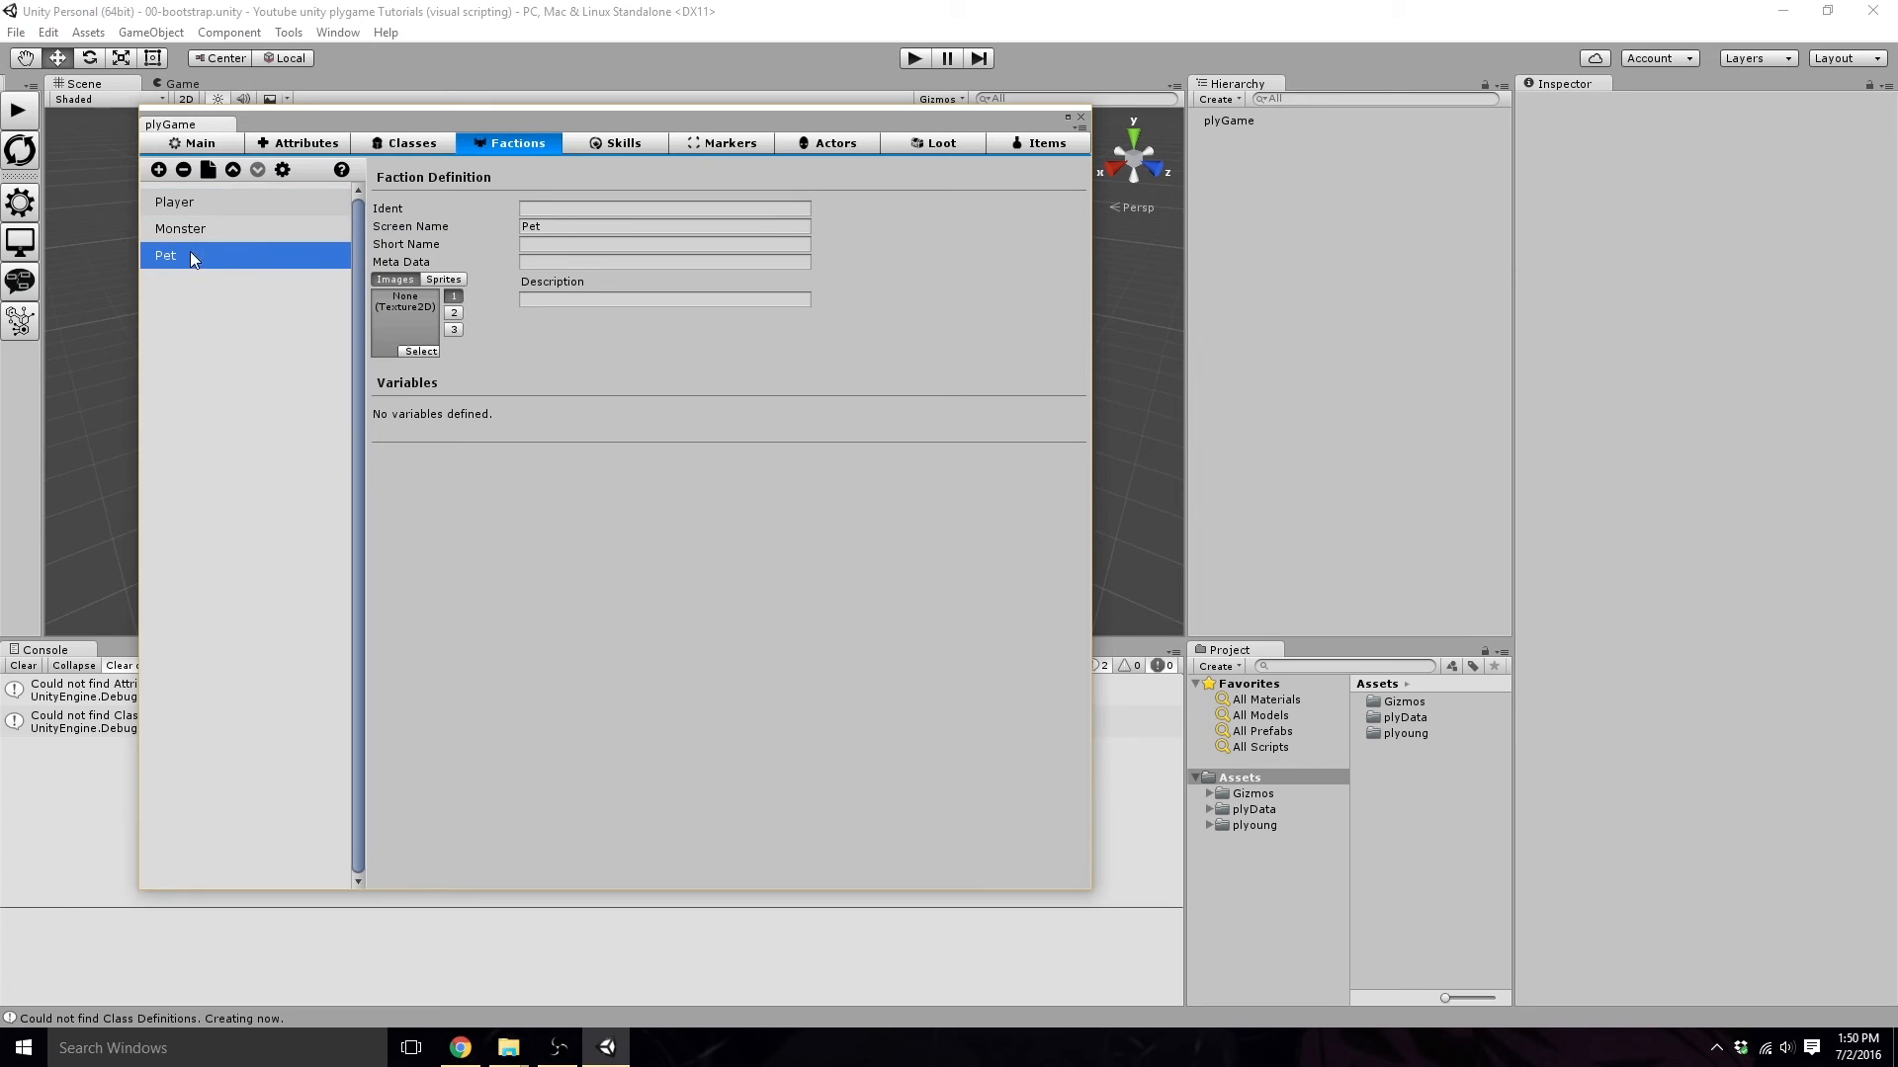
mouse_move(221, 206)
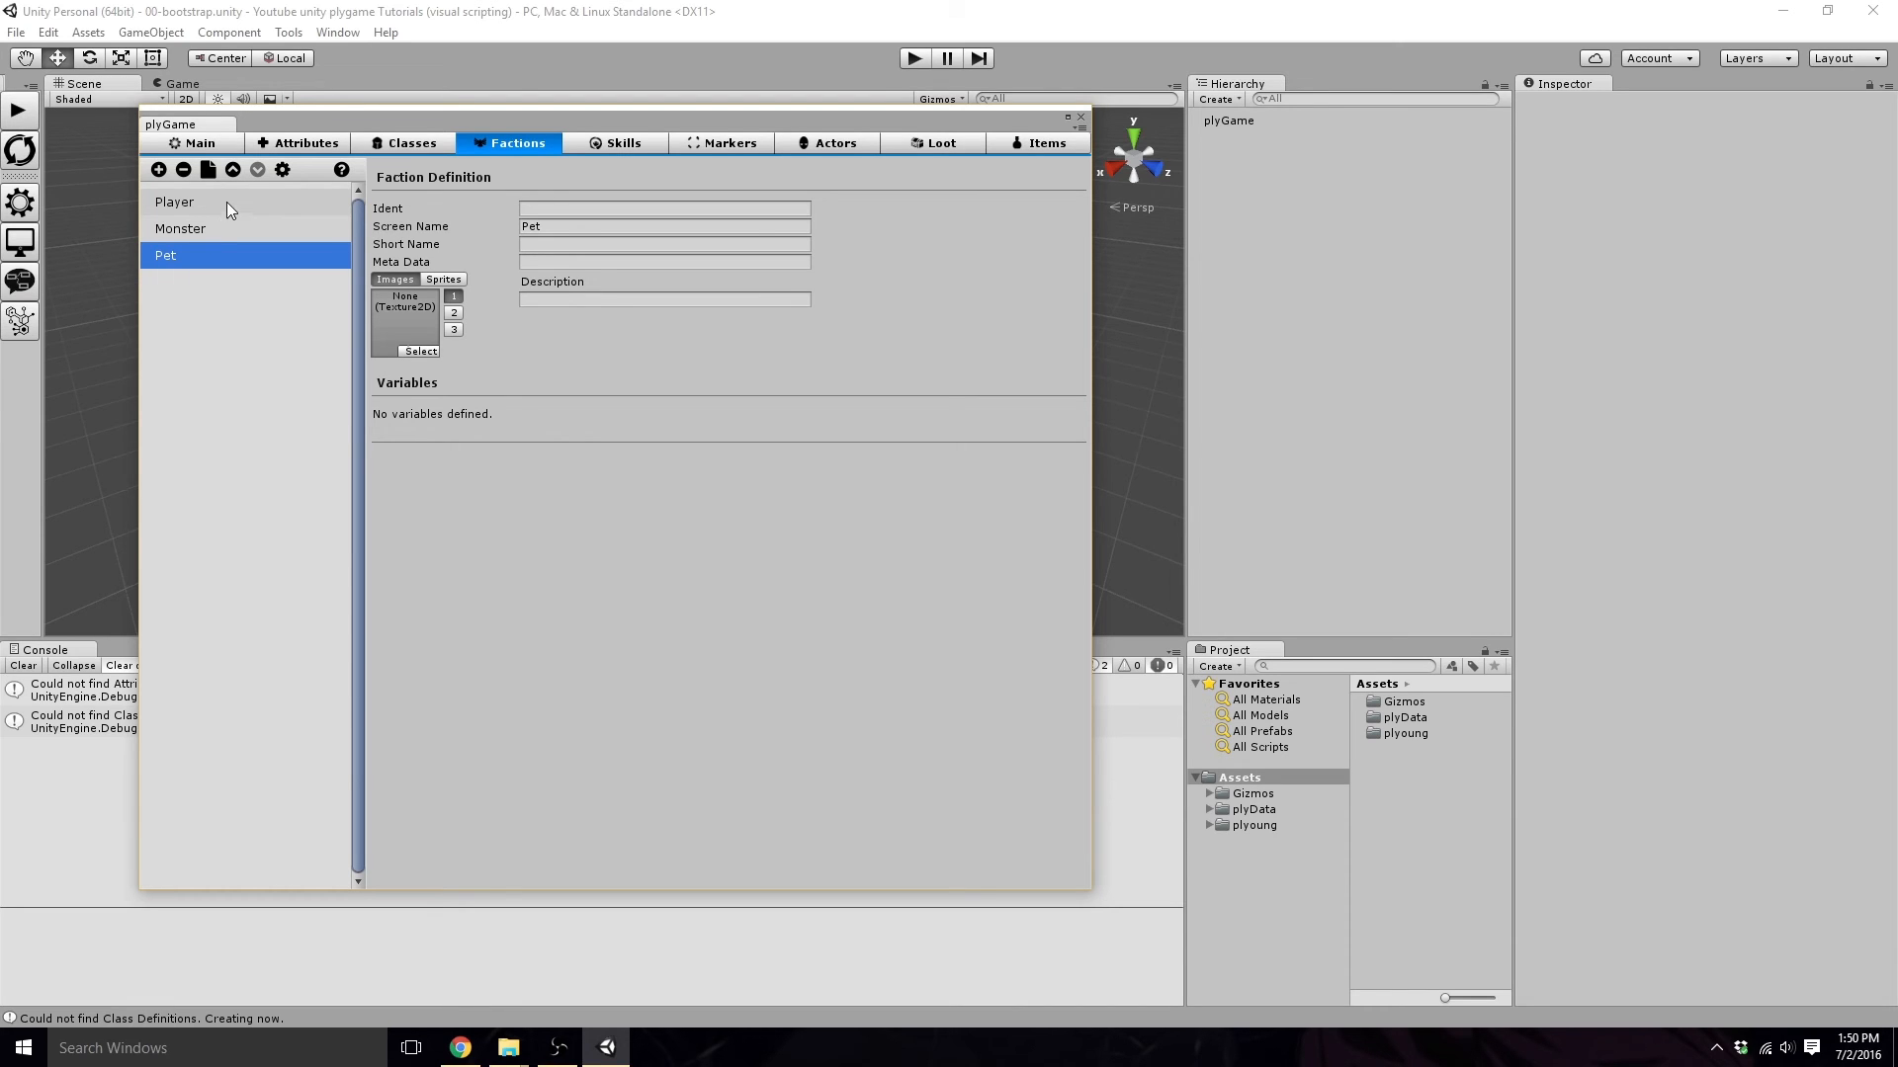
mouse_move(233, 229)
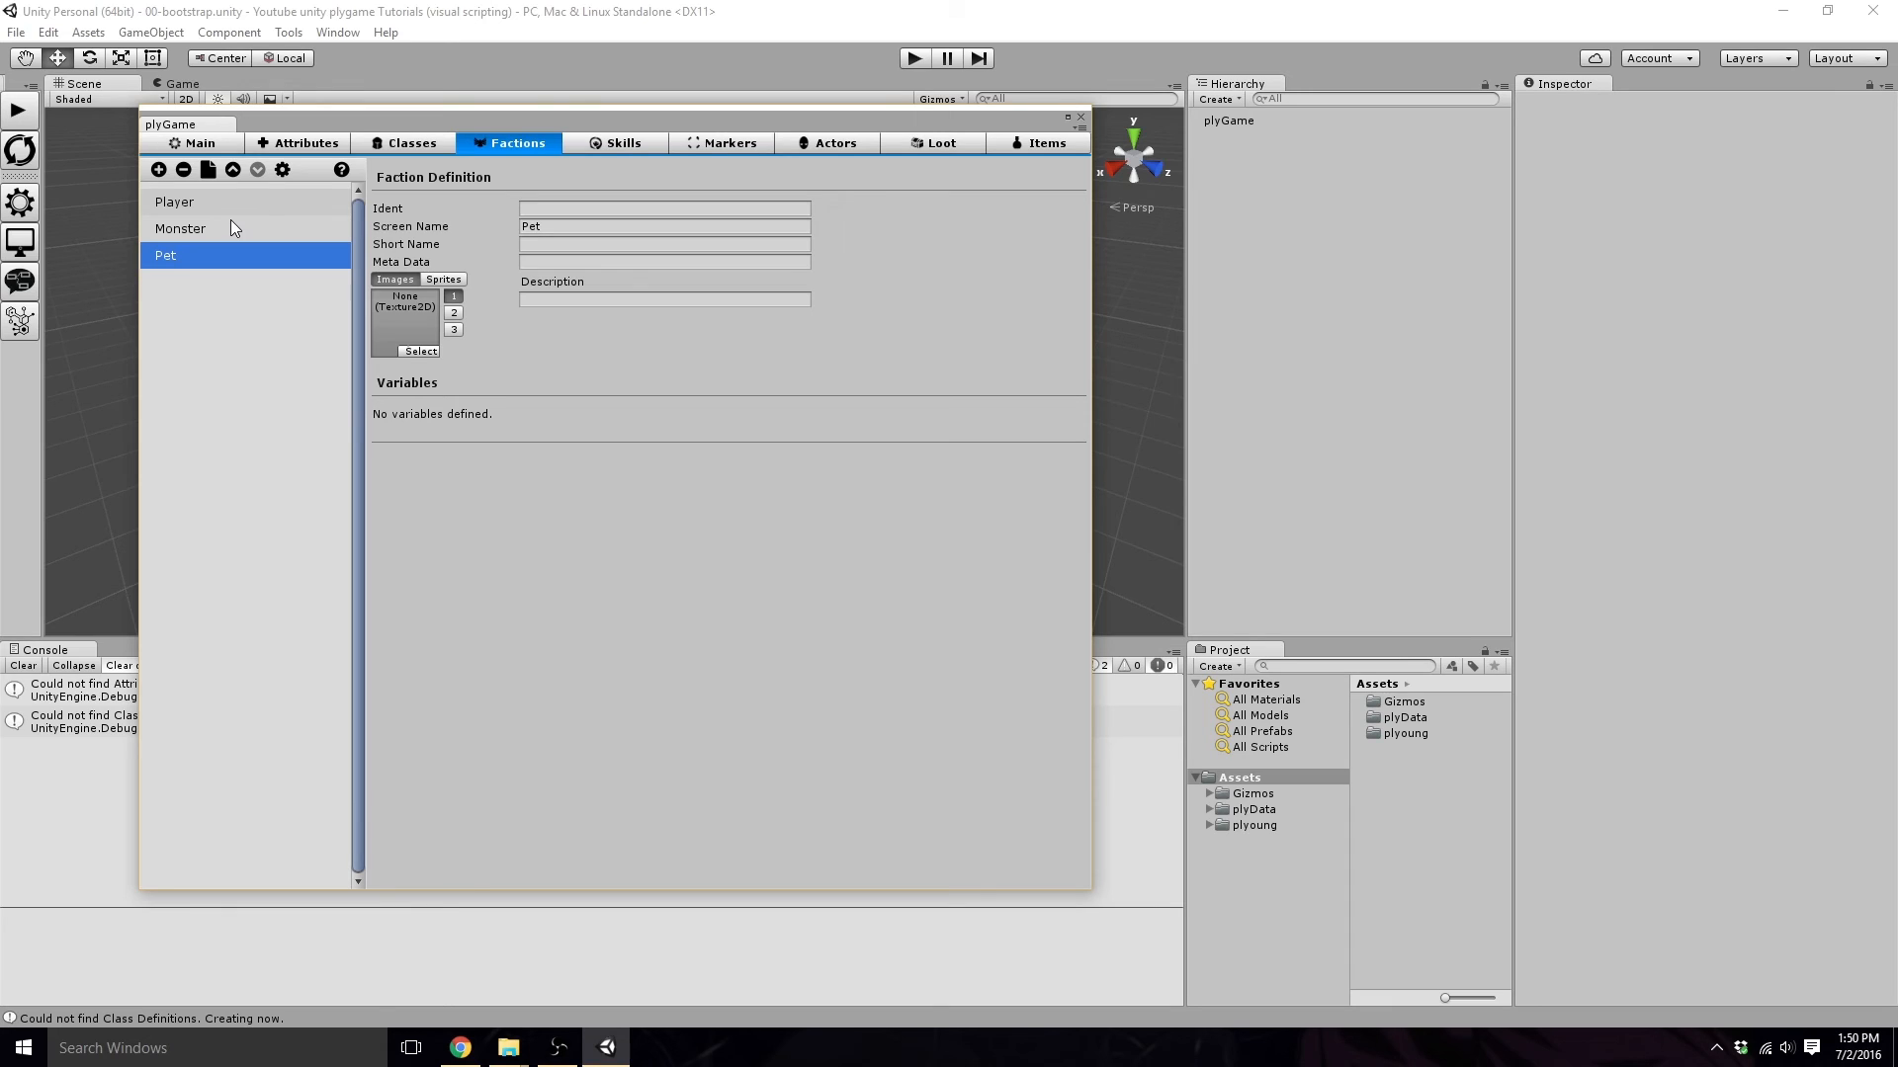
mouse_move(619, 150)
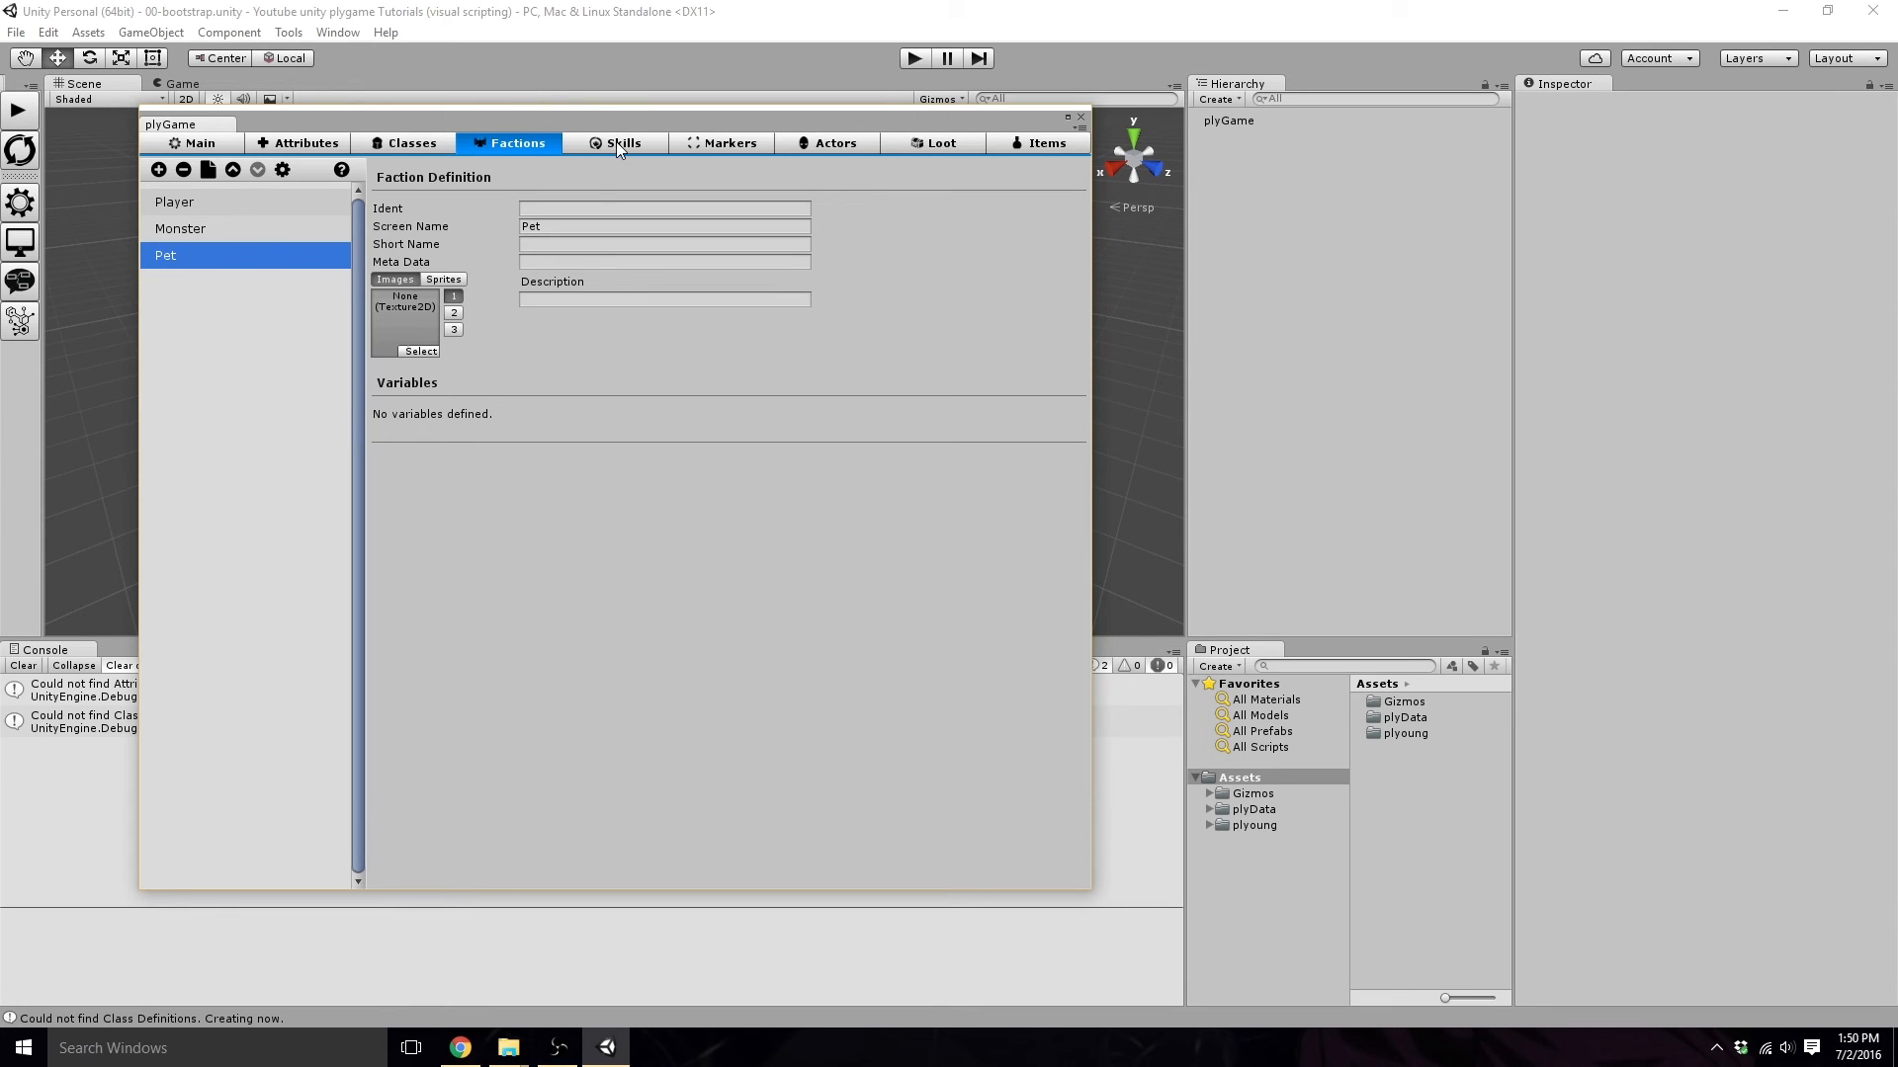
Review the empty Skills, Markers, Actors (Player Manager, Player) and Loot pages.
left_click(621, 142)
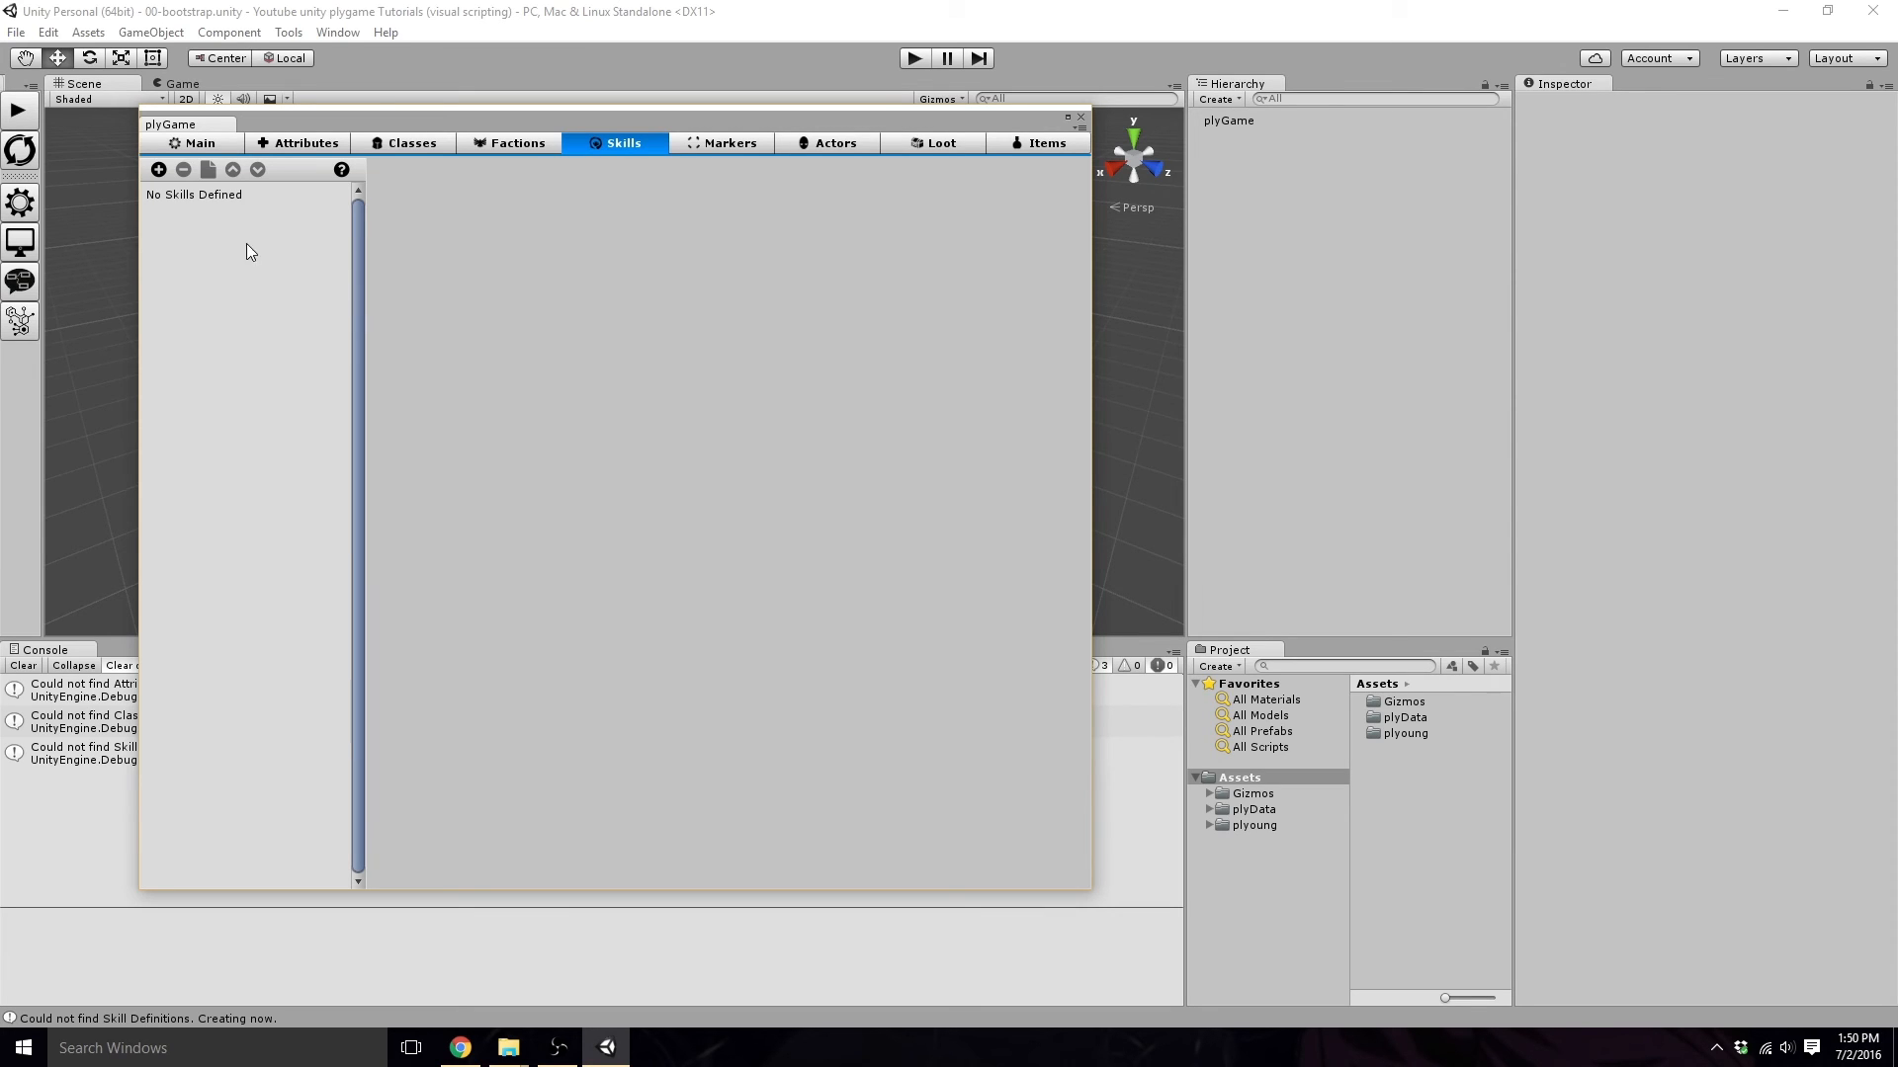
mouse_move(704, 158)
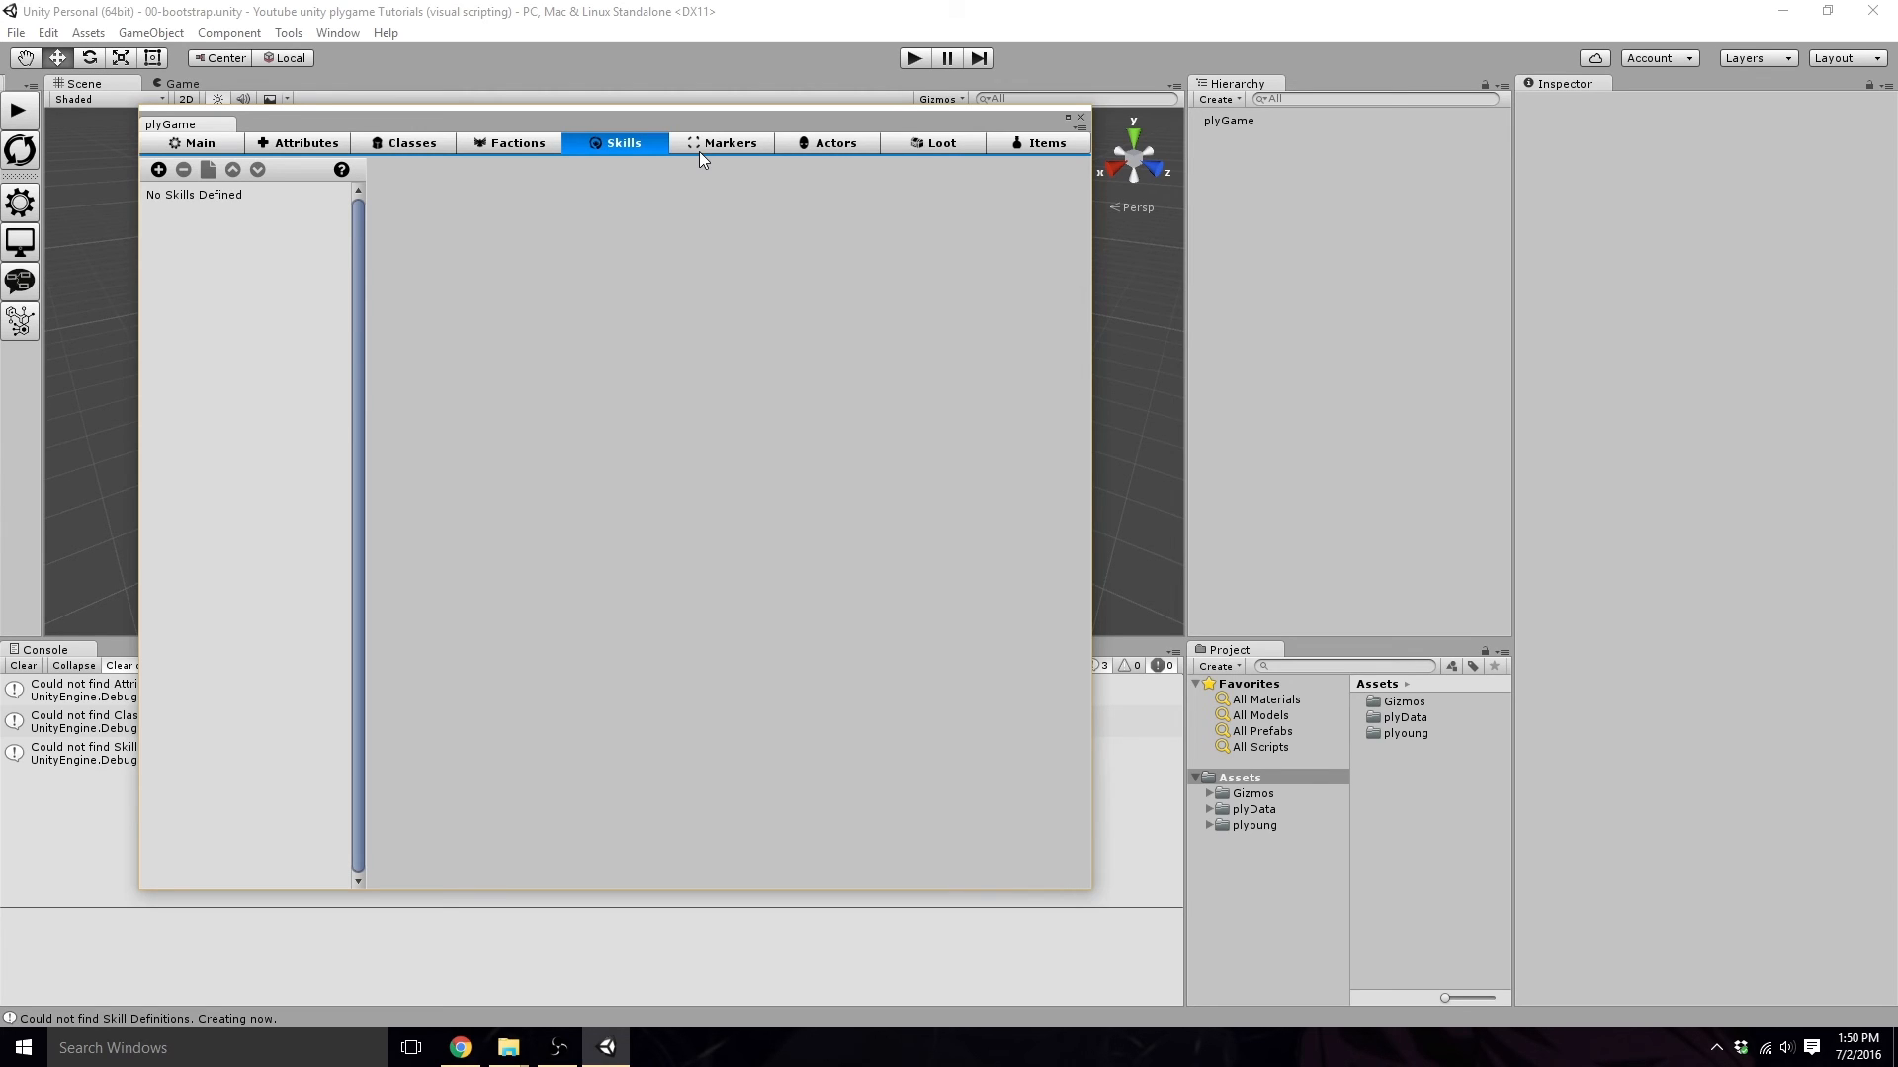
left_click(729, 142)
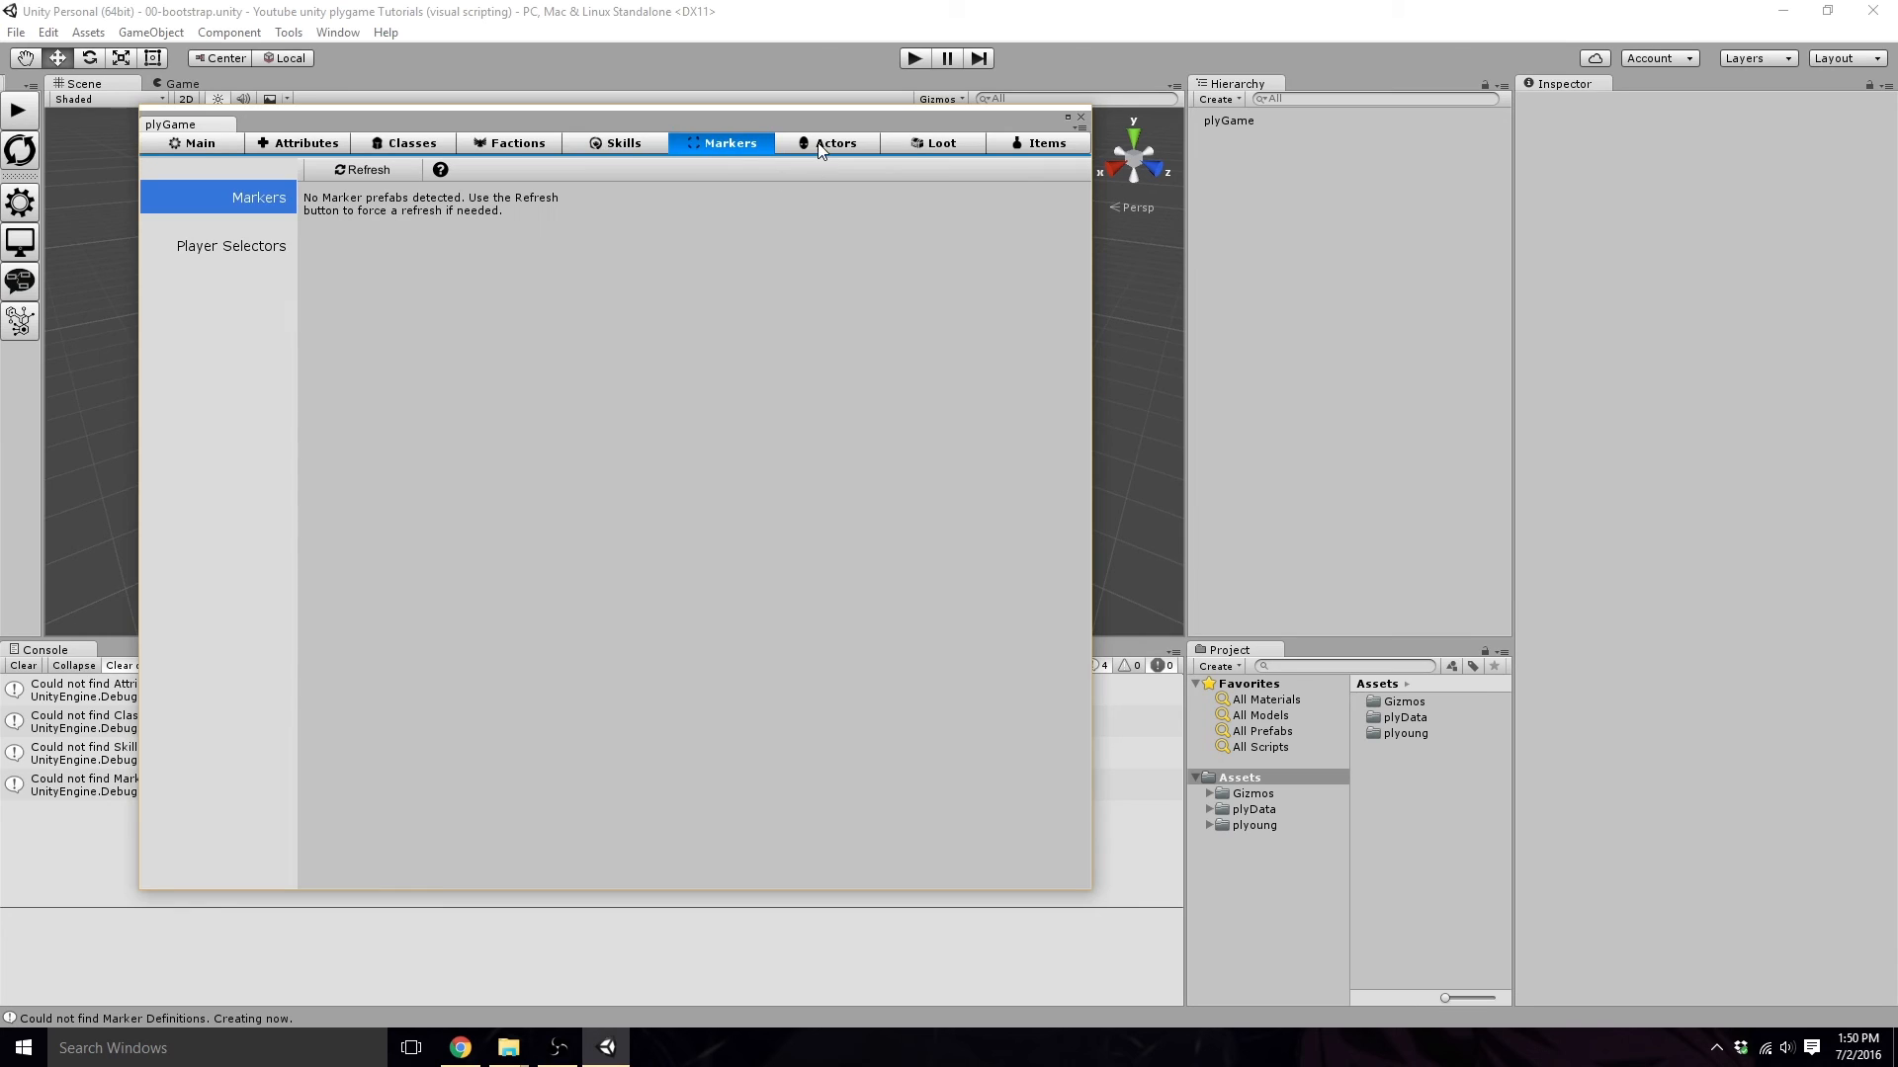
left_click(835, 142)
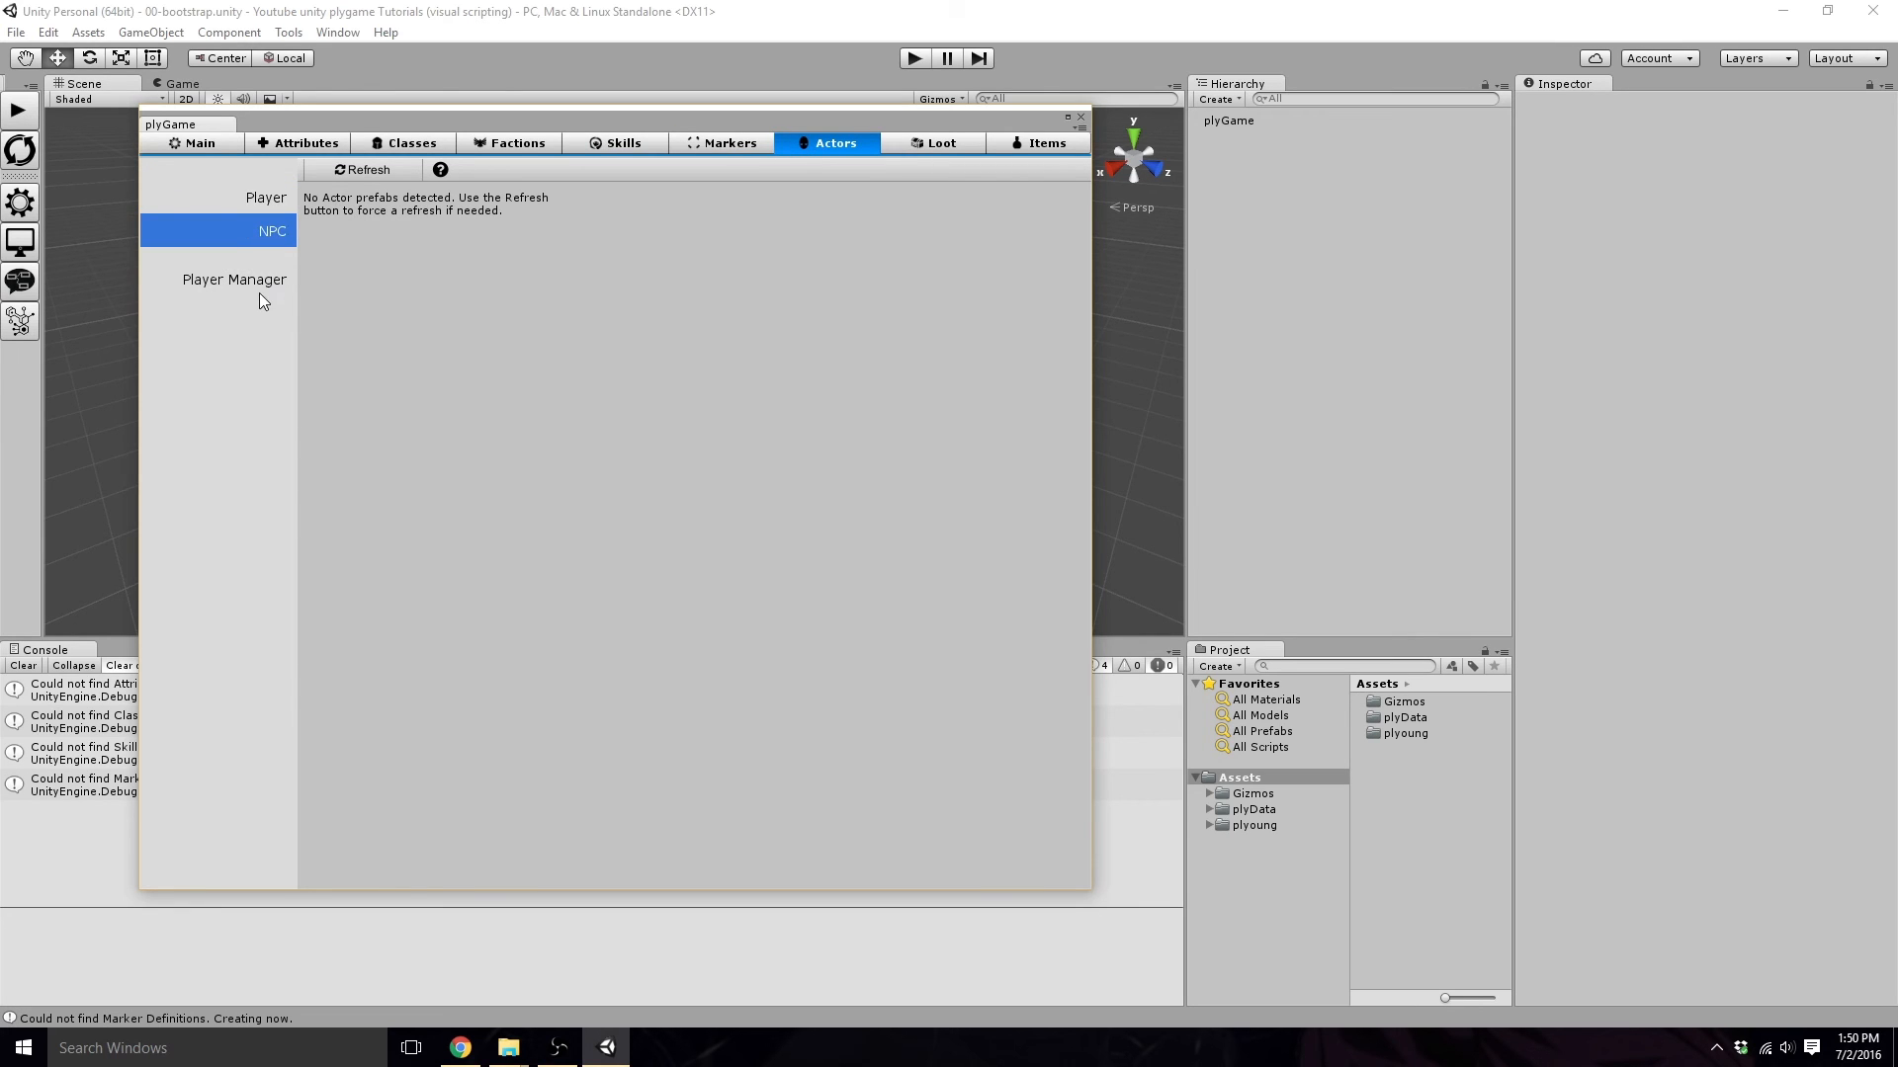
left_click(233, 278)
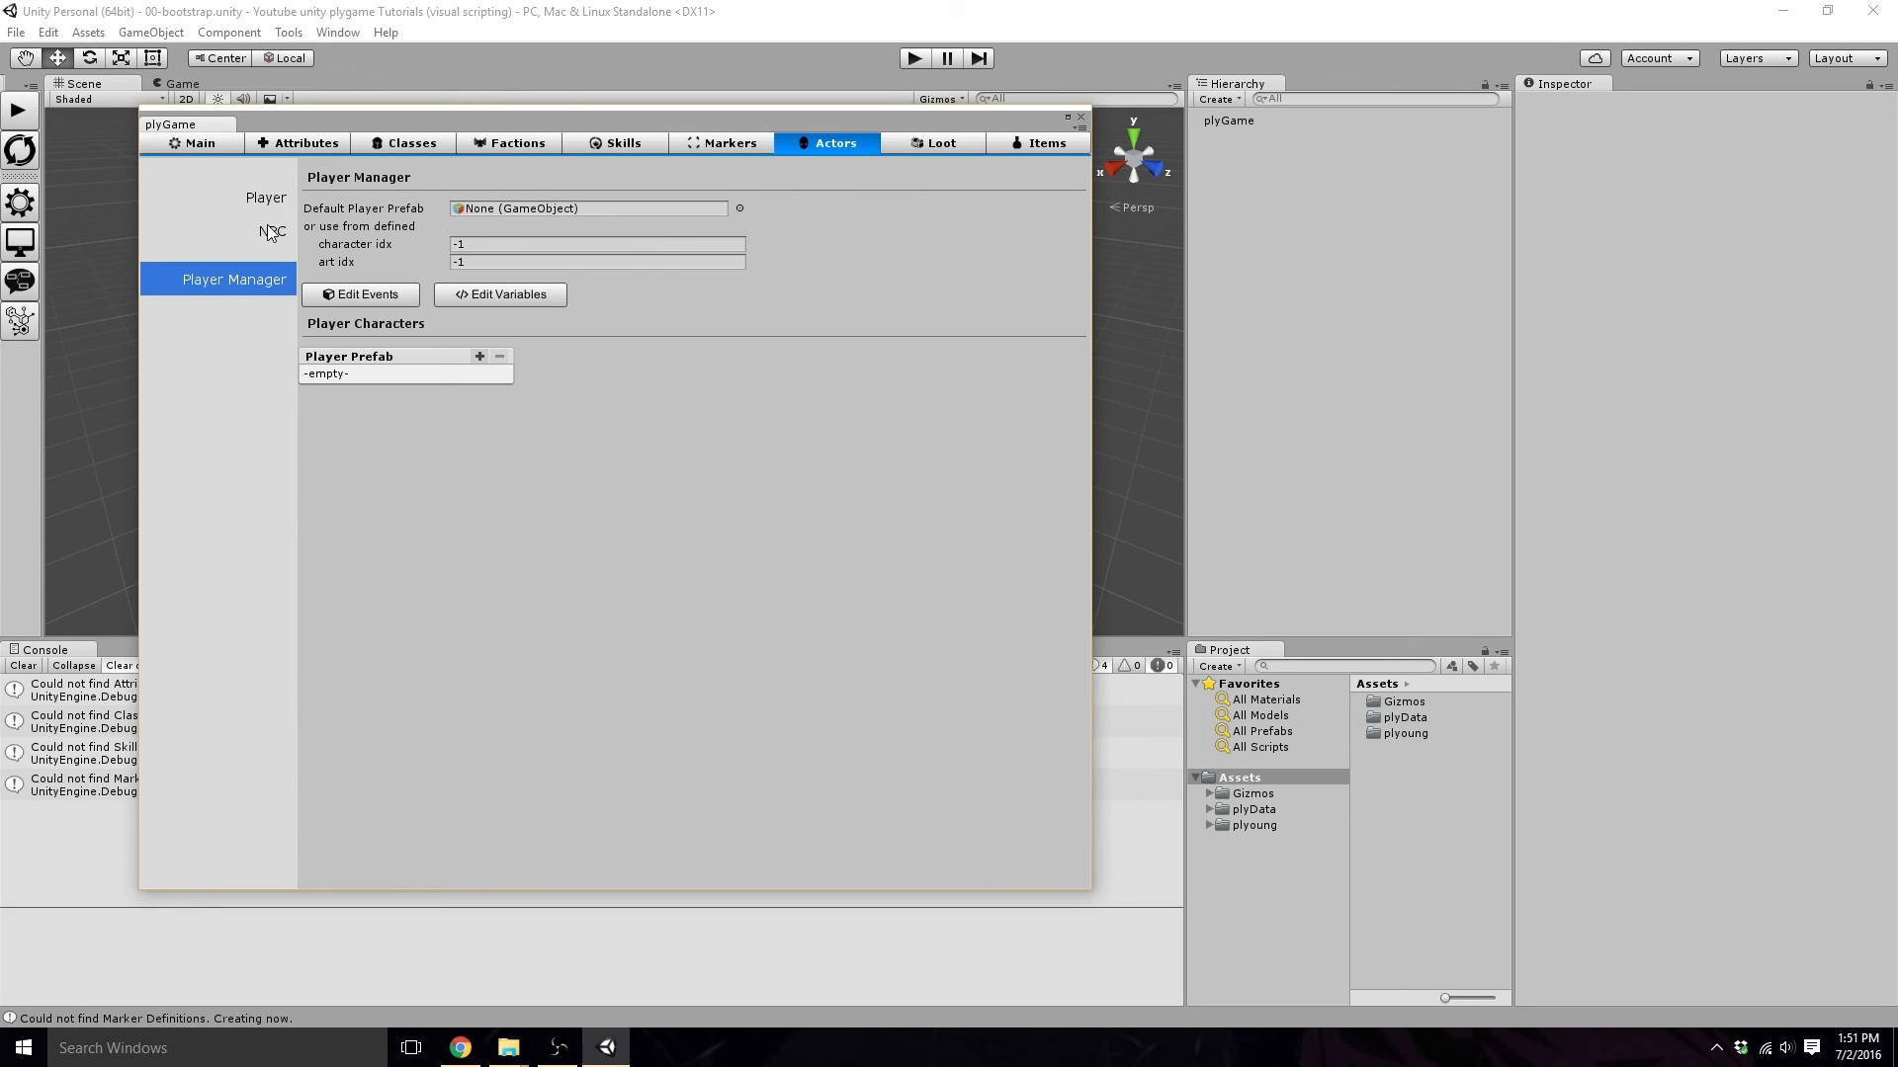
left_click(264, 197)
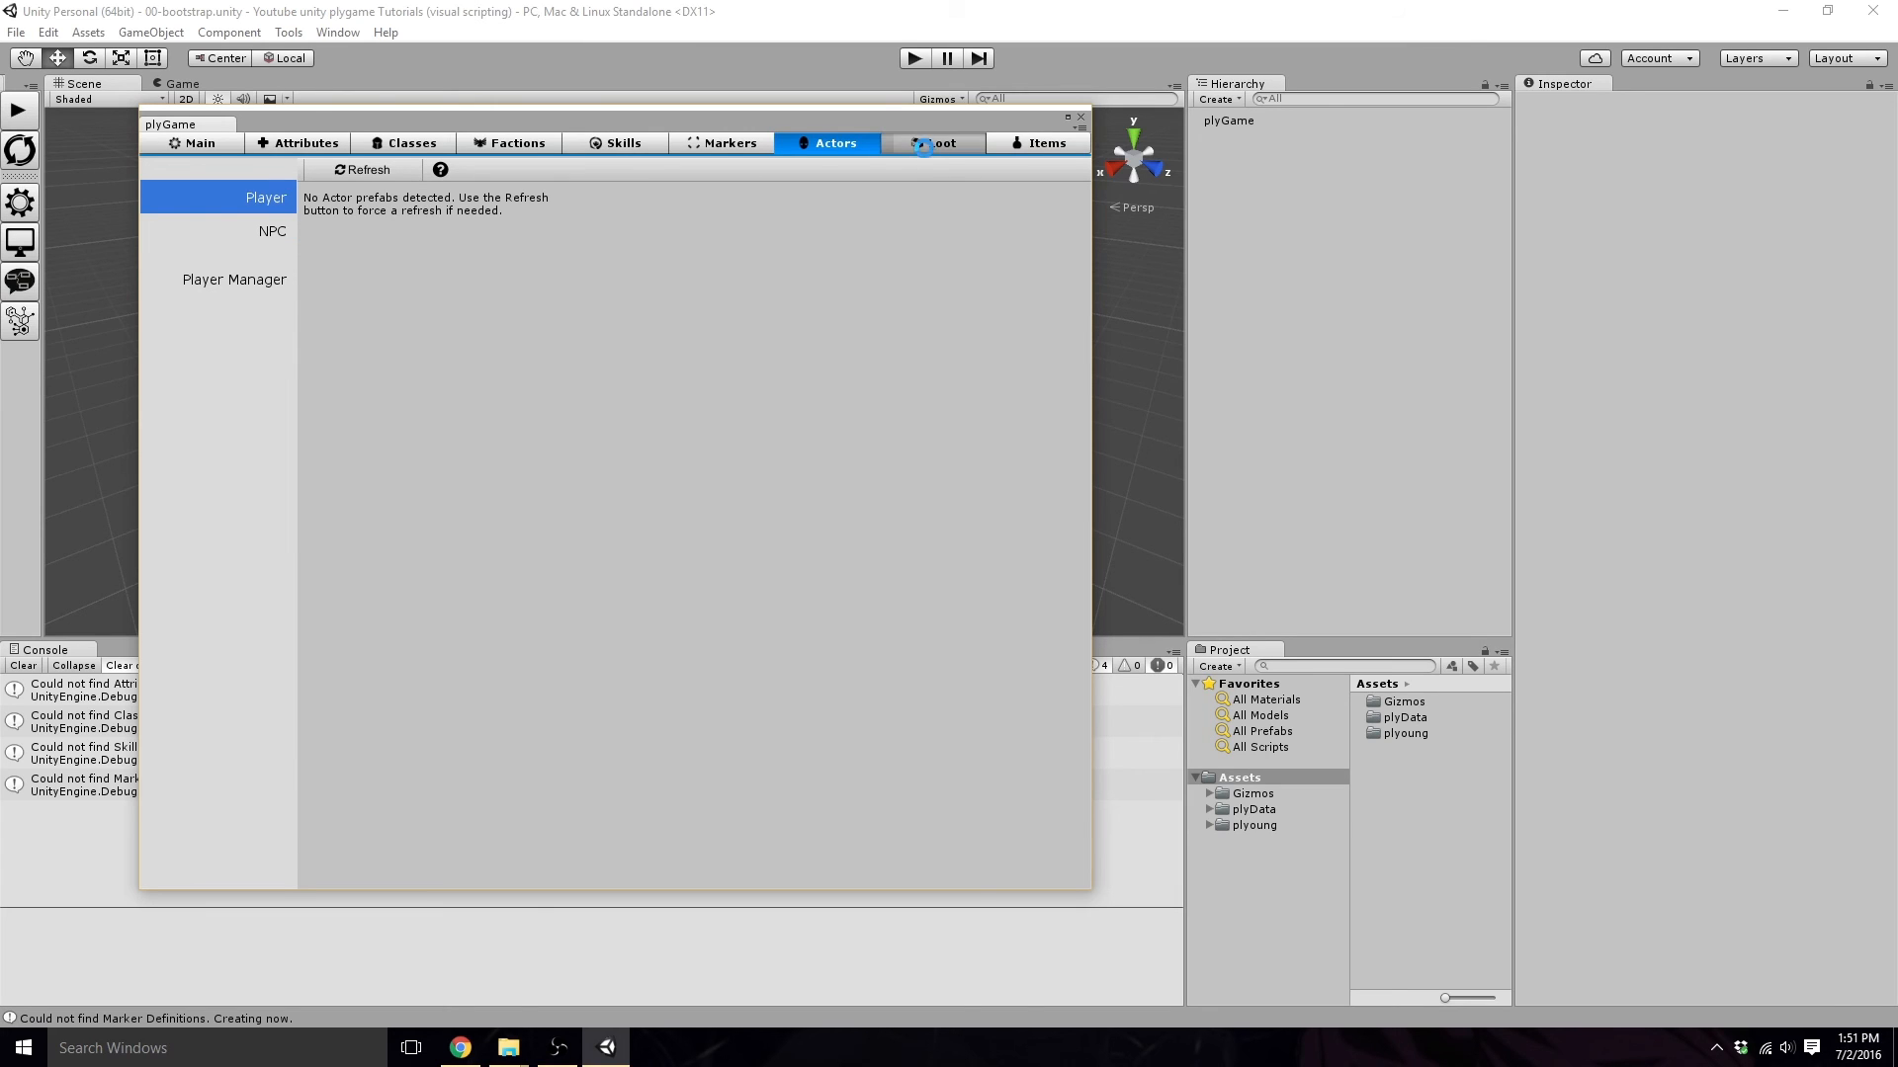
left_click(941, 142)
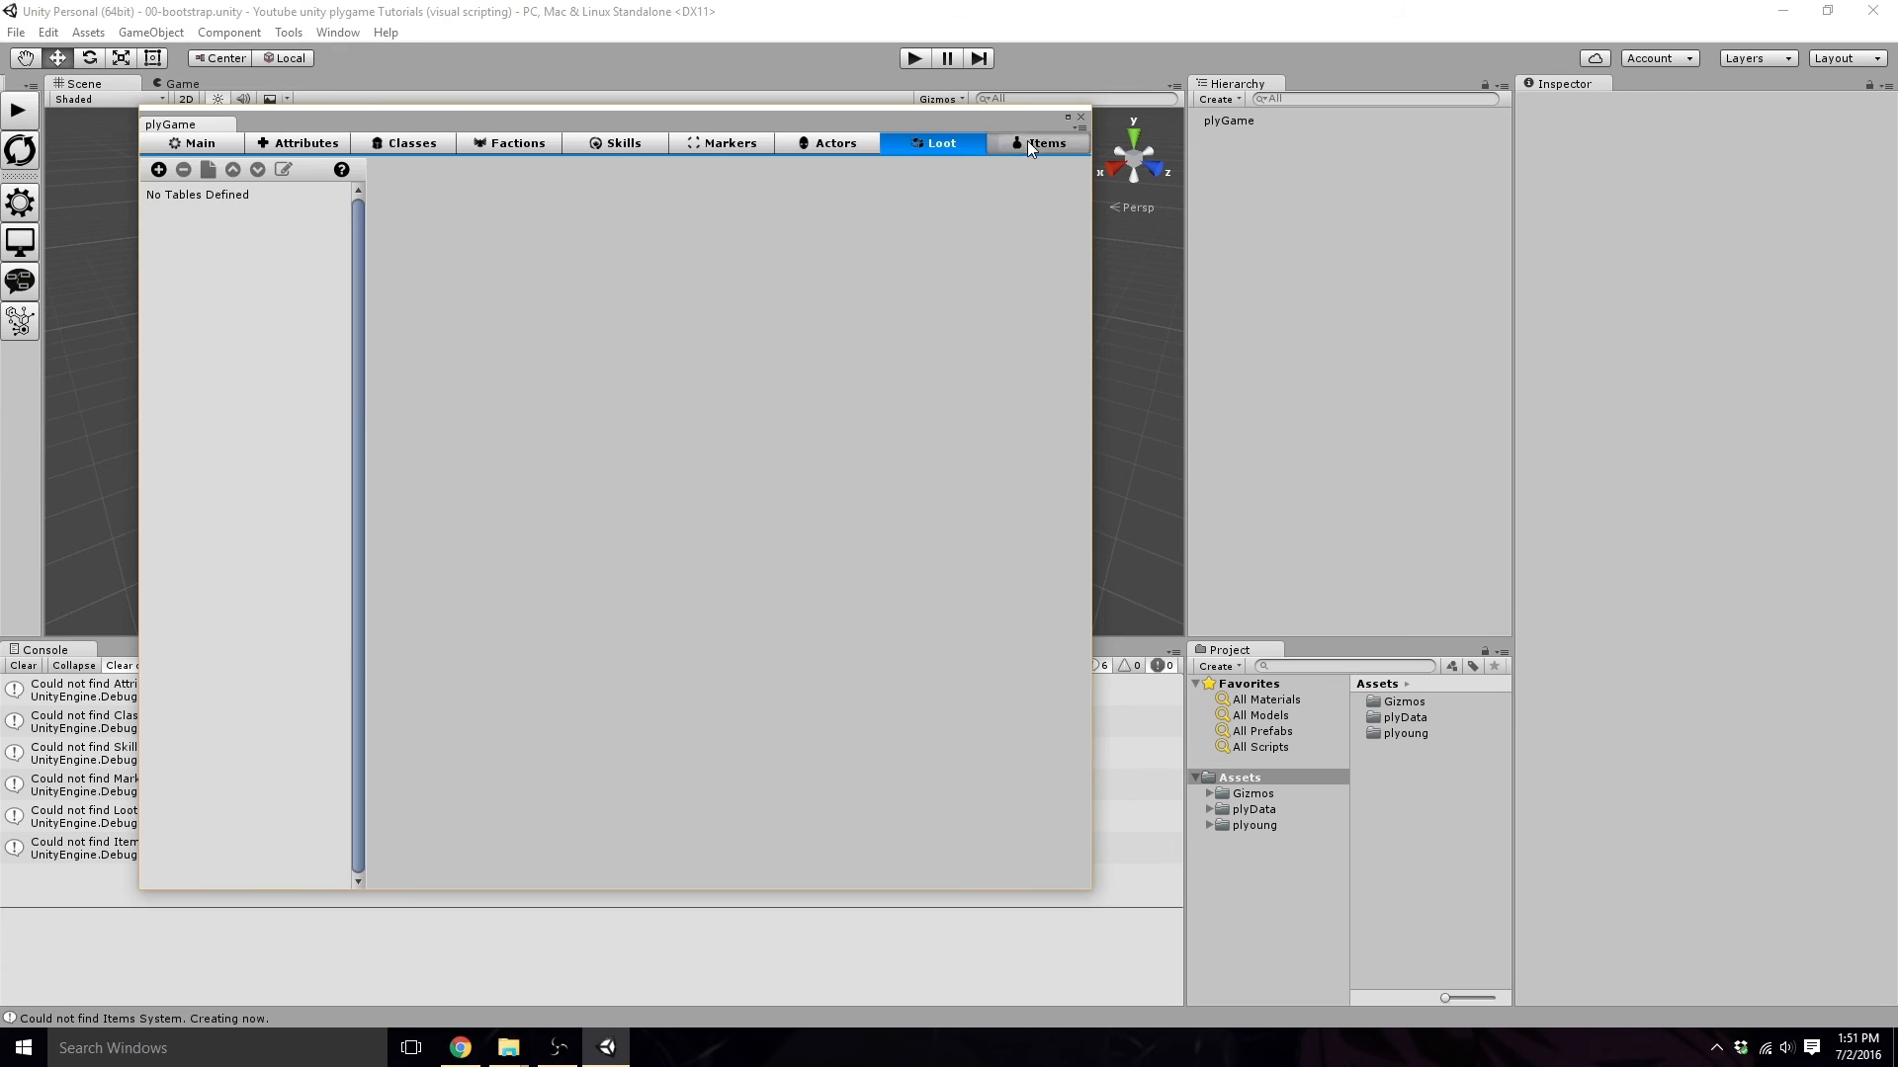
Set the Items storage method to Slots and show the empty Items list.
left_click(1043, 143)
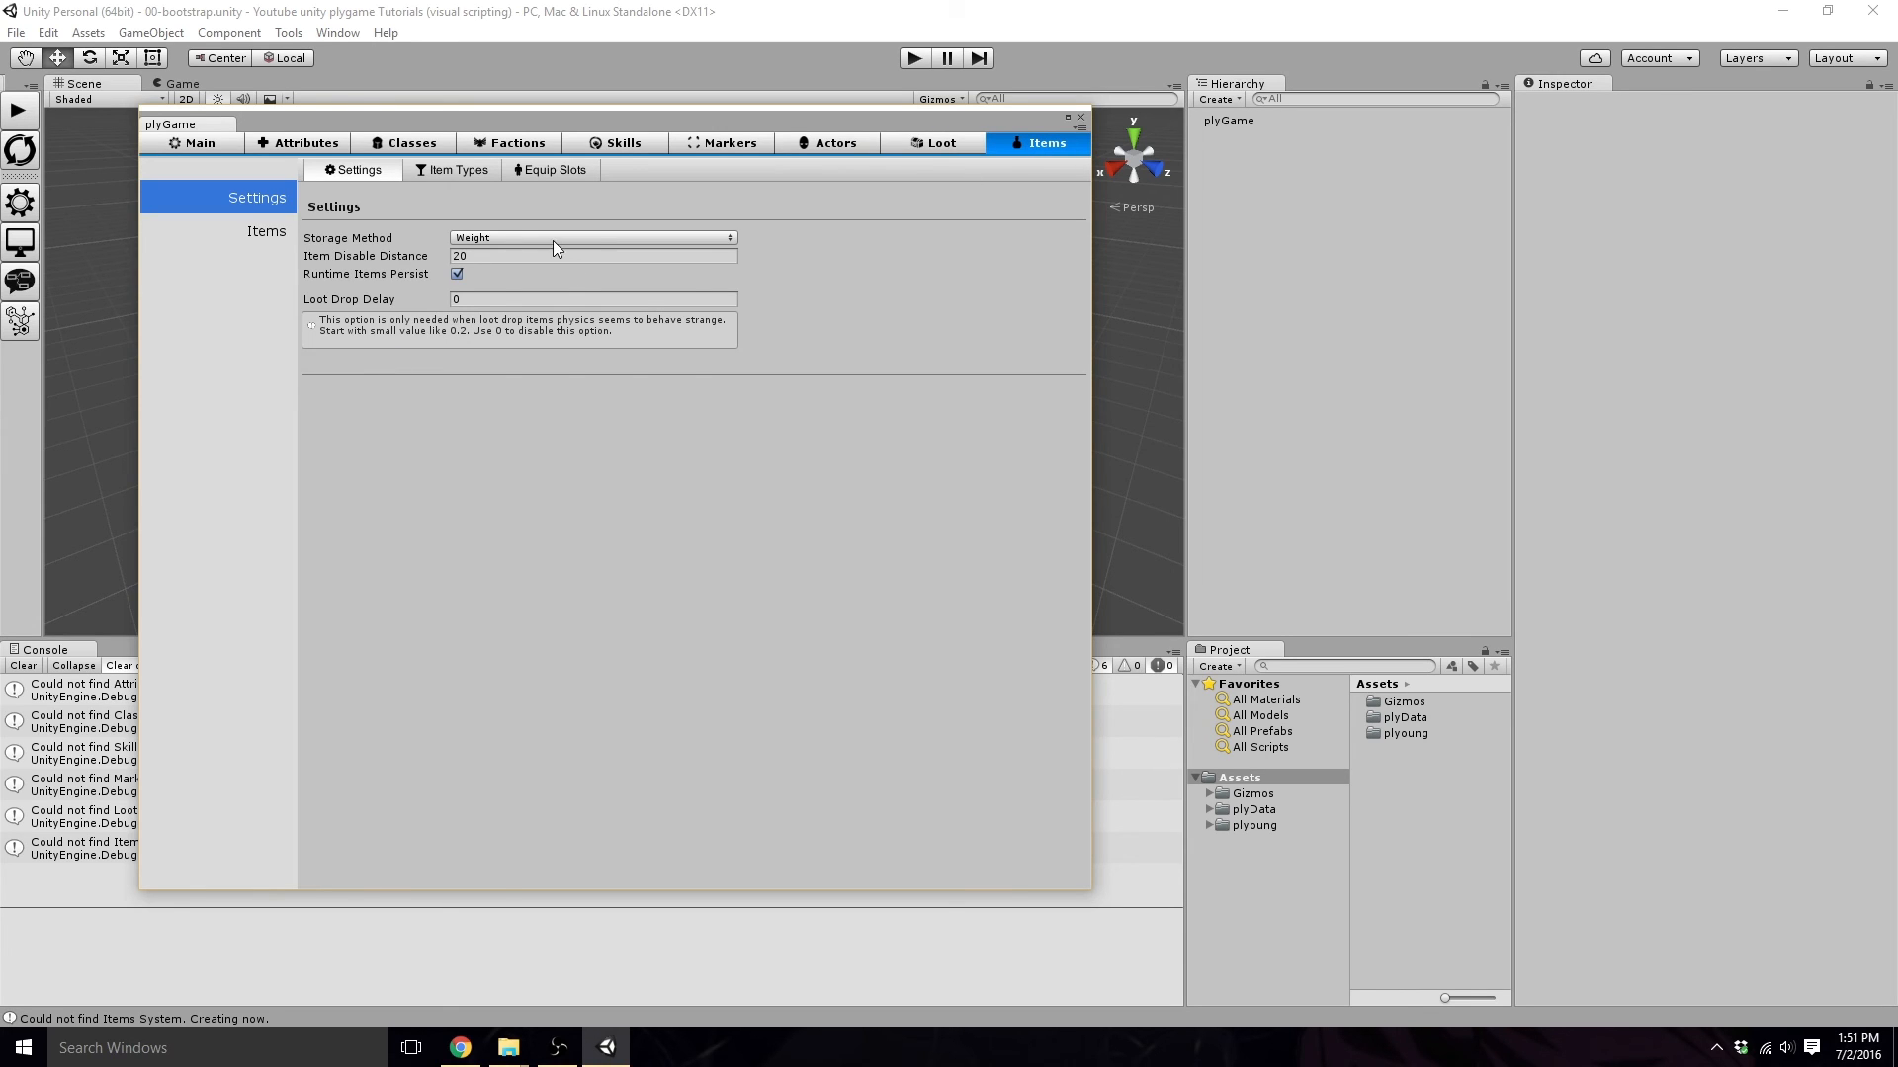
mouse_move(427, 255)
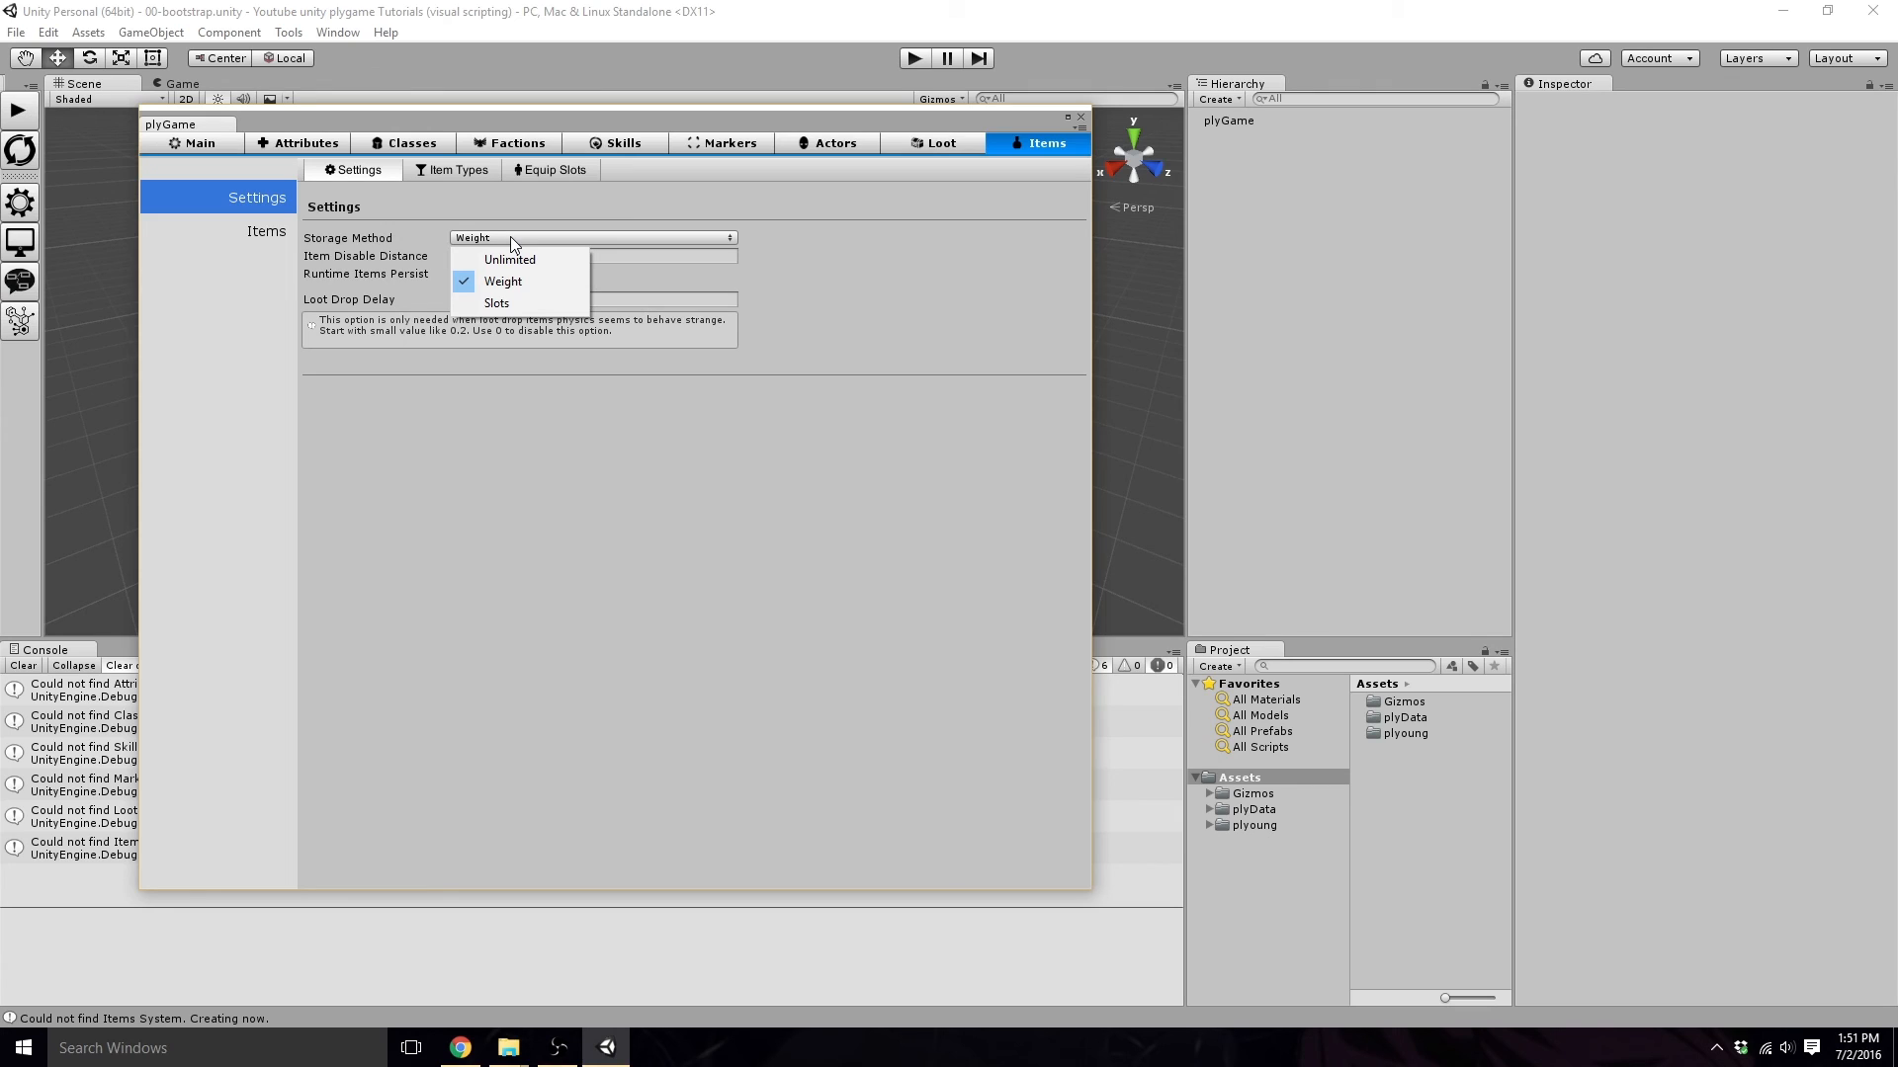
mouse_move(496, 303)
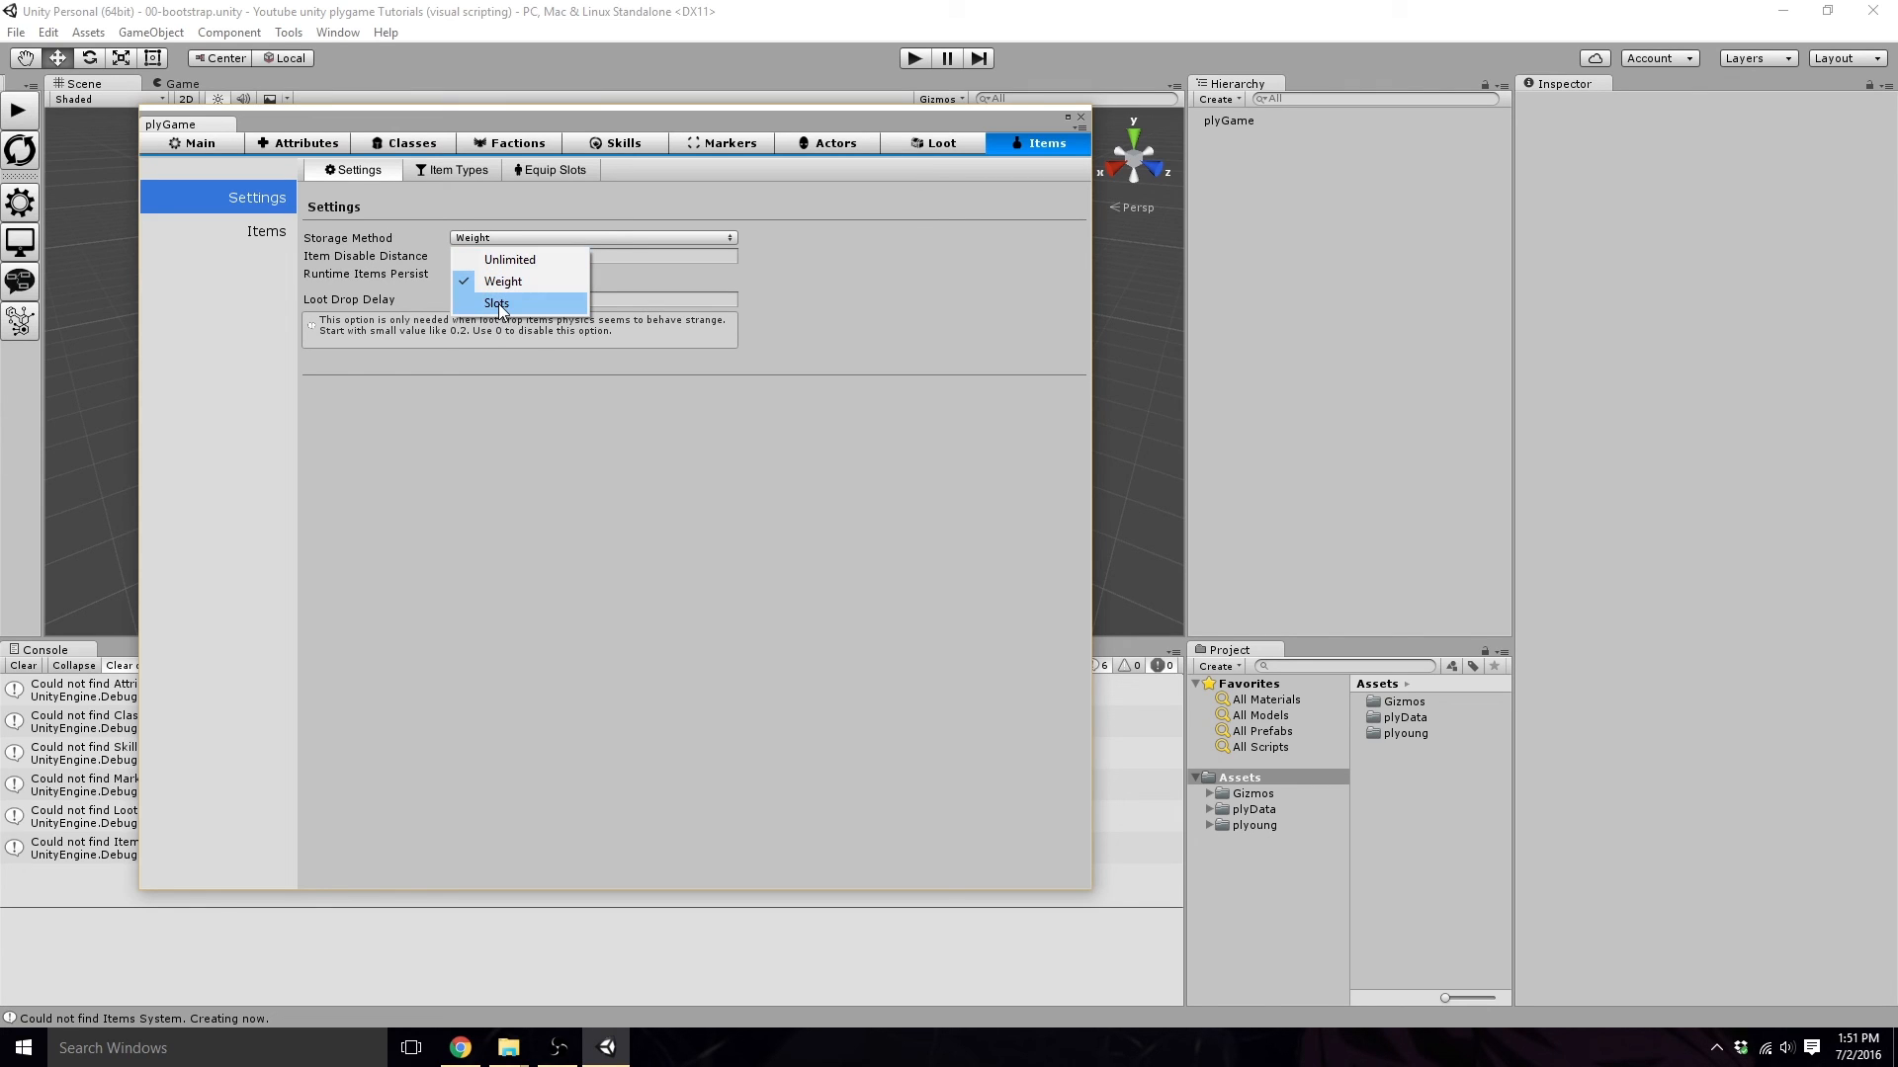
left_click(496, 303)
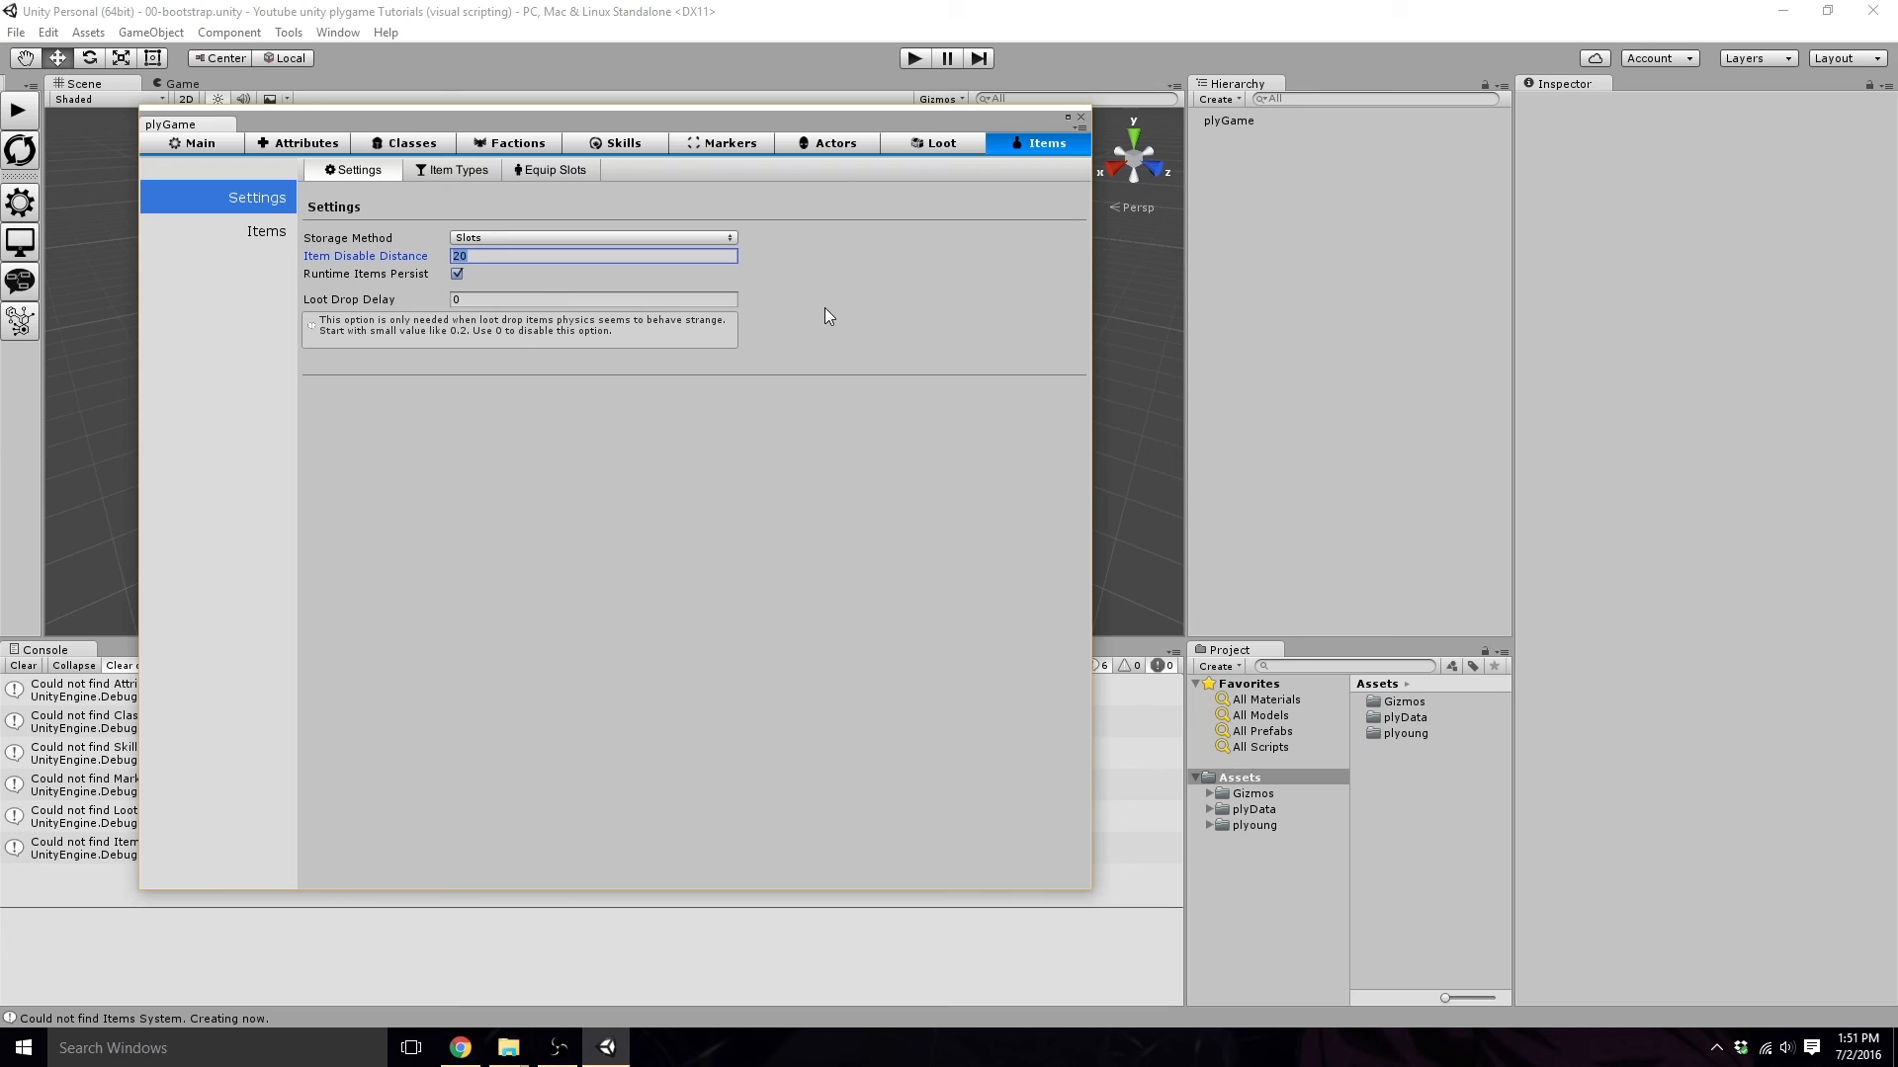
mouse_move(504, 293)
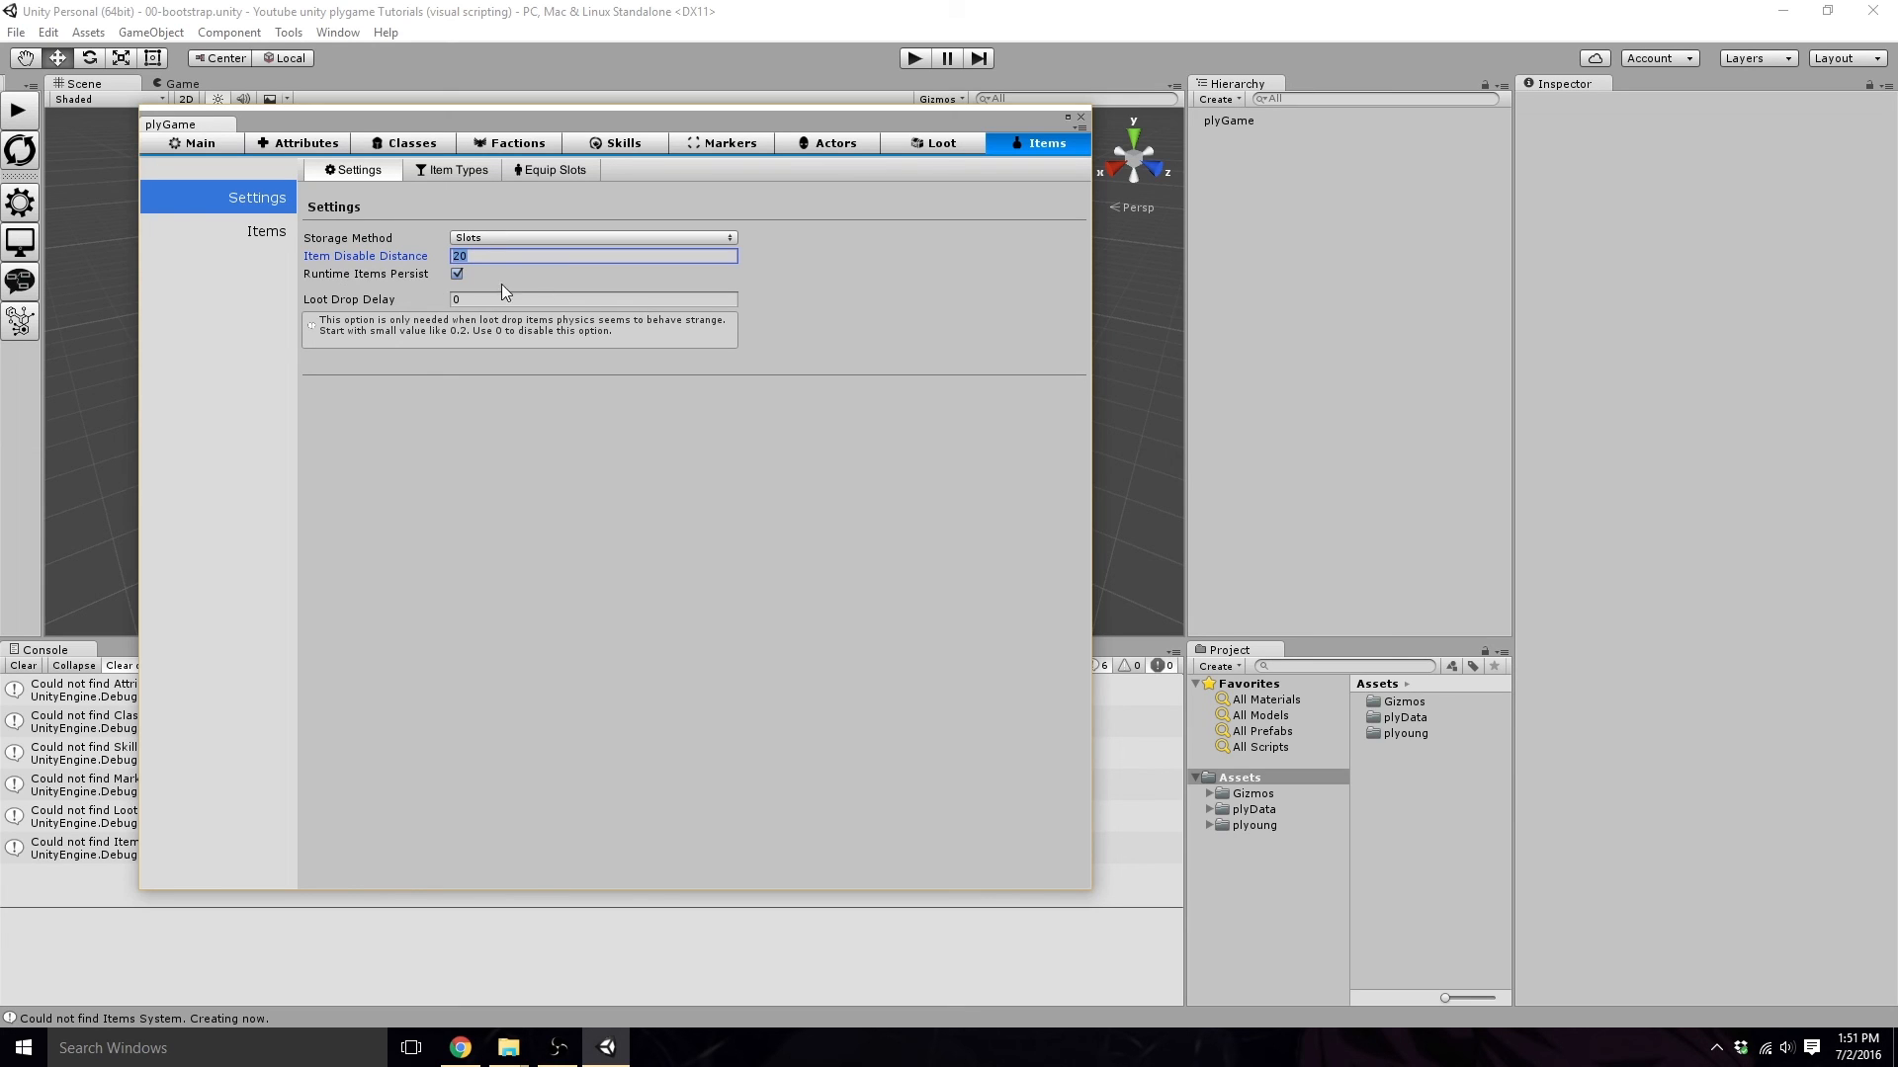
mouse_move(463, 316)
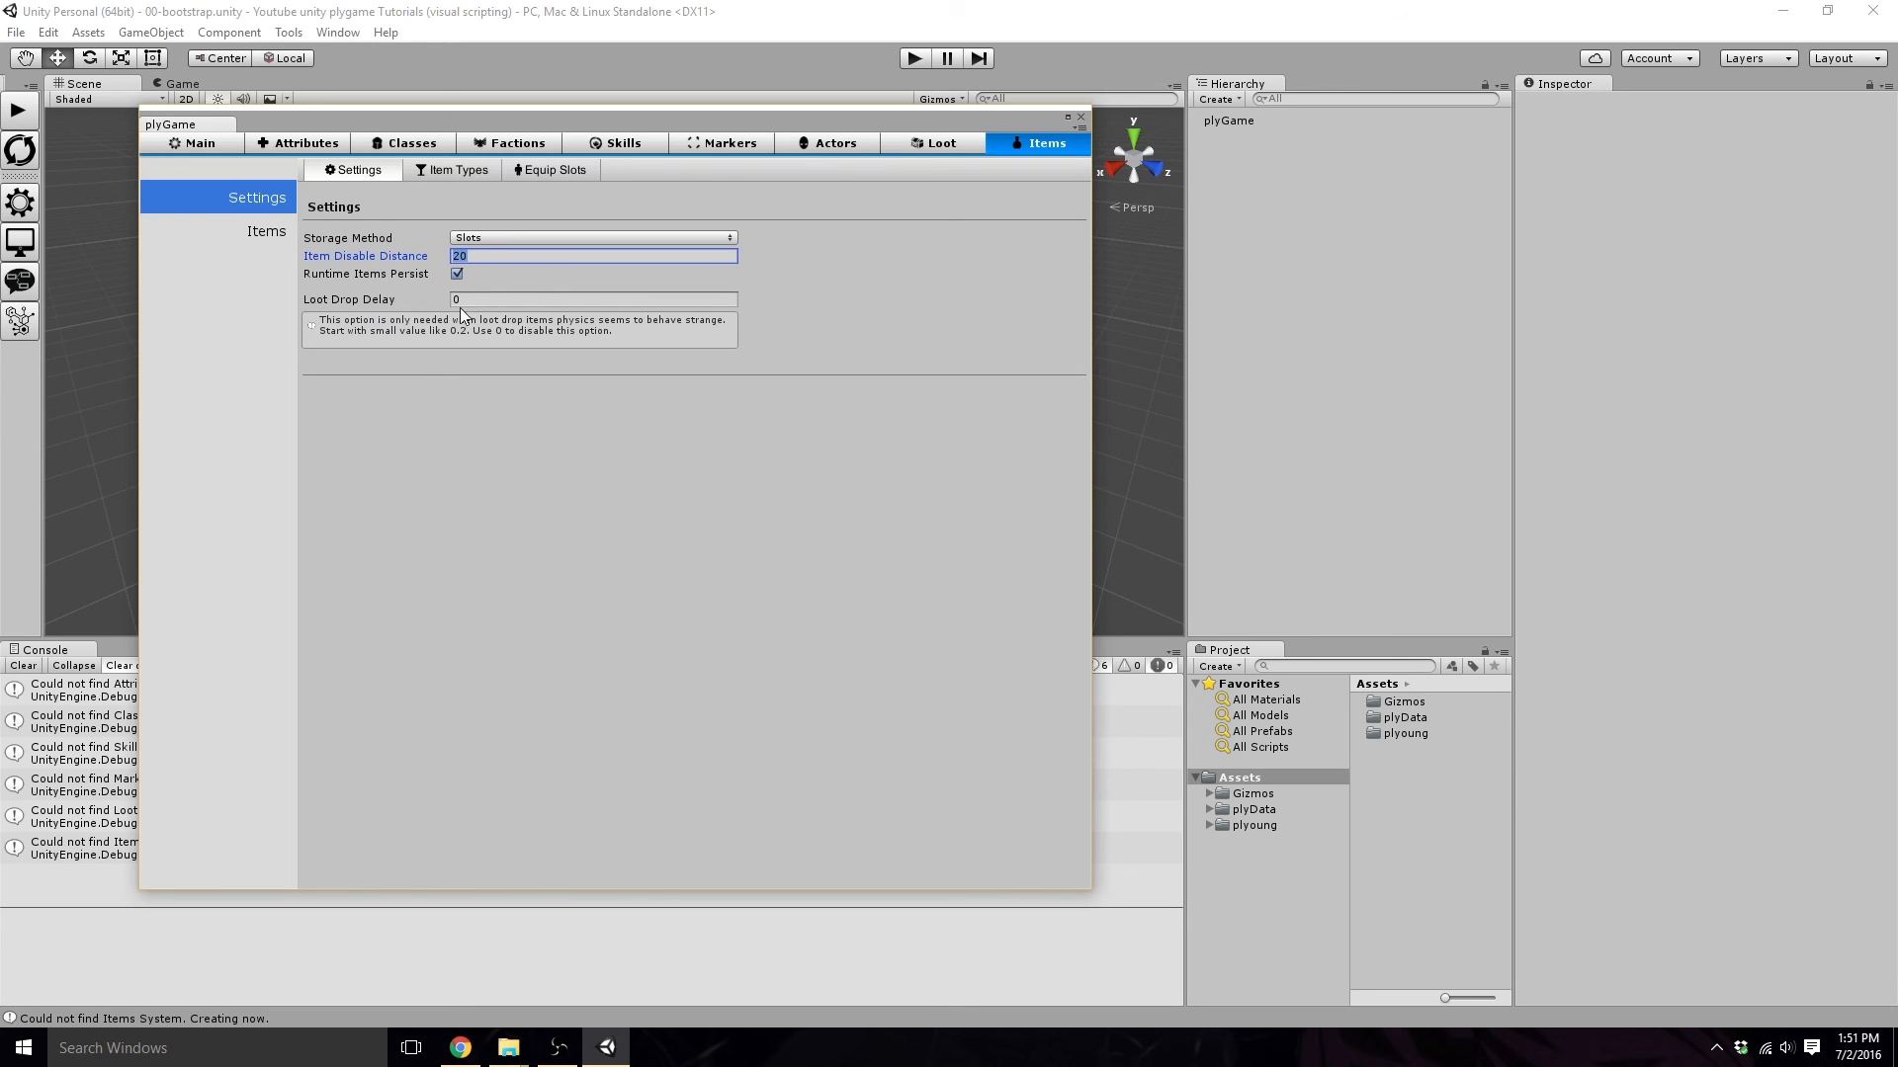
mouse_move(484, 301)
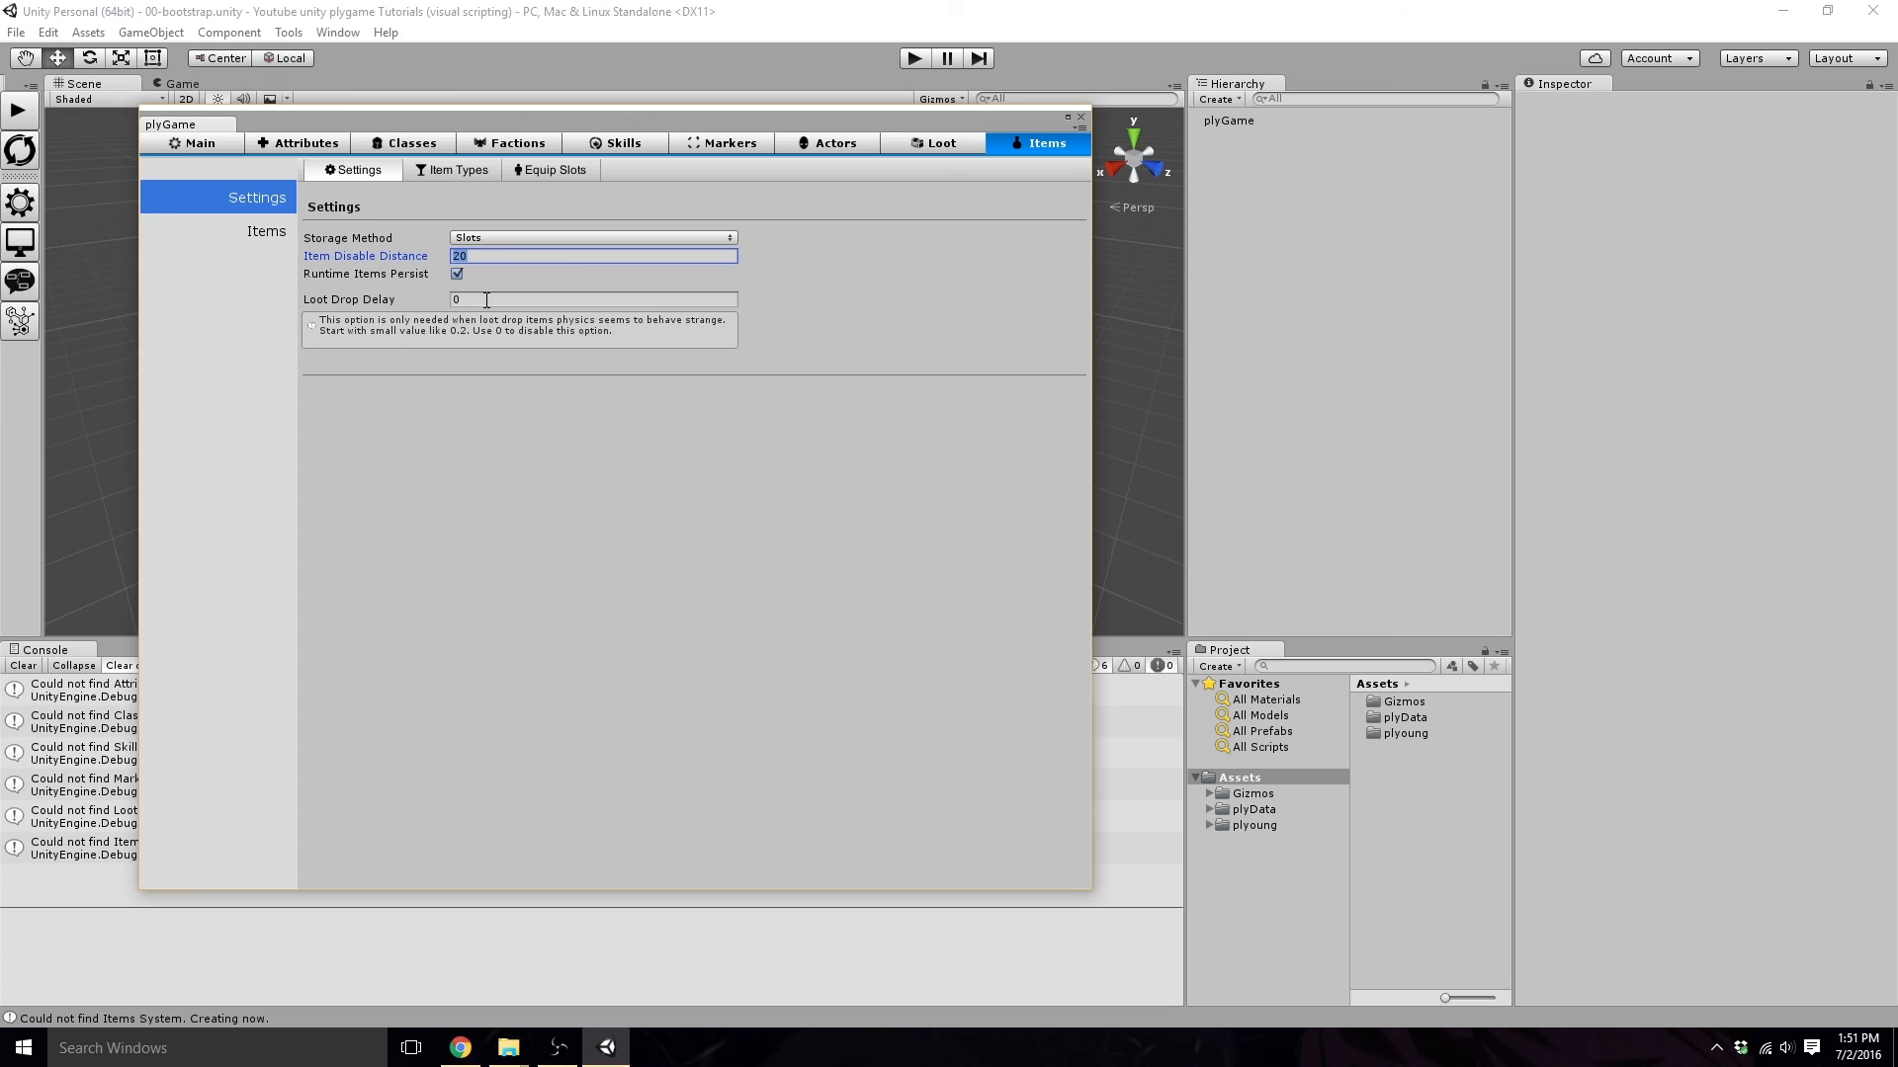
left_click(264, 232)
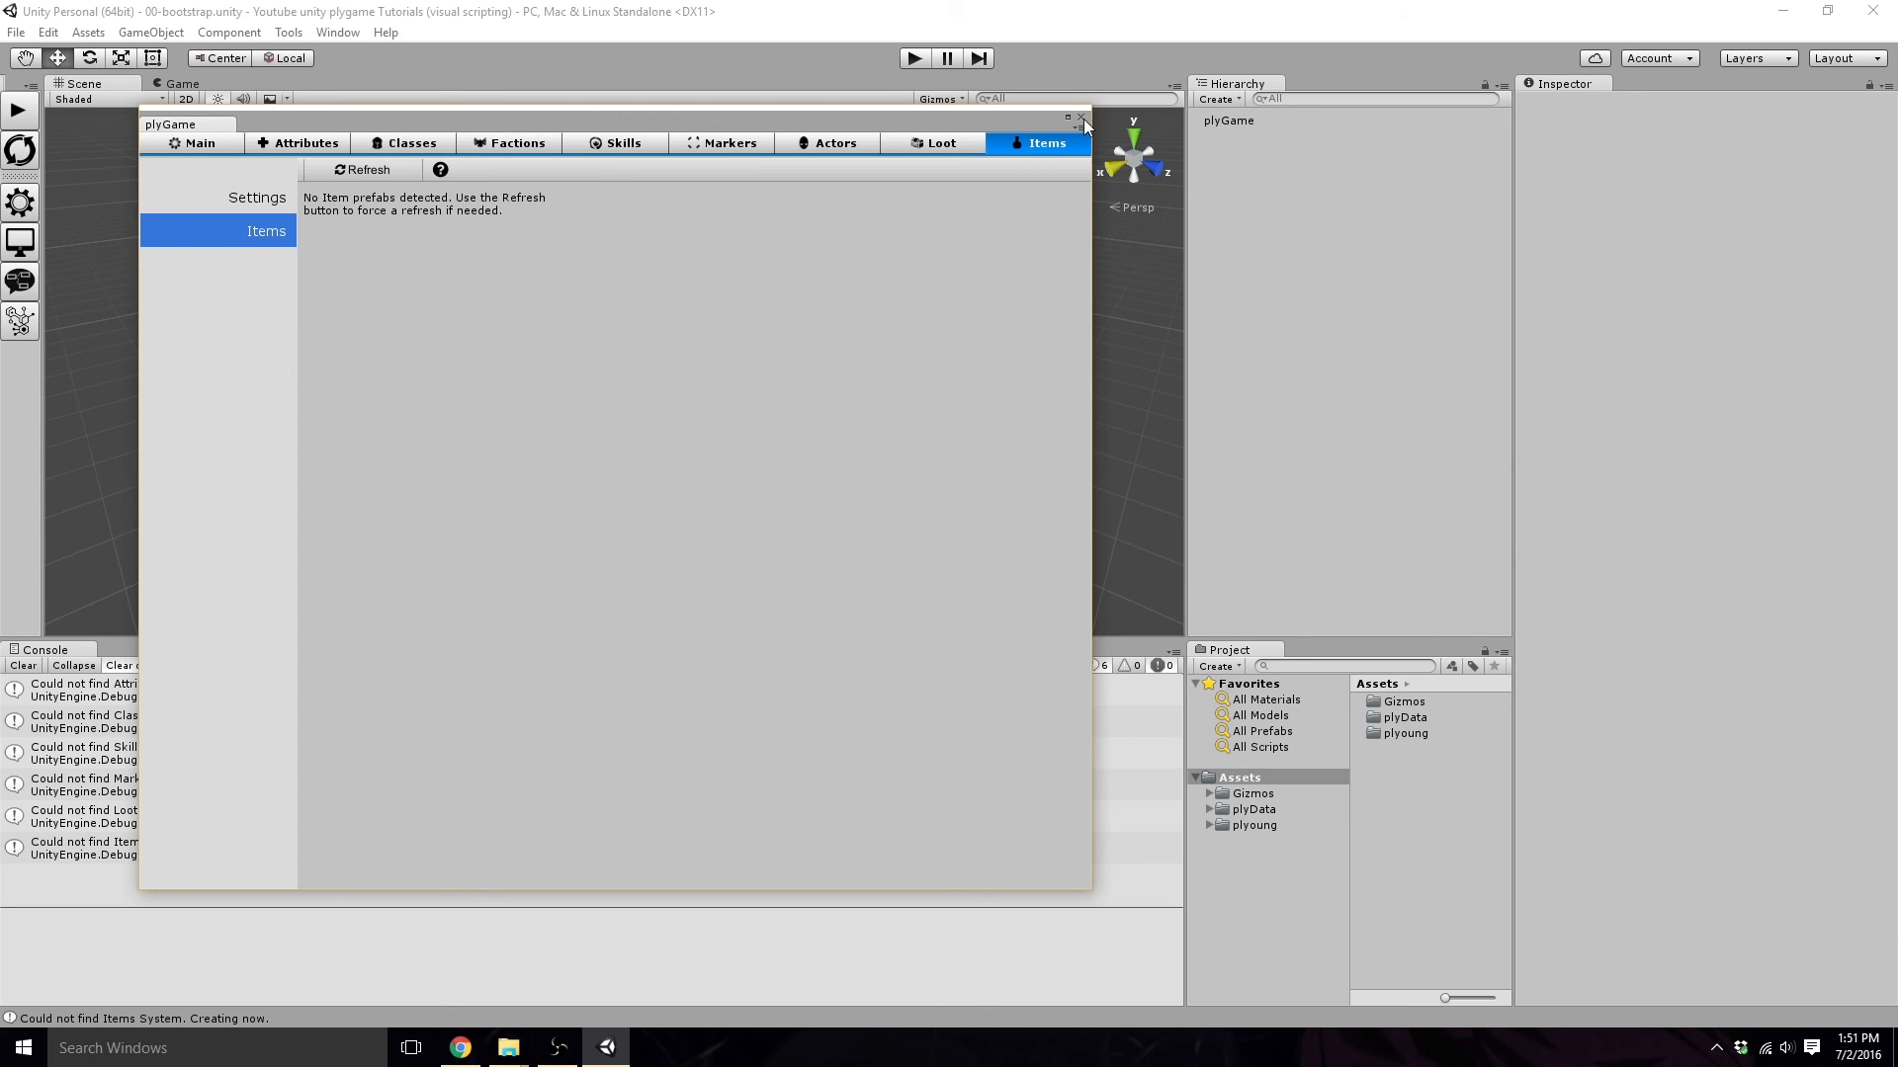
mouse_move(688, 267)
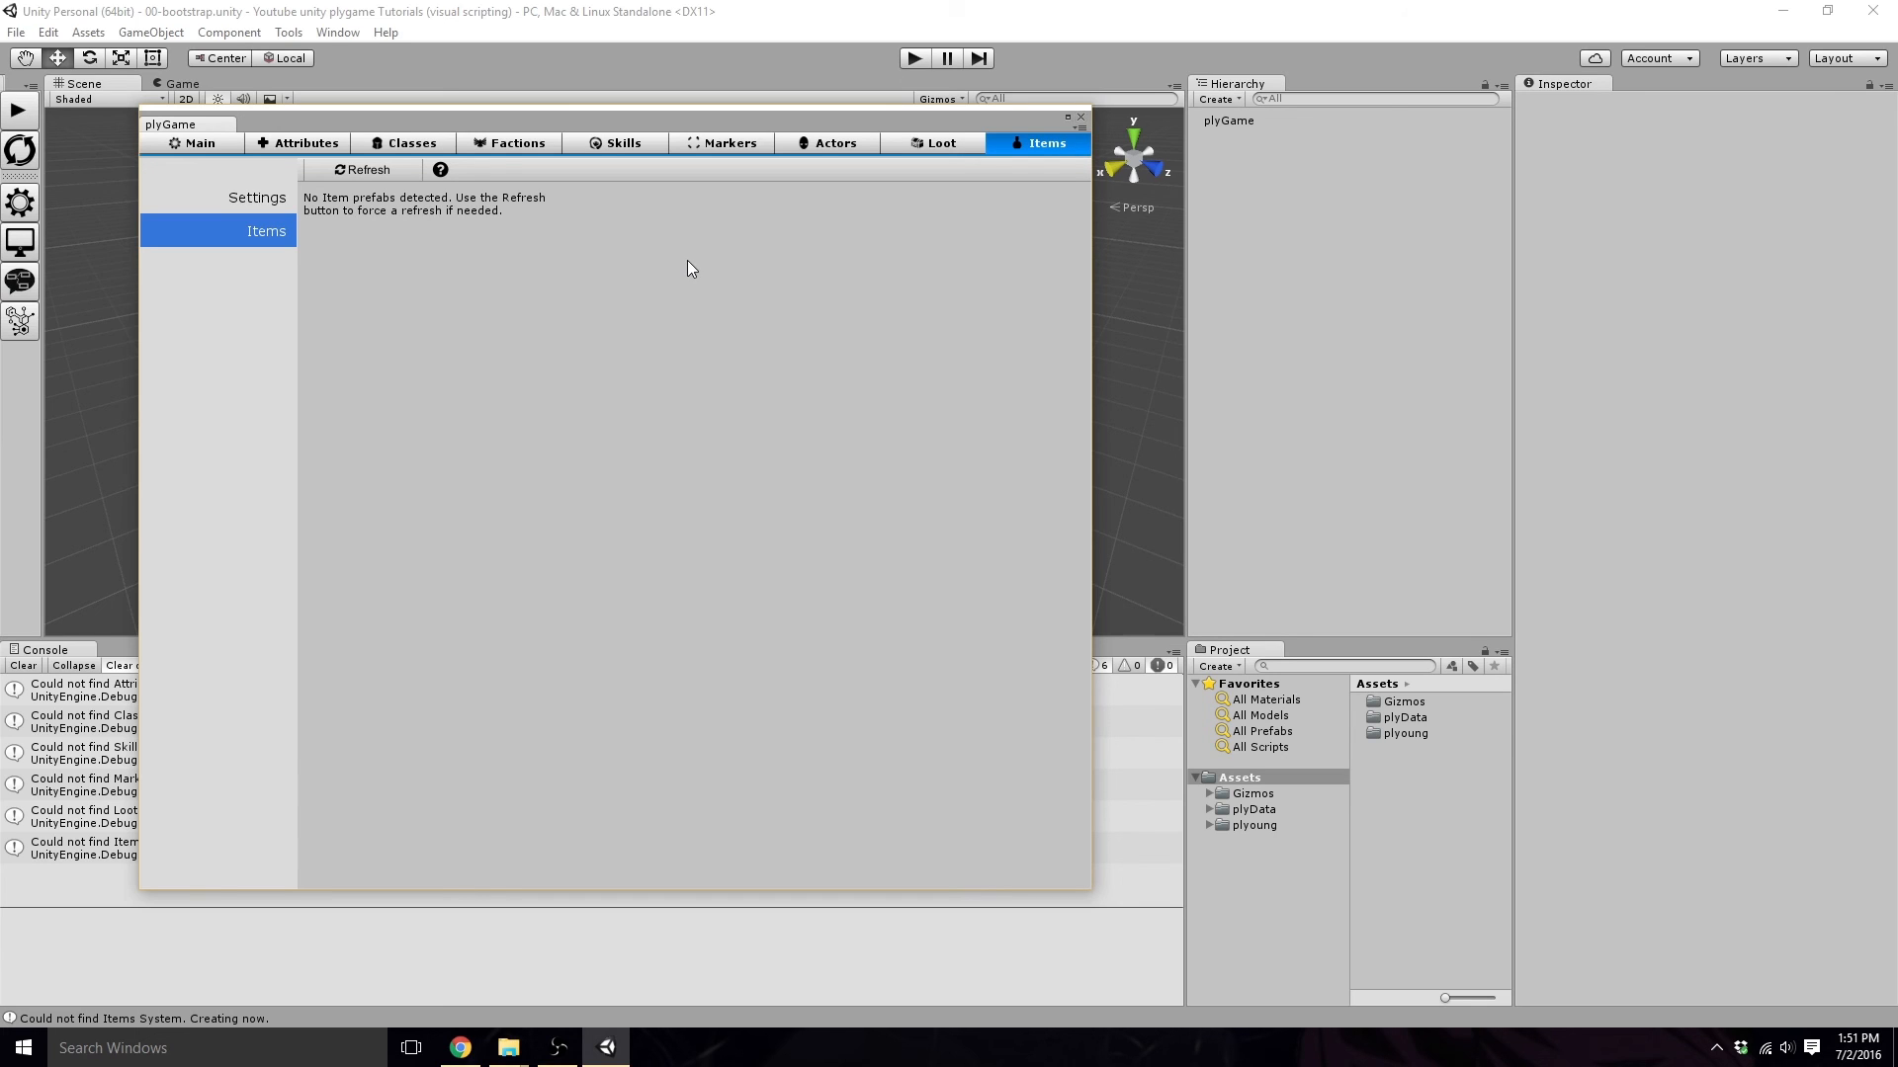
mouse_move(1085, 135)
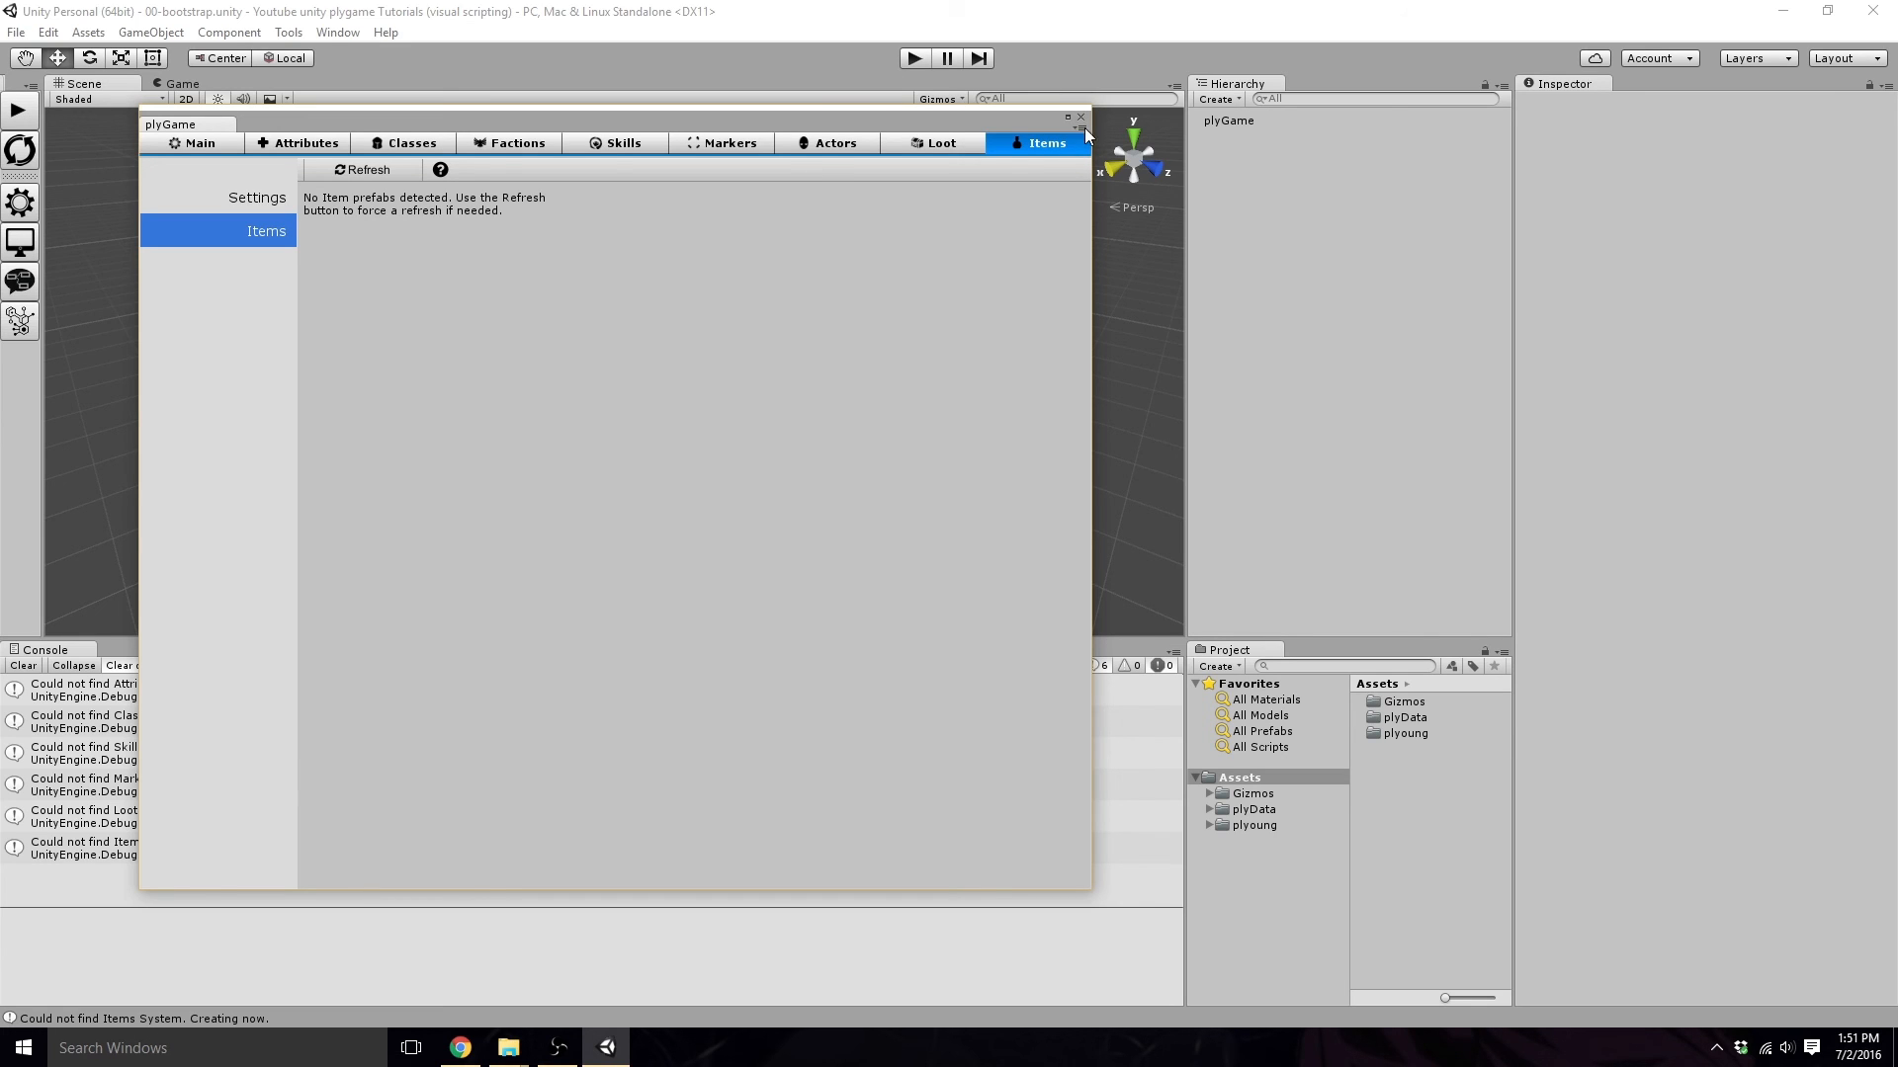